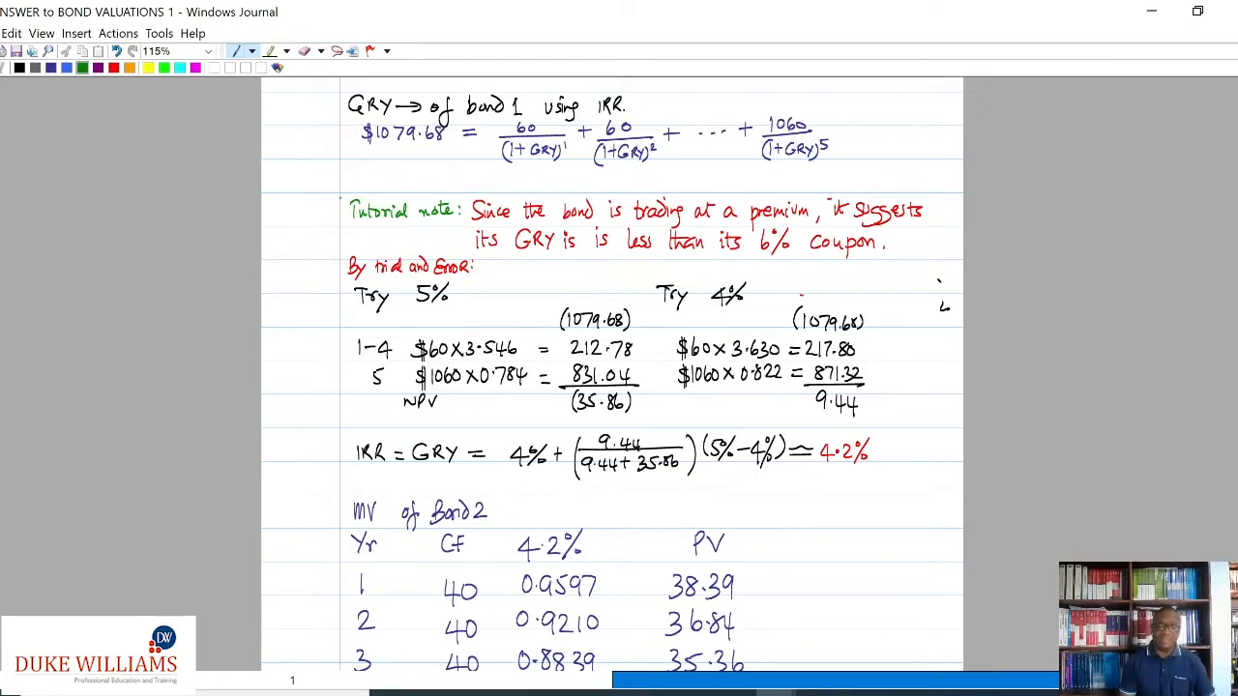
Step: Draw a green tick beside the 'Try 4%' heading in the bond 1 GRY working
left_click_drag(800, 292, 852, 281)
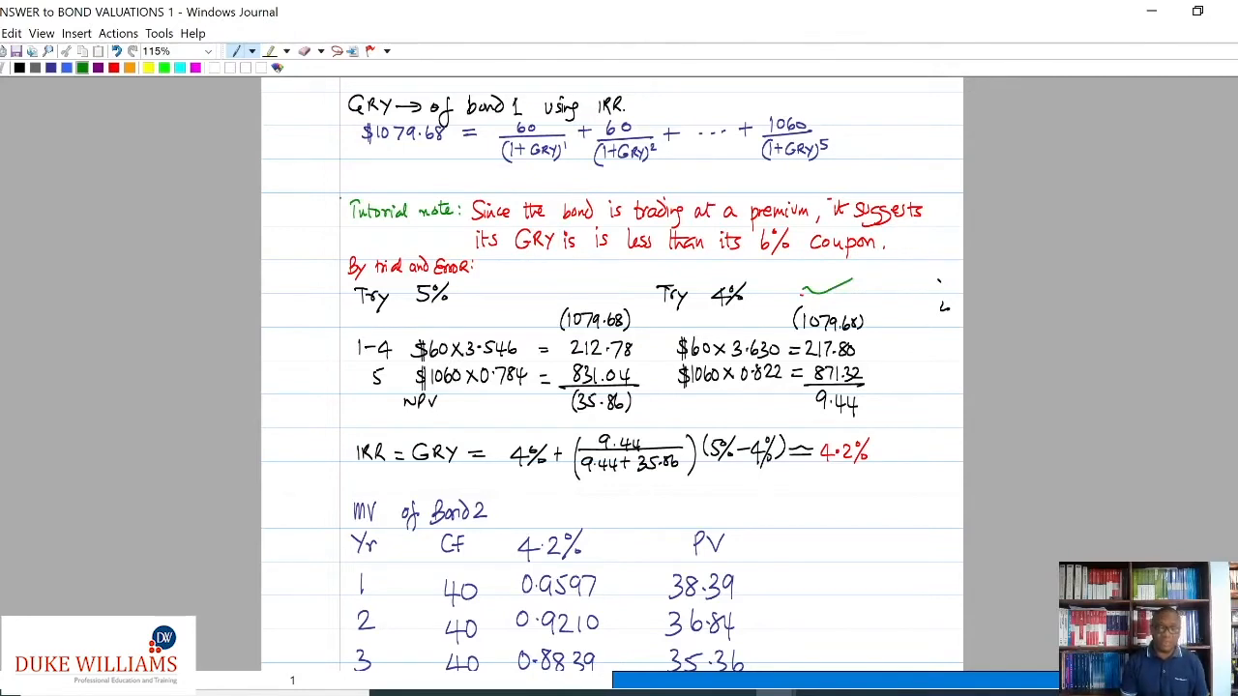
left_click_drag(712, 476, 874, 491)
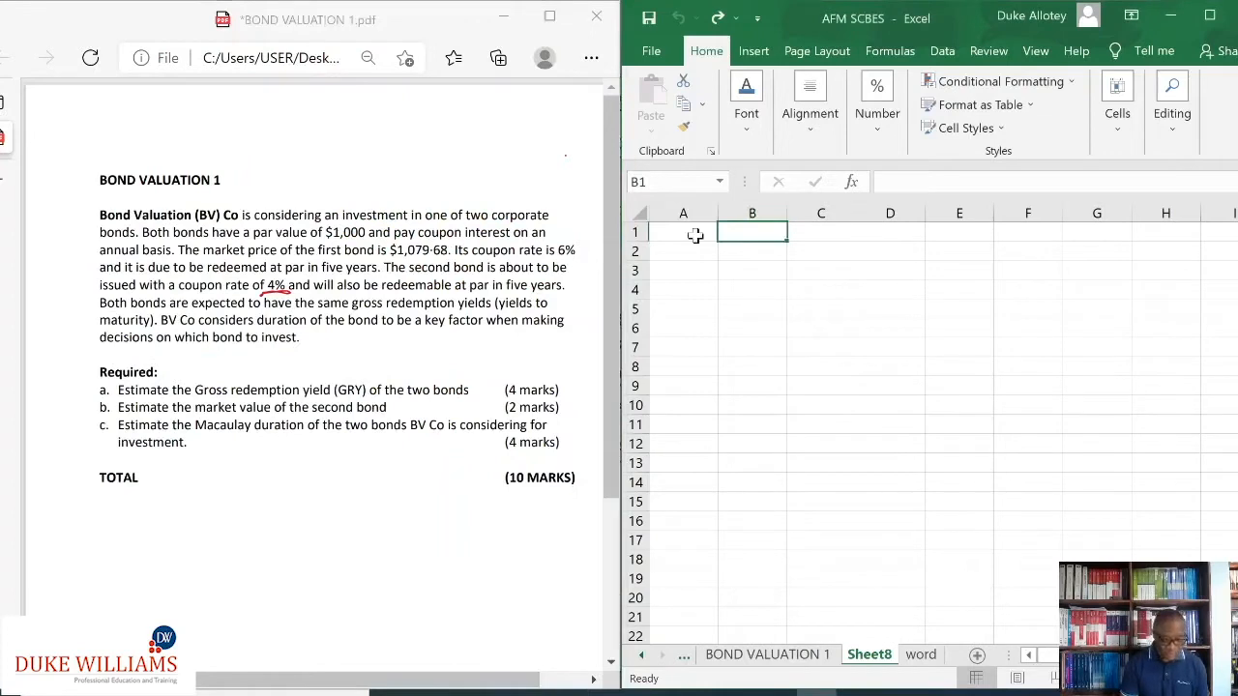
Step: Enter the heading BOND 1 in B1 and the label Year in A2
type("BOND")
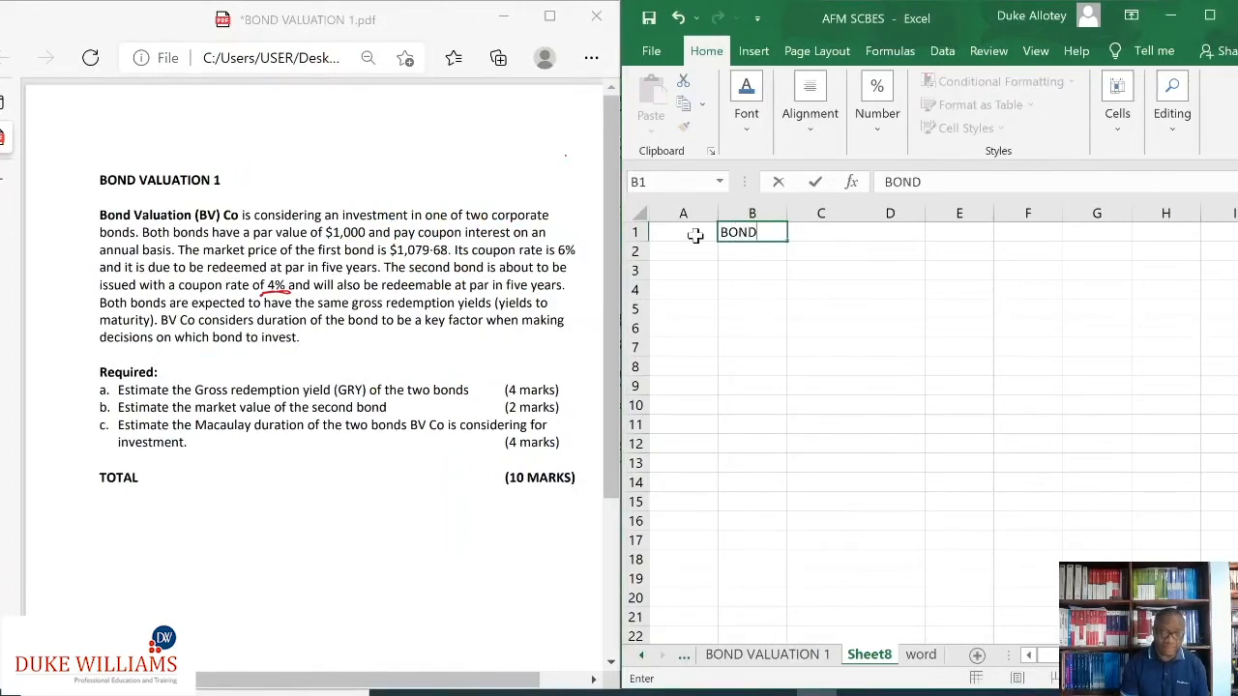
type("1")
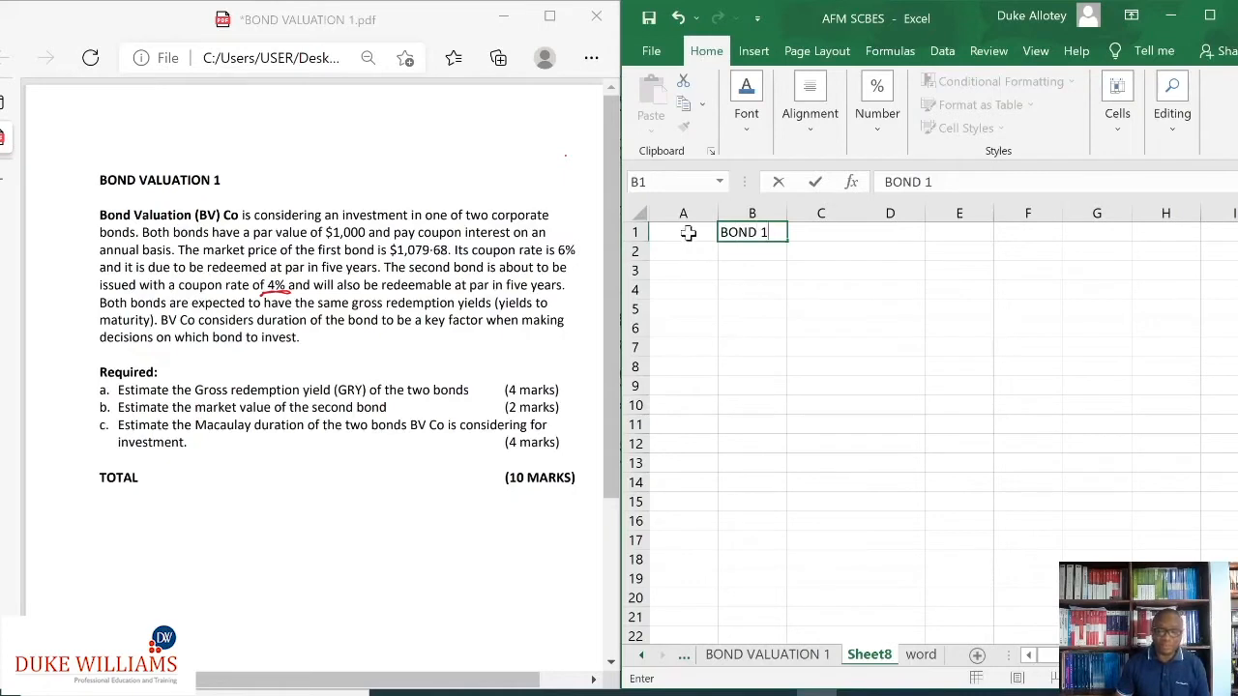
left_click(683, 249)
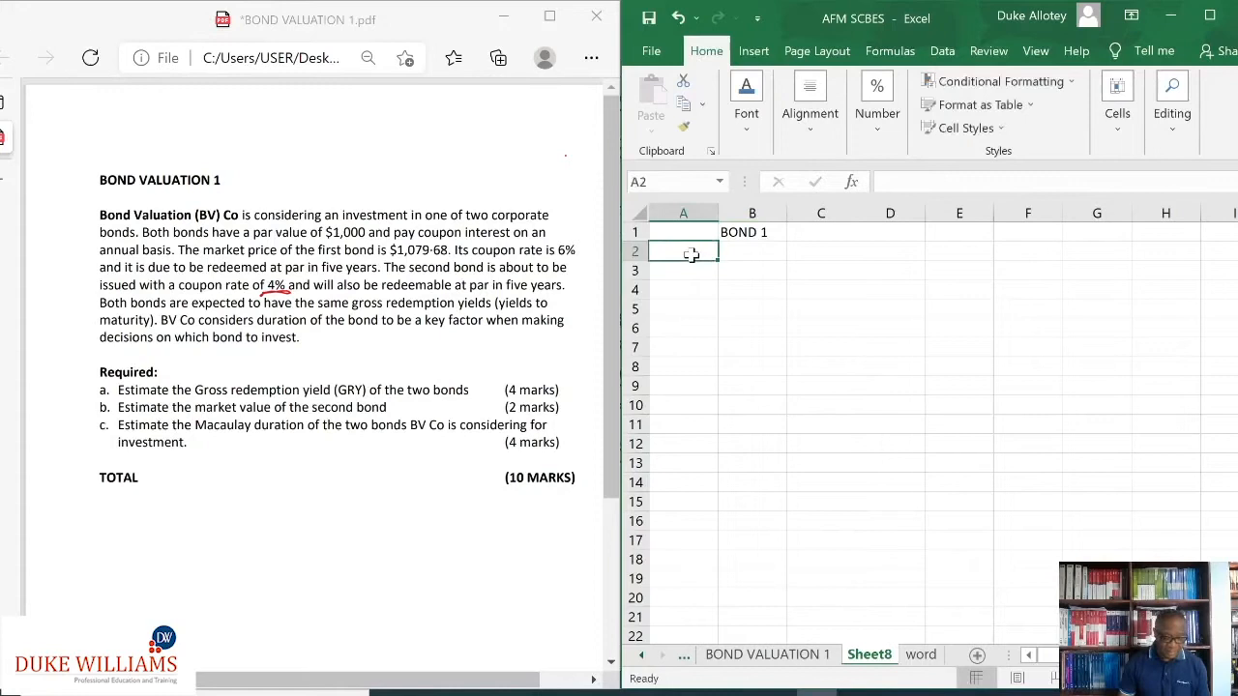
type("y")
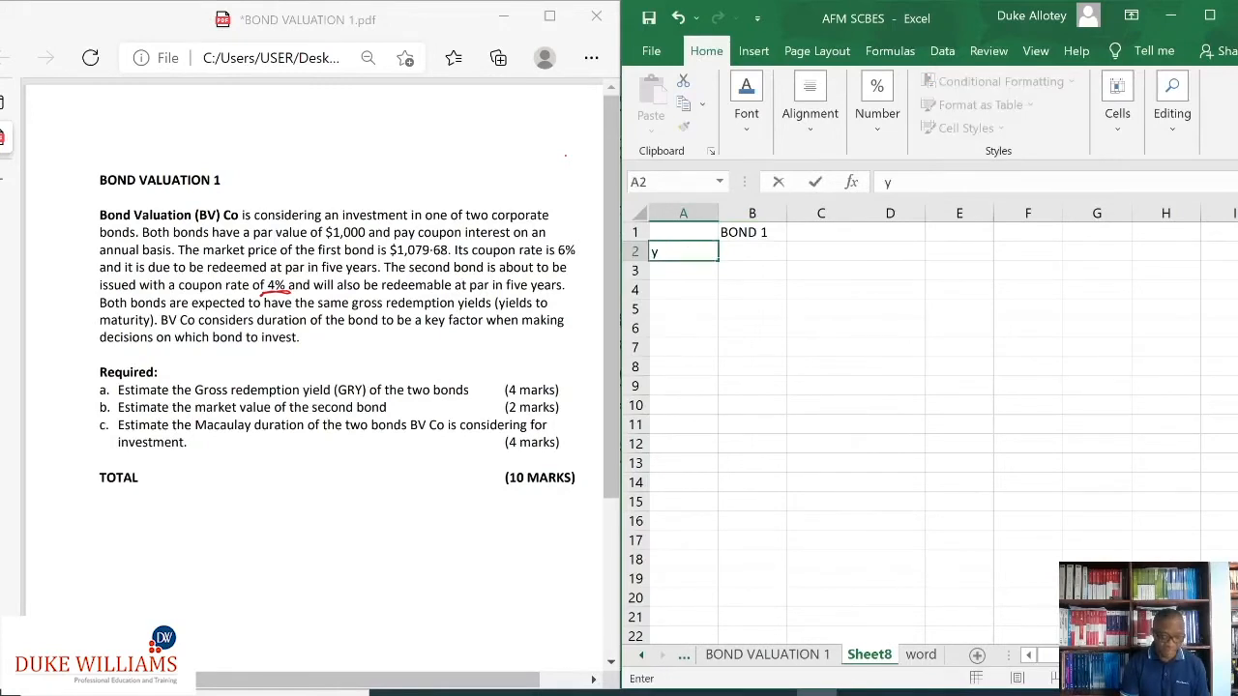
type("ear")
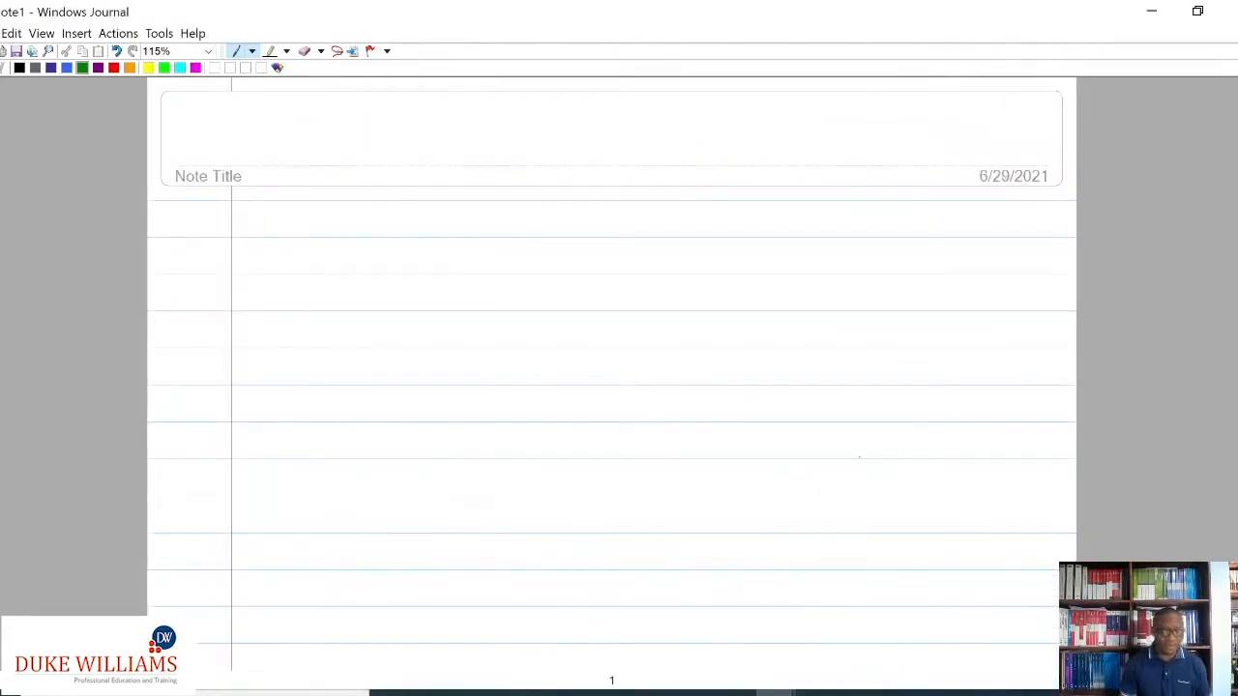
Step: Handwrite =IRR(Range with the green pen on the new Journal page
left_click_drag(395, 259, 424, 254)
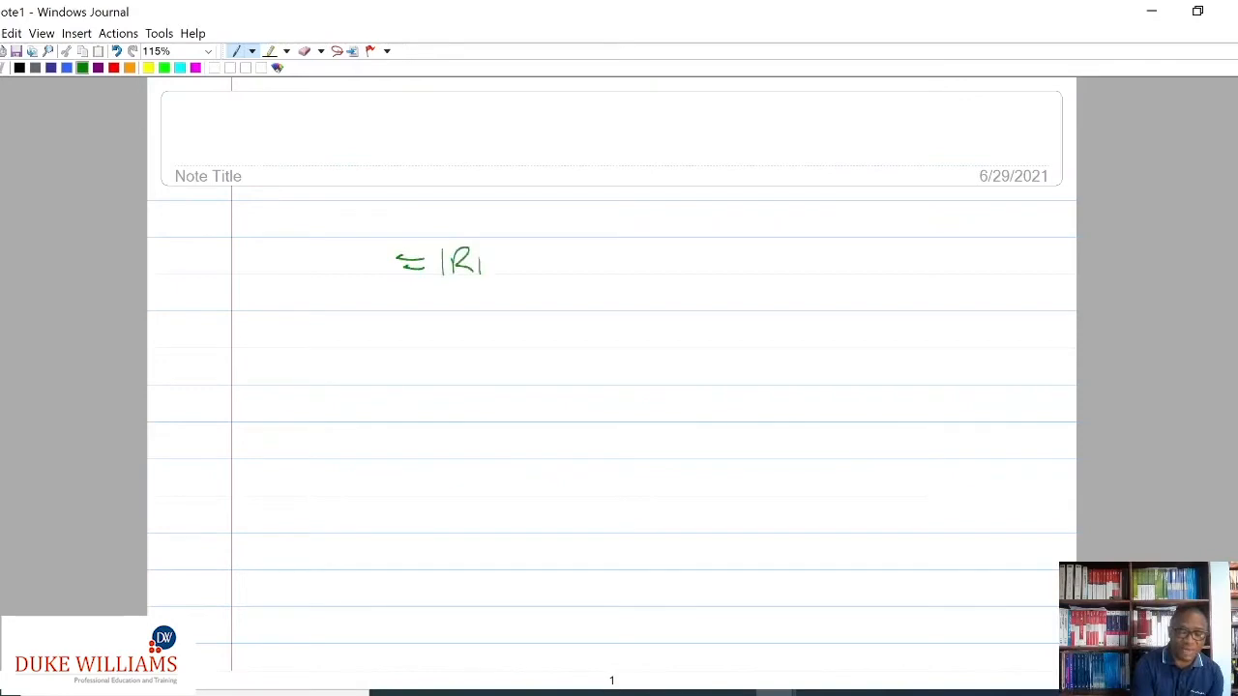
left_click_drag(493, 261, 561, 267)
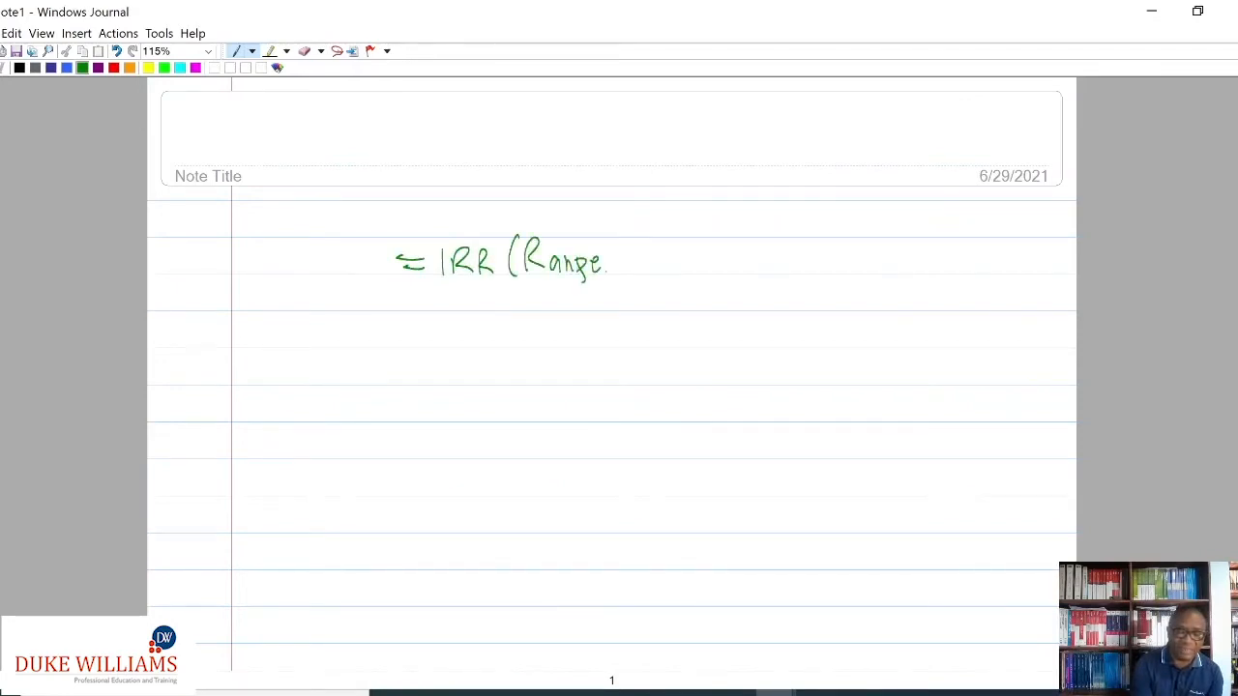
left_click_drag(623, 261, 648, 261)
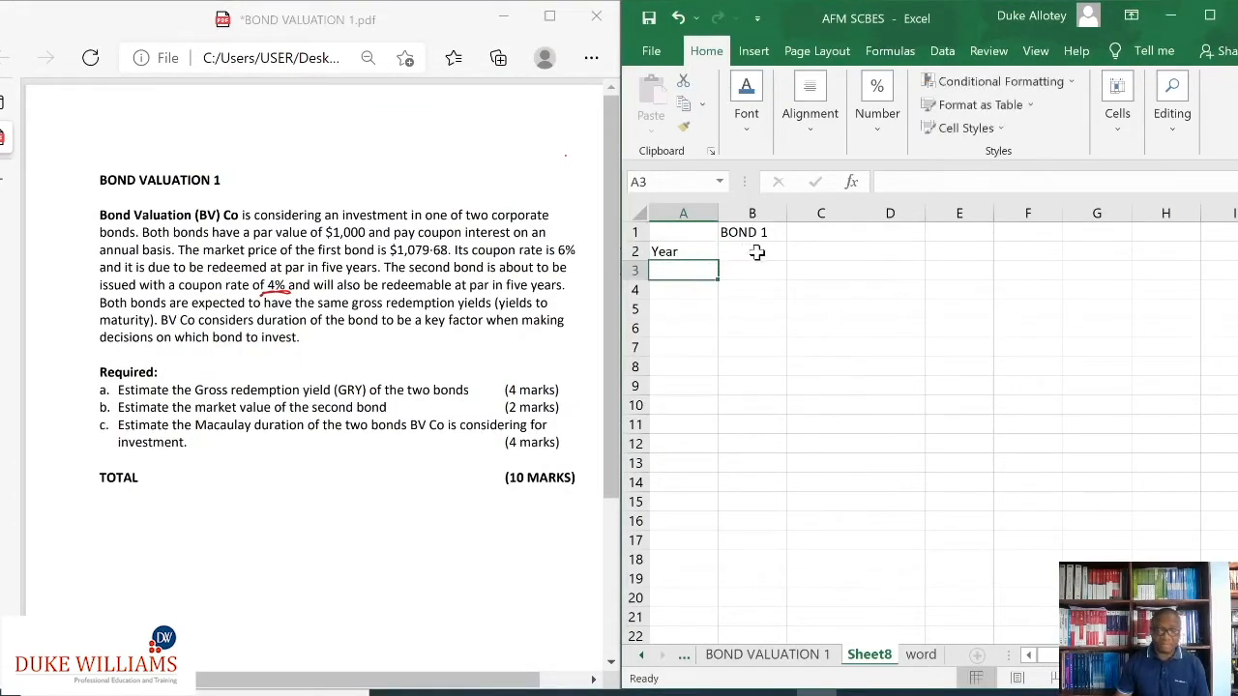
Step: Enter a Year heading in B3 with years 0 to 5 listed in B4:B9
left_click(753, 271)
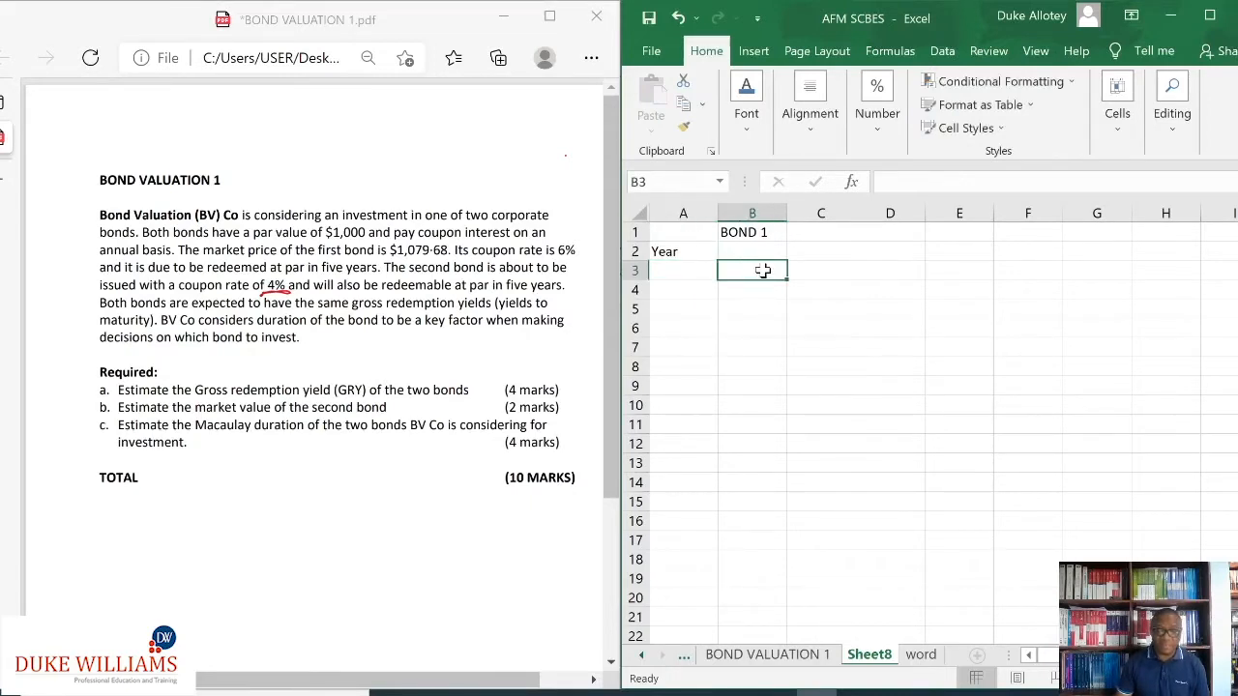
type("Year")
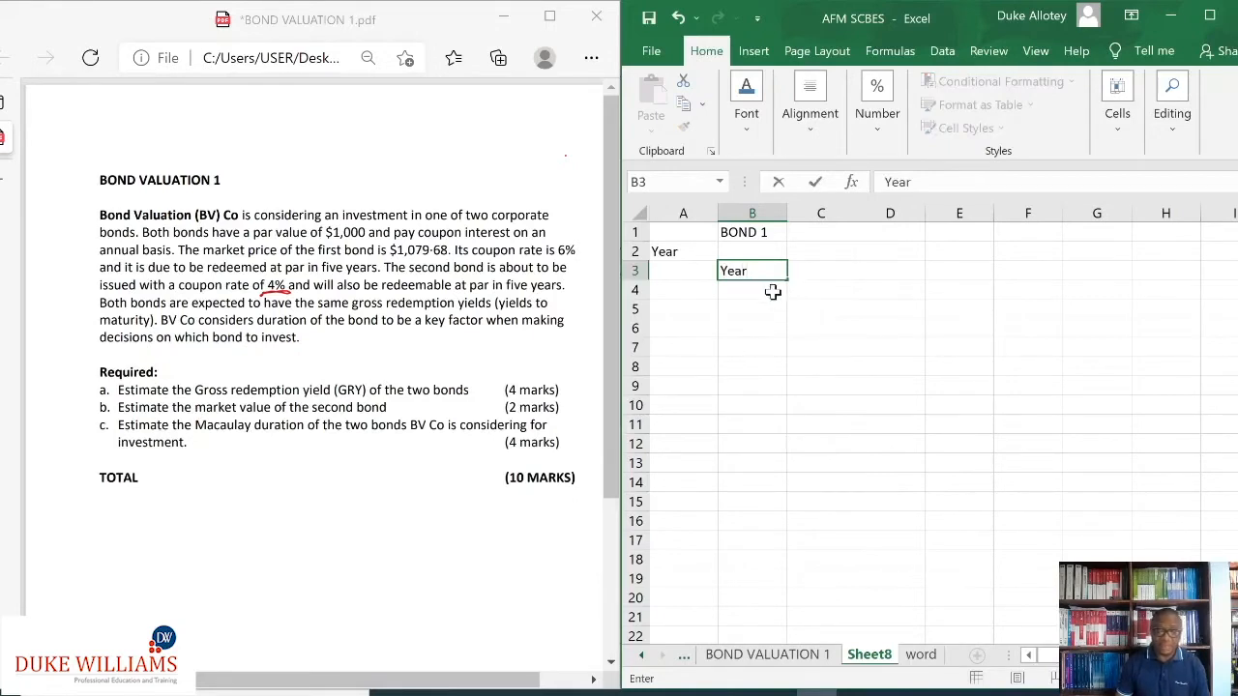
type("0")
left_click(752, 307)
type("1")
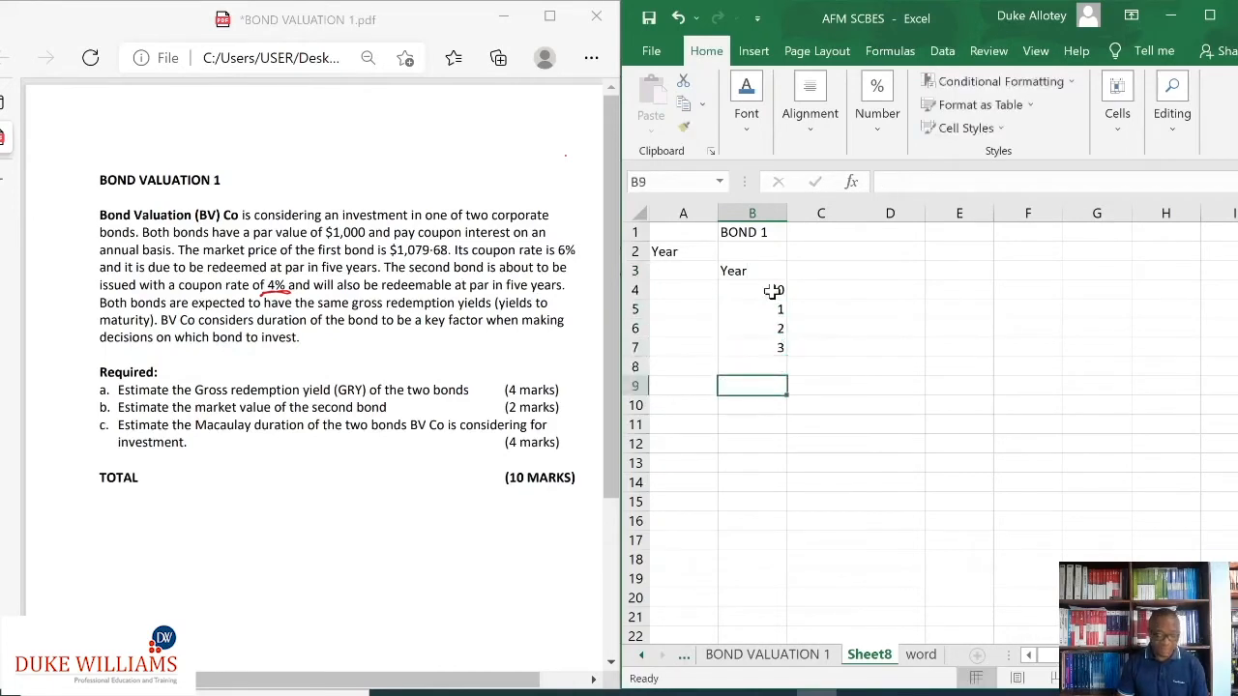
type("4")
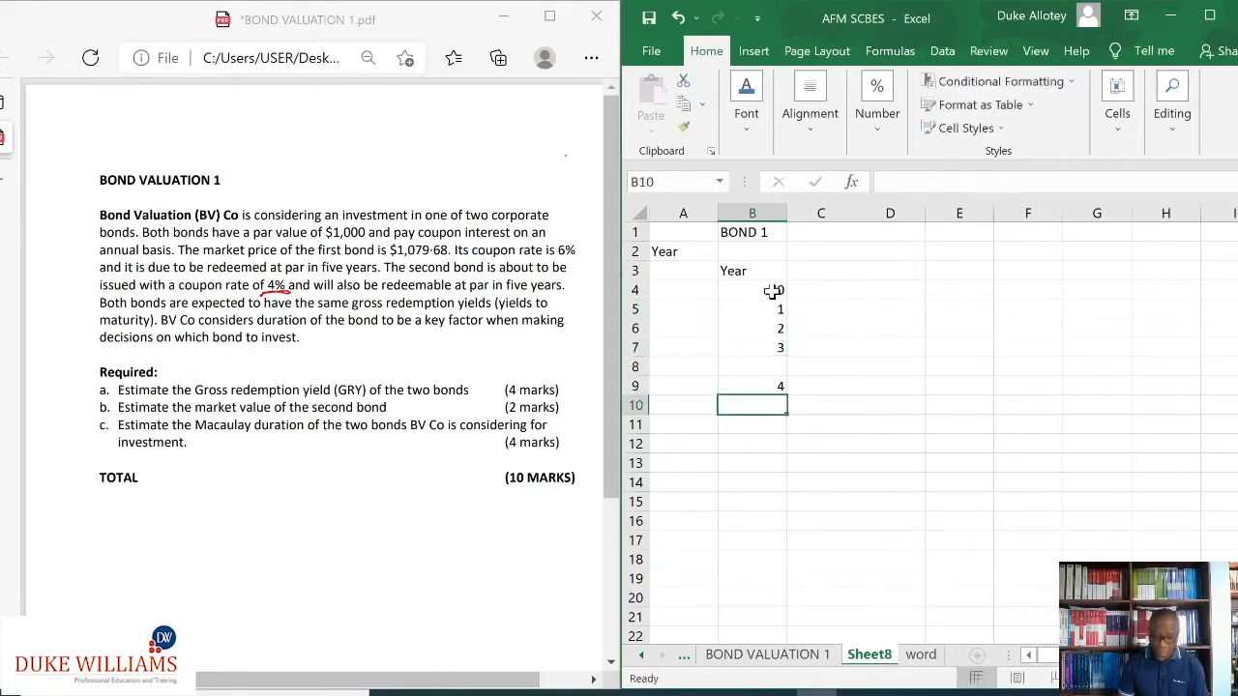
left_click(750, 366)
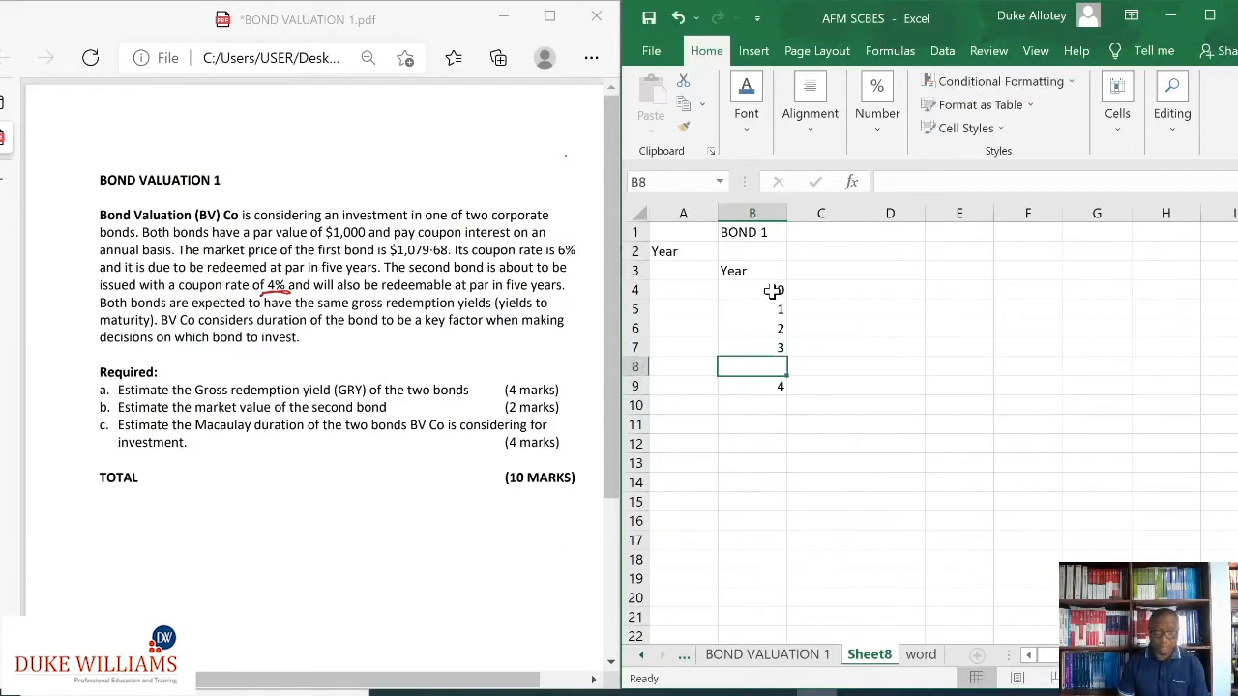
type("4")
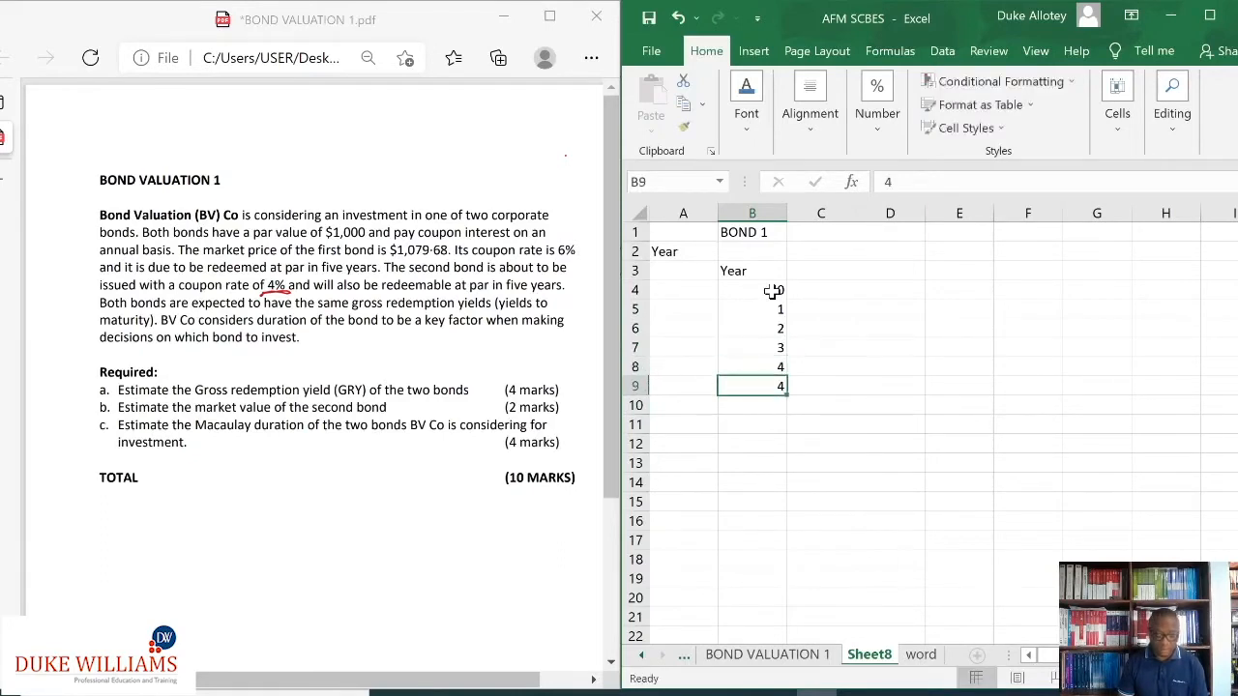
type("5")
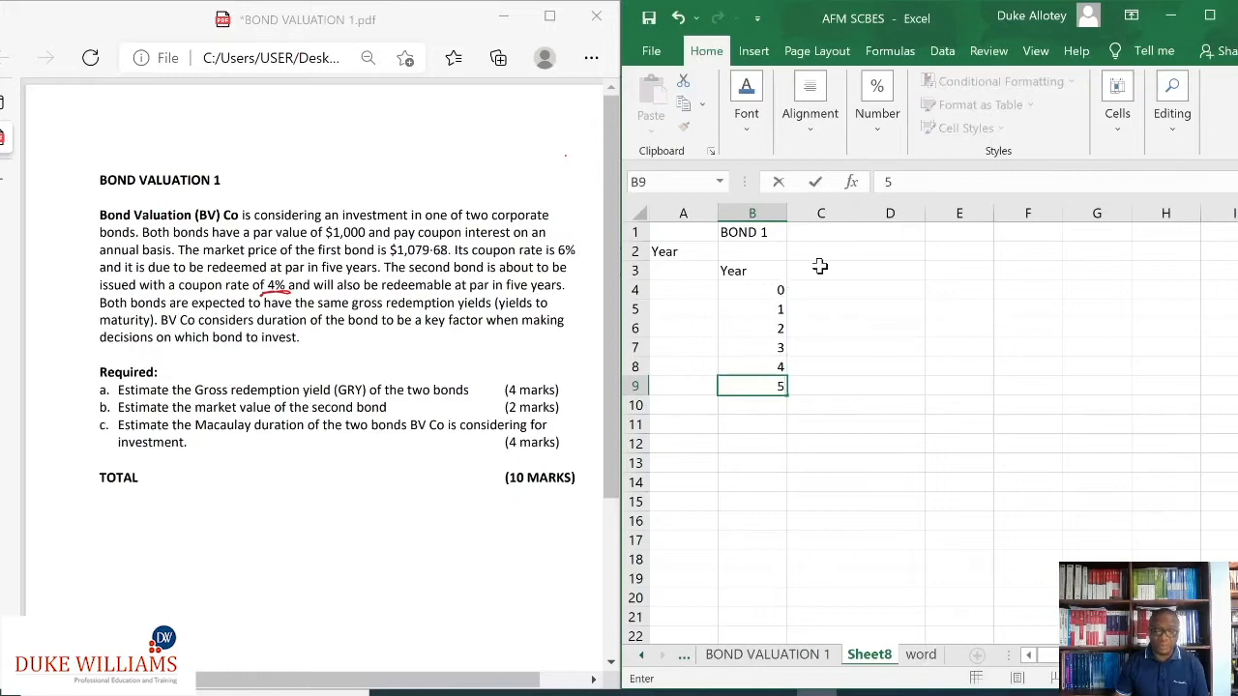
Step: Enter CFS in C3 with cash flows -1079.68, 60 for years 1–4 and 1060 in year 5
left_click(820, 269)
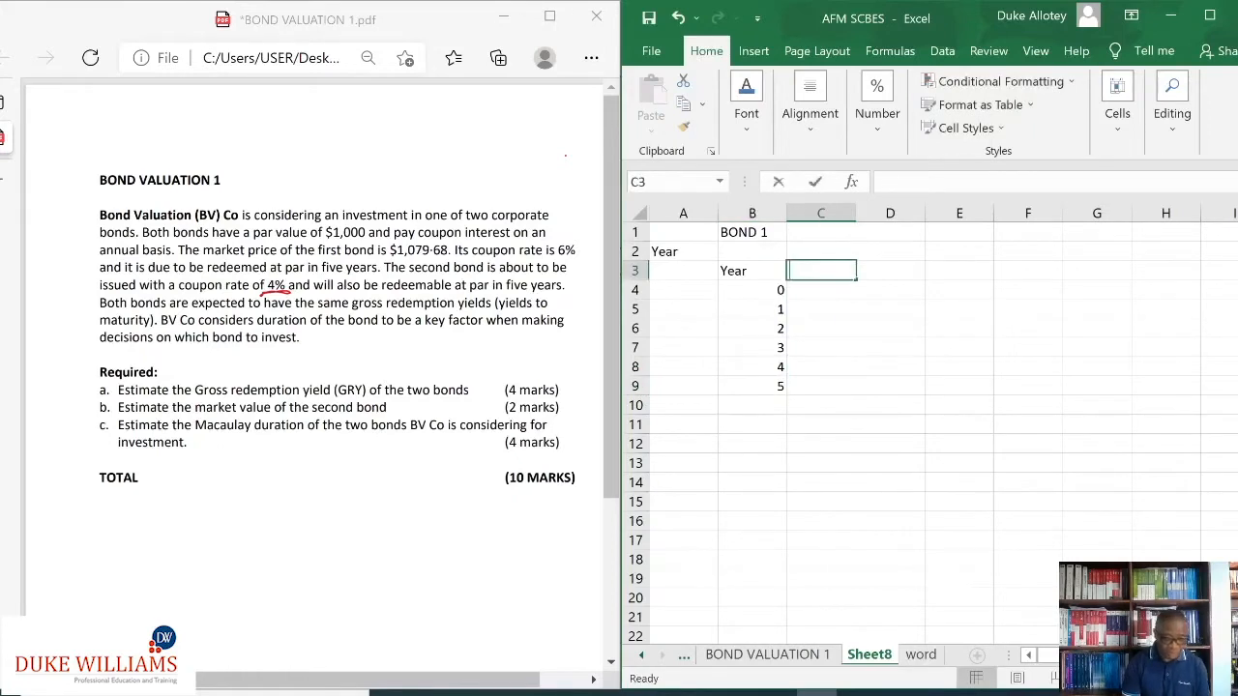
type("CFS")
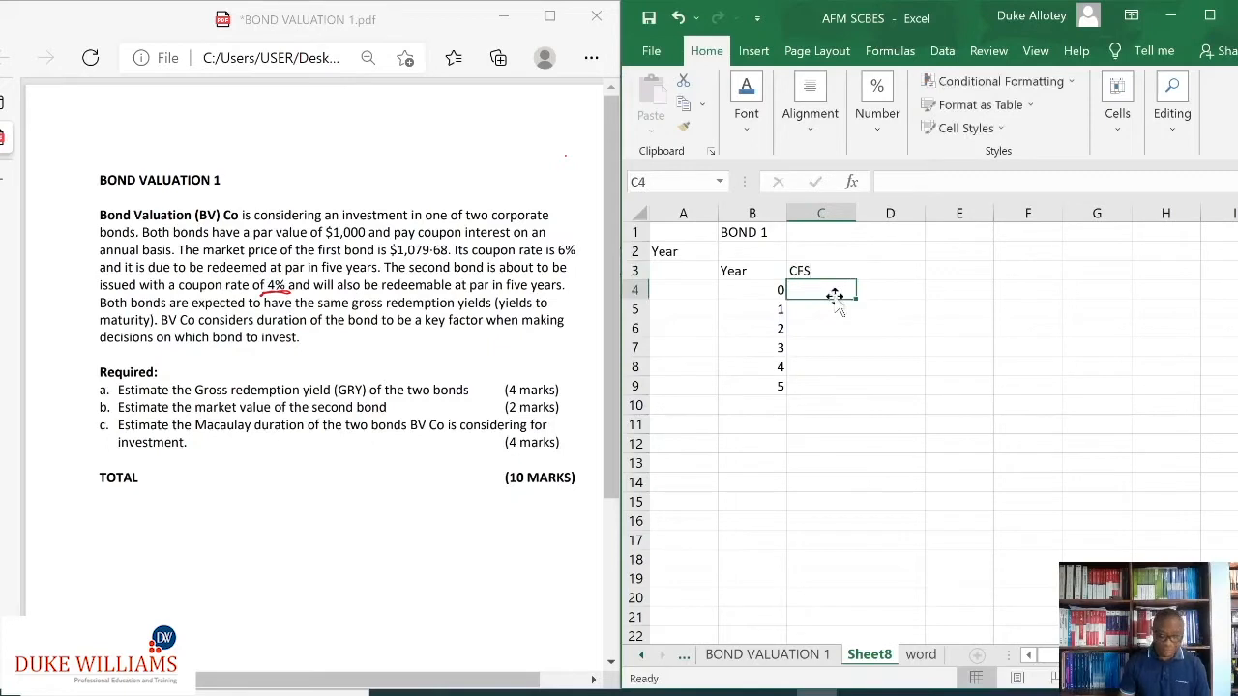
type("-10")
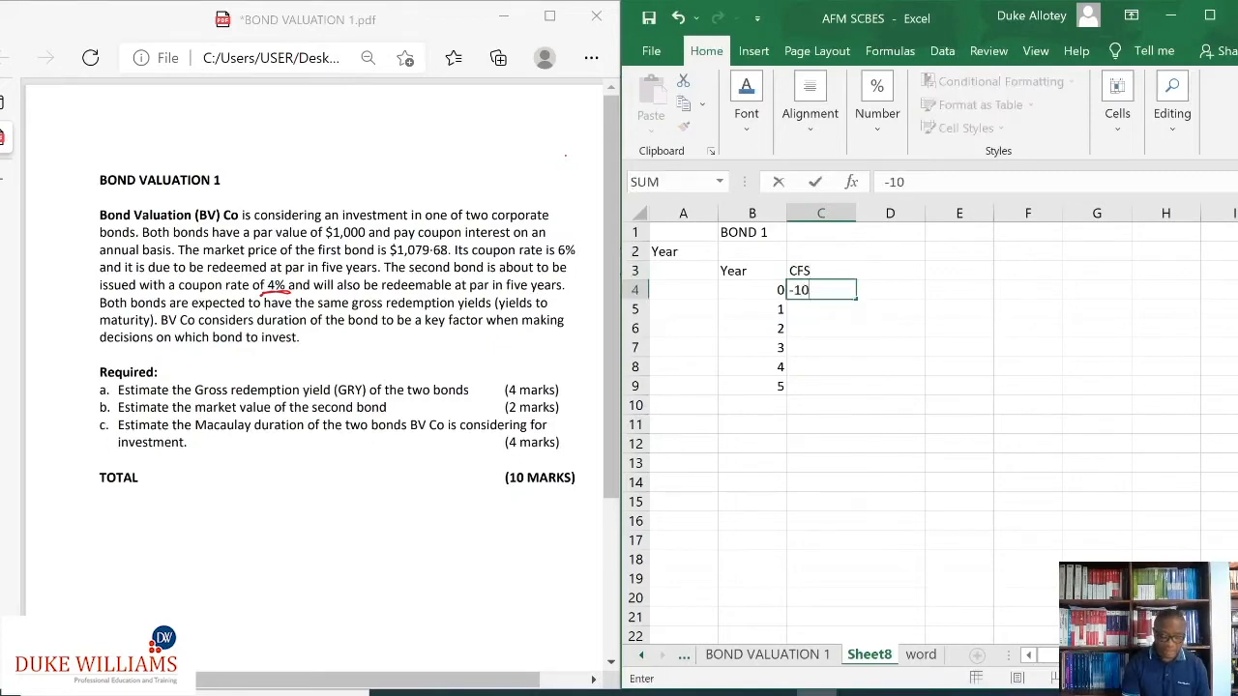
type("7")
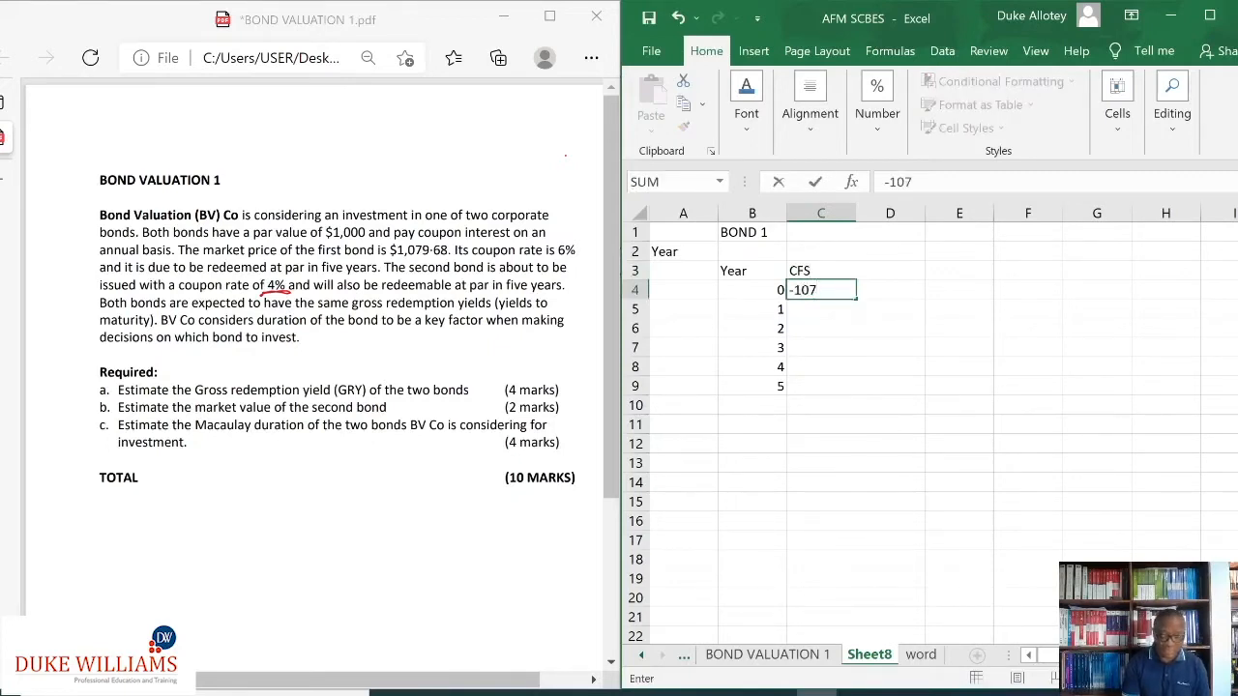
type("9.68")
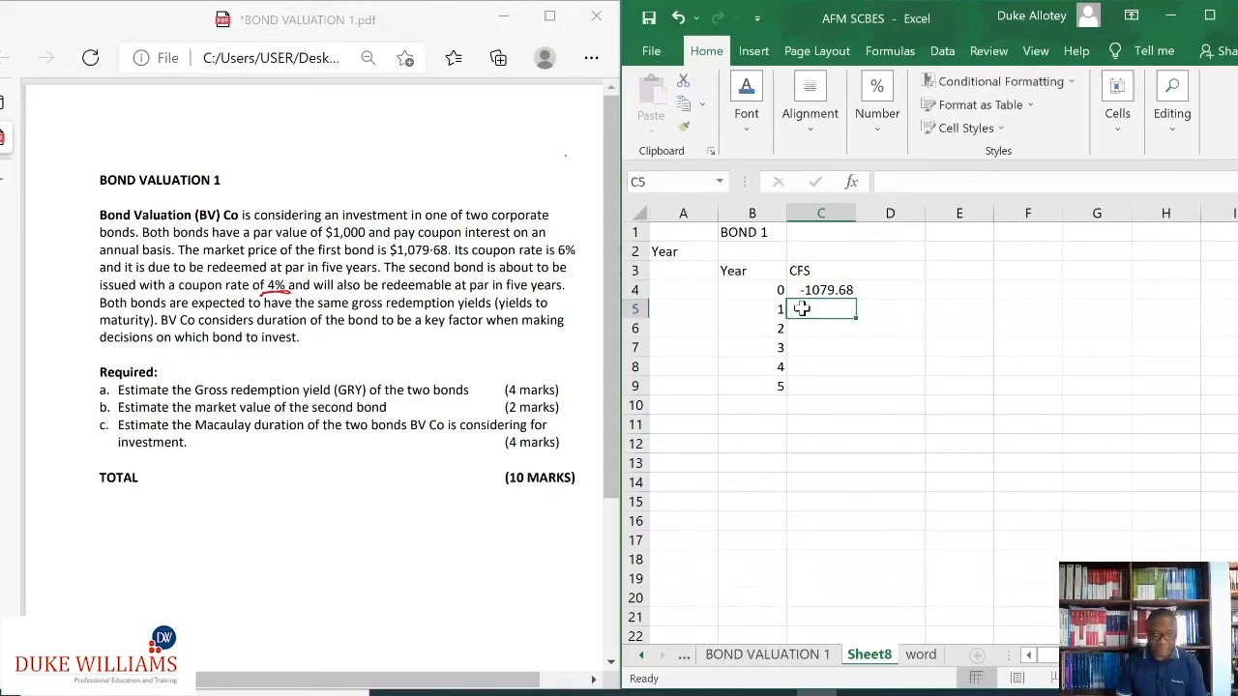
type("60")
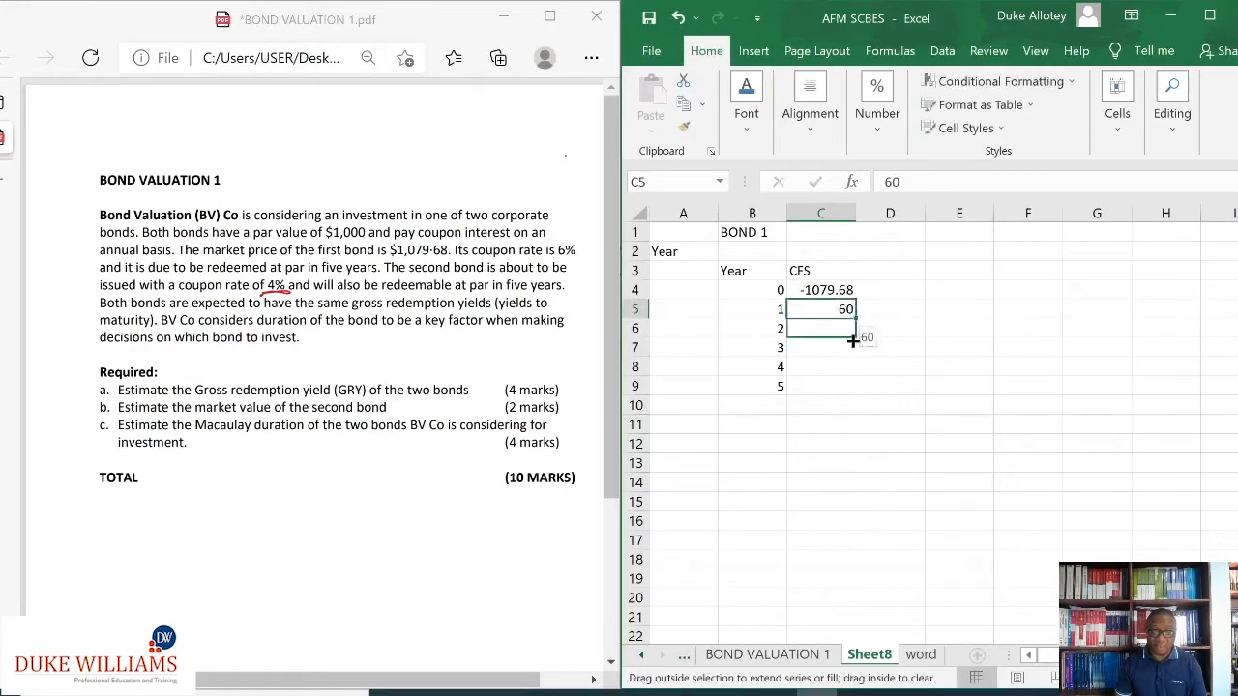
left_click_drag(851, 309, 840, 387)
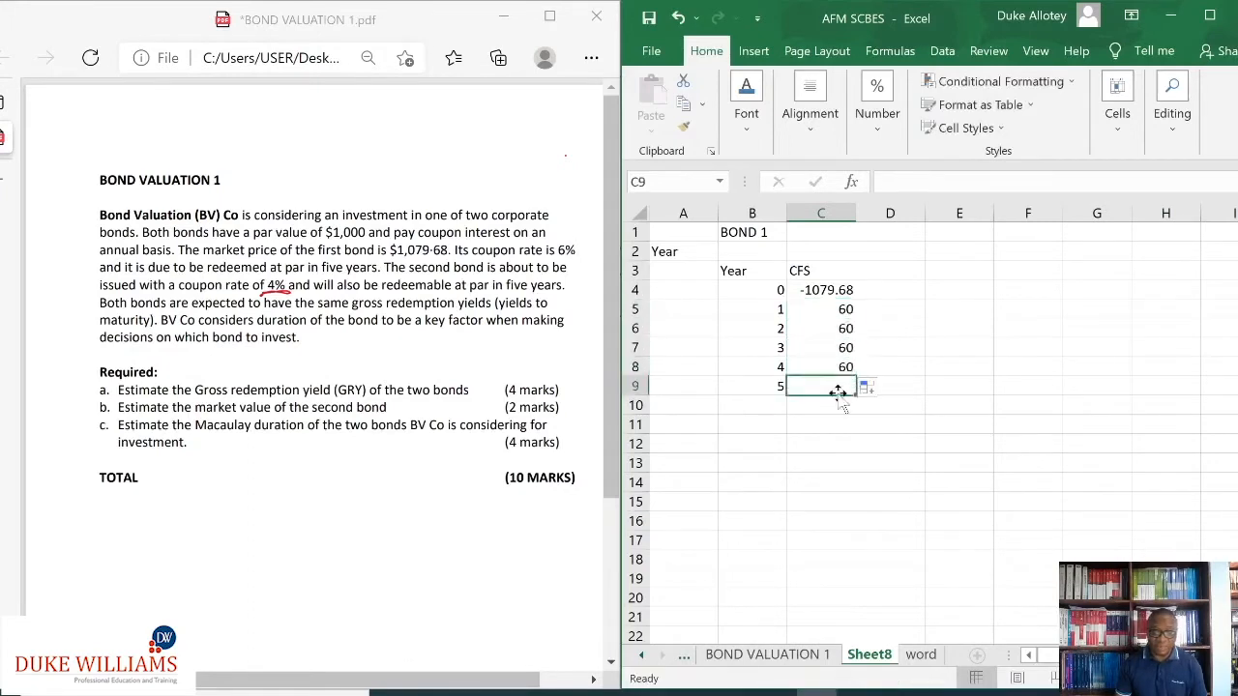
type("1060")
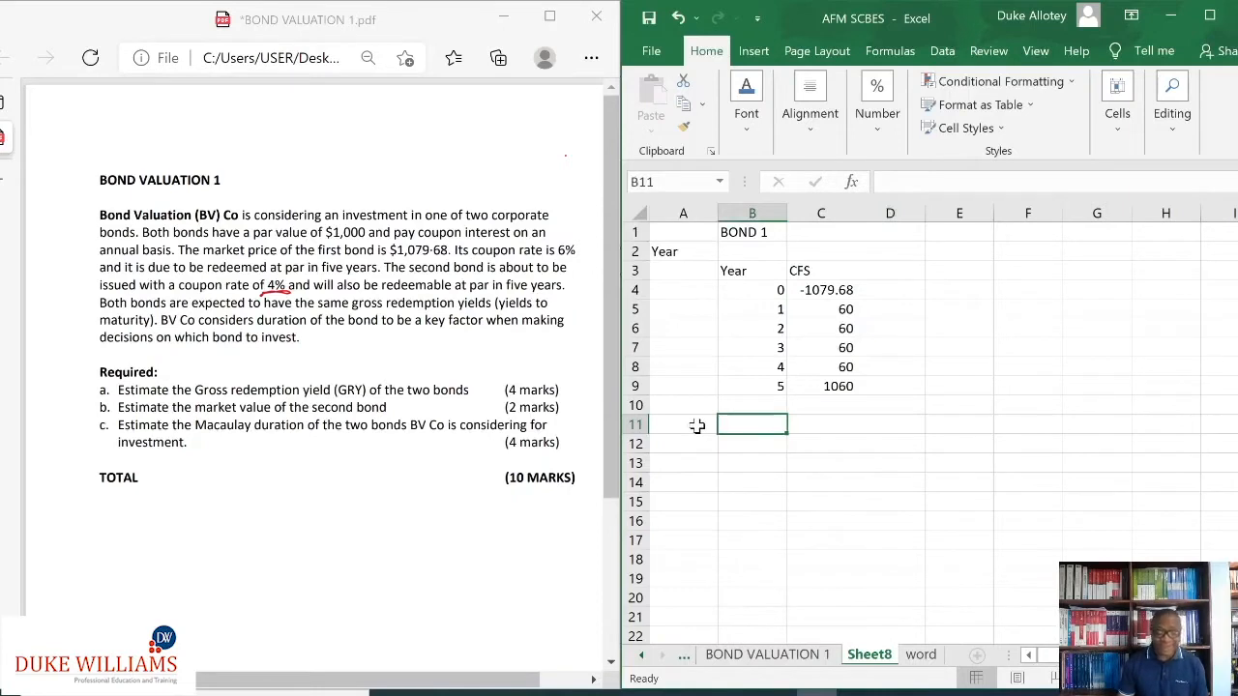
Step: Label row 11 with 'GRY = IRR' below the bond 1 table
left_click(683, 426)
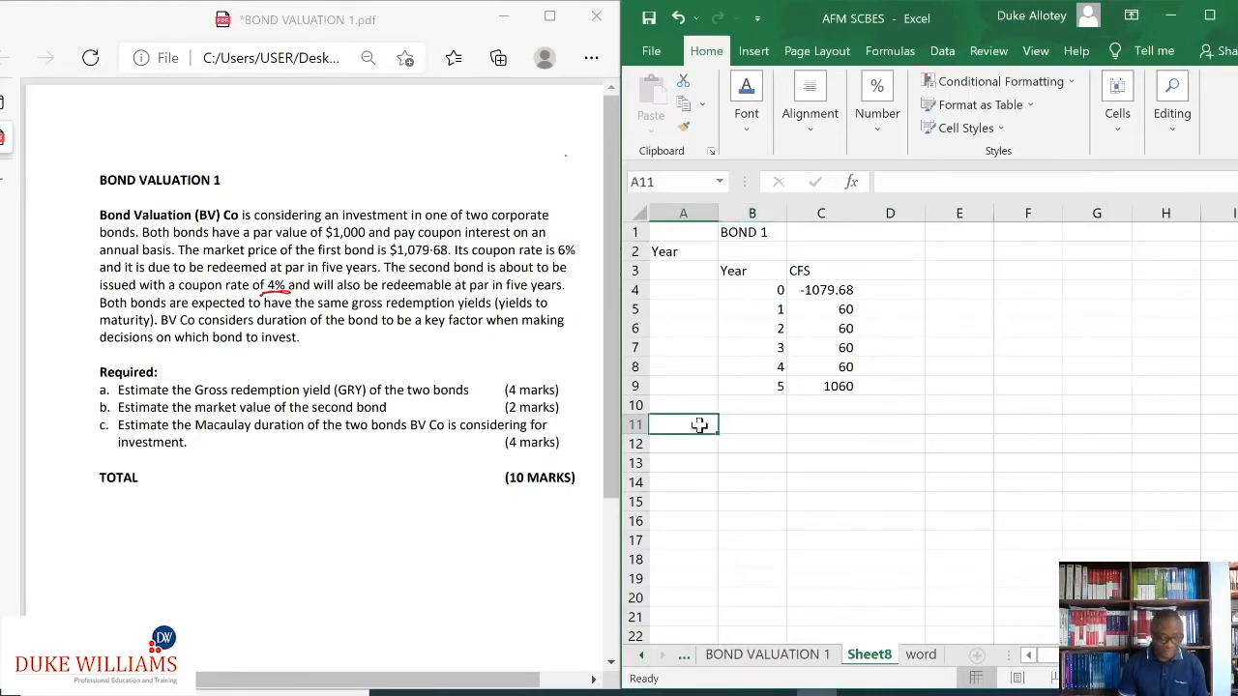
type("GRY")
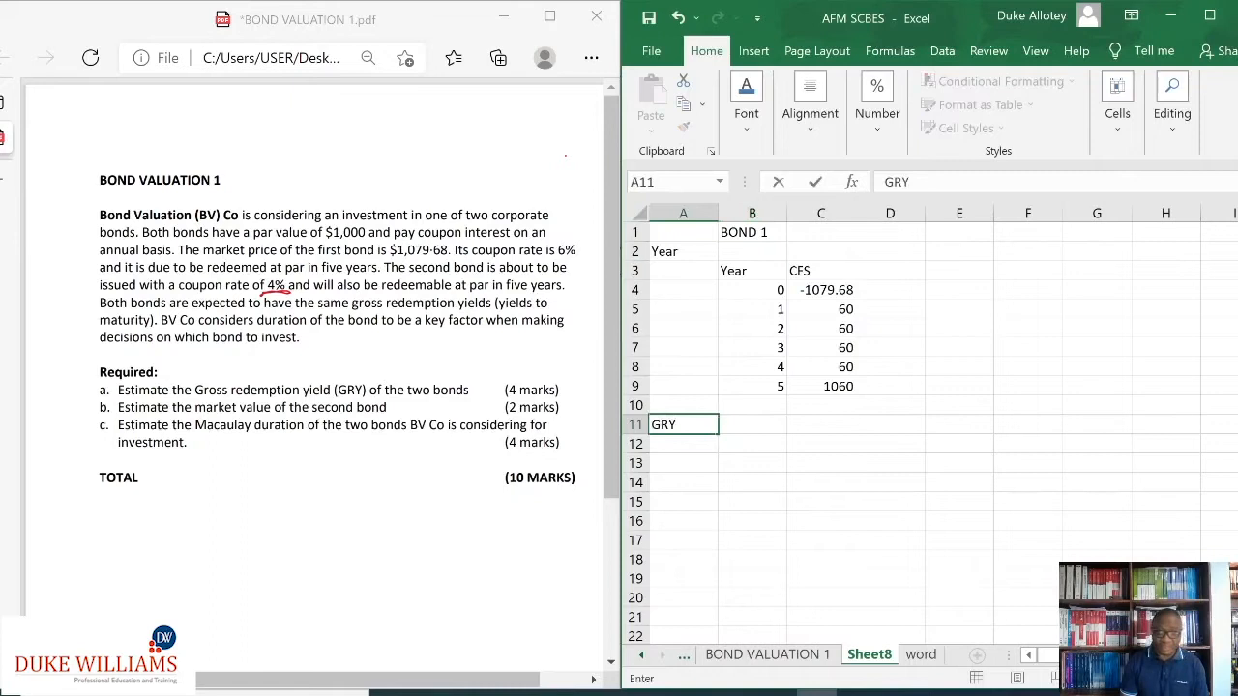
type("=")
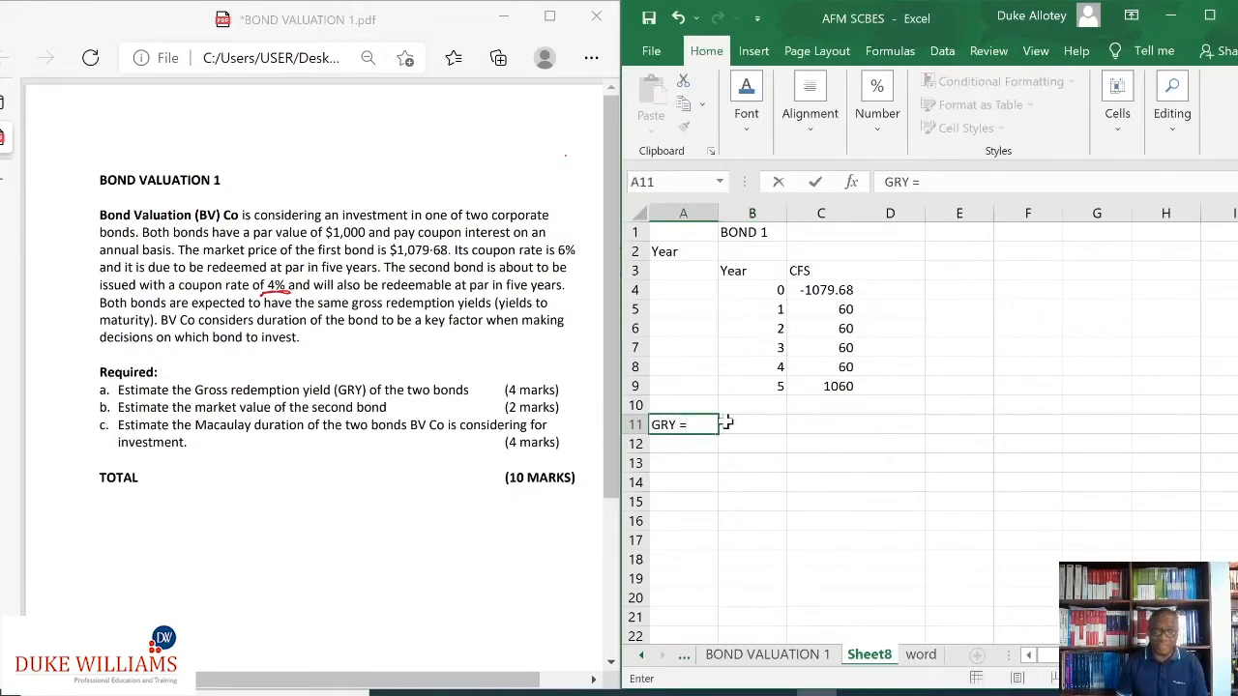
type("IRR")
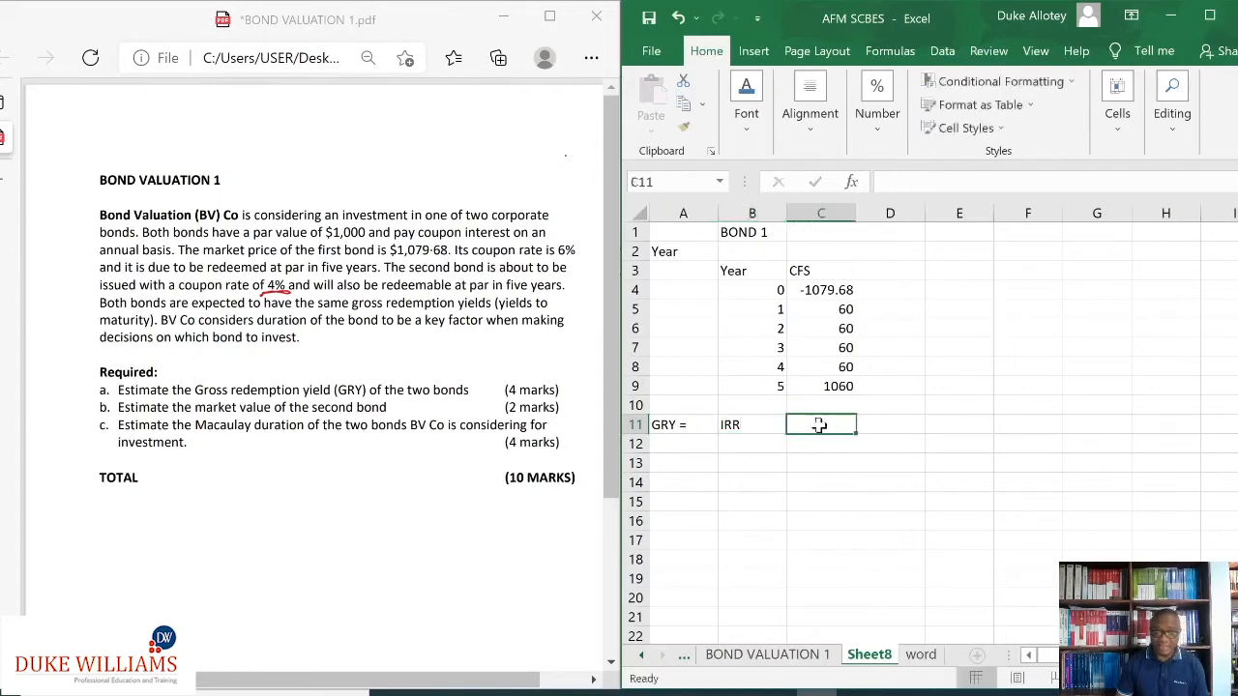
Step: Compute bond 1's GRY in C11 as =IRR(C4:C9), giving 4%
type("=")
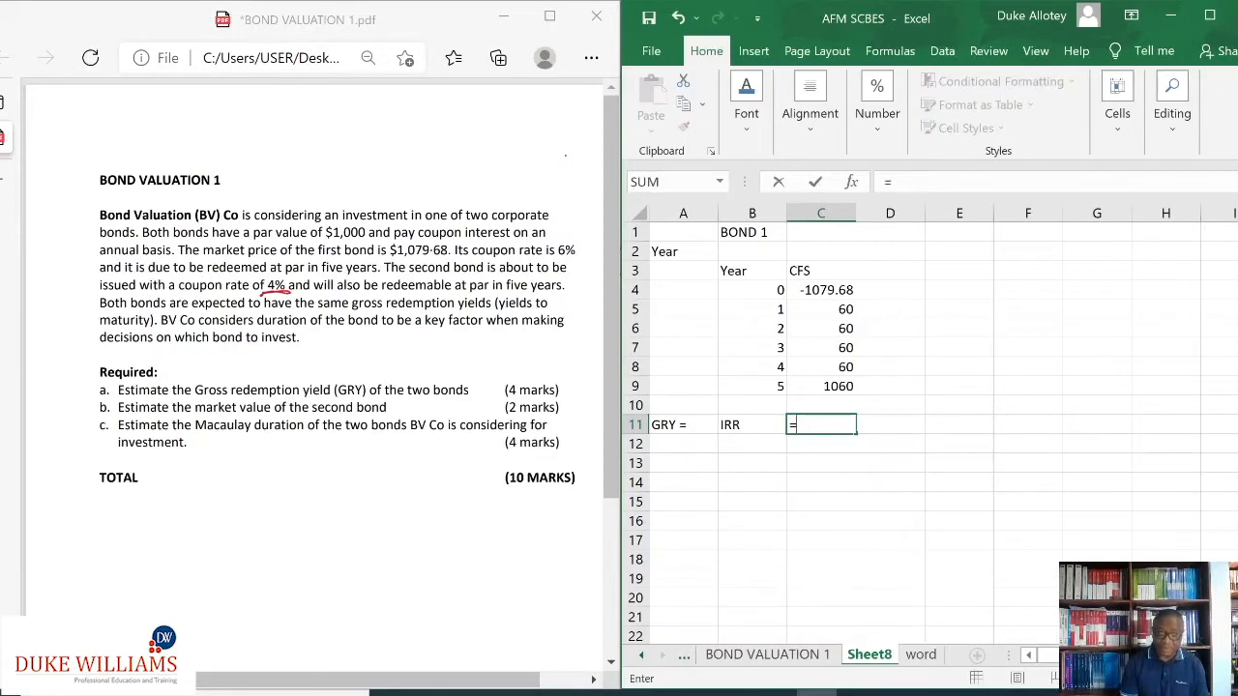
type("IRR")
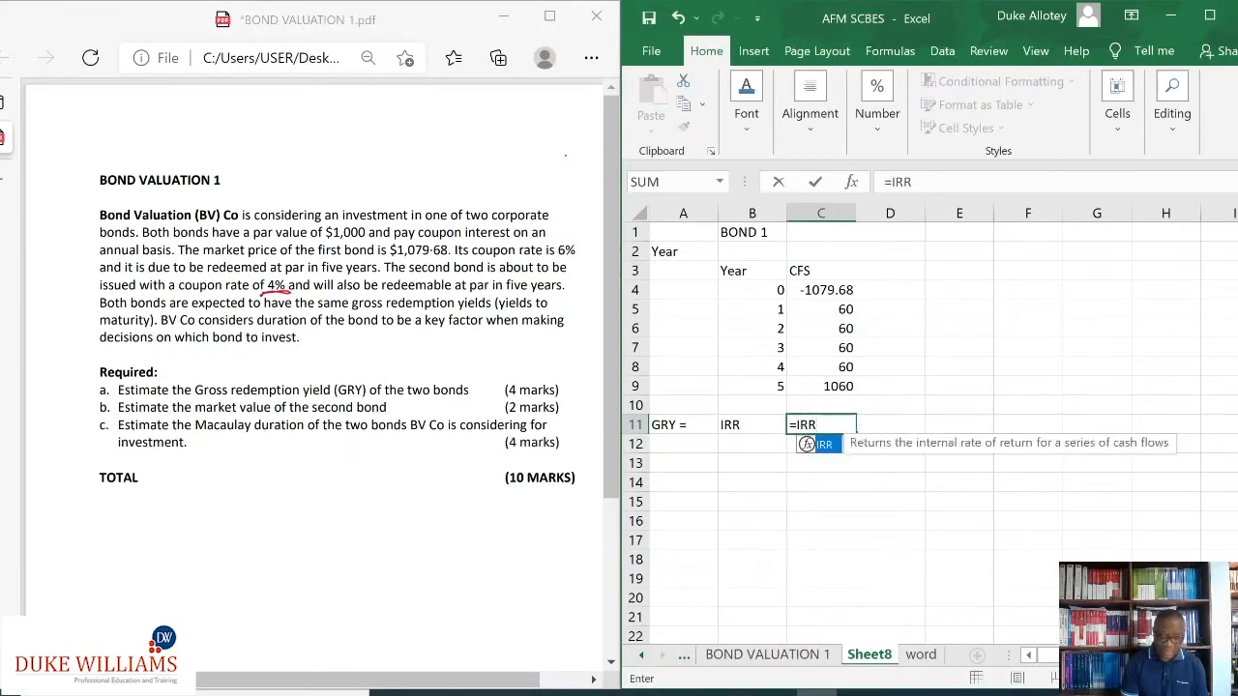
type("(")
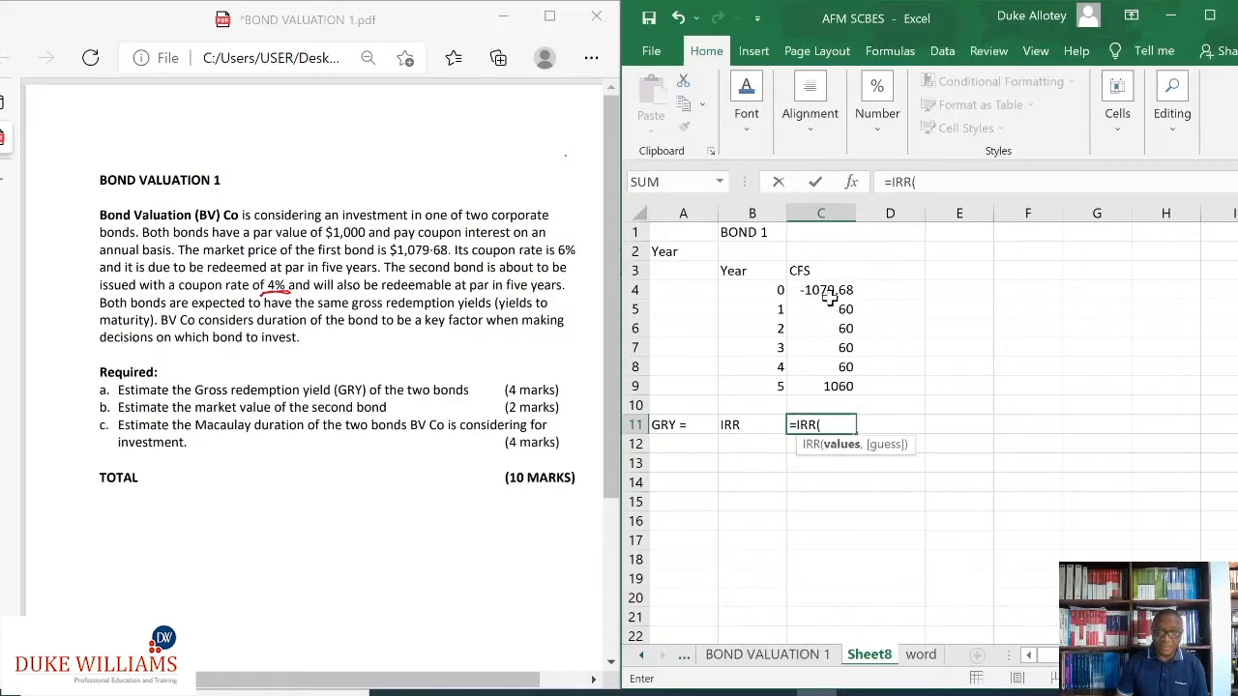
left_click_drag(820, 290, 820, 387)
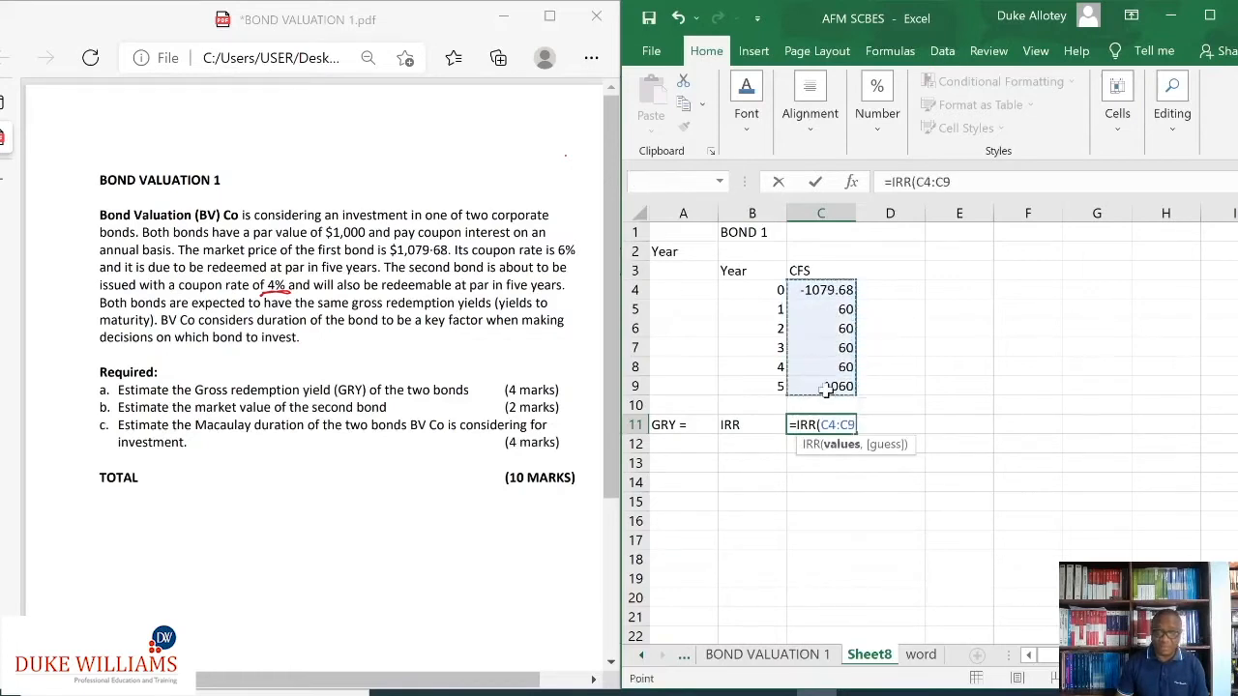
key("Enter")
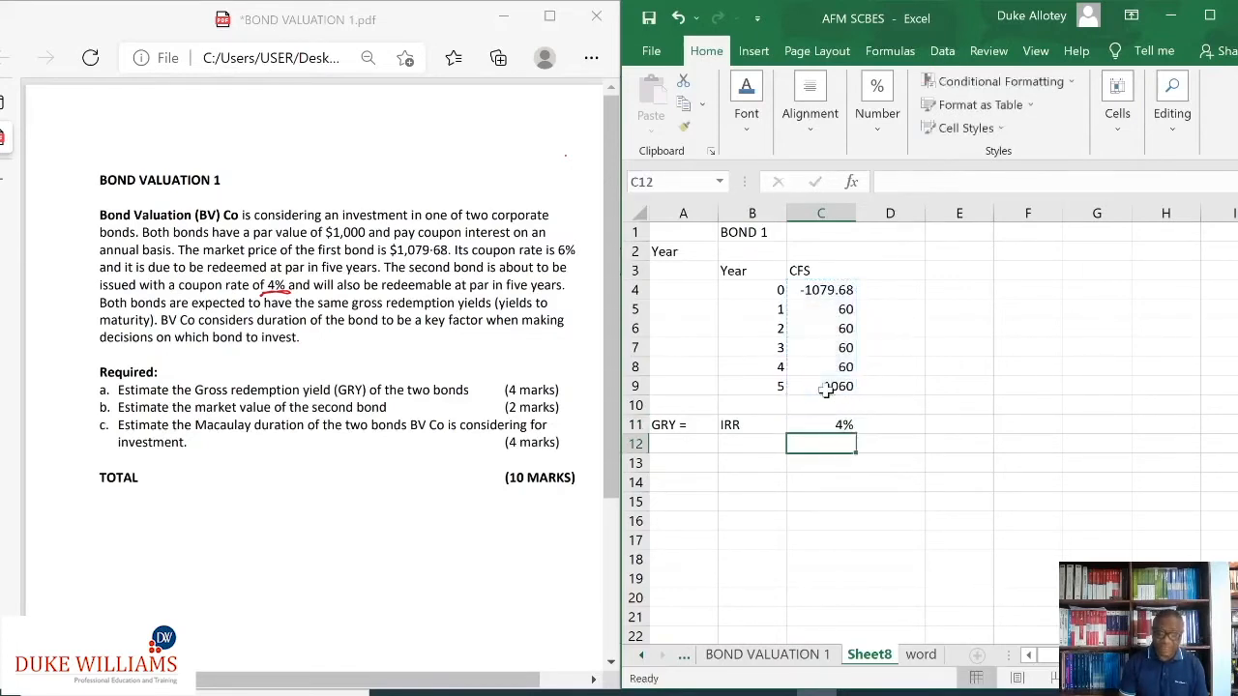
left_click(820, 424)
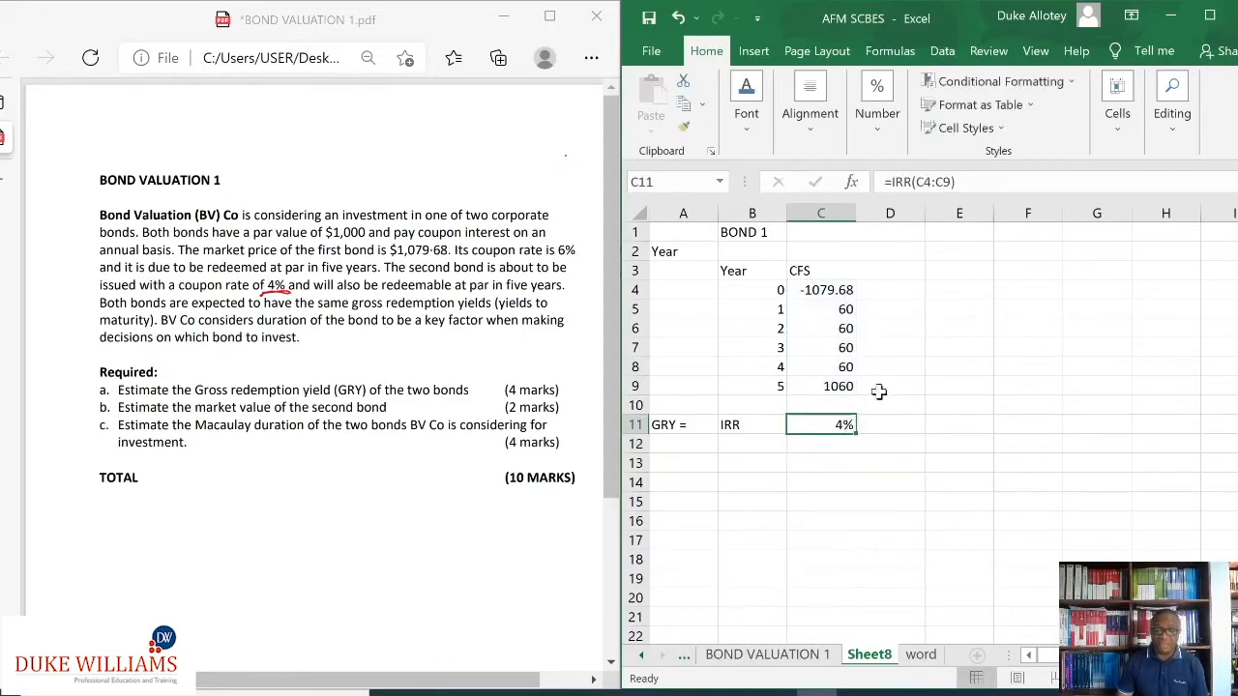
left_click(876, 97)
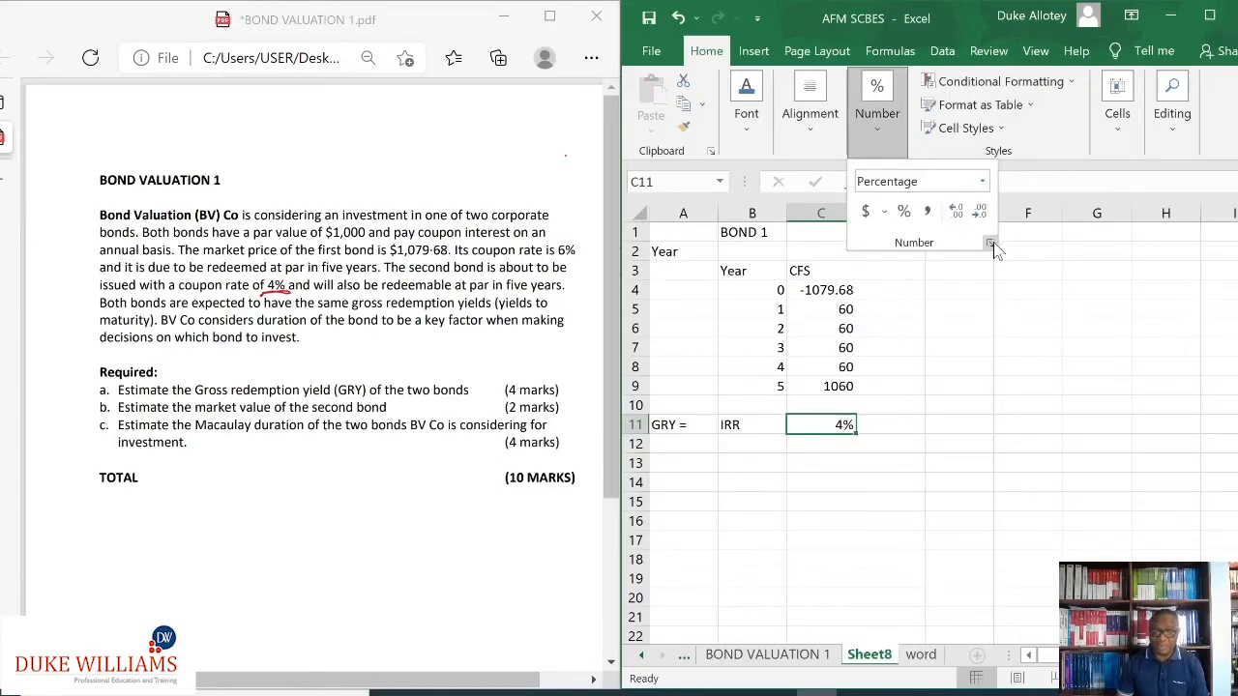
Step: Format C11 as Percentage with 2 decimals so the yield shows 4.20%
left_click(990, 244)
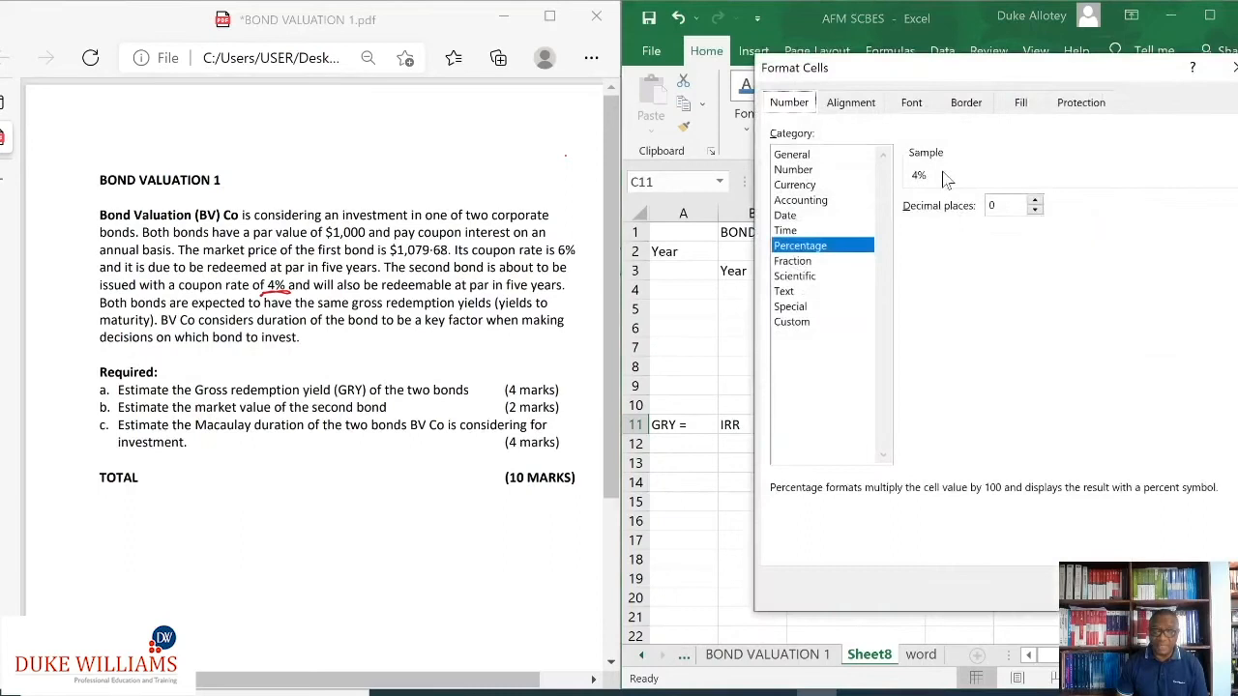
left_click(1037, 199)
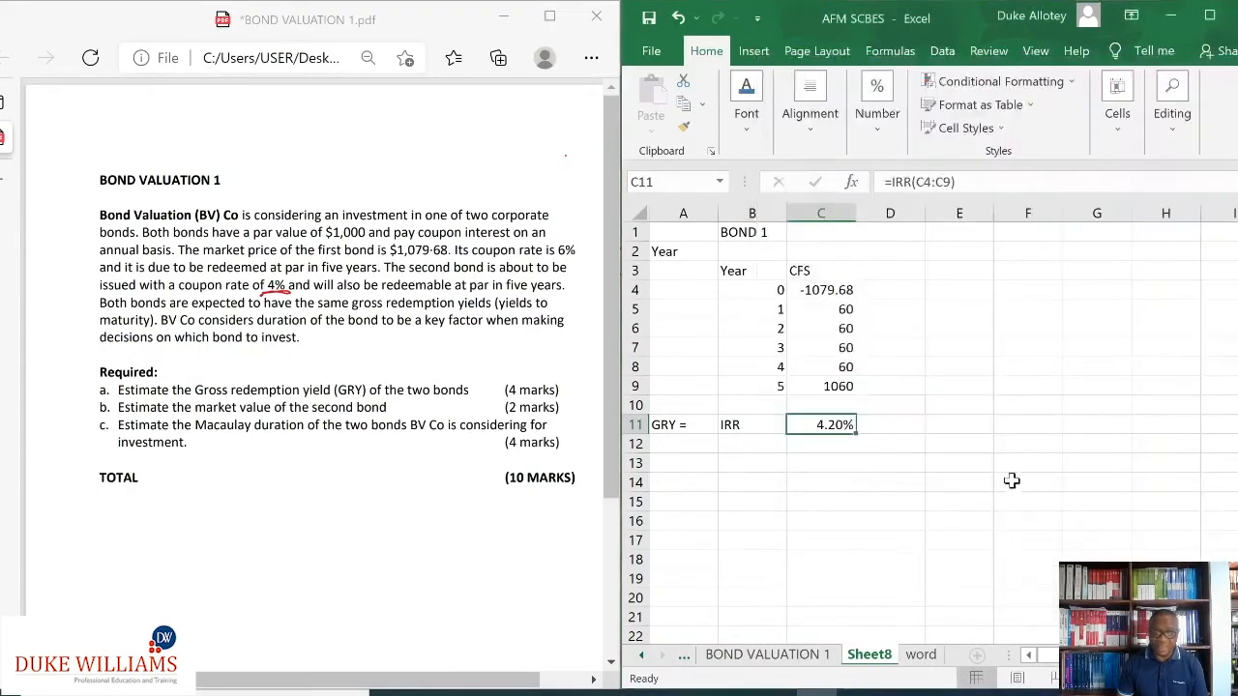
left_click(1028, 482)
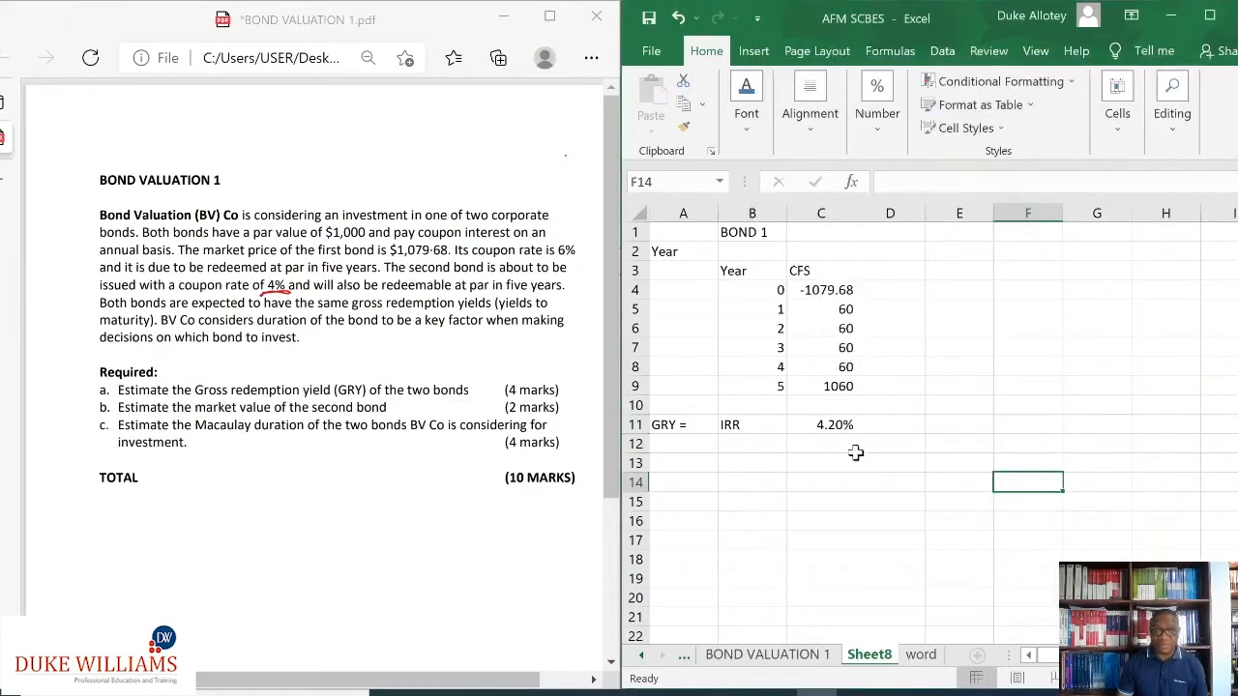
mouse_move(797, 433)
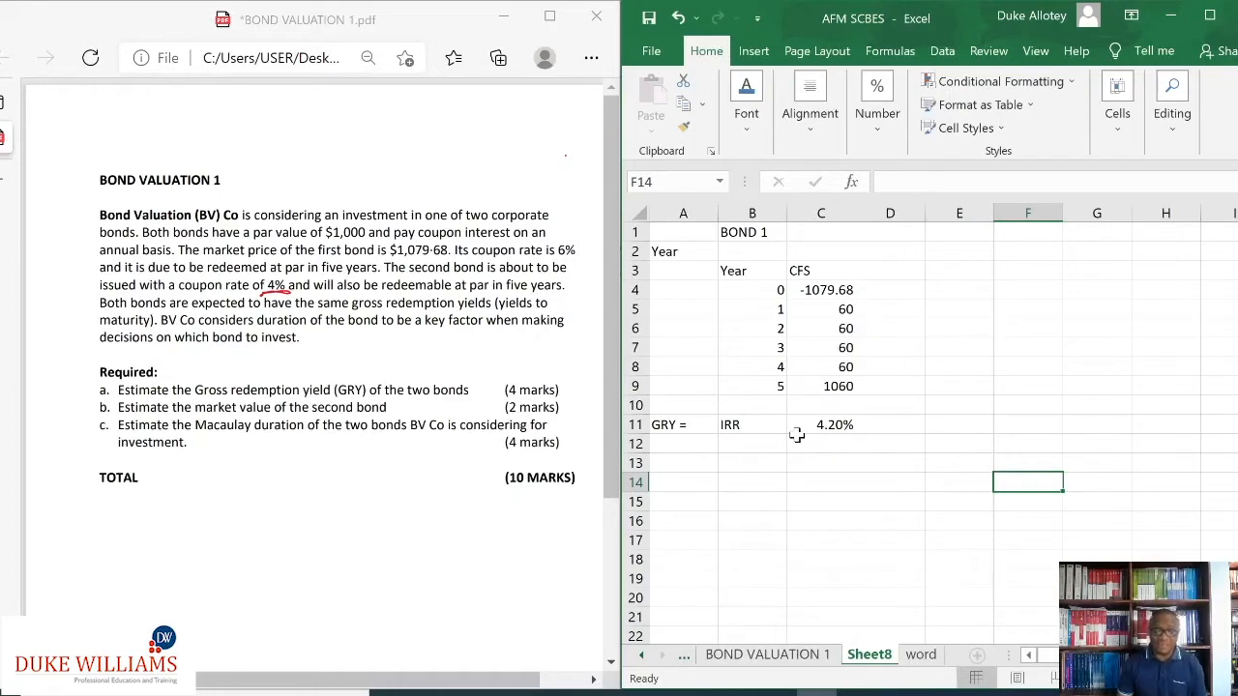
mouse_move(714, 495)
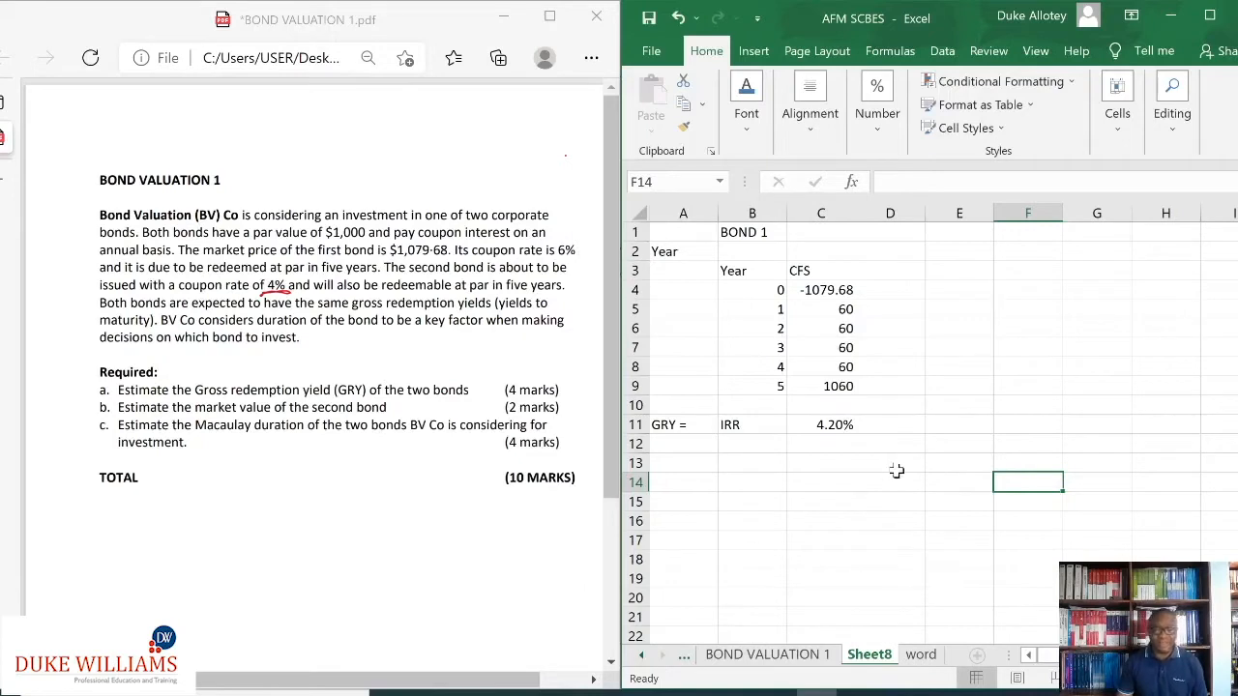
mouse_move(712, 481)
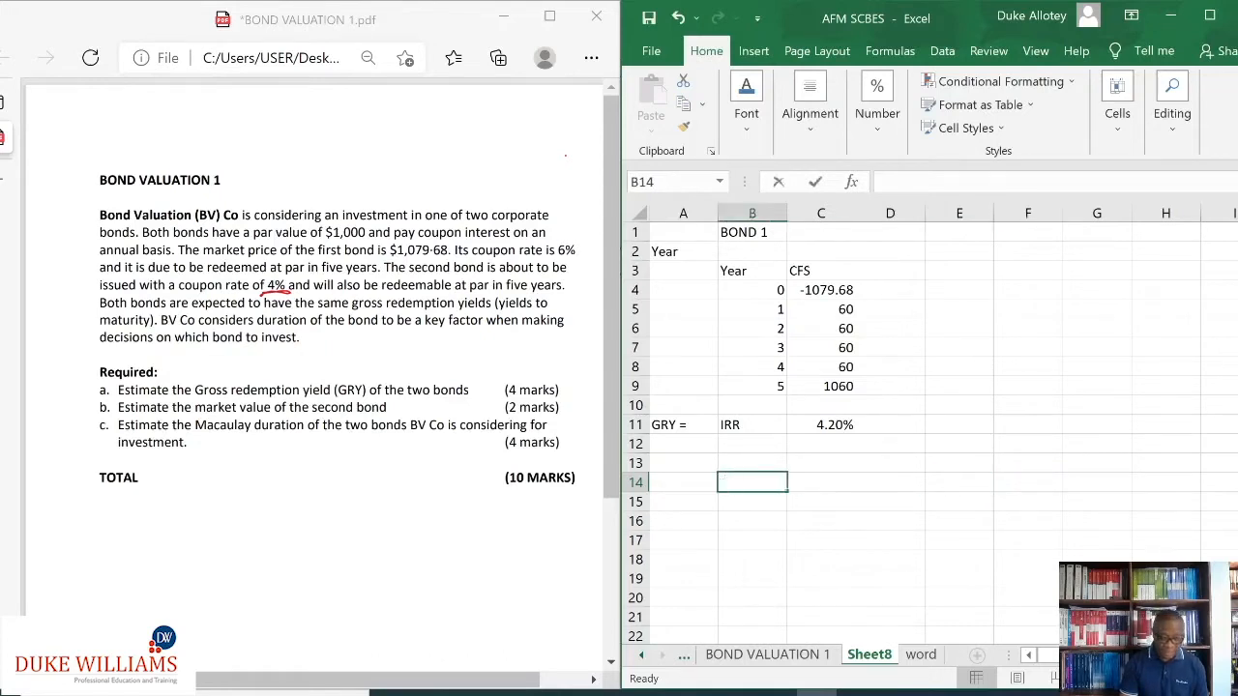
Step: Enter BOND 2 in B14, Year in B15 and years 1 to 5 in B16:B20
type("BOND 2")
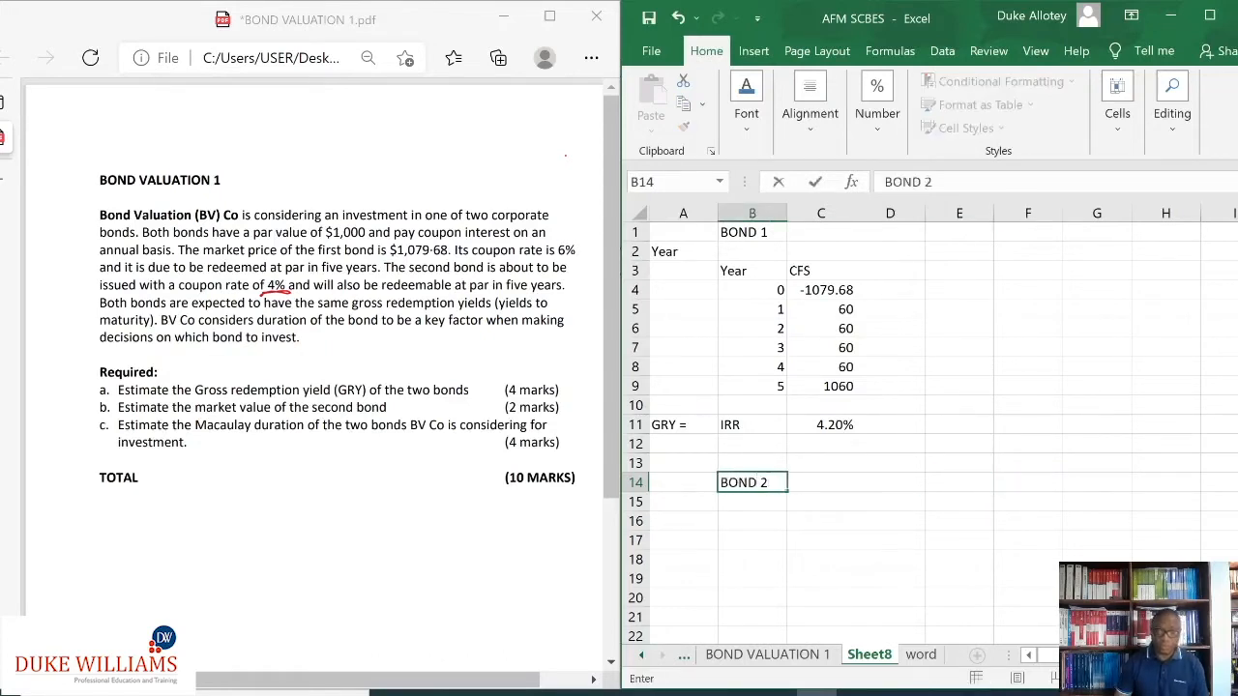
left_click(820, 482)
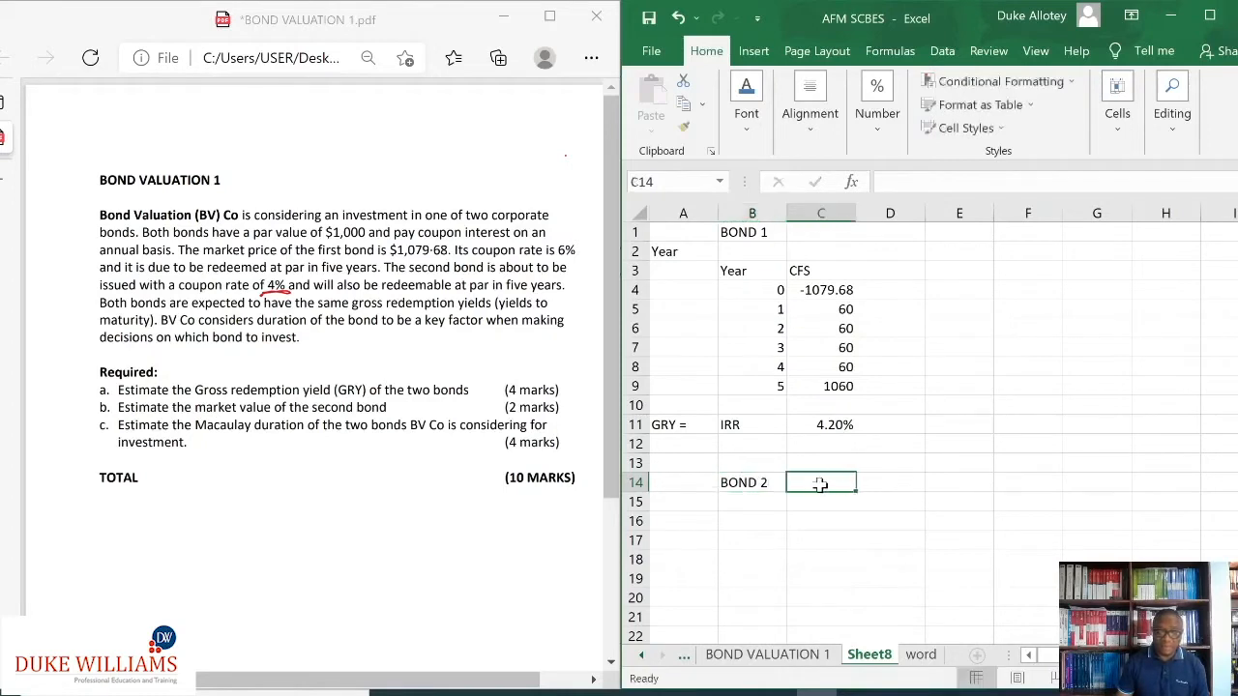
left_click(750, 501)
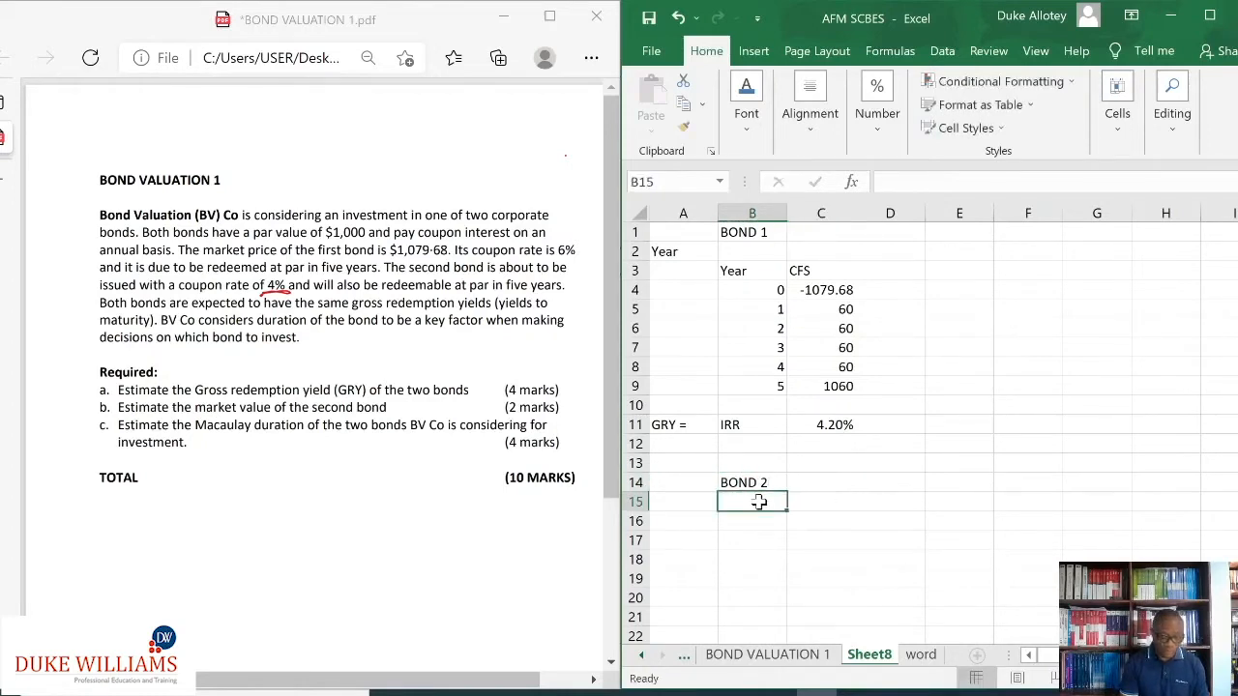
type("Year")
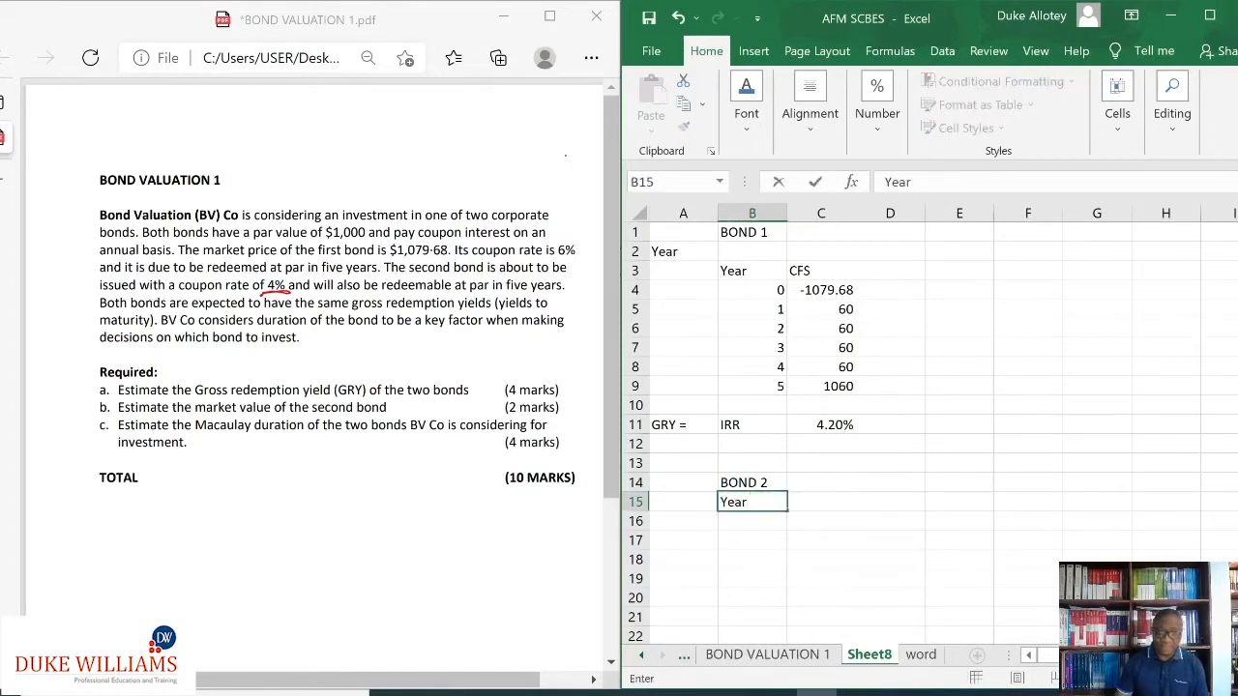
left_click(750, 520)
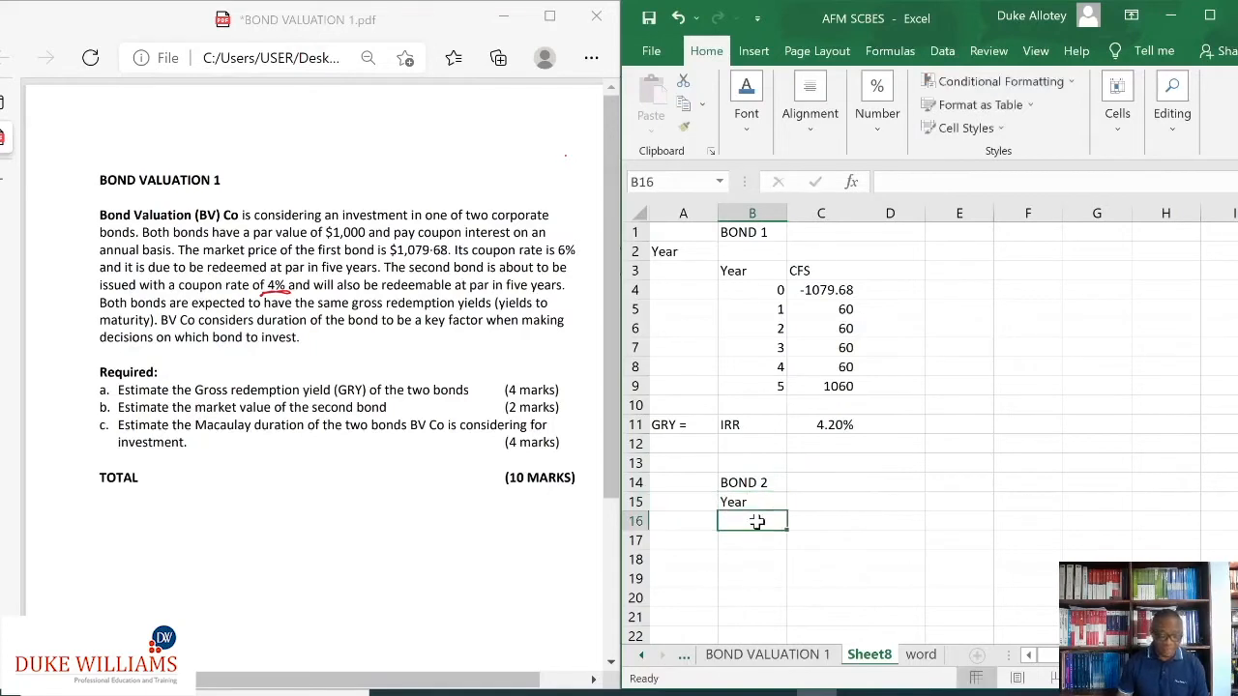
type("1")
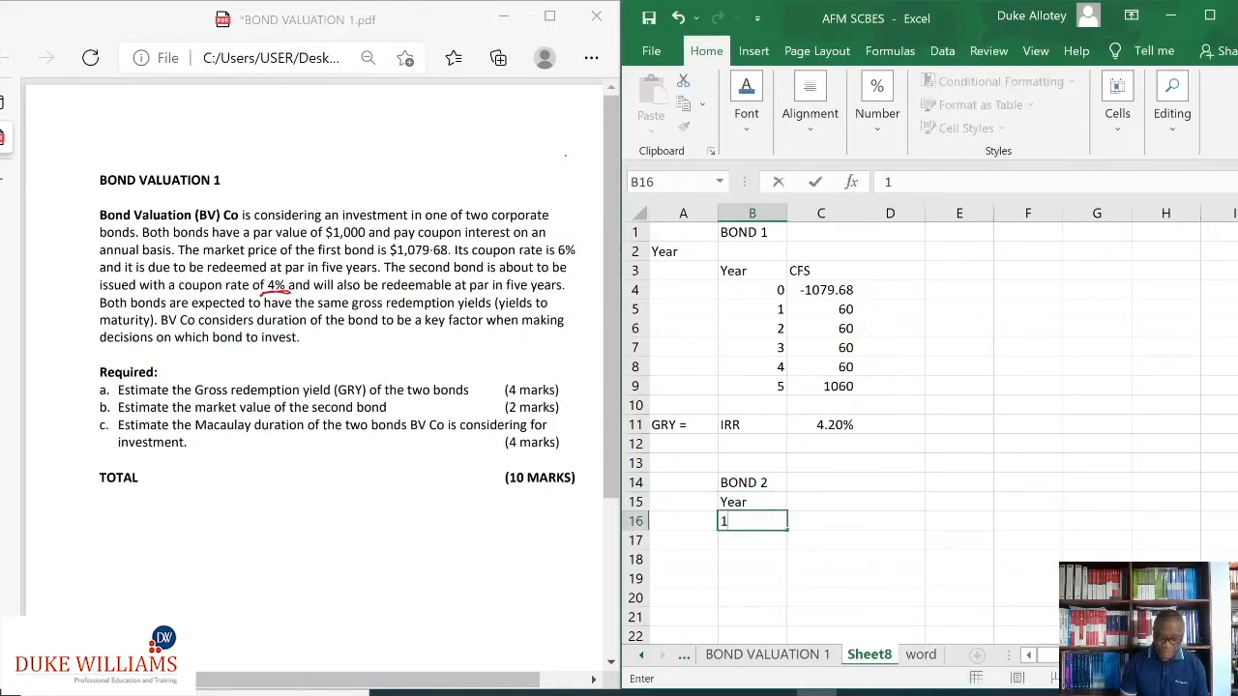
type("1")
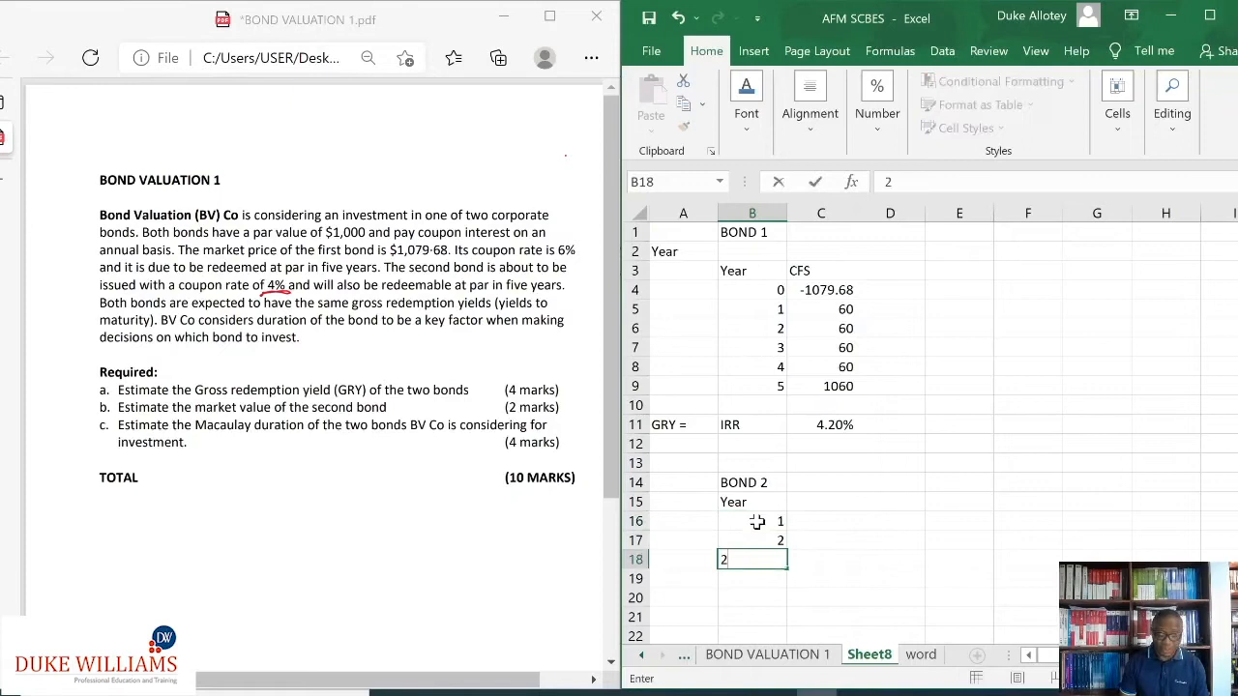
type("3")
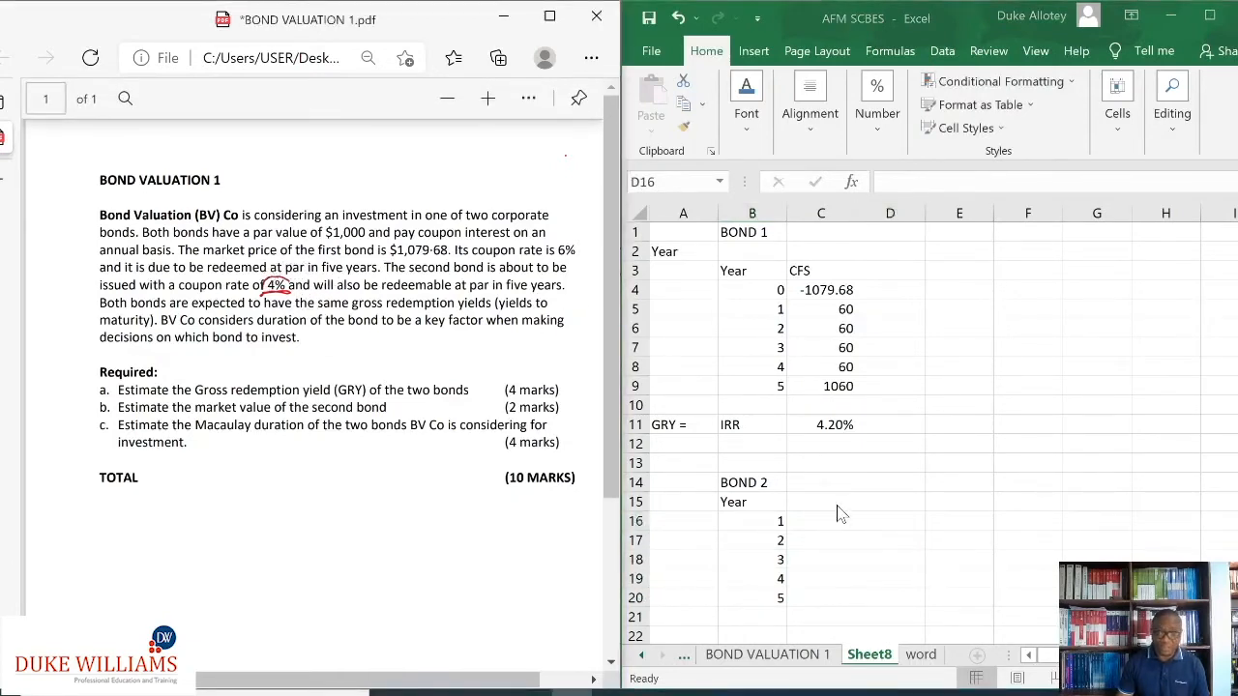
Step: Enter bond 2's cash flows 40, 40, 40, 40 and 1040 in C16:C20
left_click(820, 521)
type("40")
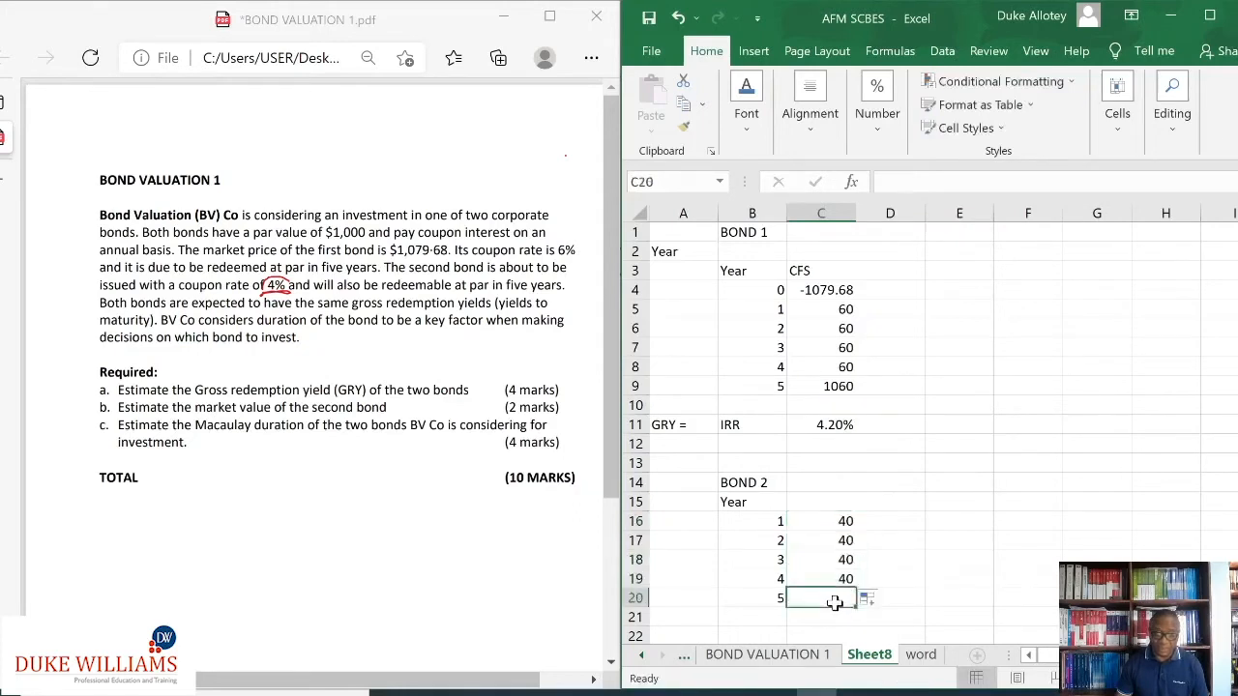
type("1040")
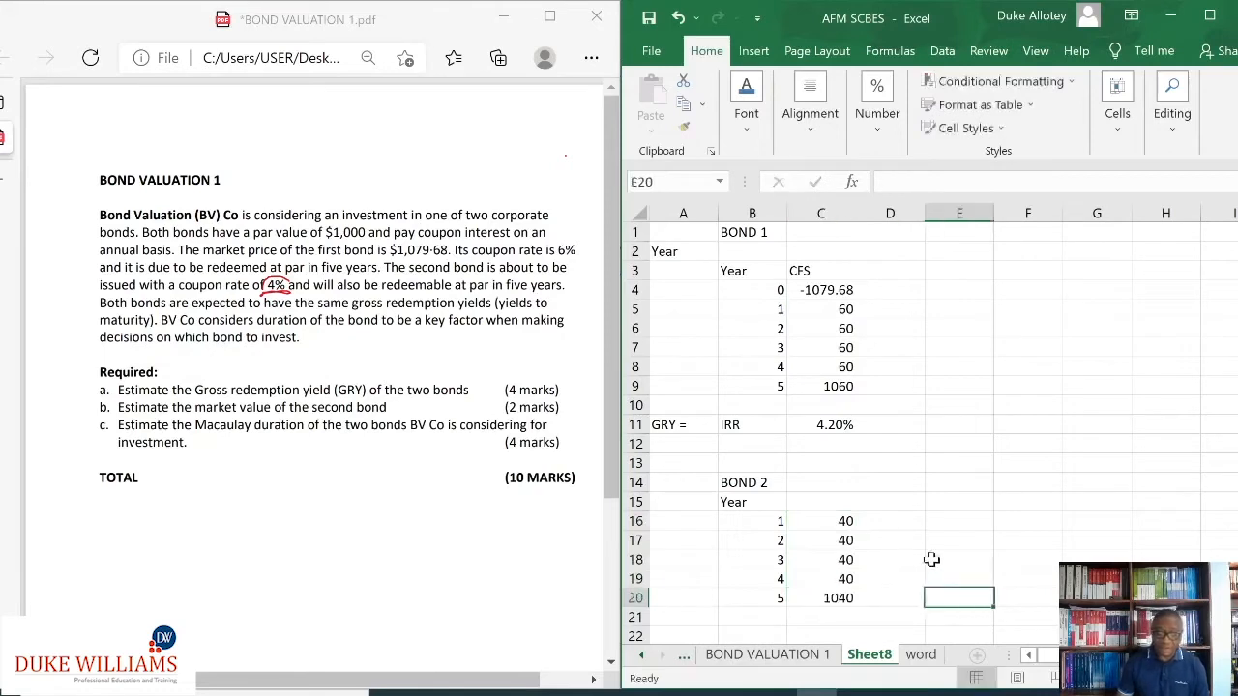
mouse_move(899, 493)
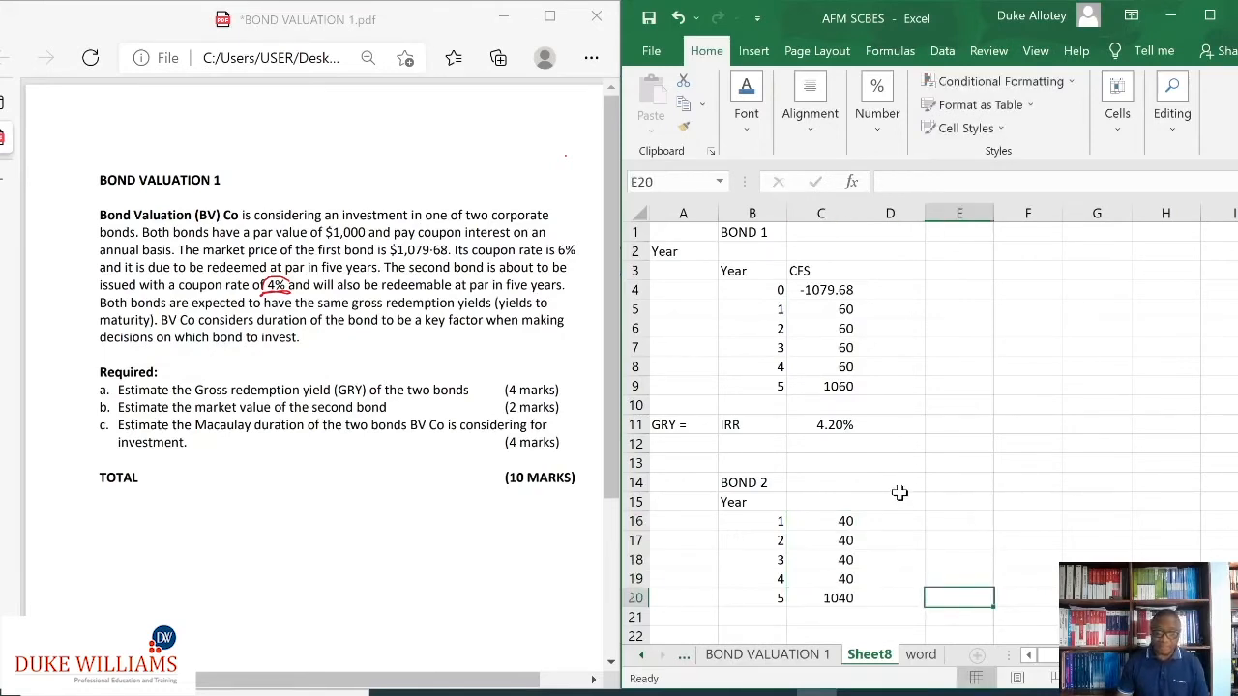
left_click(890, 500)
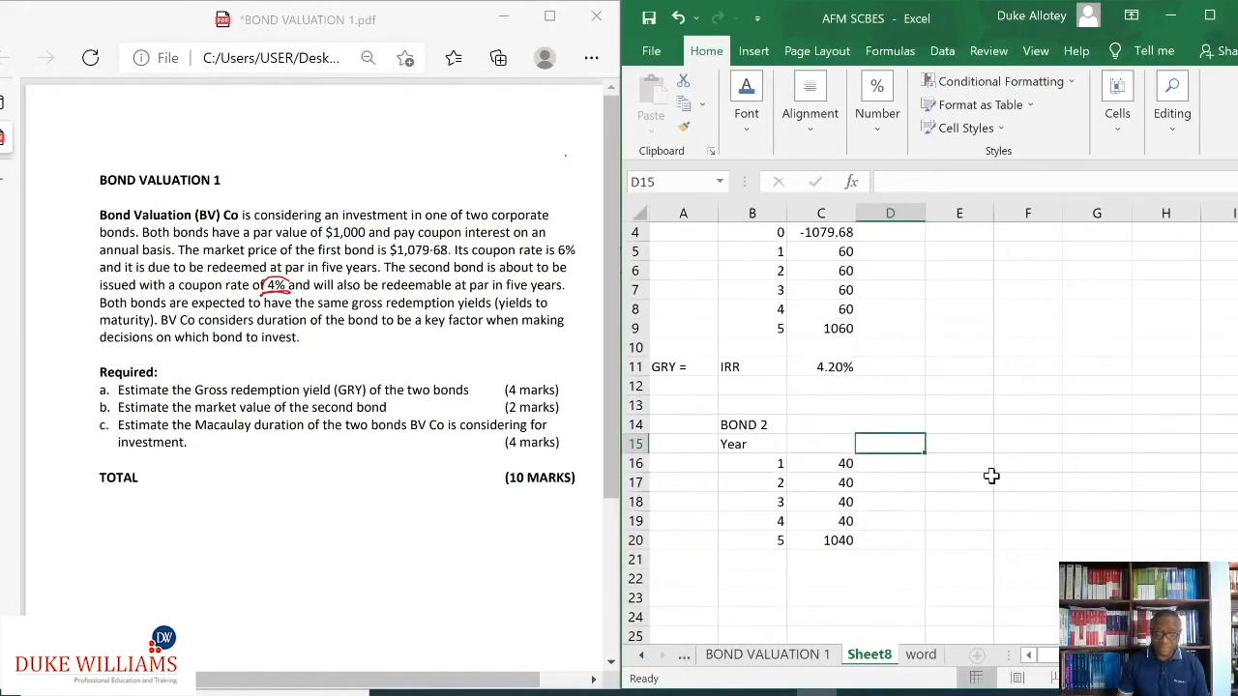
mouse_move(959, 522)
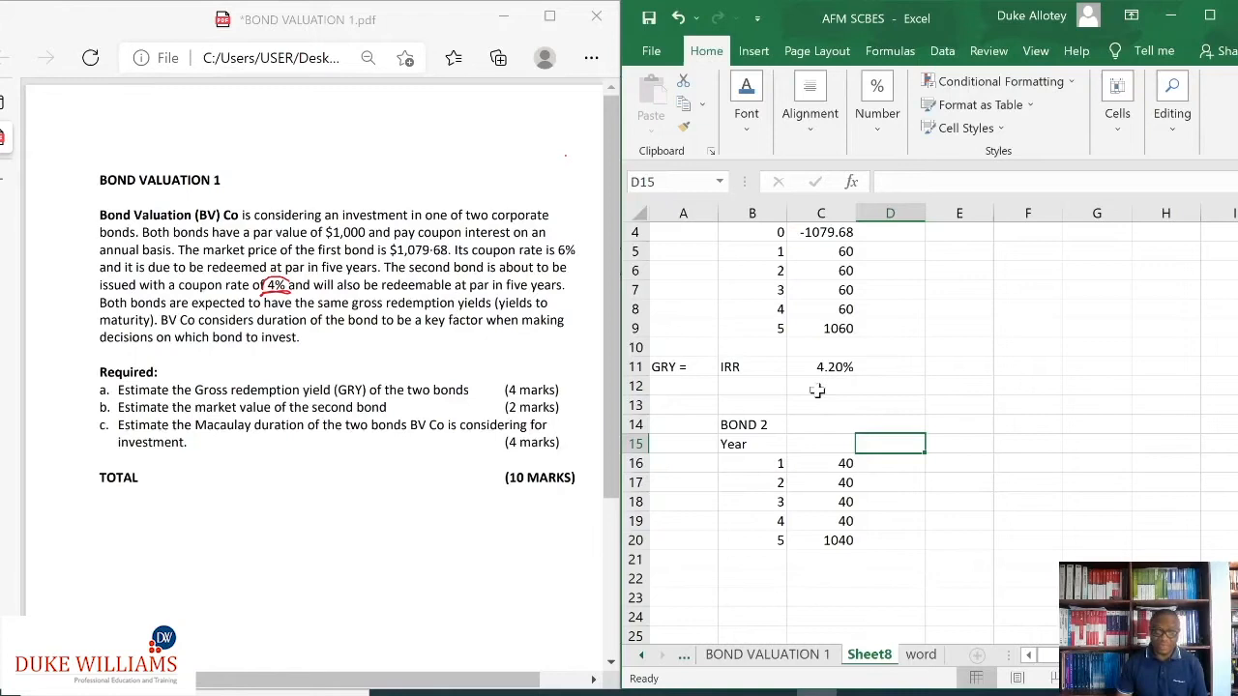
mouse_move(847, 434)
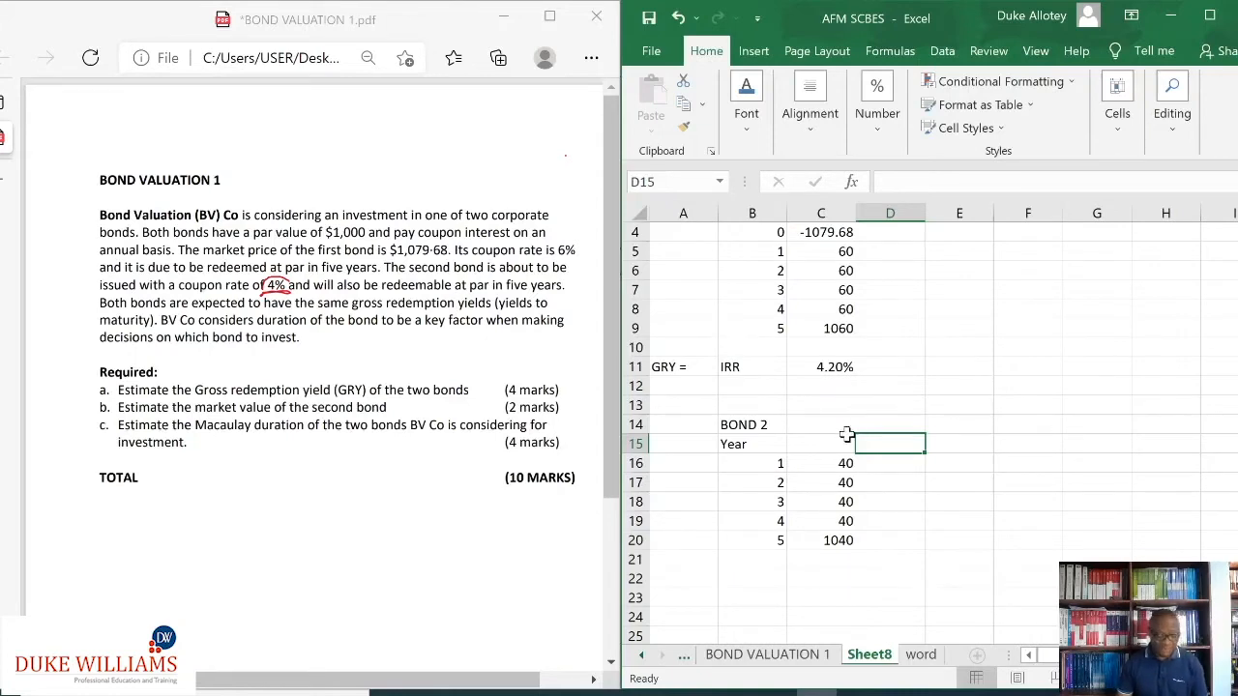
Step: Link D15 to bond 1's 4.20% yield in C11 as bond 2's discount rate
type("=")
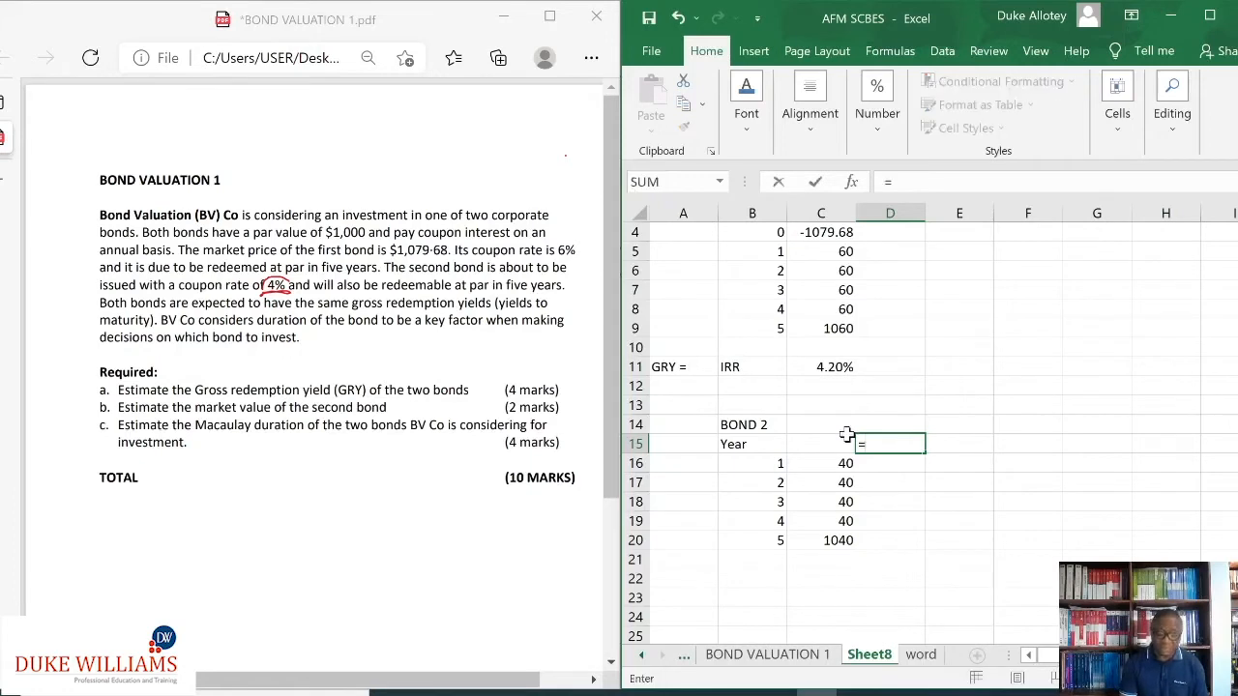
left_click(820, 366)
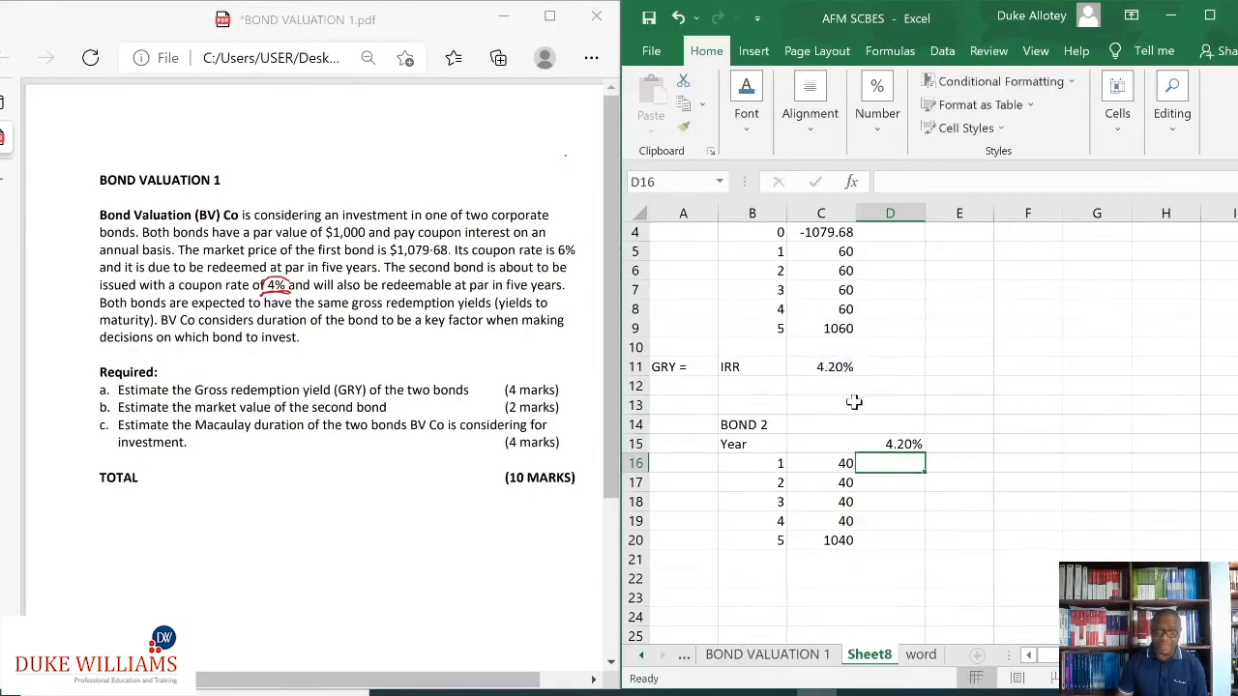
mouse_move(965, 511)
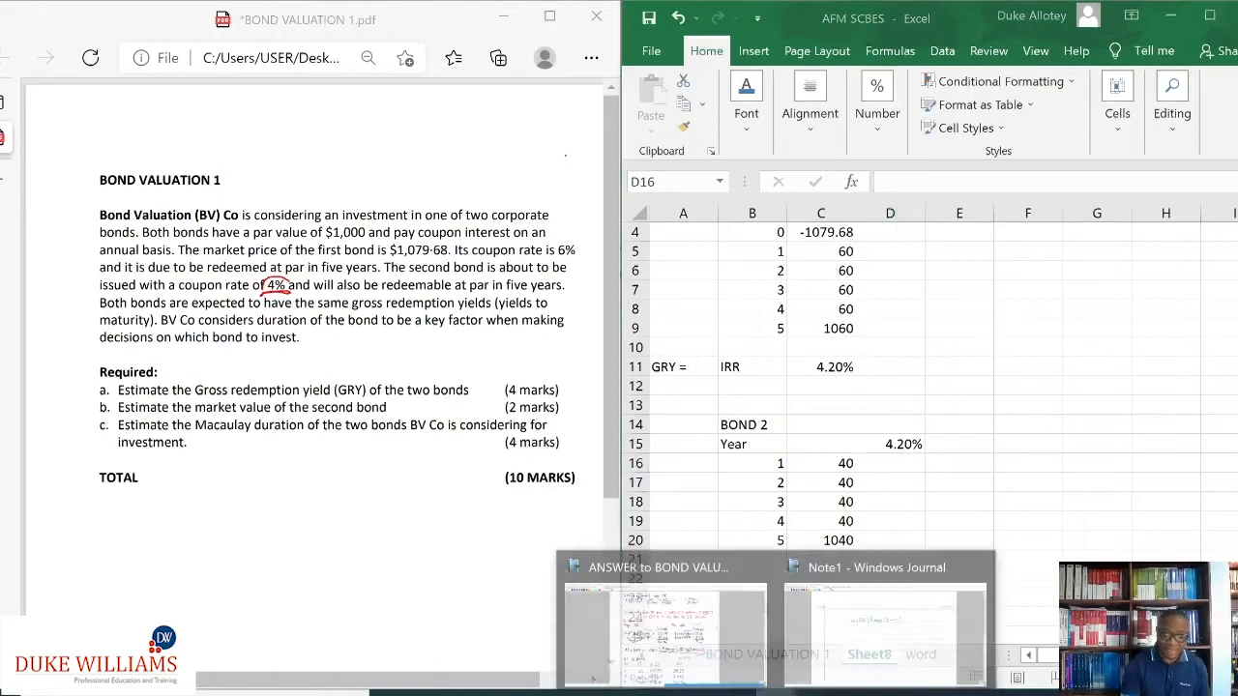
Step: Handwrite the note =NPV(DR, Range 1–n) below the IRR line
left_click(881, 567)
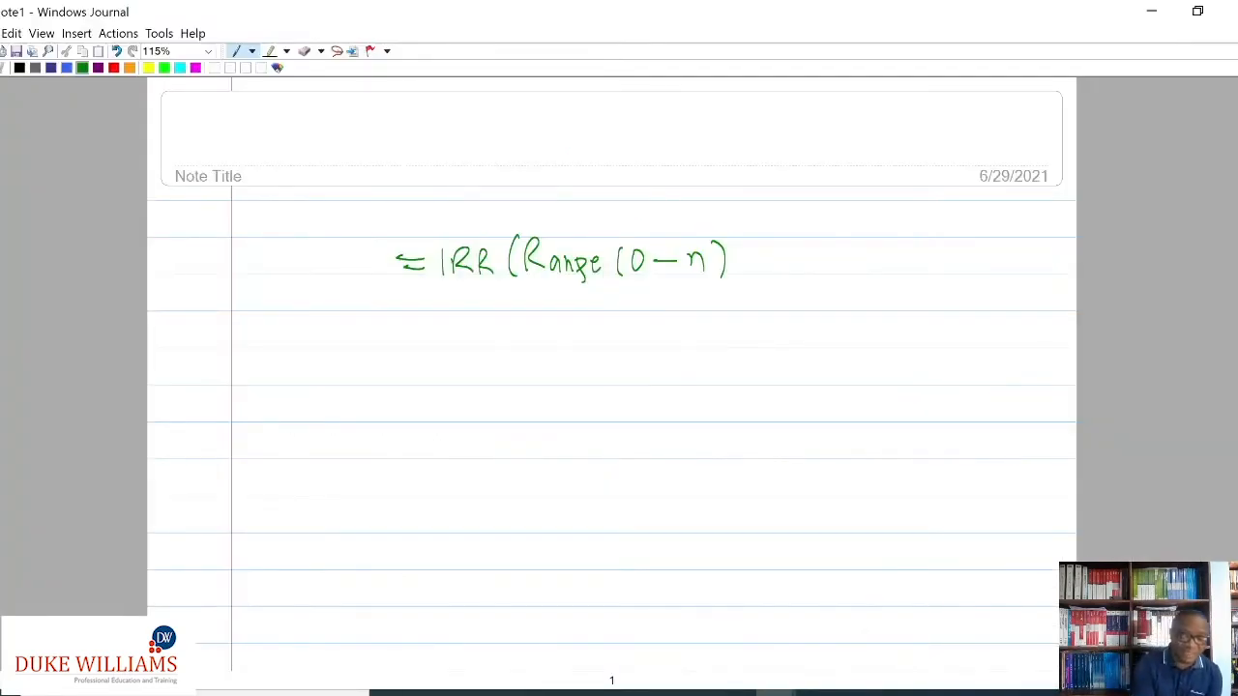
left_click_drag(402, 333, 422, 329)
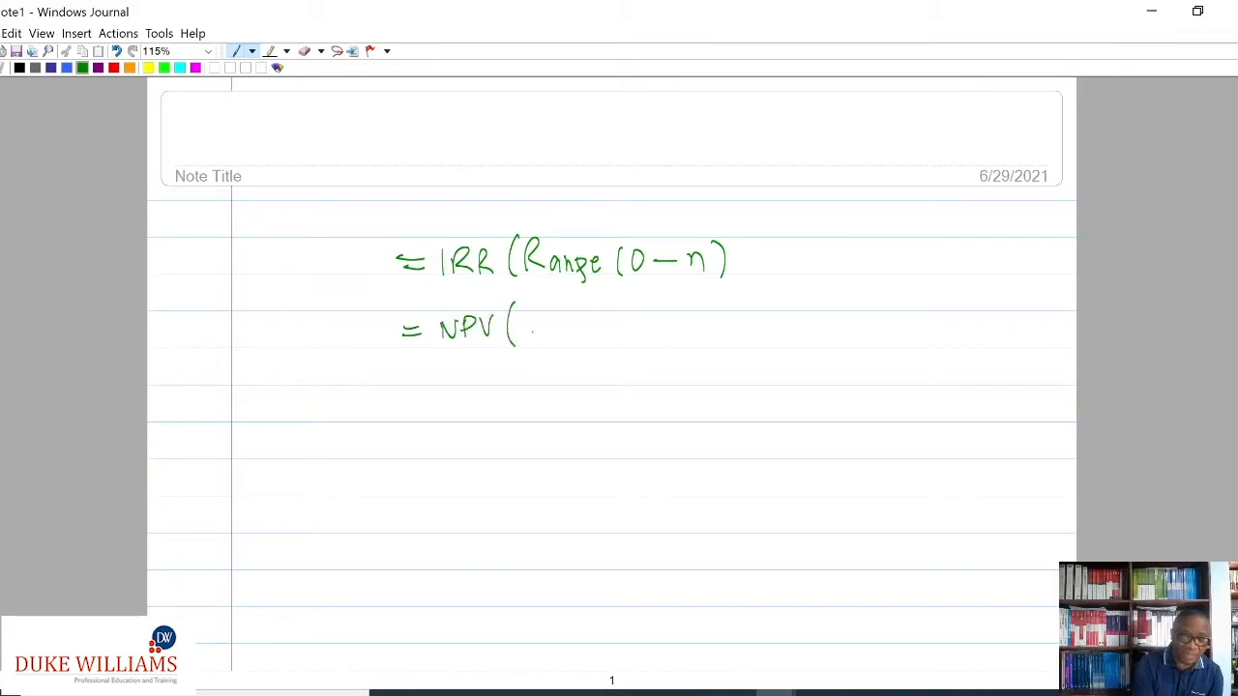
type("DR, Range(1-n")
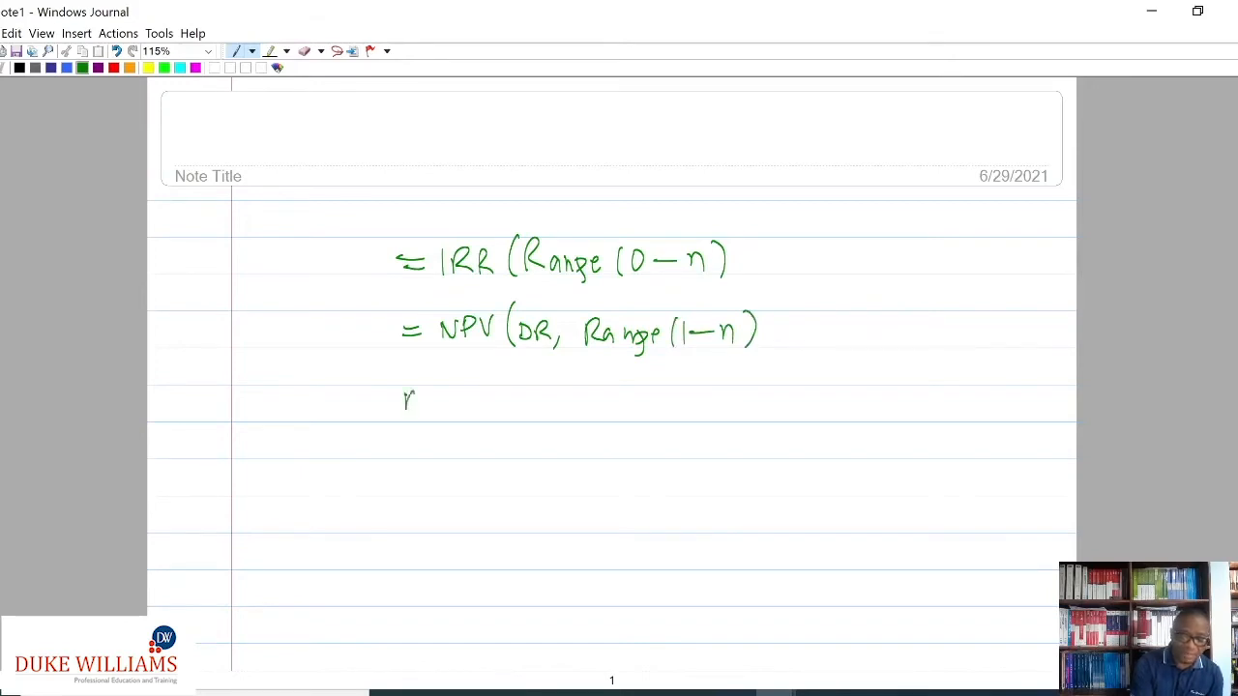
Step: Handwrite MV = PV(1–n) as the market value note
left_click_drag(402, 401, 523, 400)
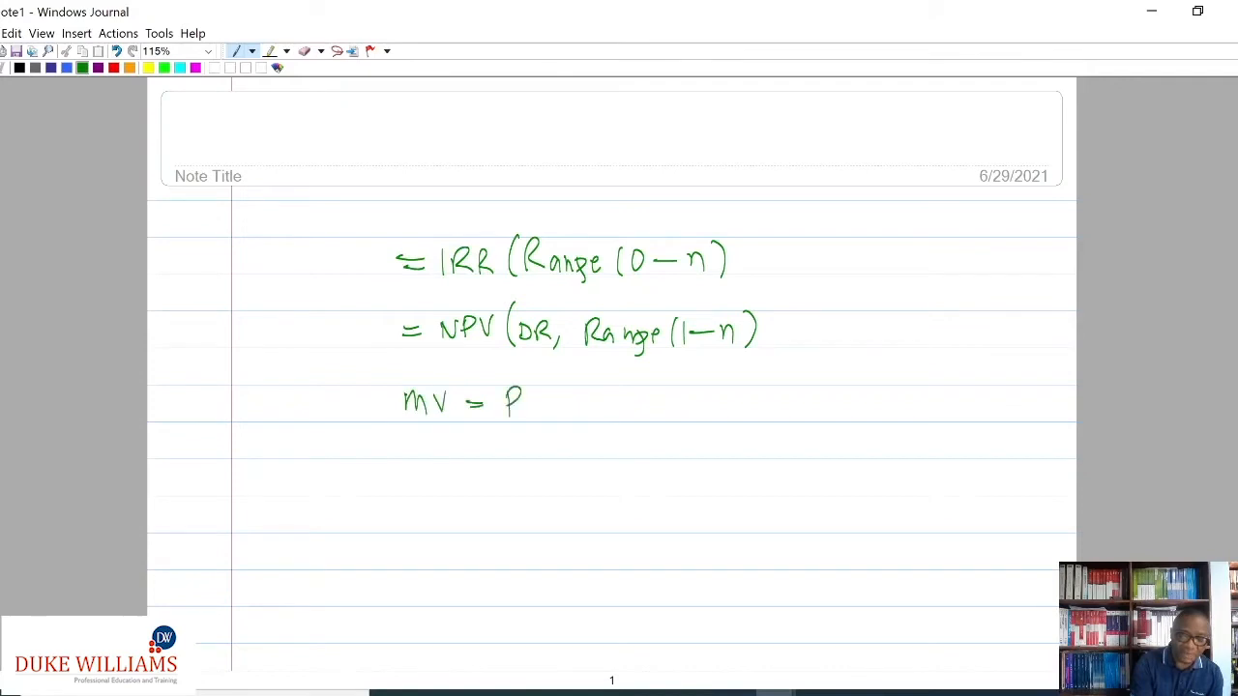
left_click_drag(526, 400, 577, 400)
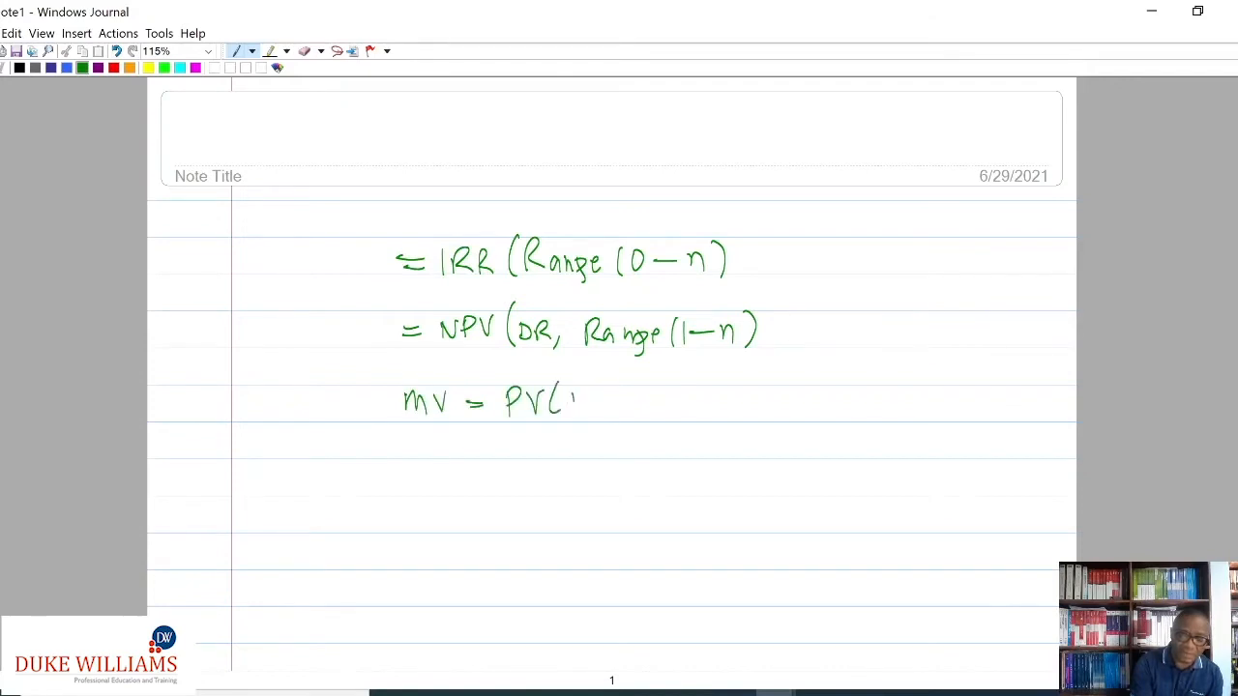
left_click_drag(577, 400, 610, 401)
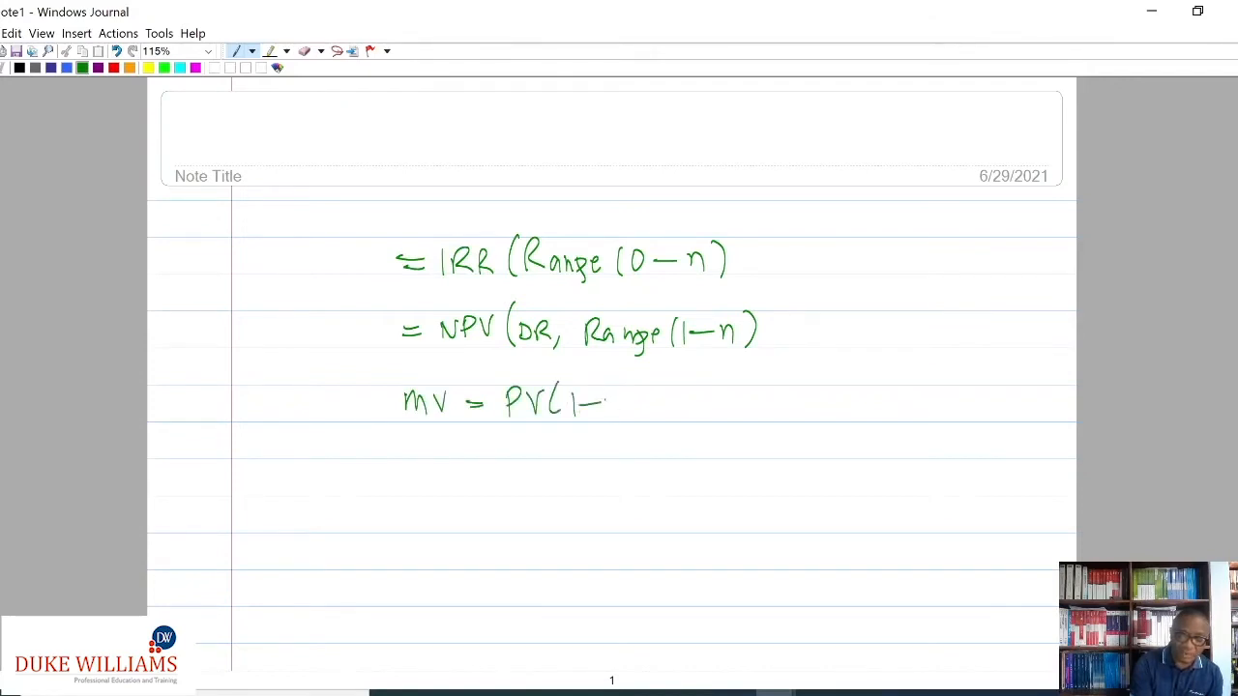
left_click_drag(441, 310, 494, 358)
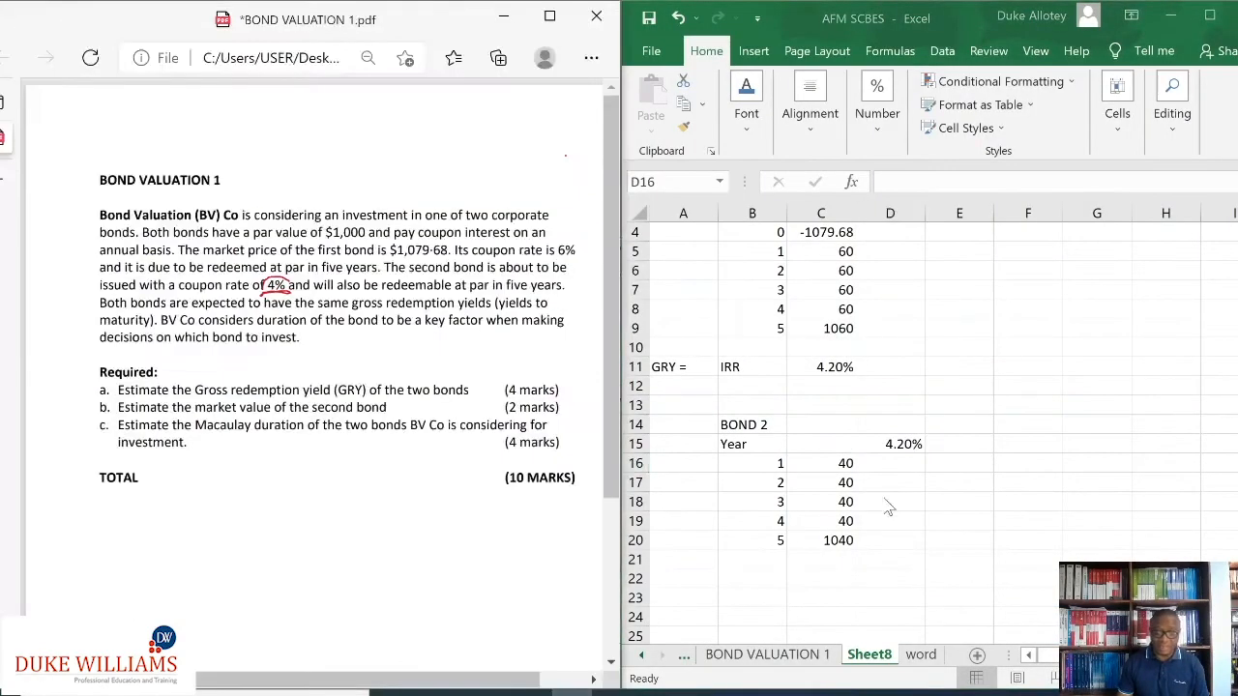
mouse_move(762, 563)
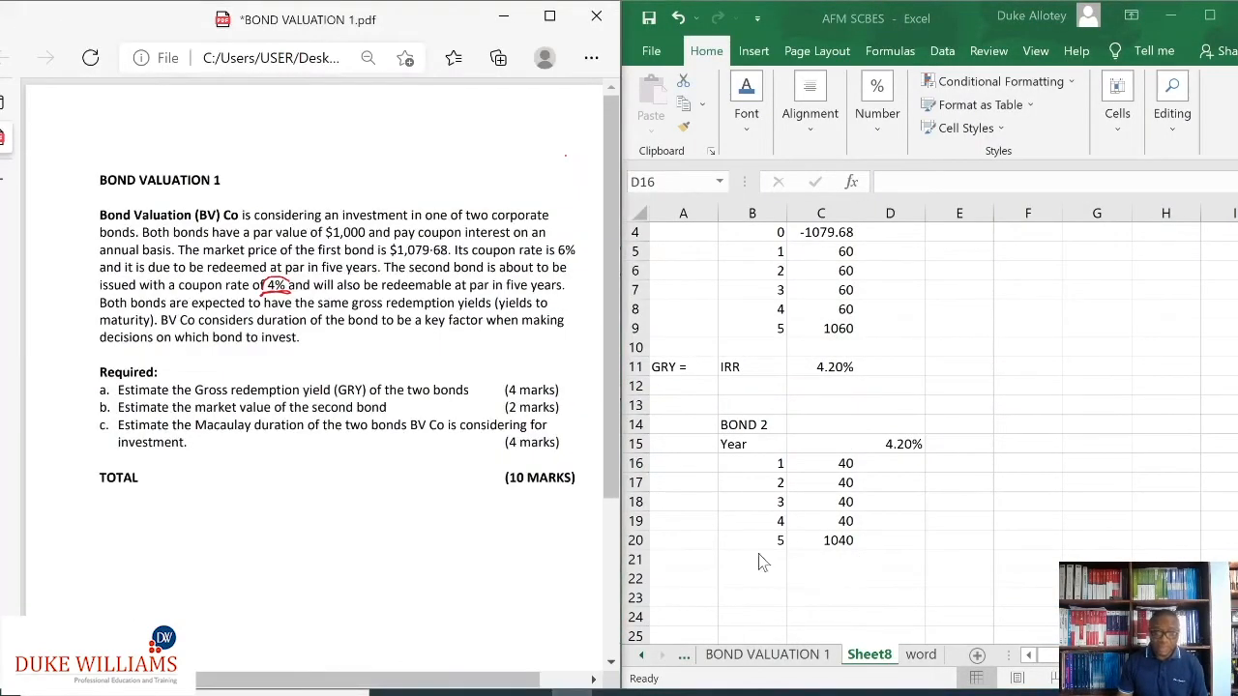
Step: Label A21 with 'MV =' and note 'PV(1-n)' in B21 for bond 2's market value
left_click(889, 462)
type("P")
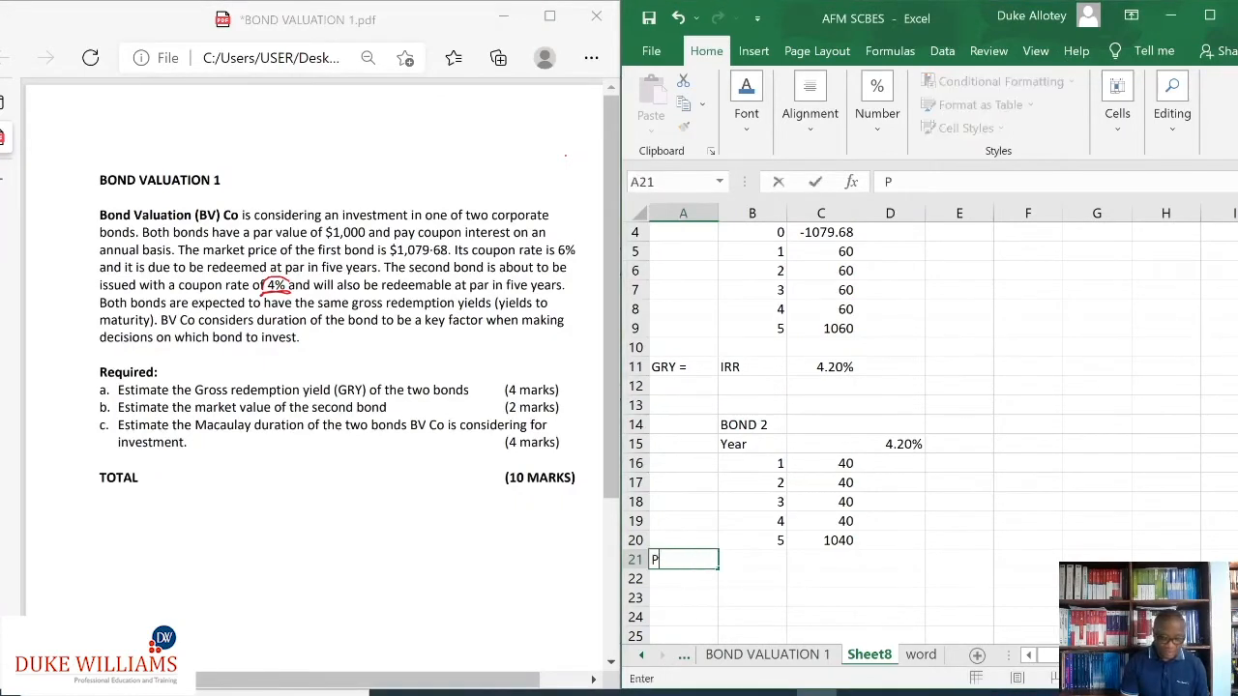
type("M")
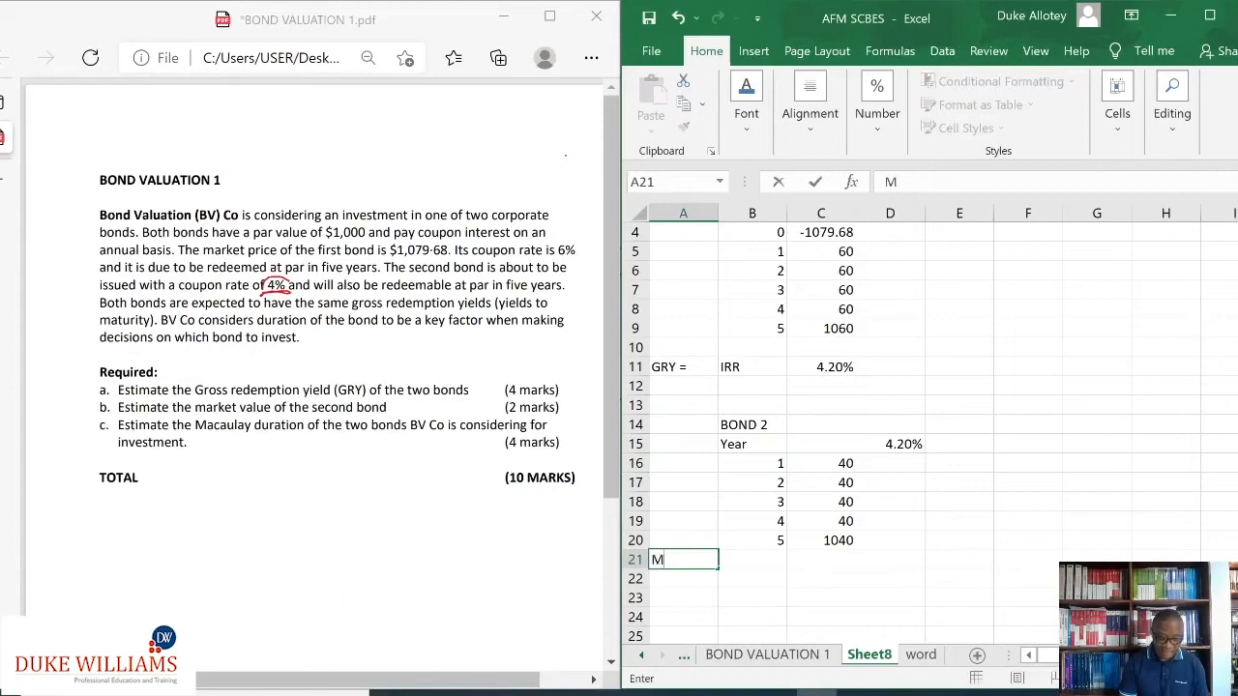
type("V =")
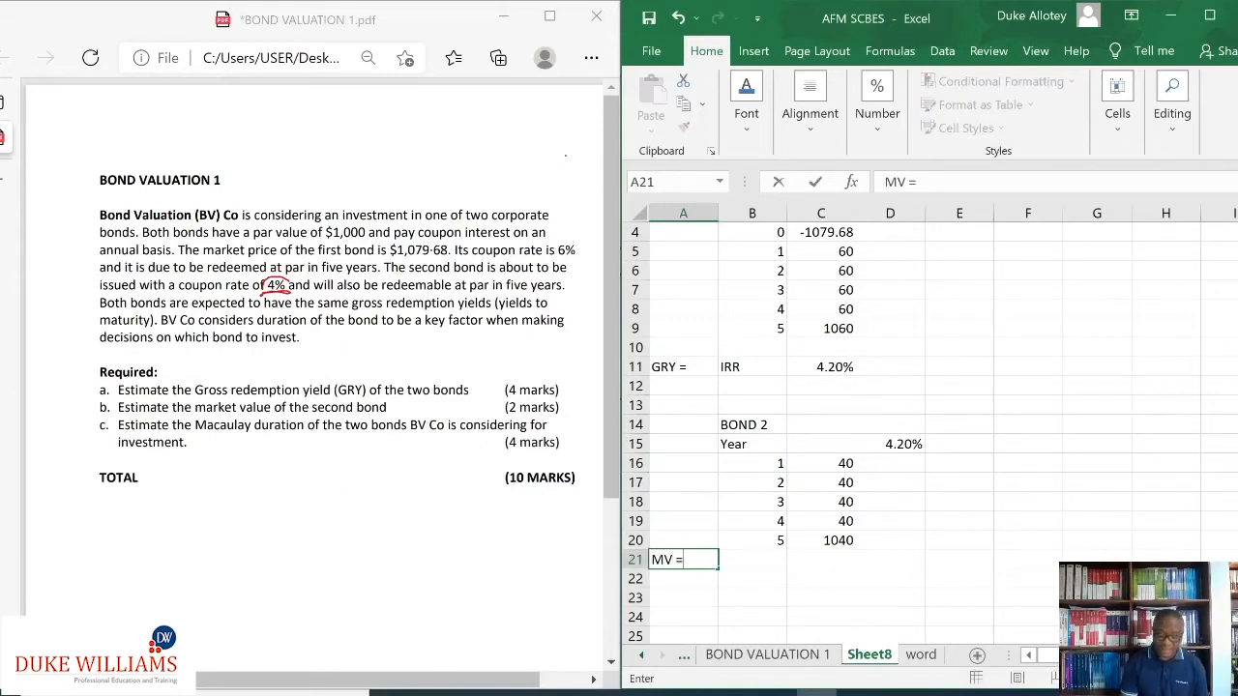
left_click(752, 559)
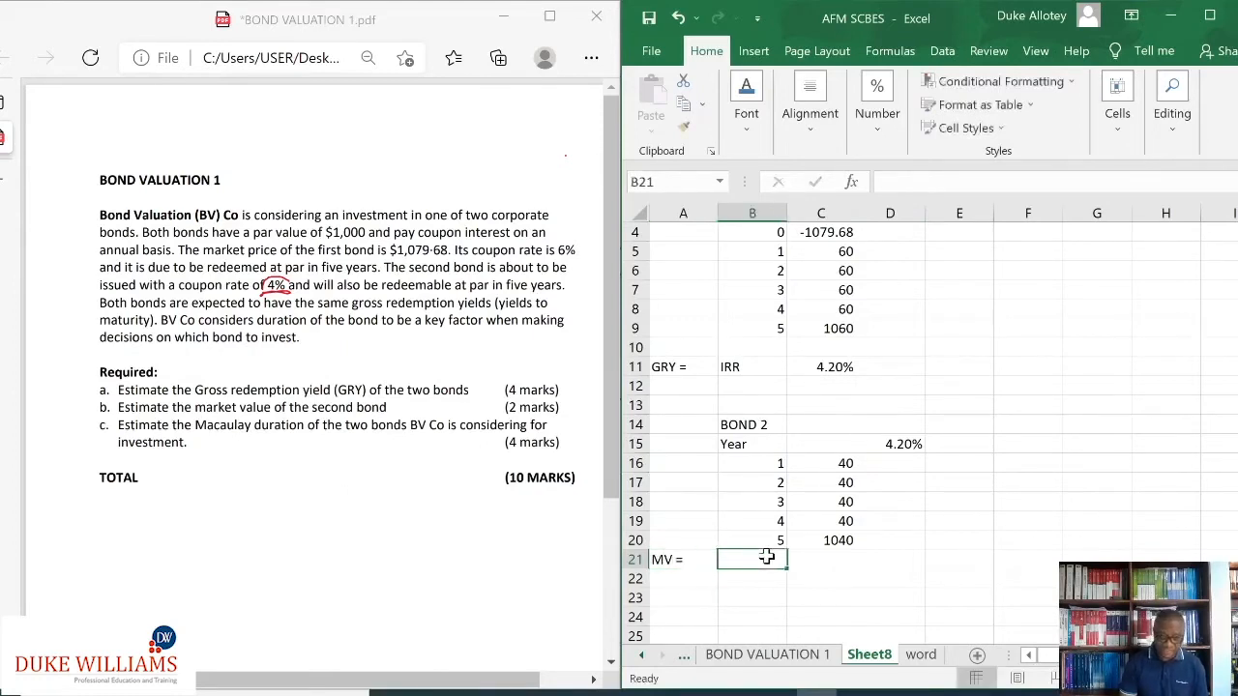
type("PV(")
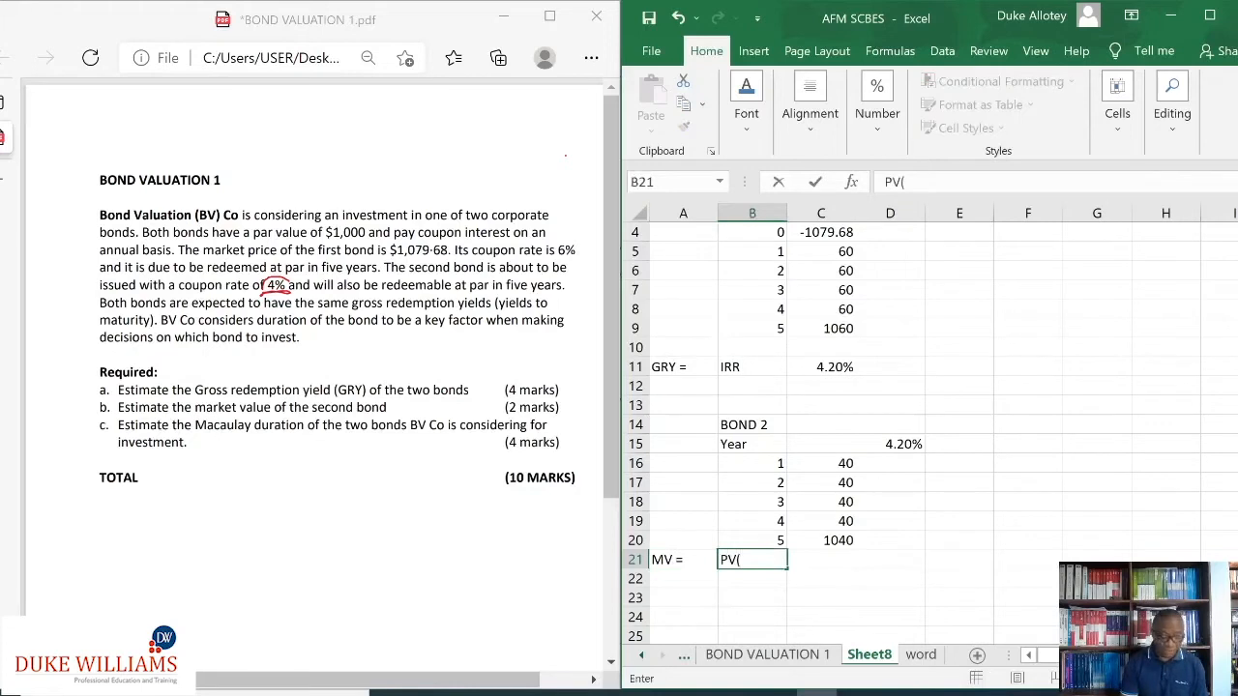
type("1-N")
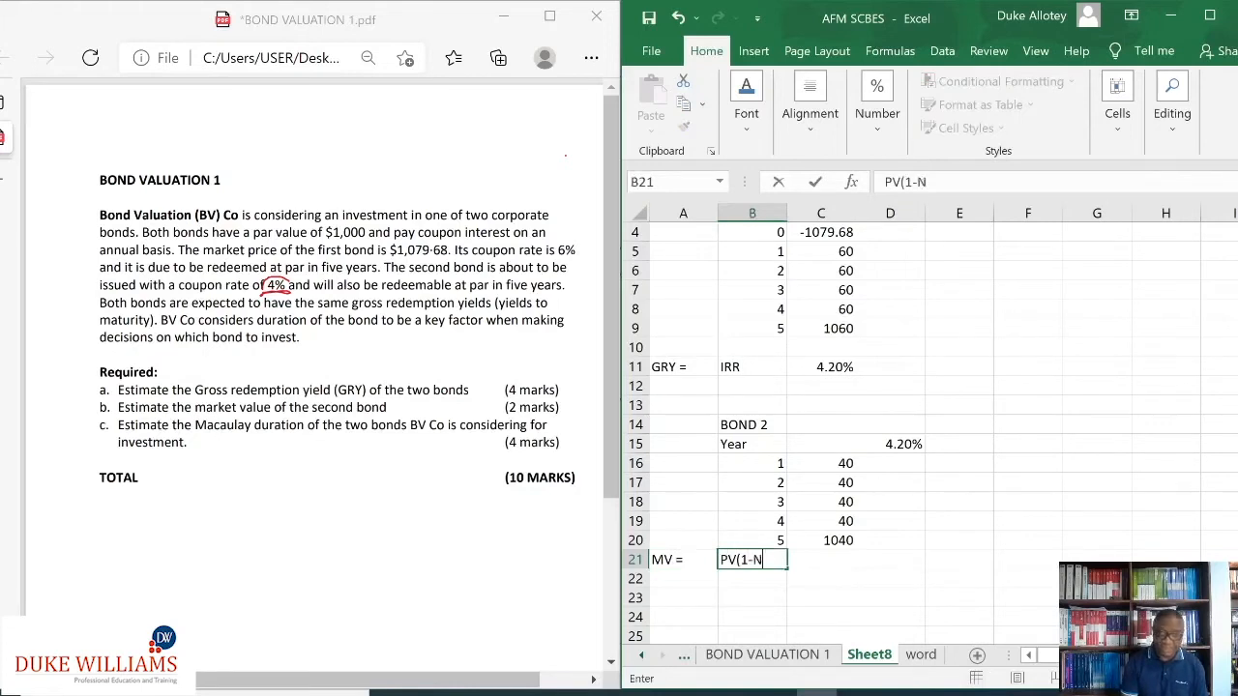
type("n")
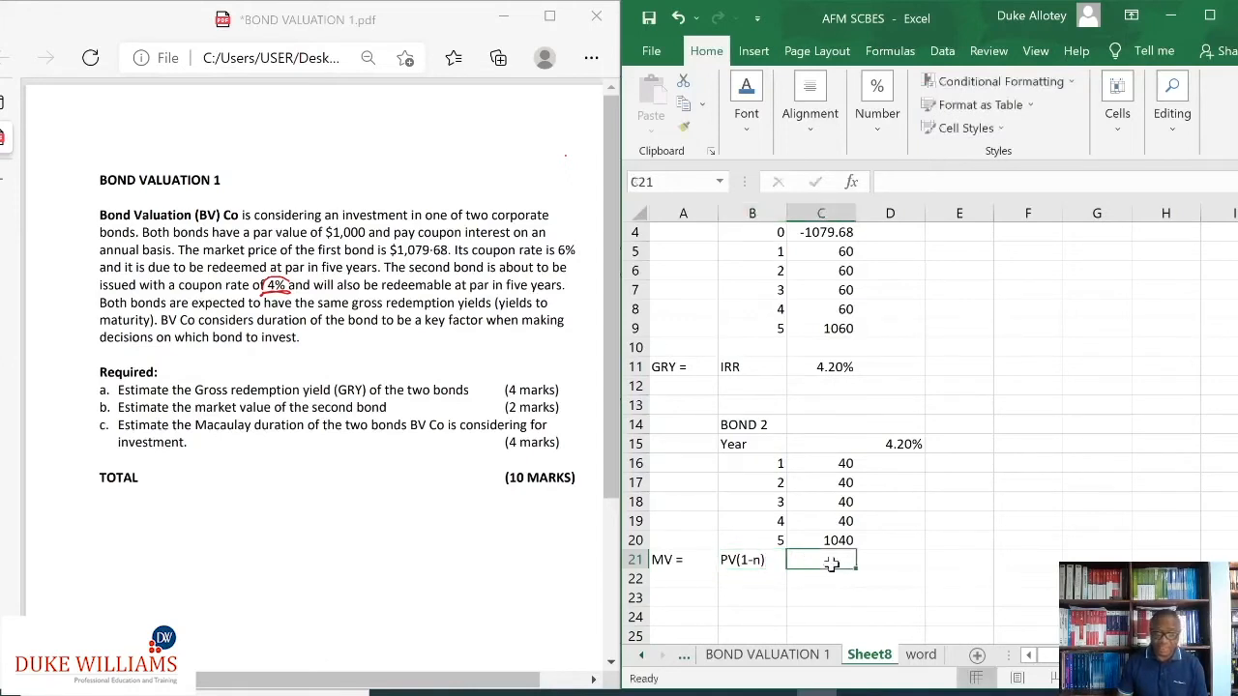
Step: Enter =NPV(D15,C16:C20) in C21, giving bond 2's market value of $991.14
type("=")
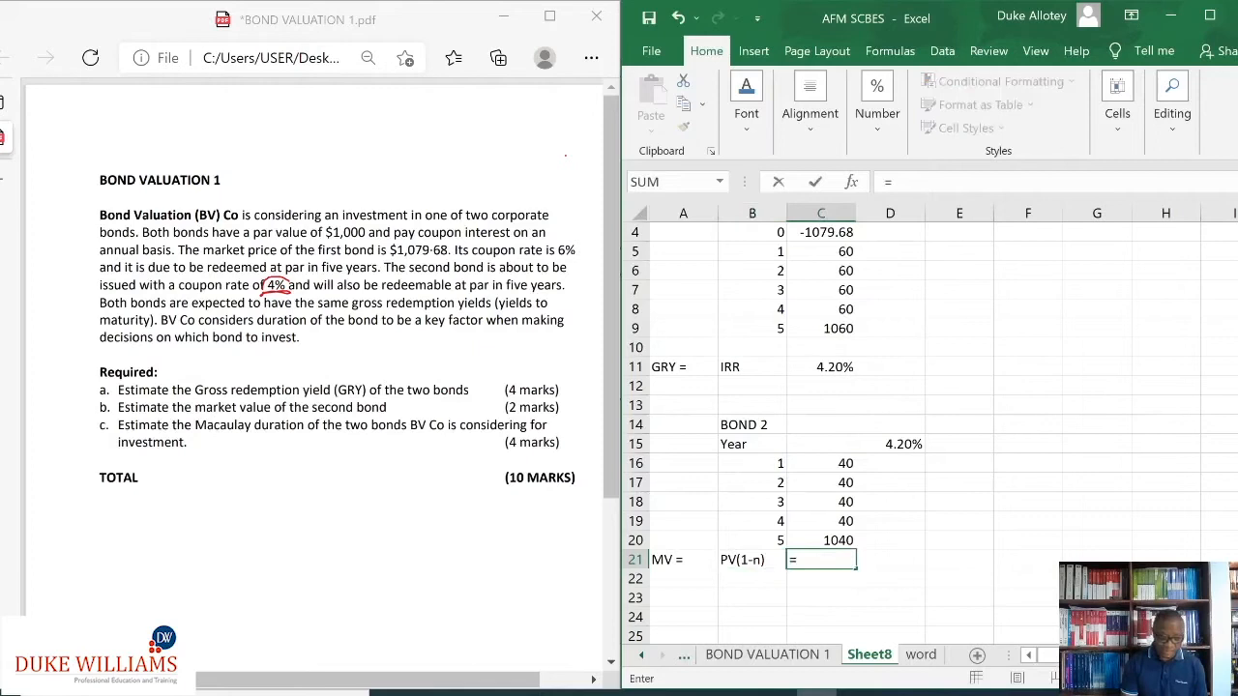
type("NP")
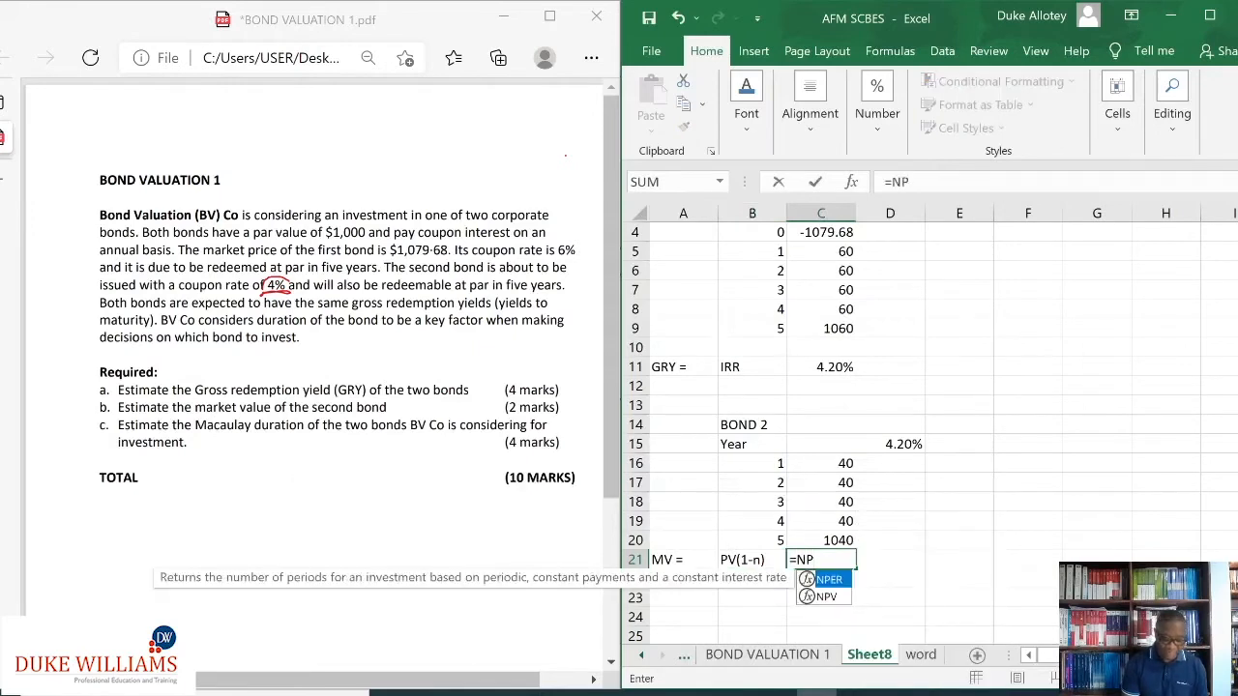
type("V(")
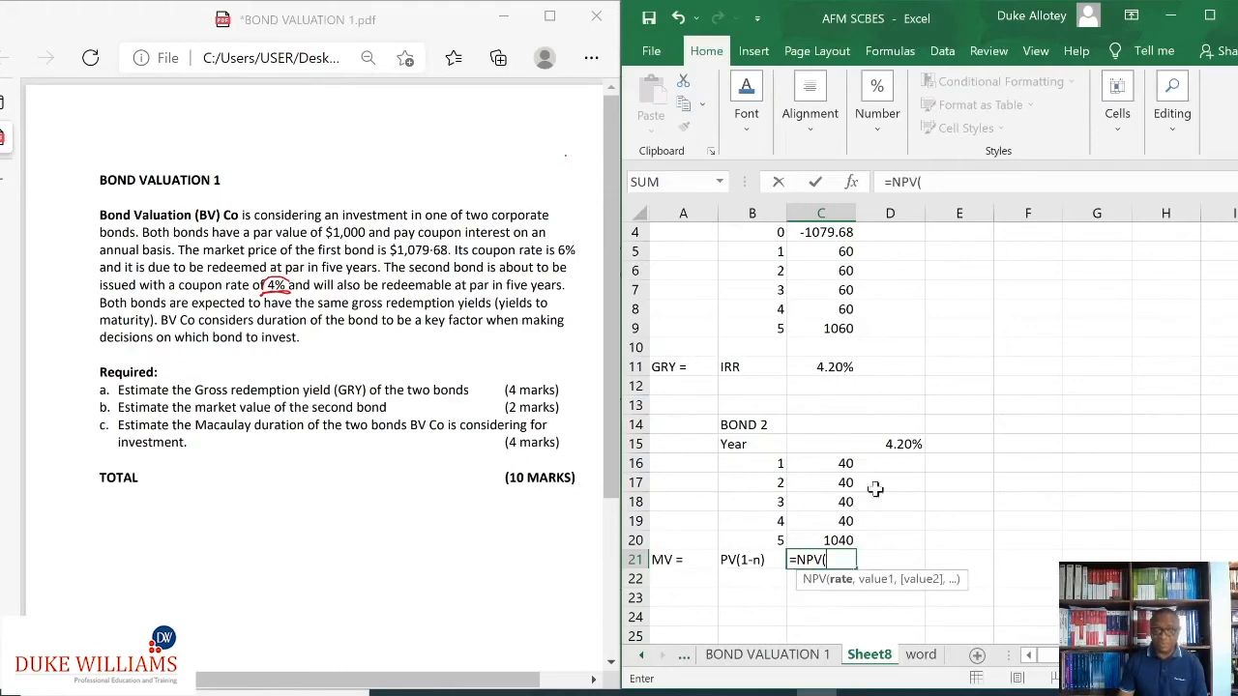
left_click(890, 442)
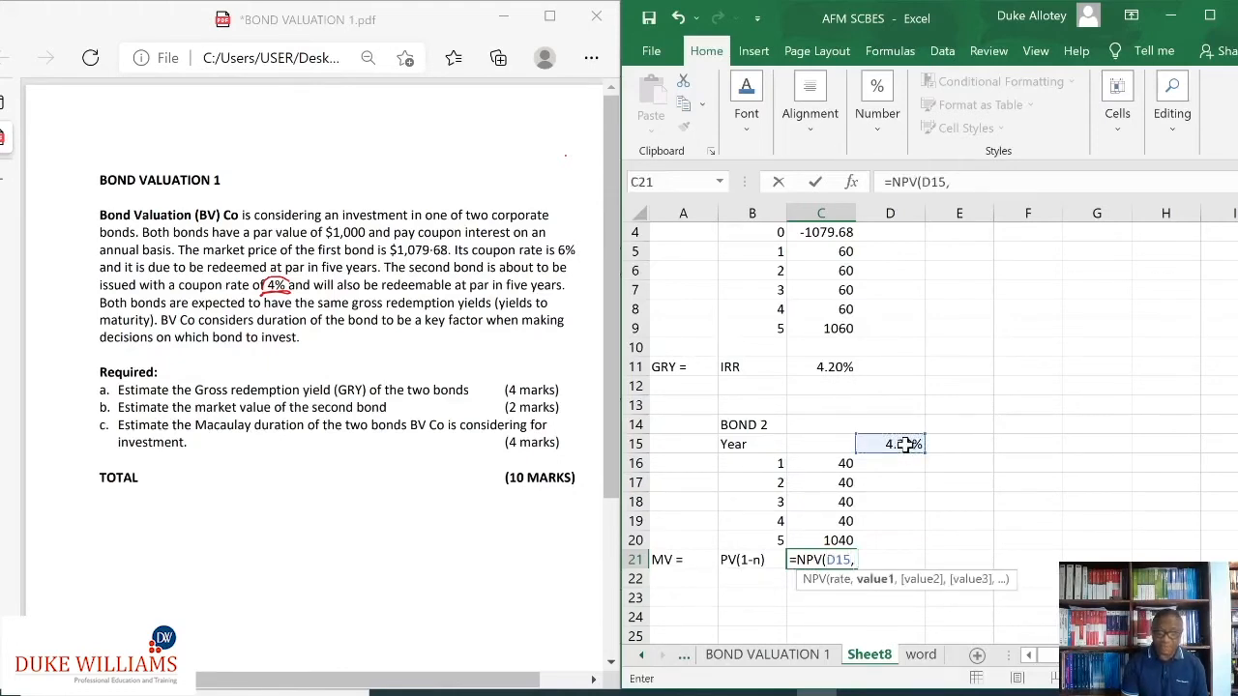
left_click_drag(820, 462, 820, 522)
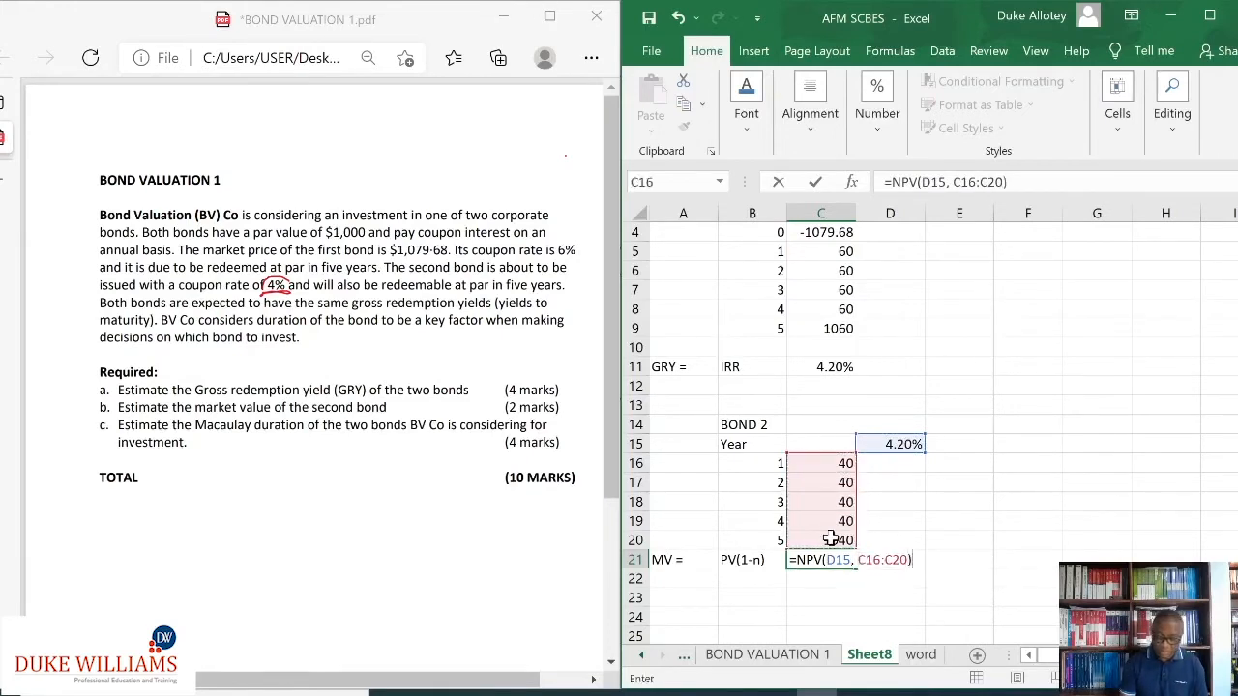
key("enter")
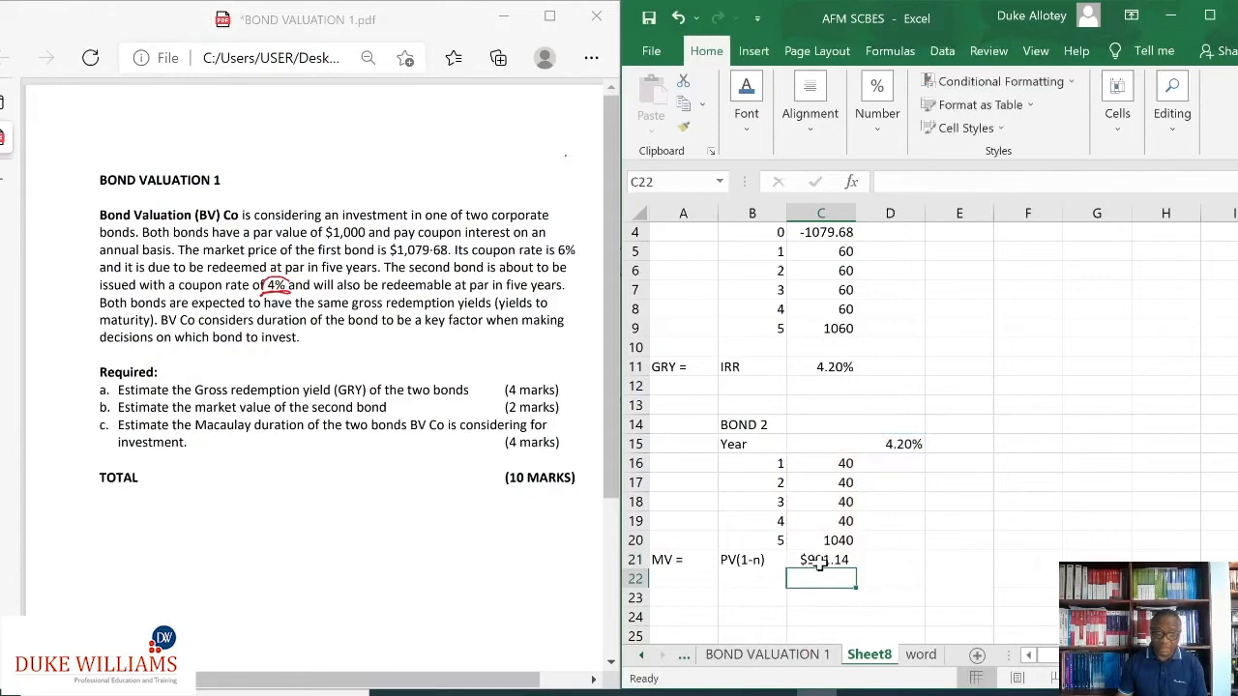
left_click(820, 559)
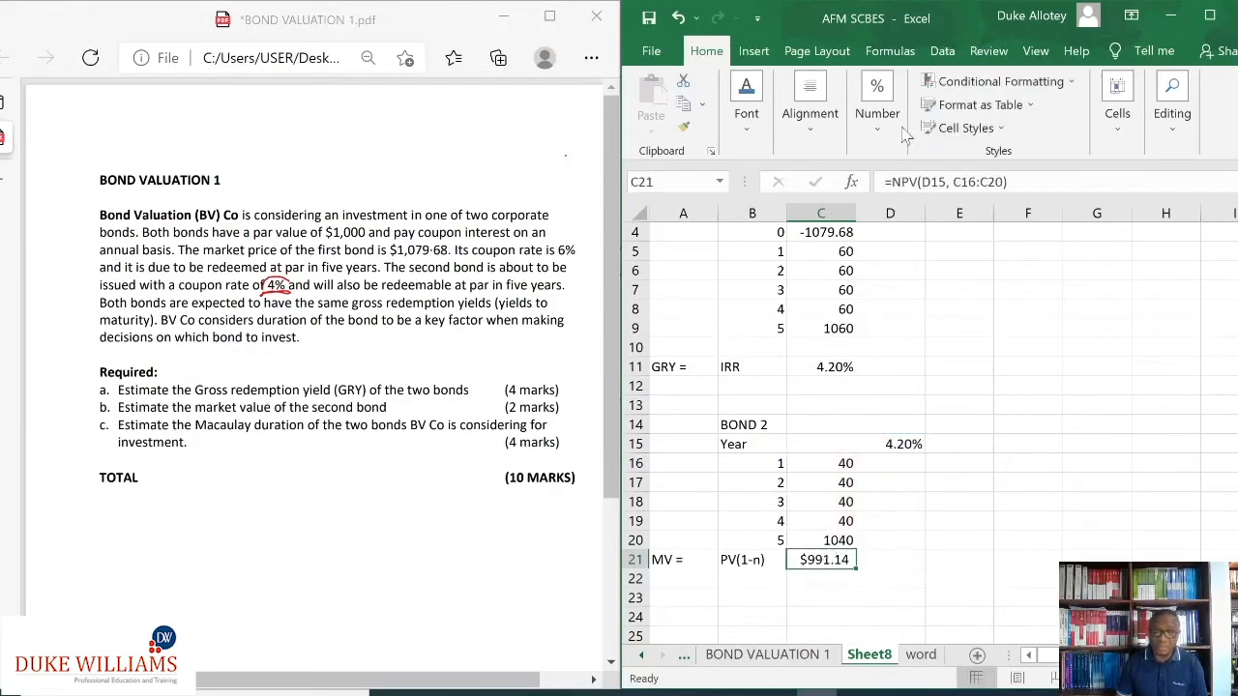
Step: Set C21's currency symbol to None so the market value reads 991.14
left_click(876, 105)
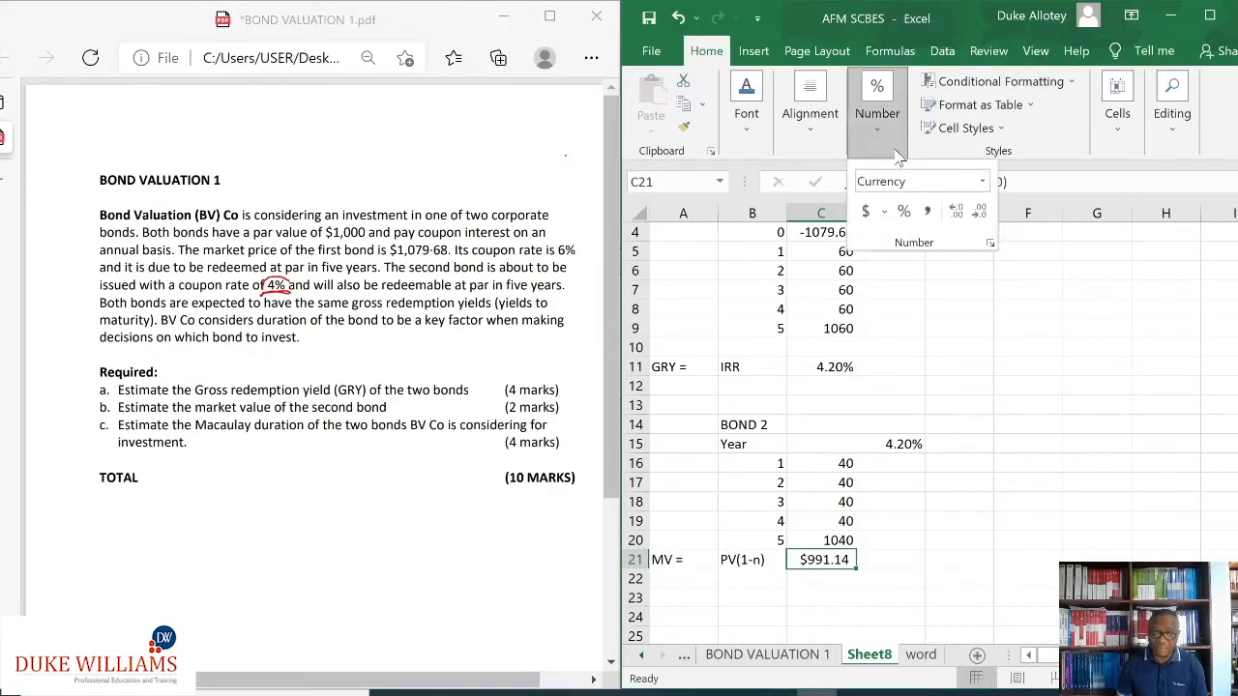
left_click(991, 241)
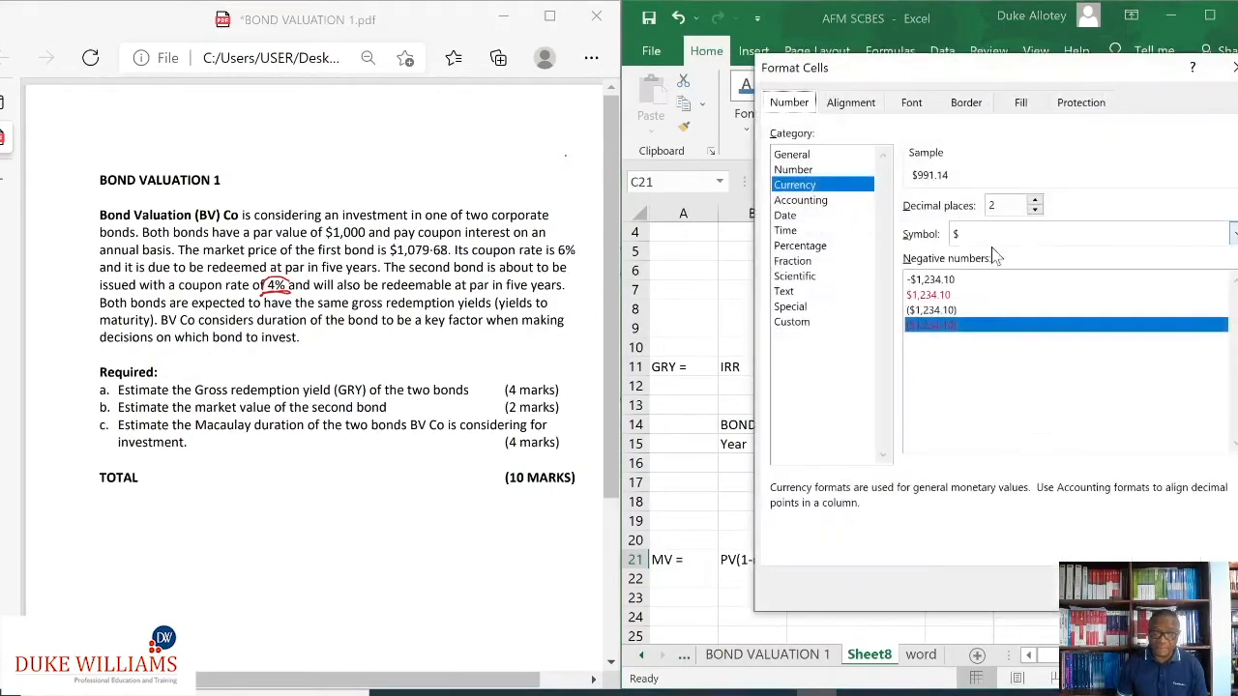
left_click(1230, 232)
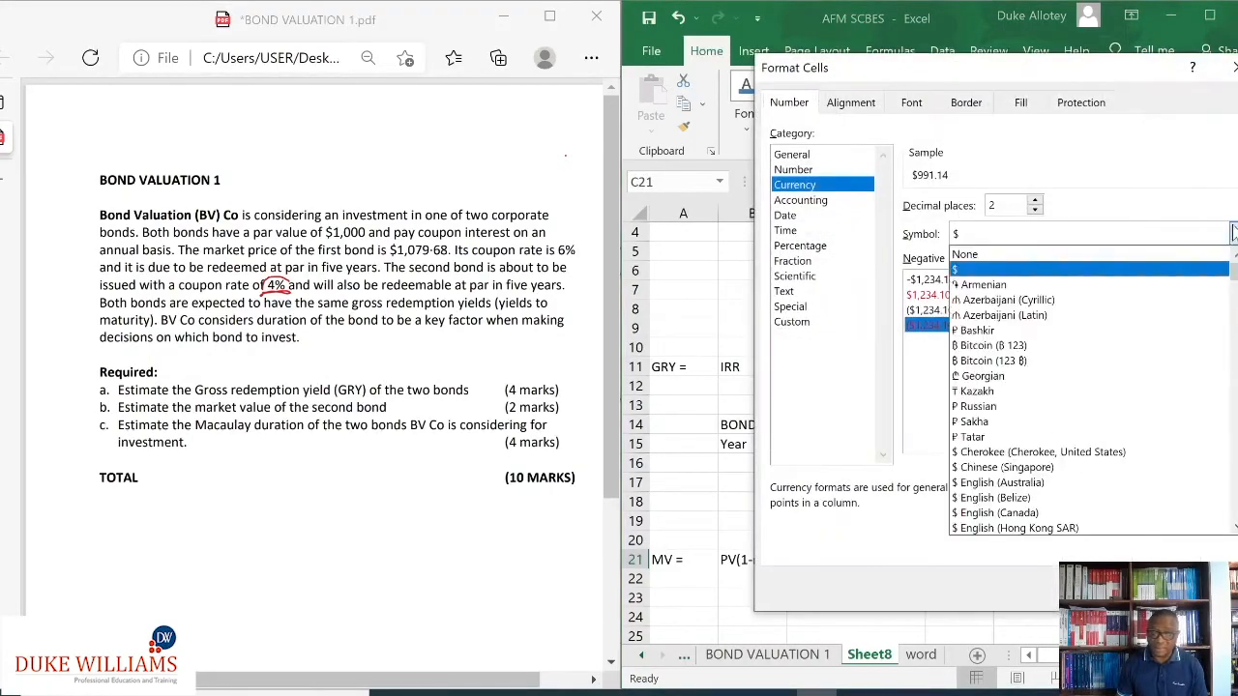
left_click(963, 253)
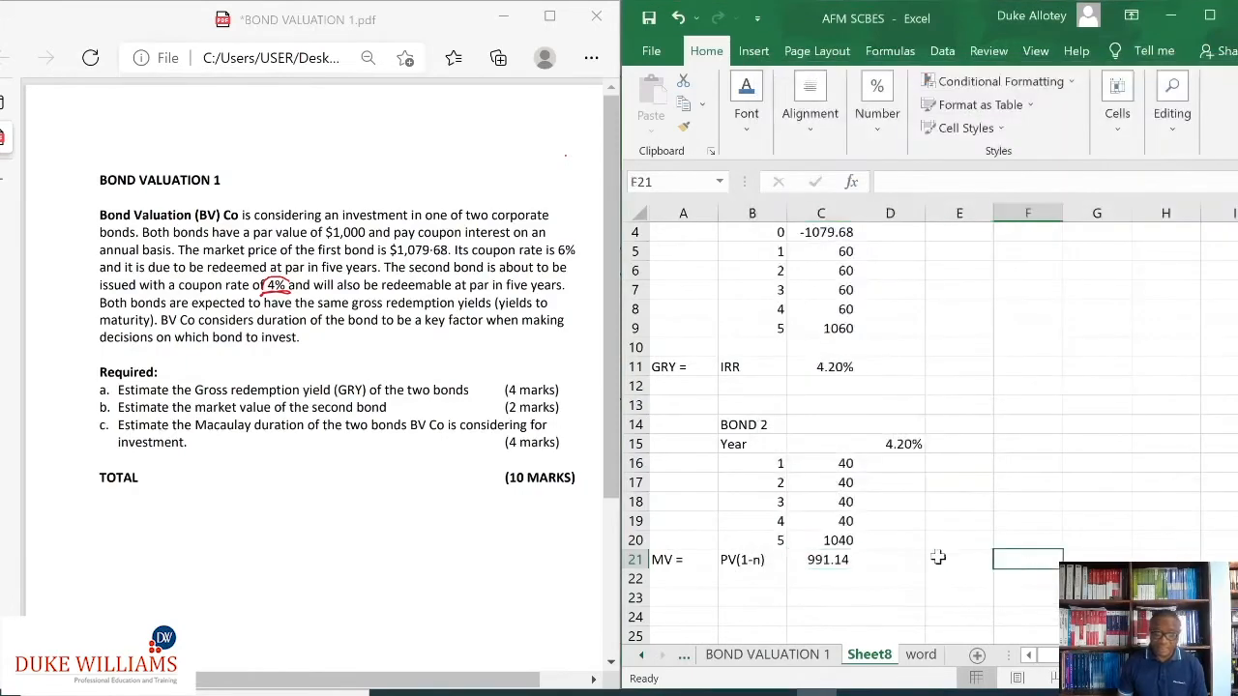
mouse_move(928, 530)
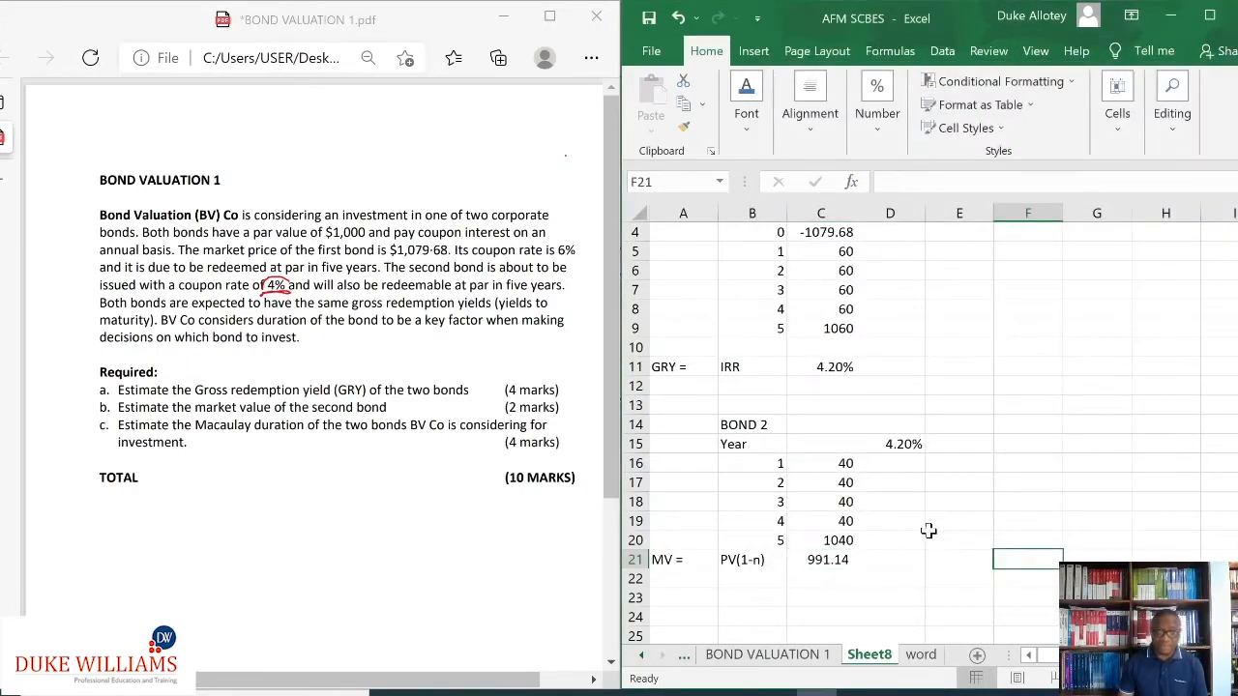
left_click_drag(682, 368, 750, 367)
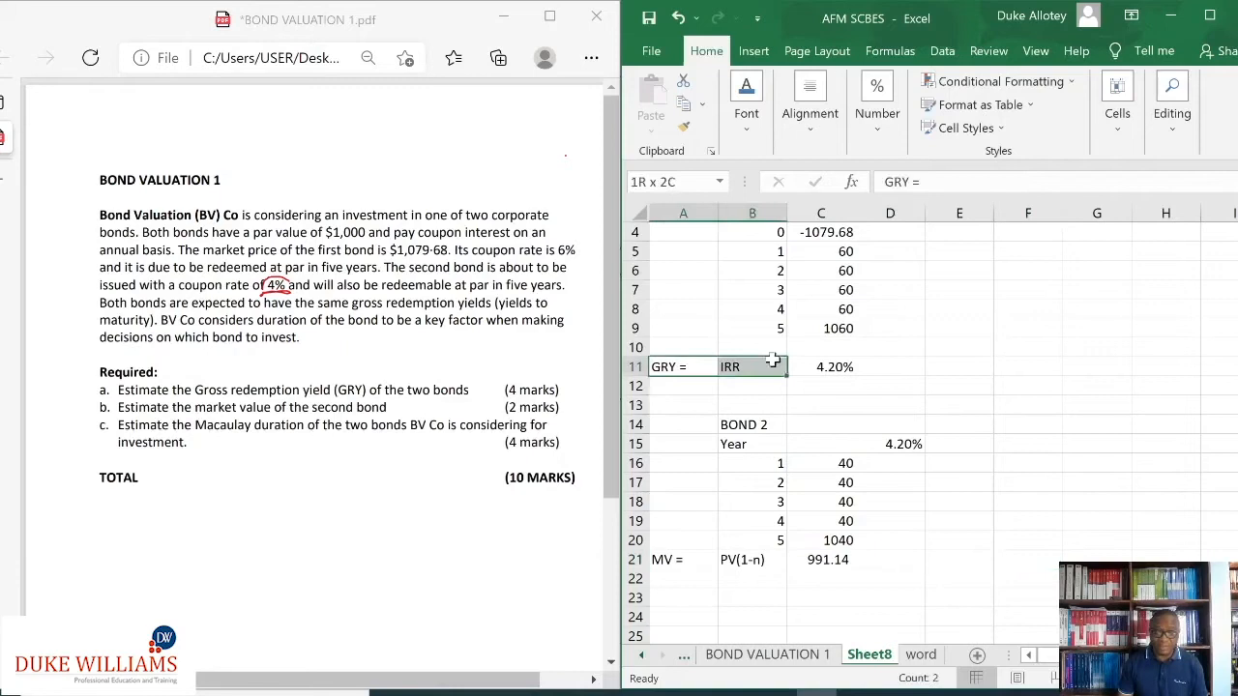
Step: Format the GRY 4.20% row and the MV 991.14 row in bold red text
left_click(820, 368)
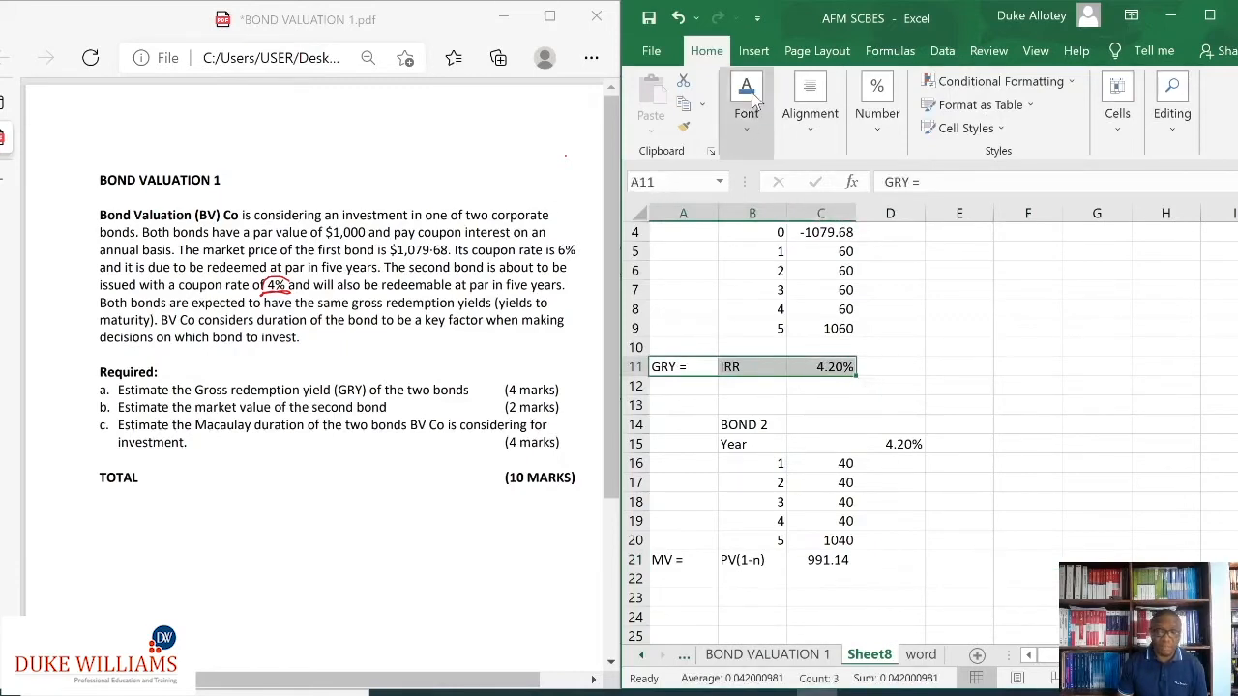
left_click(747, 88)
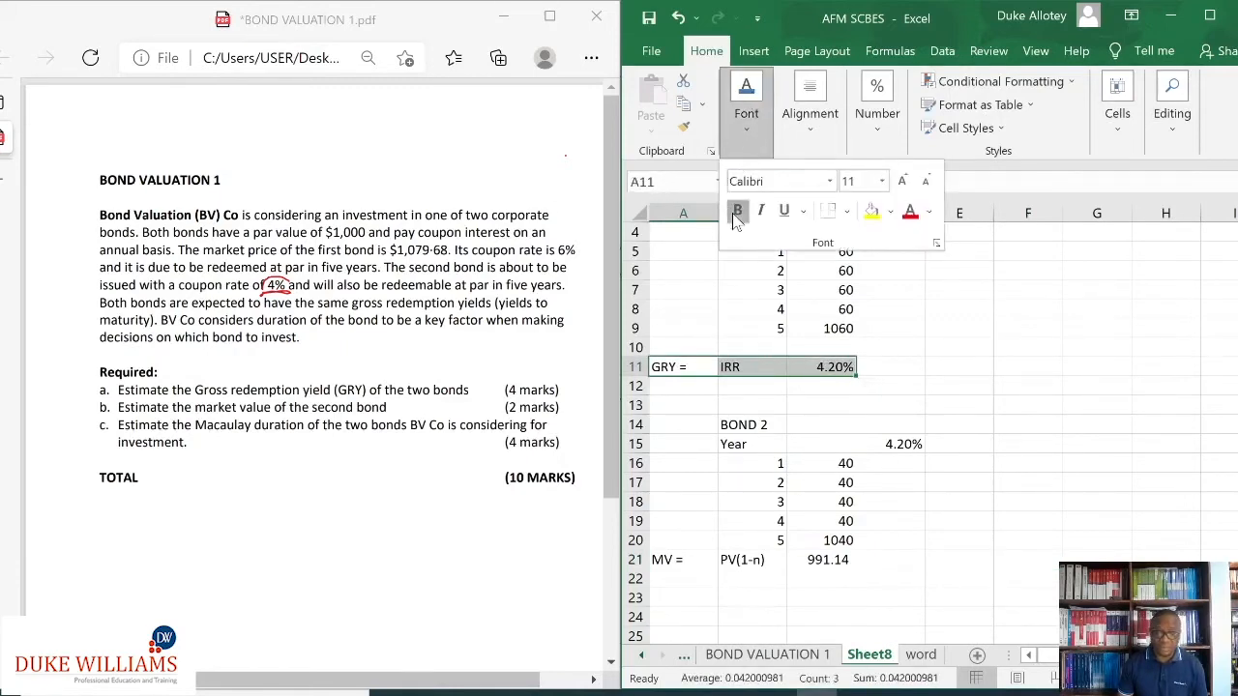
left_click(737, 211)
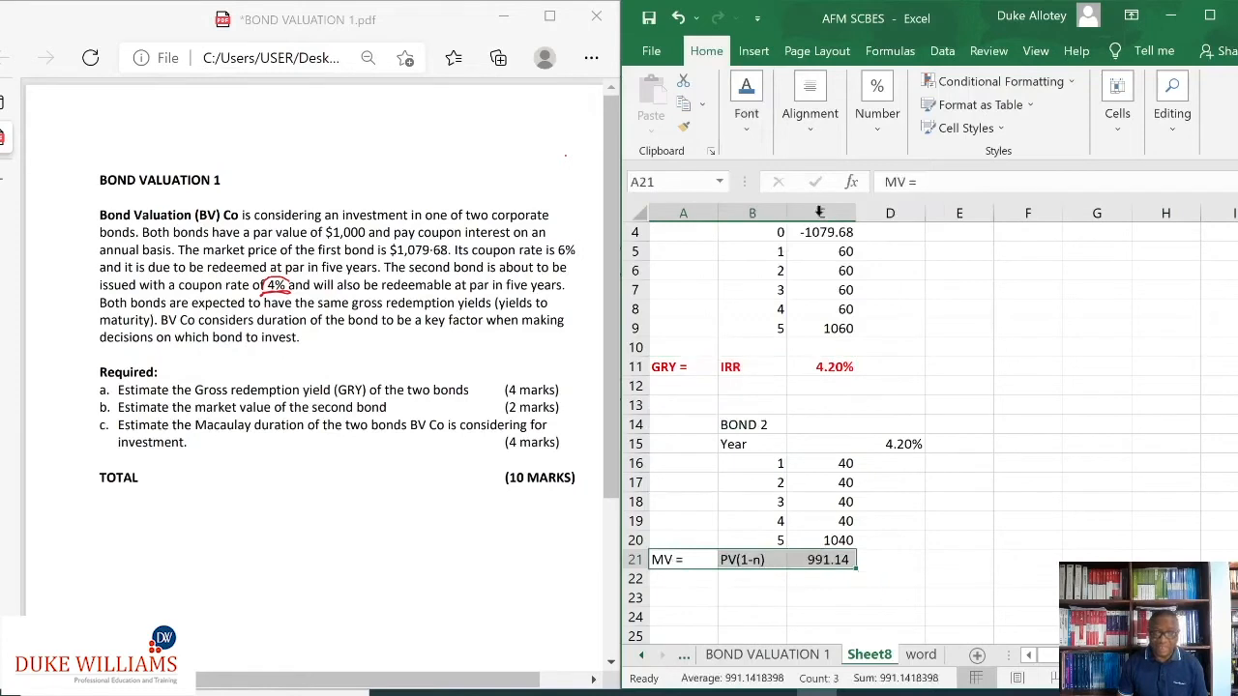
left_click(746, 87)
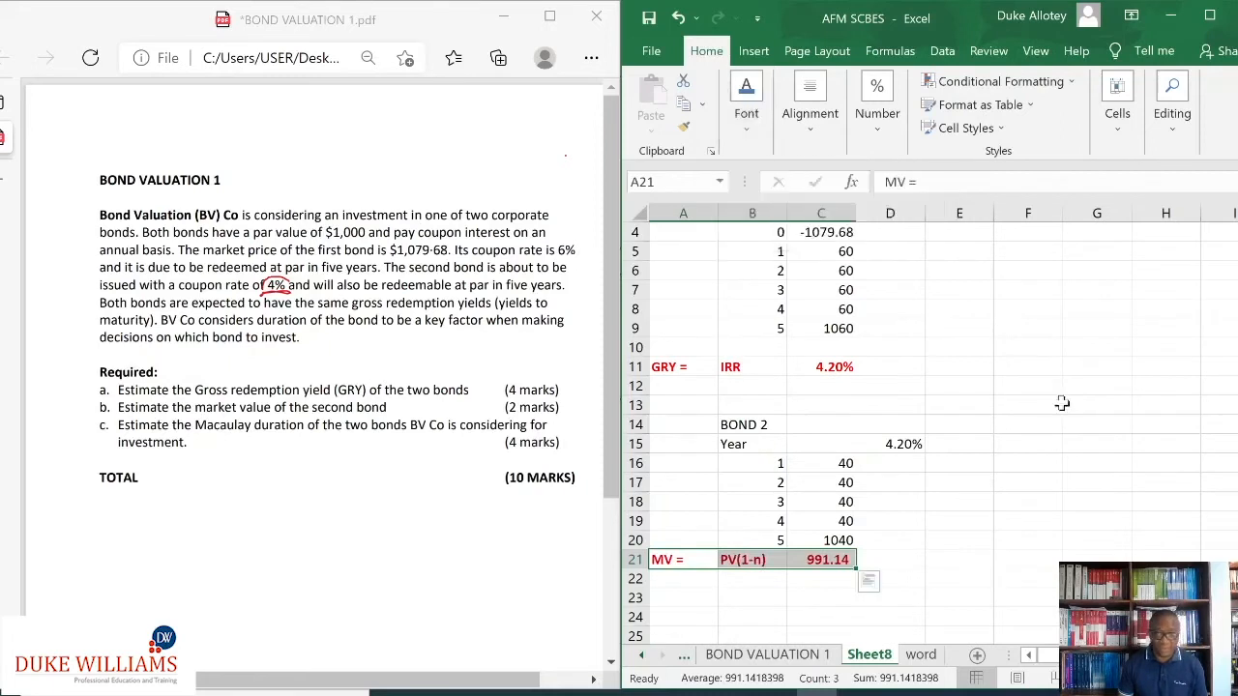
left_click(1027, 520)
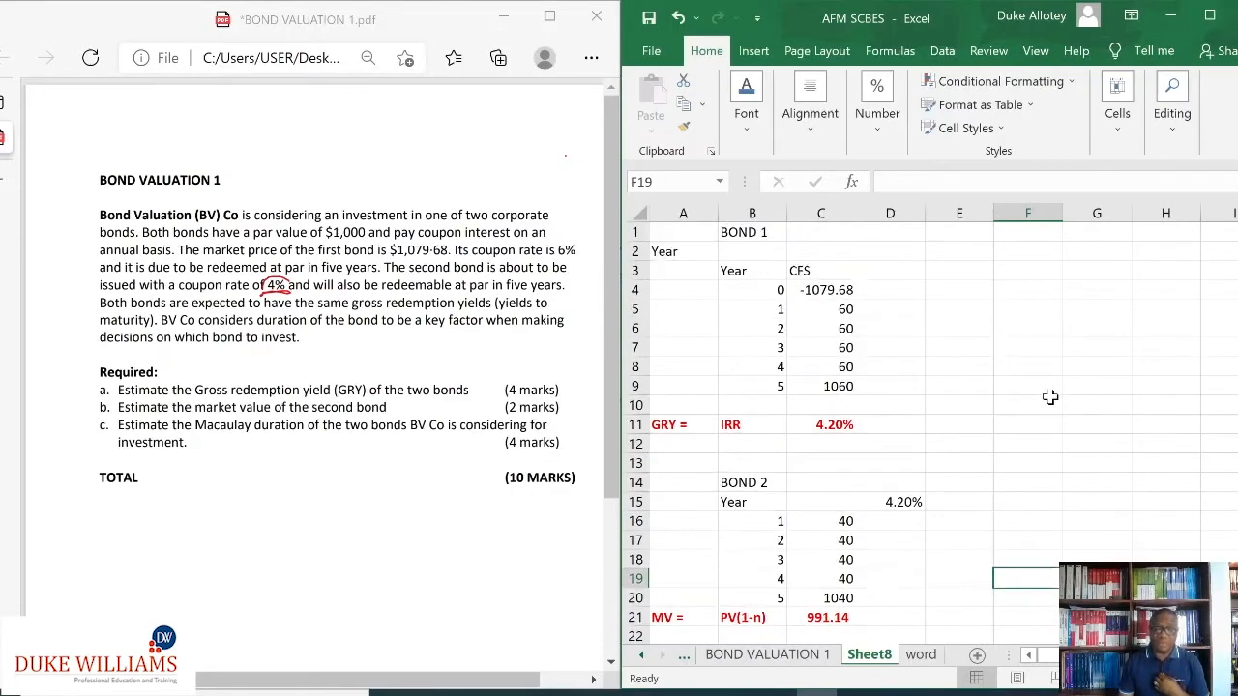
mouse_move(951, 290)
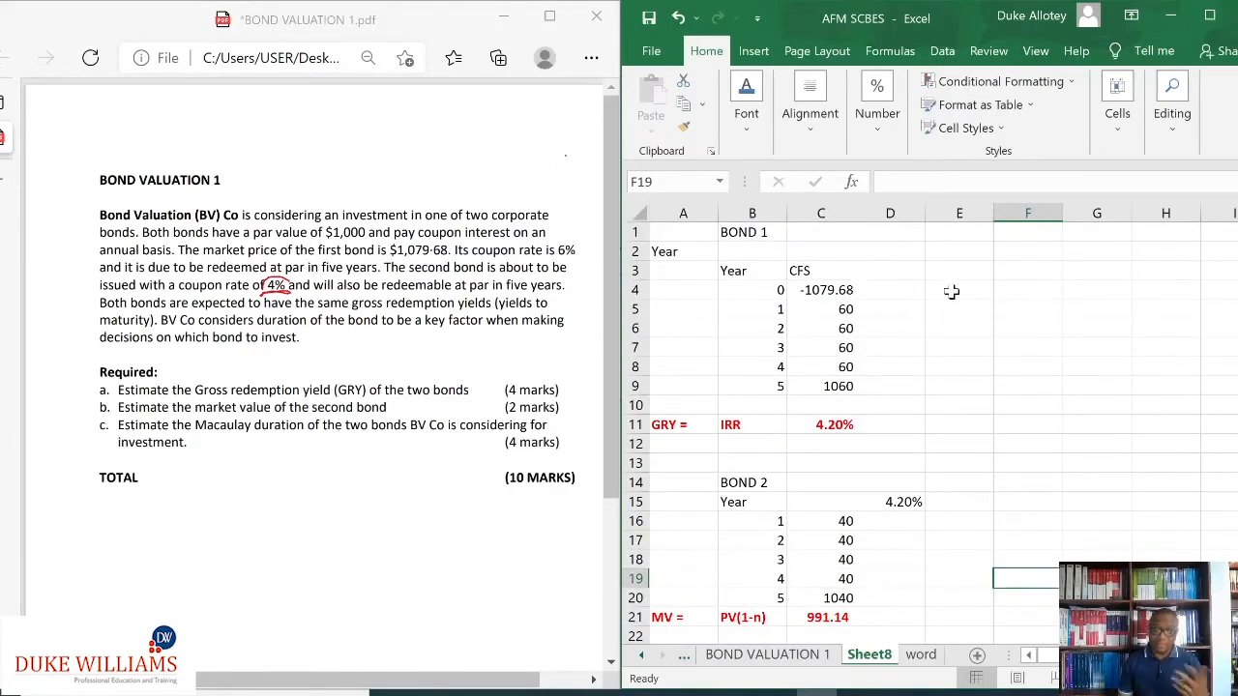
mouse_move(905, 288)
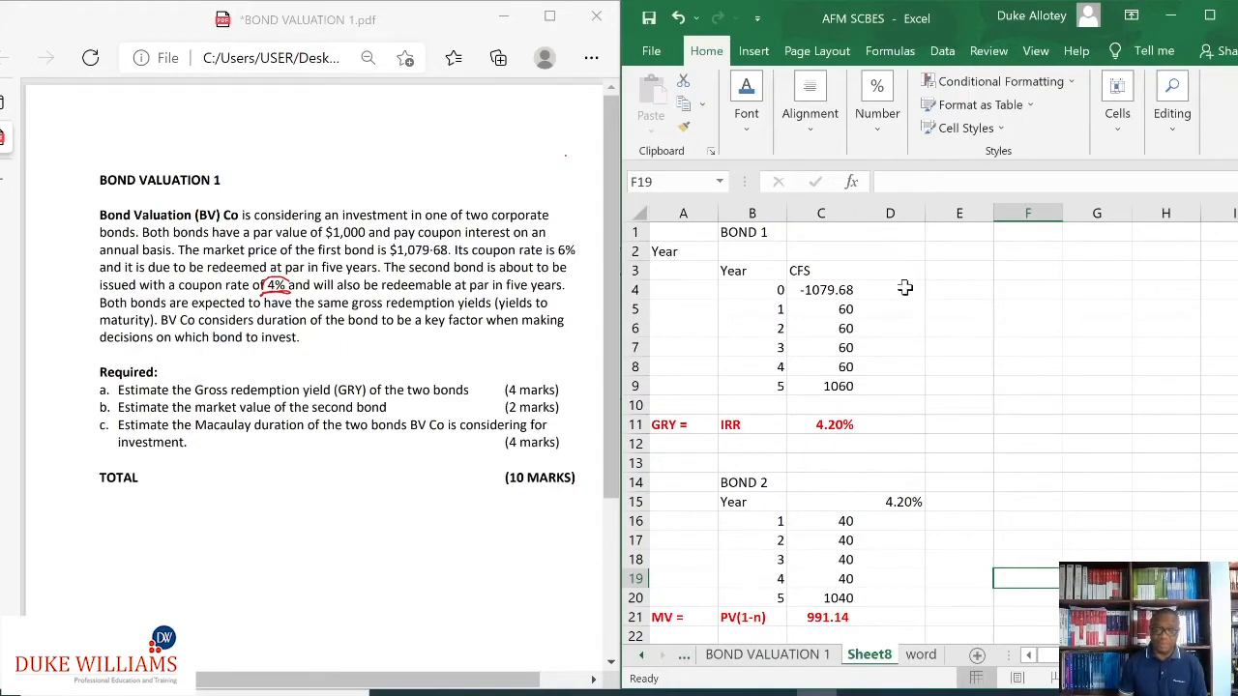
Step: Link D3 to the 4.20% IRR result in C11 as the discount yield
left_click(890, 271)
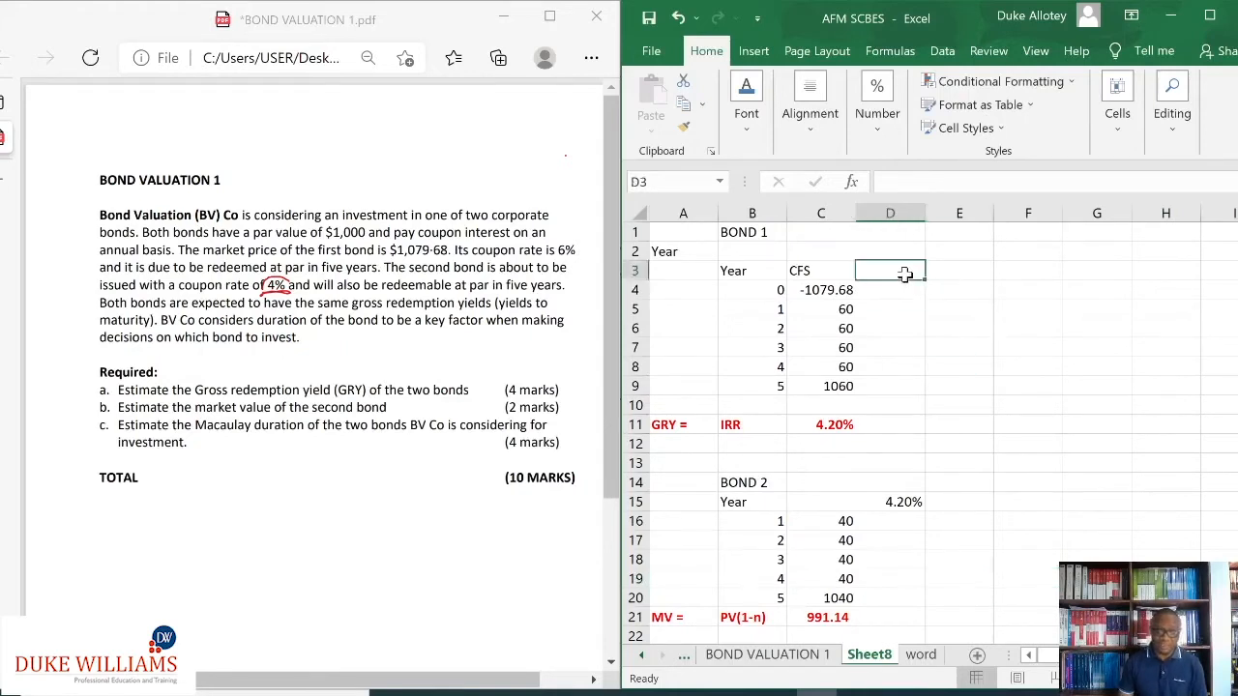
type("=")
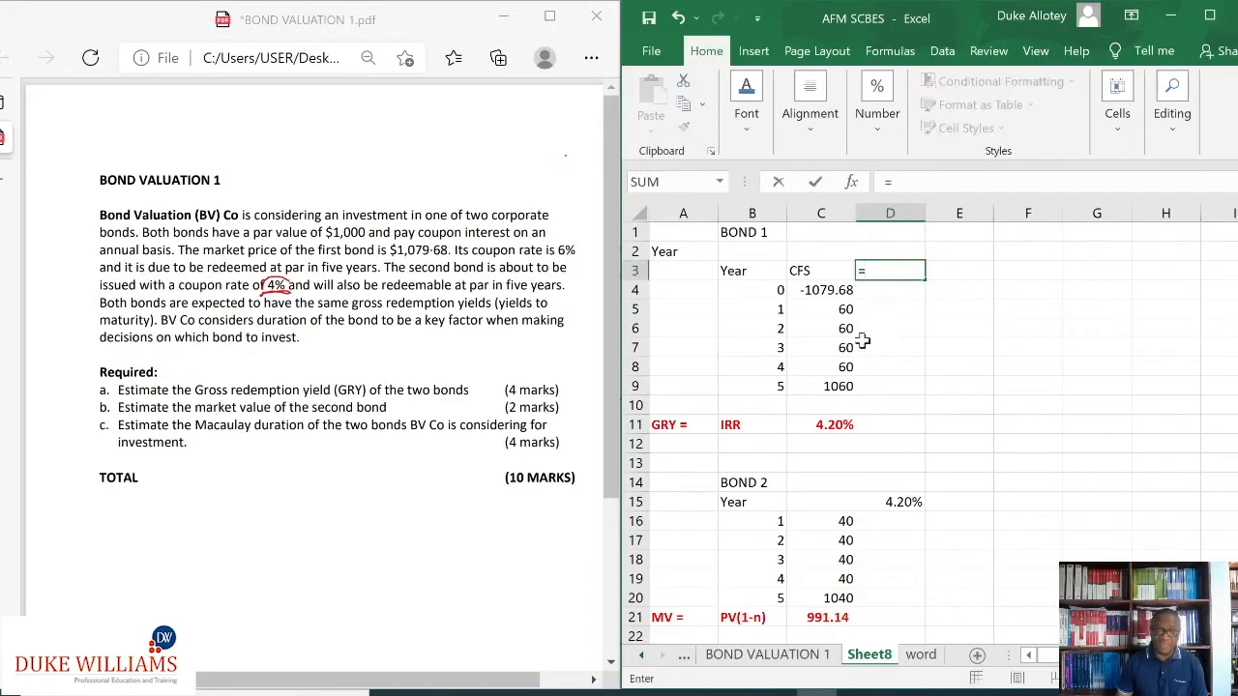
left_click(820, 426)
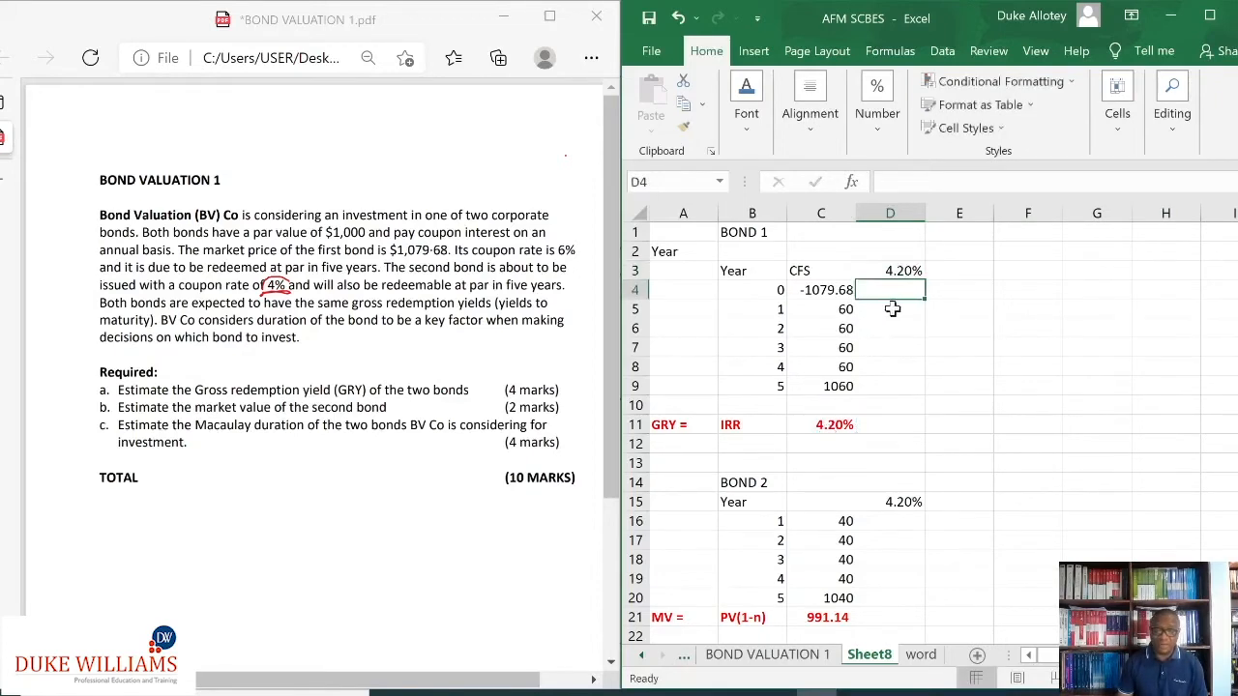
Step: Enter the year 1 discount factor =1/(1+$D$3)^B5 in D5
left_click(889, 309)
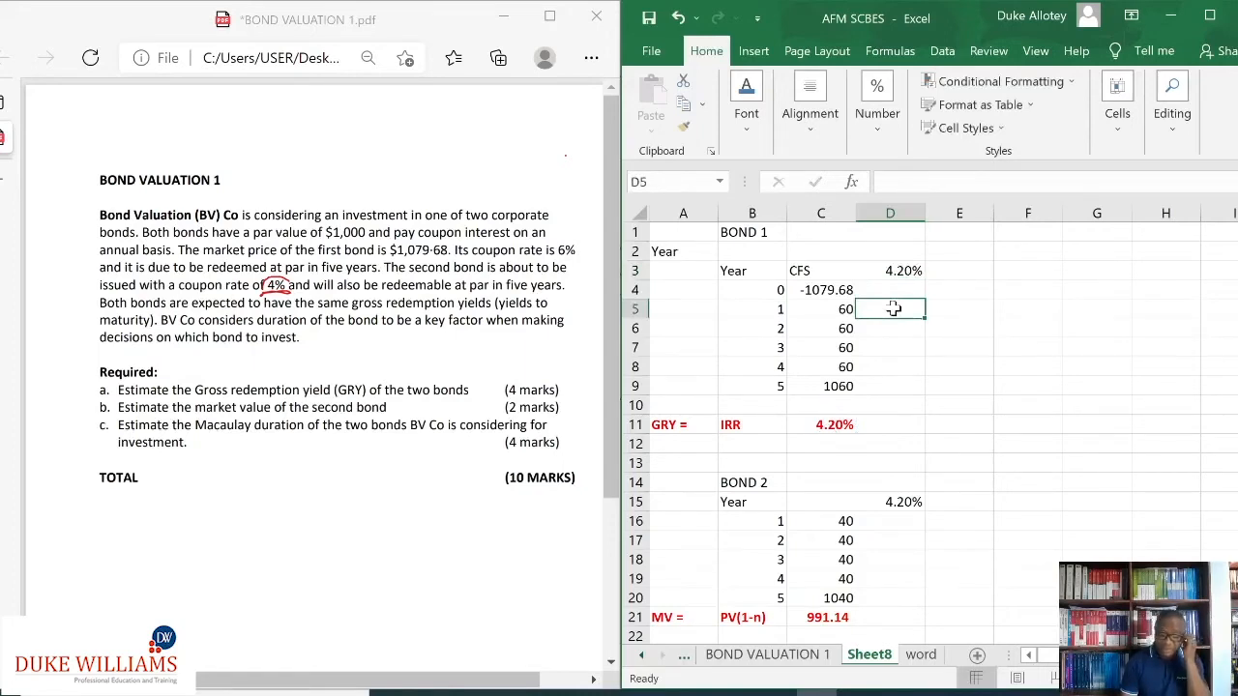
type("=")
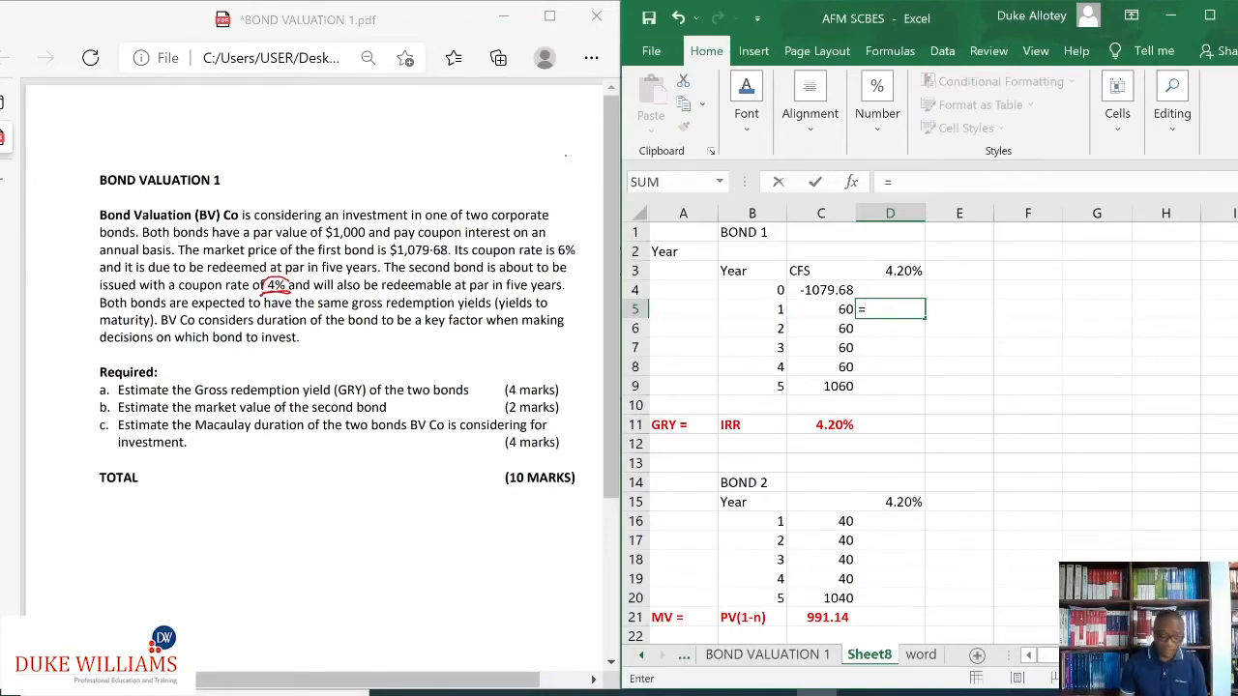
type("1")
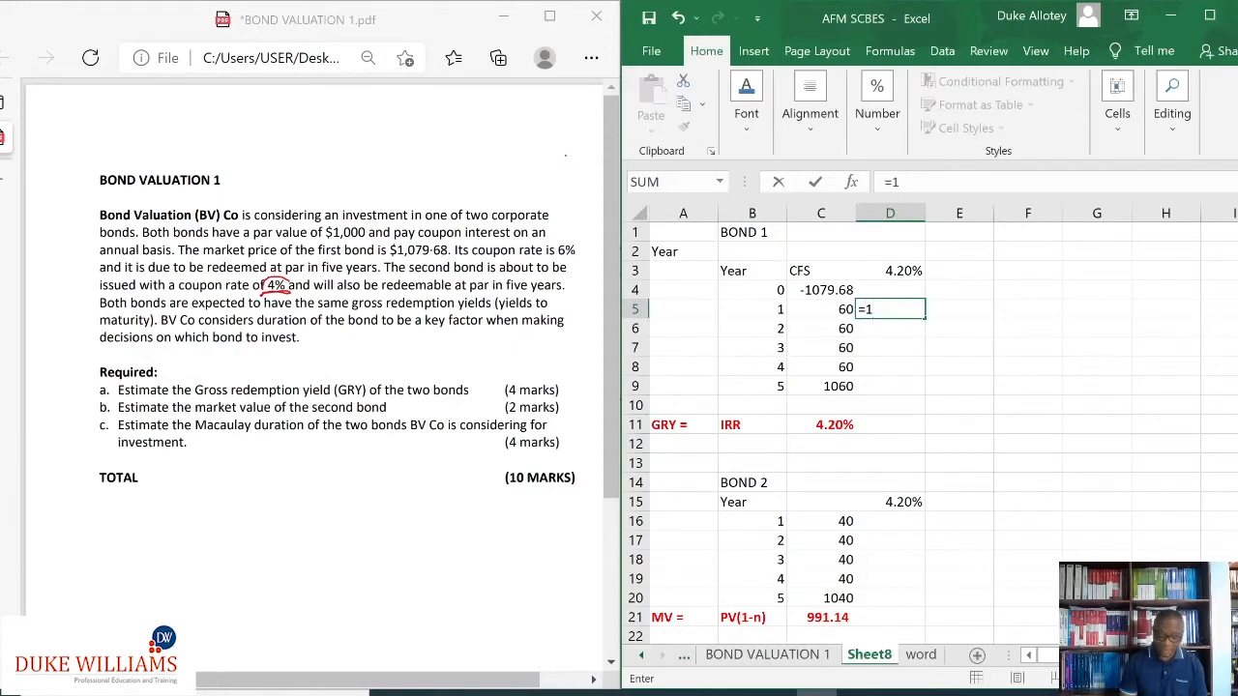
type("/(")
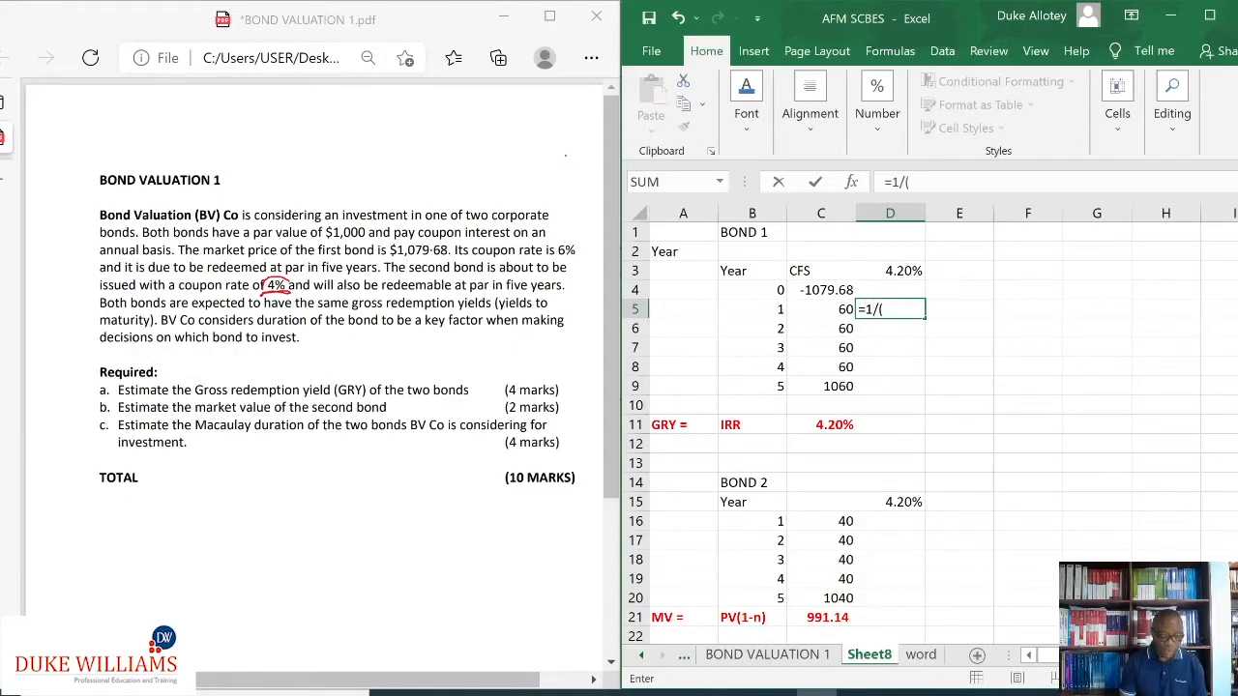
type("1+")
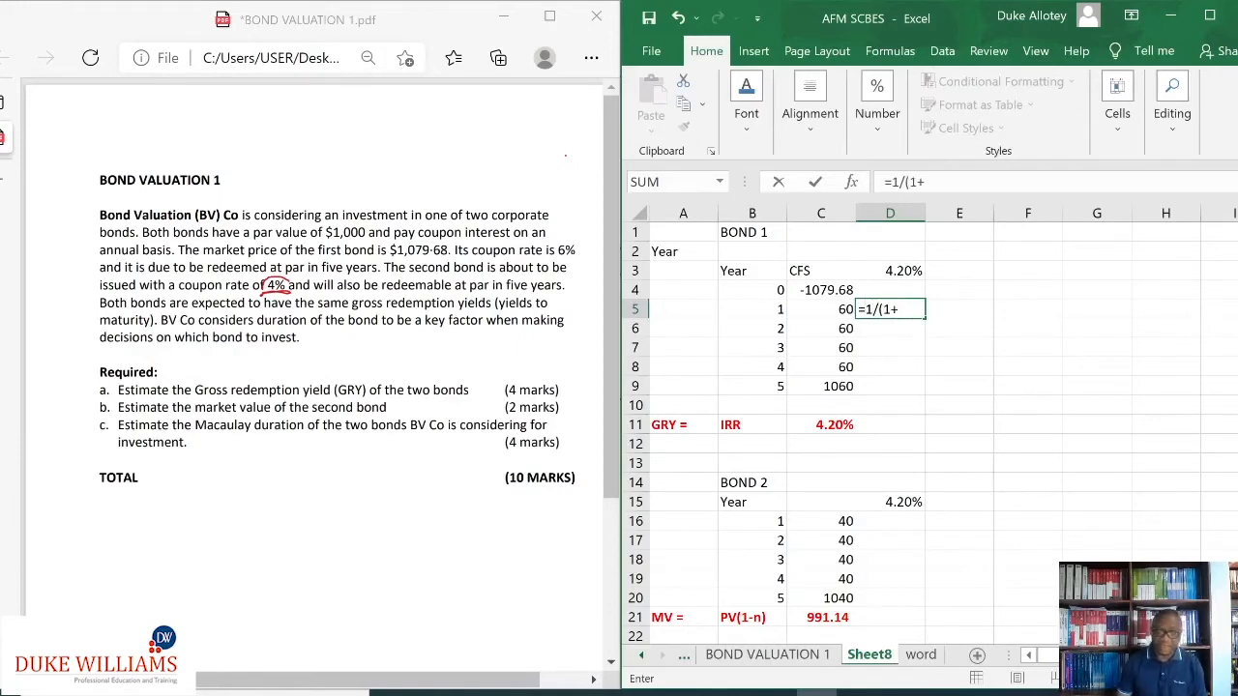
left_click(890, 270)
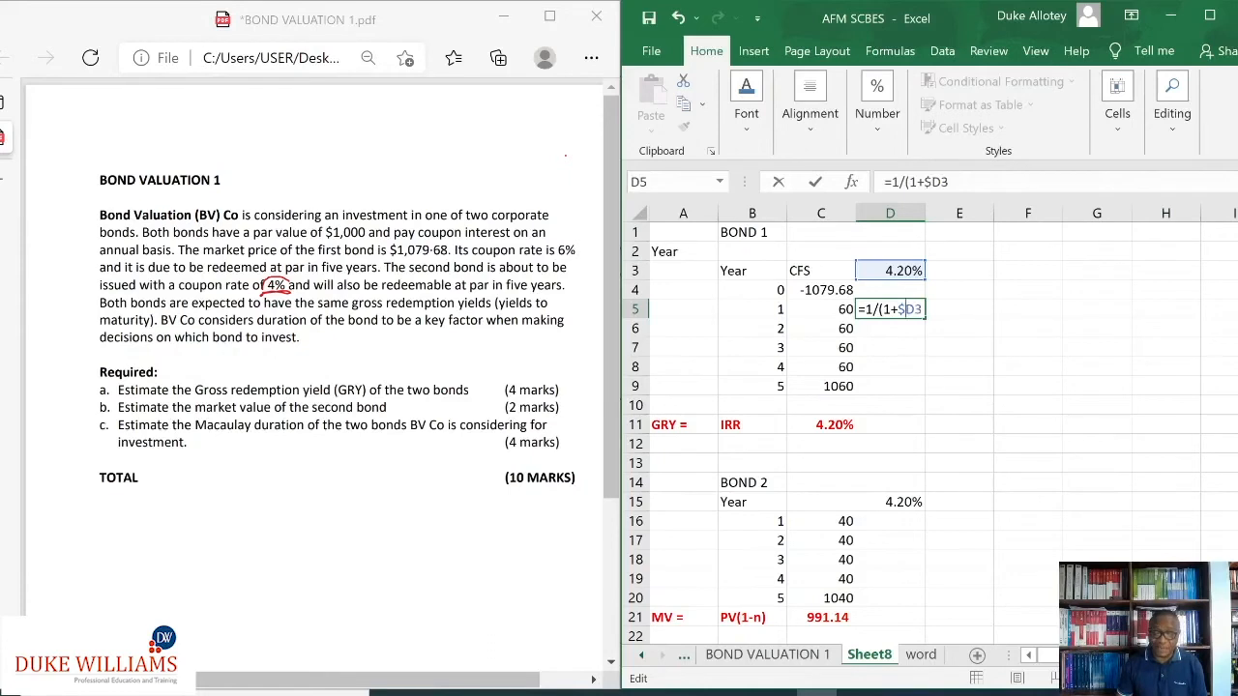
type("$3)")
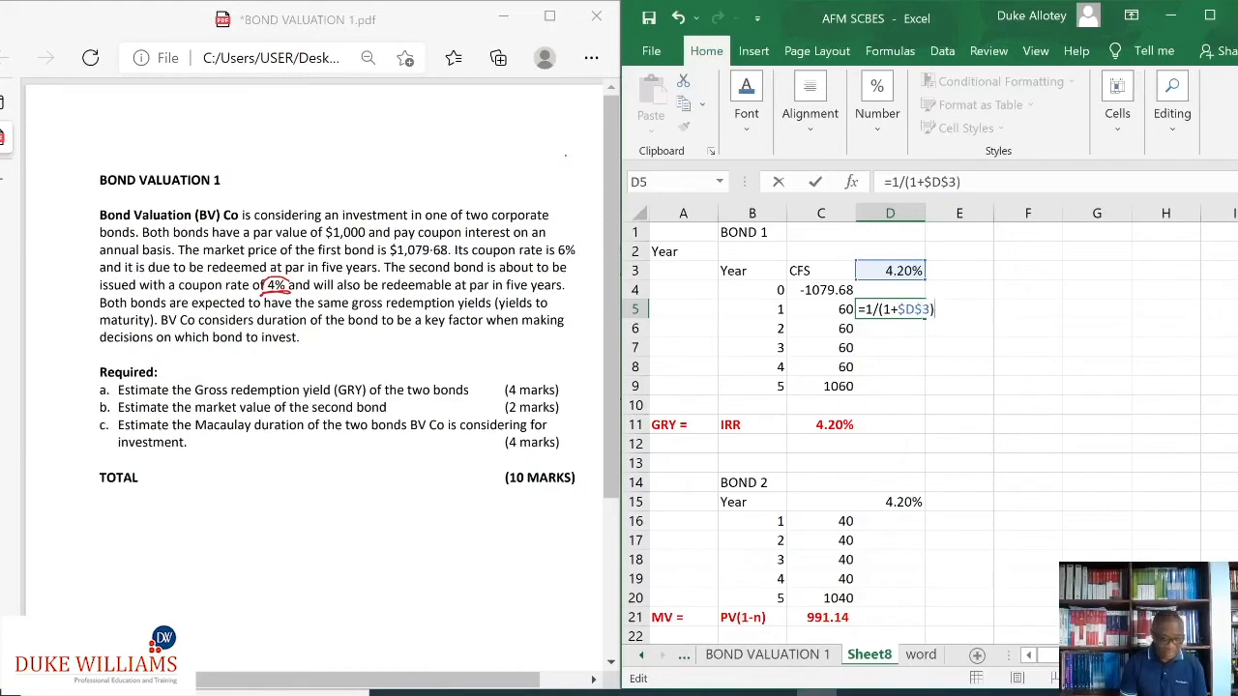
type("^")
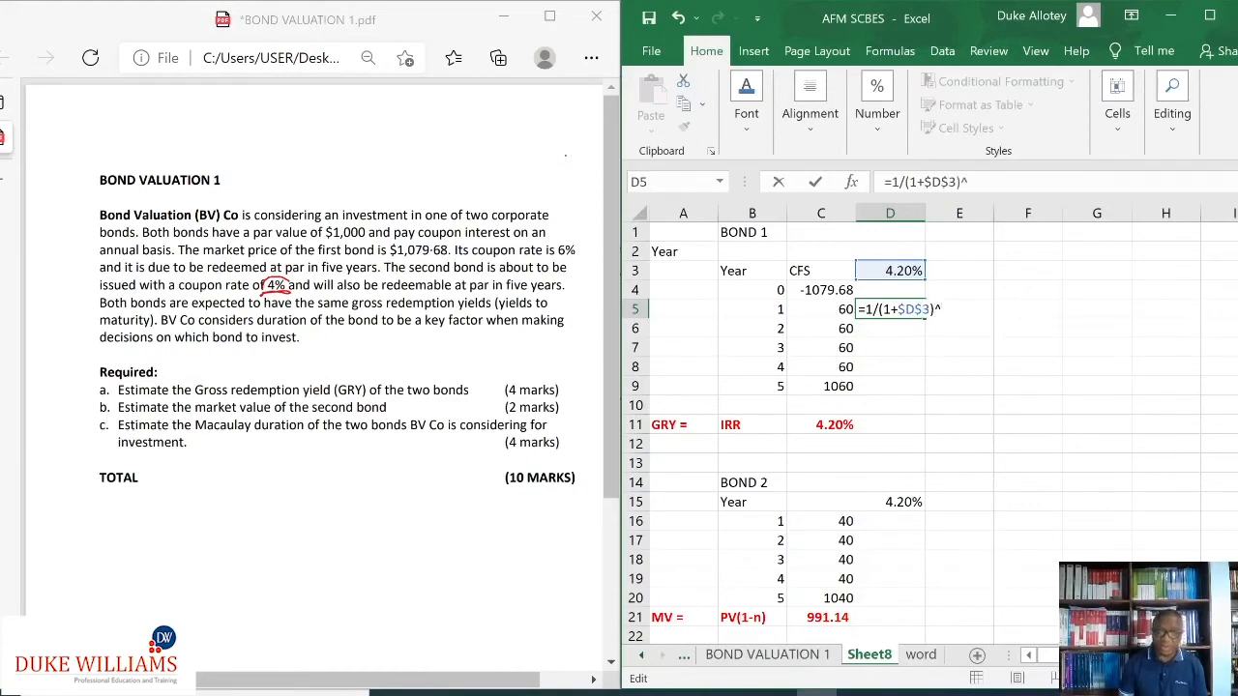
left_click(752, 309)
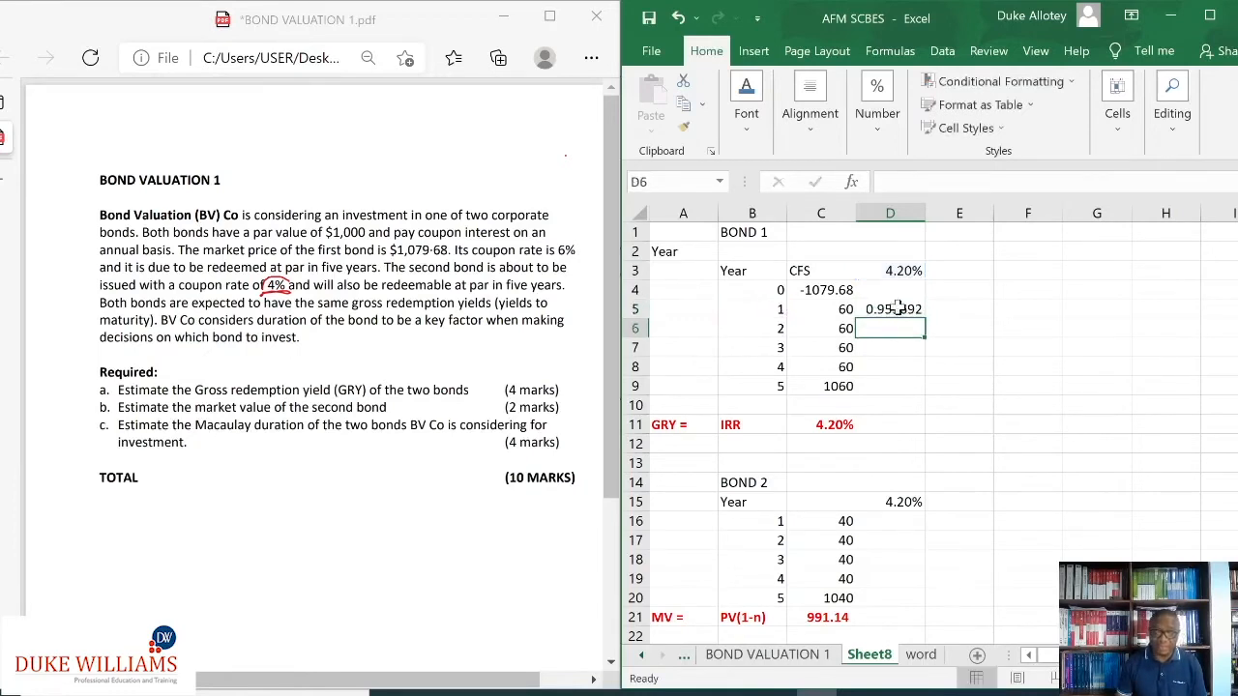
Step: Fill the discount factor down D5:D9, 0.959692 to 0.814066, and check the formulas
left_click(889, 310)
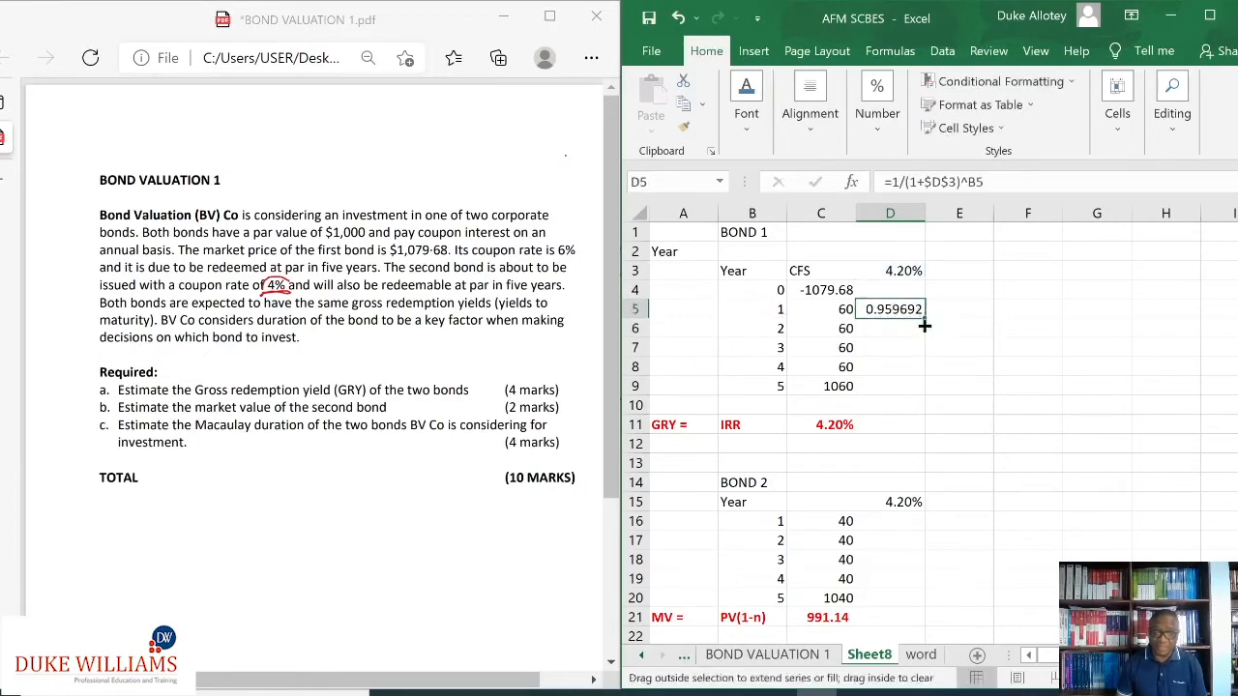
left_click_drag(924, 325, 890, 387)
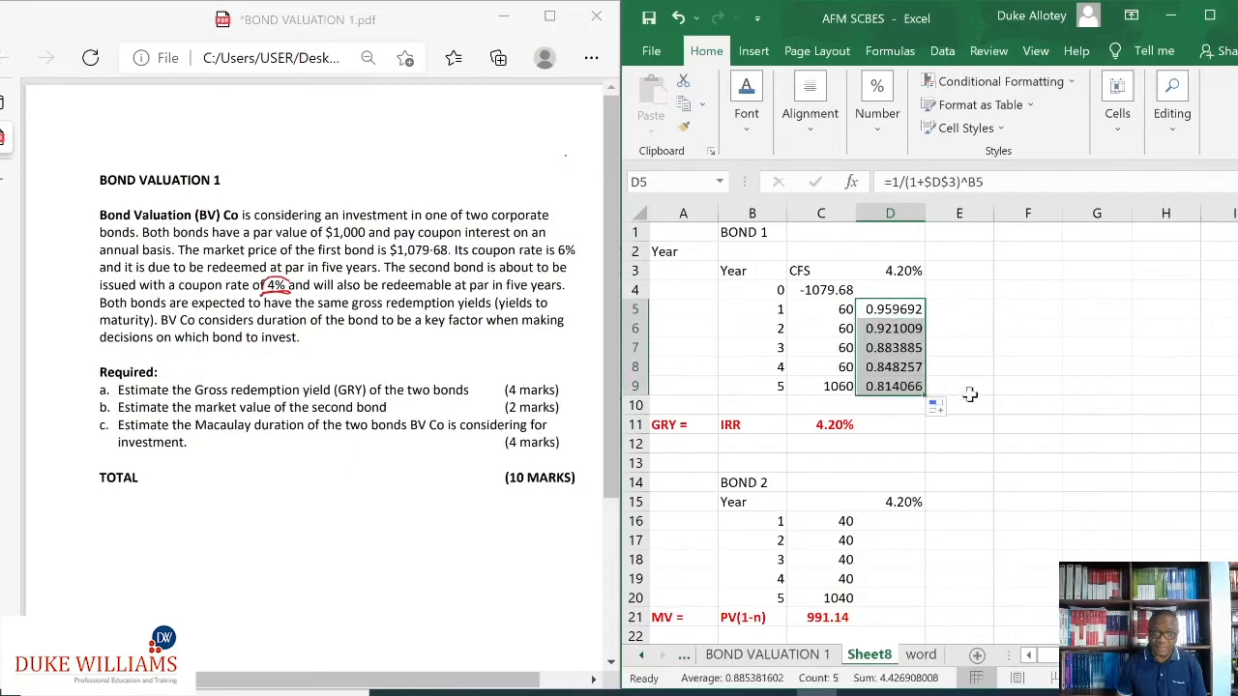
left_click(1028, 404)
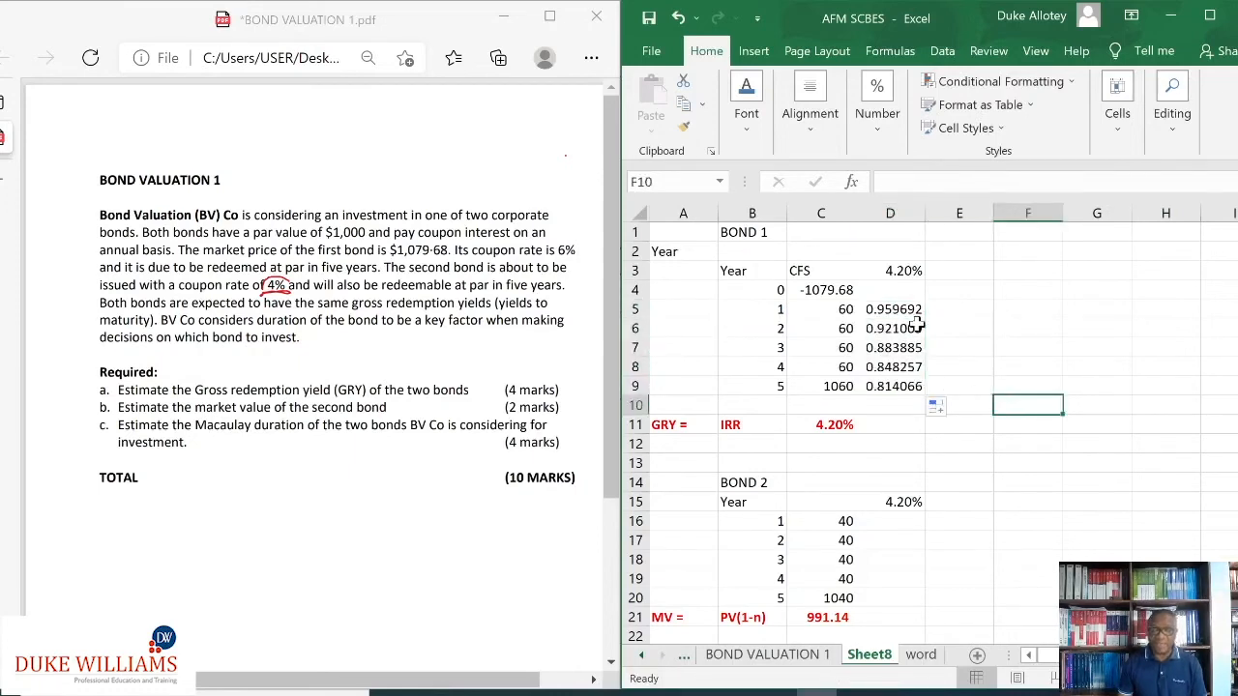
mouse_move(897, 291)
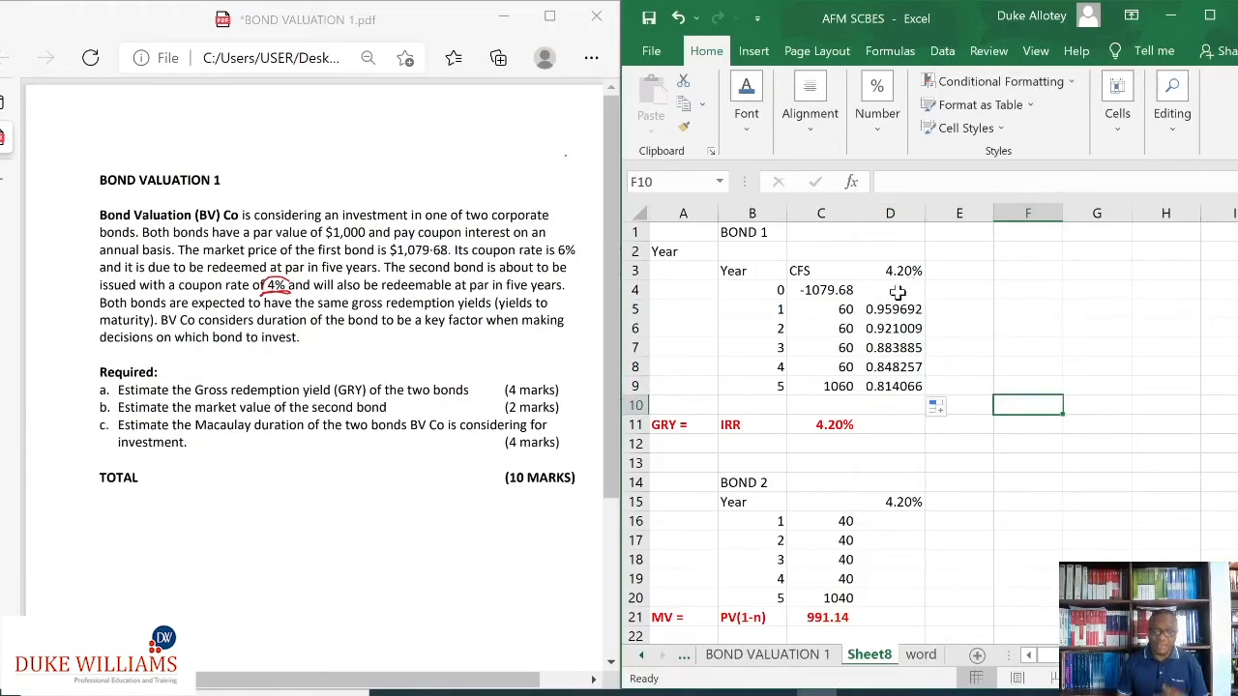
left_click(889, 290)
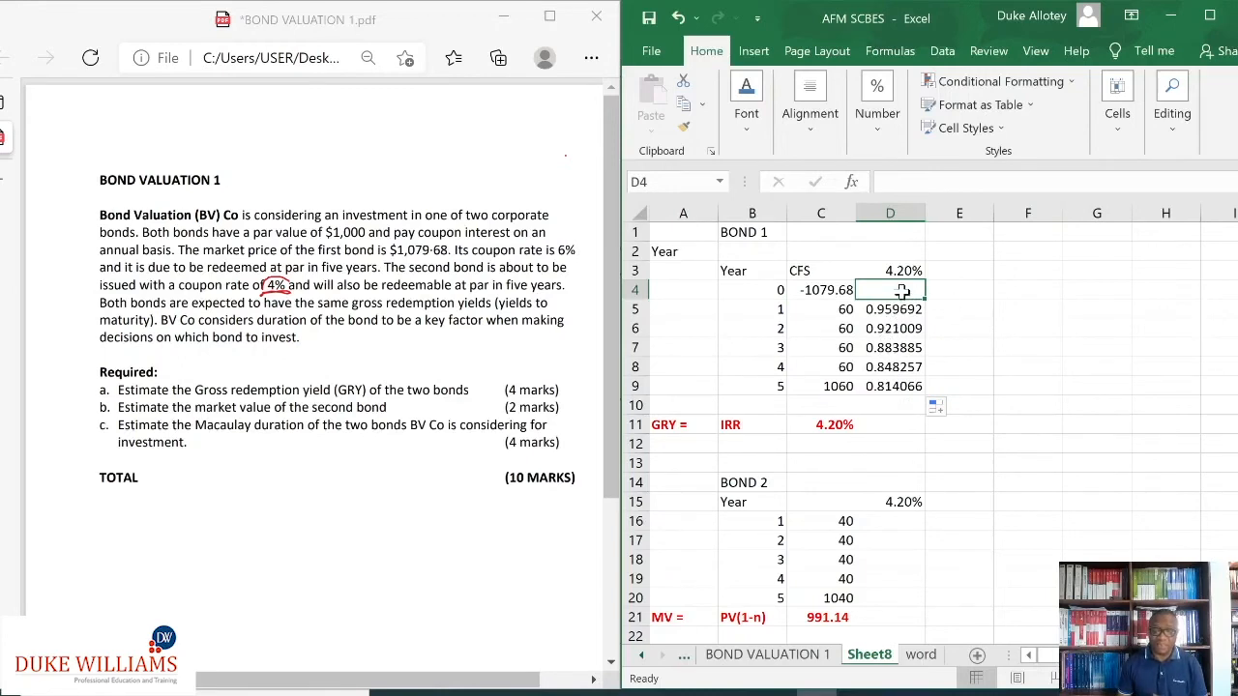
left_click(890, 310)
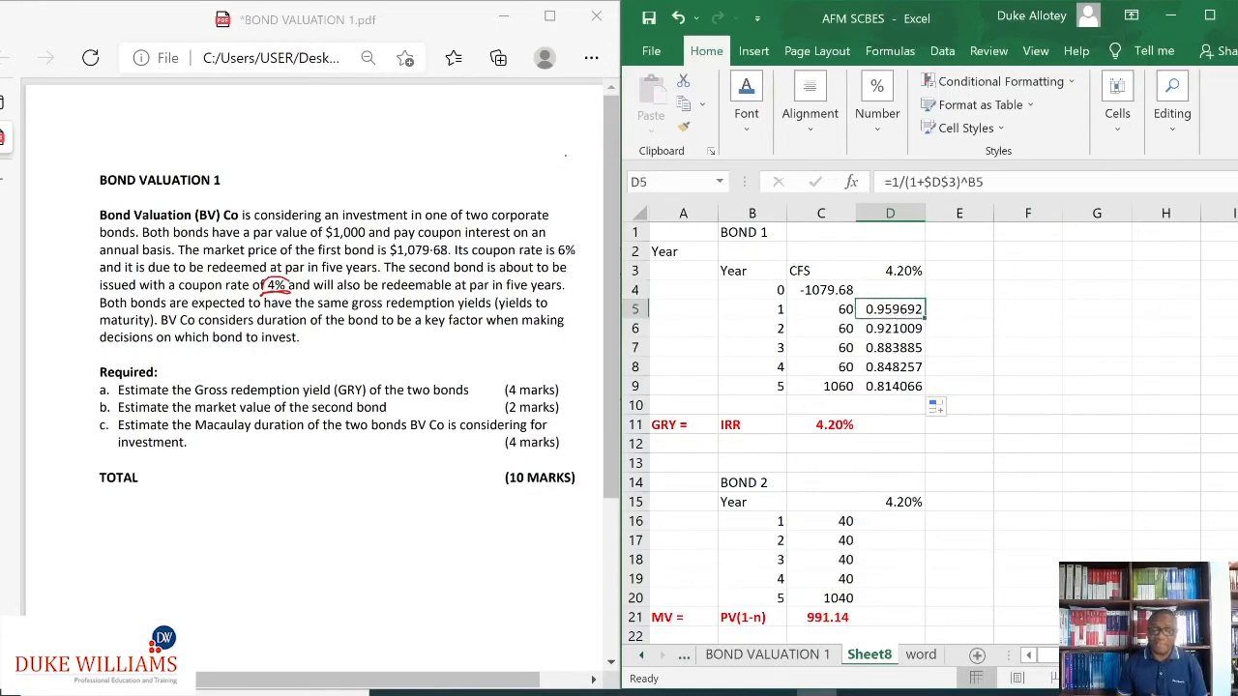
left_click(890, 271)
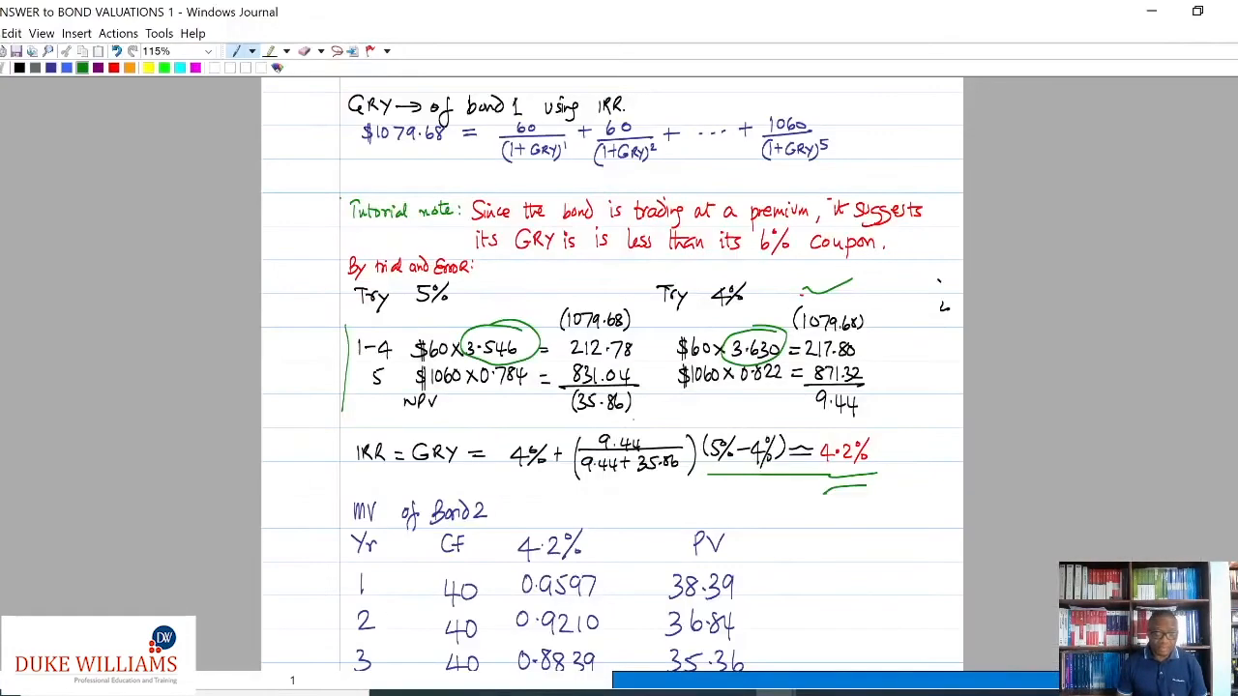
Step: Draw a green bracket over bond 1's five years and circle year 1's figures and the weighted PV column
scroll("down", 3)
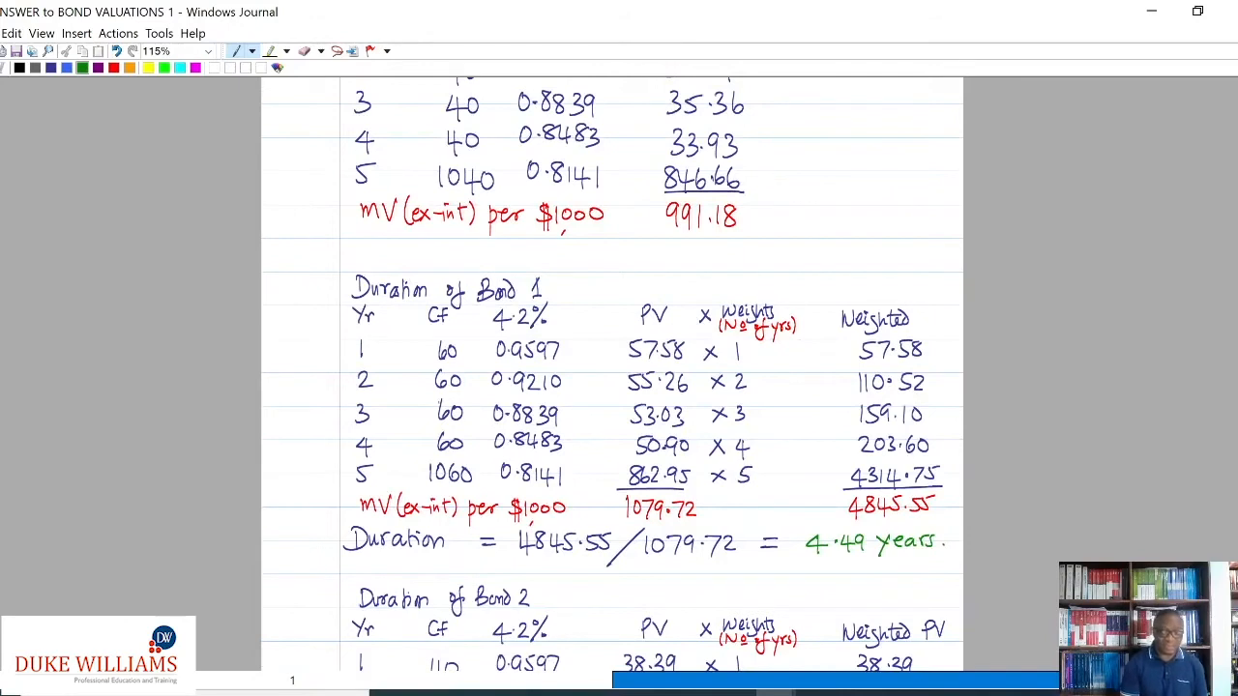
left_click_drag(590, 329, 580, 507)
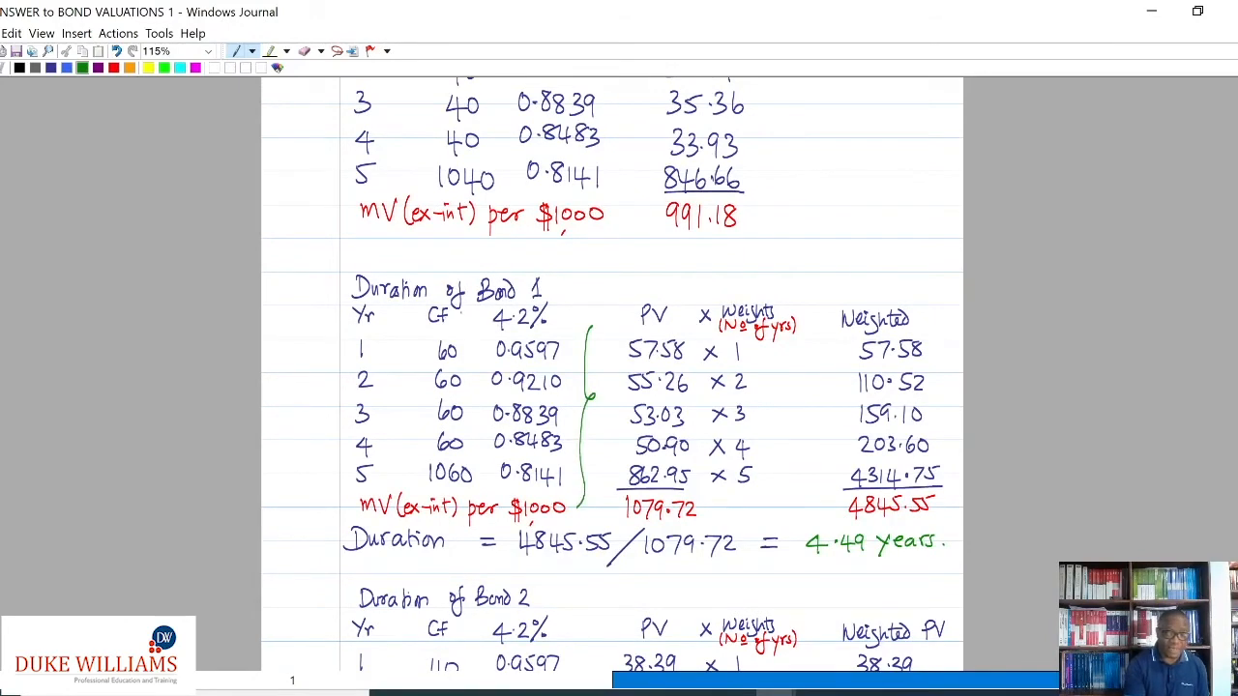
left_click_drag(430, 350, 474, 350)
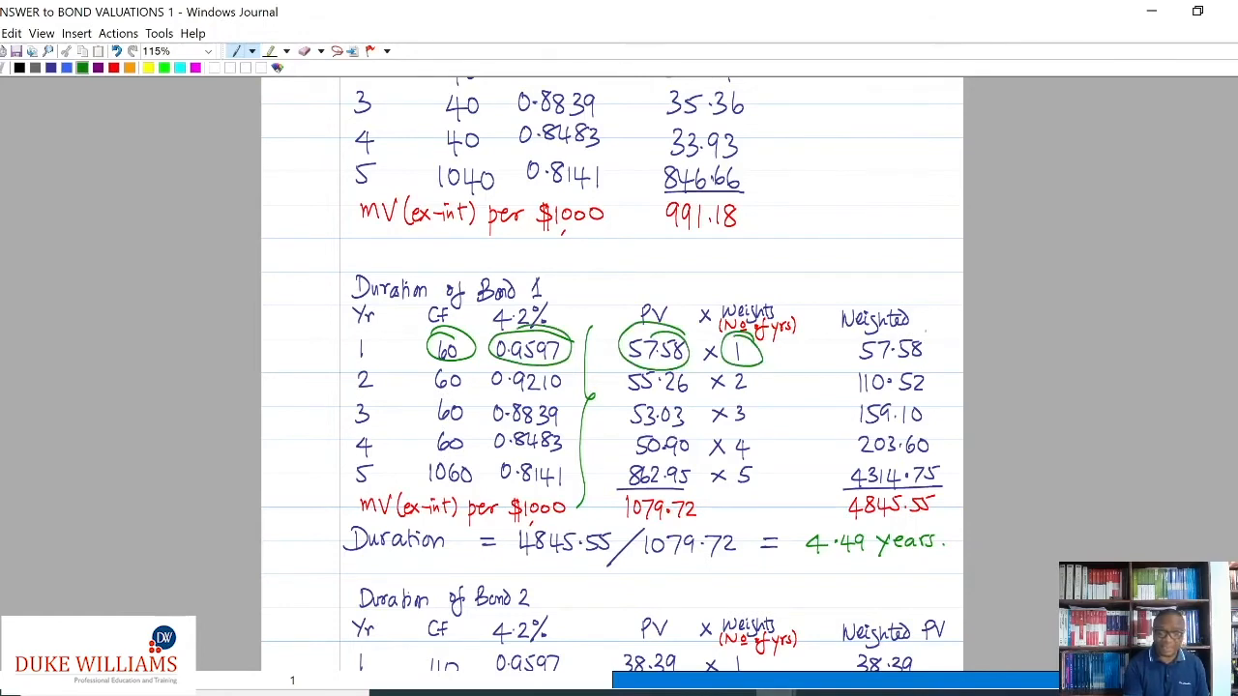
left_click_drag(890, 319, 890, 507)
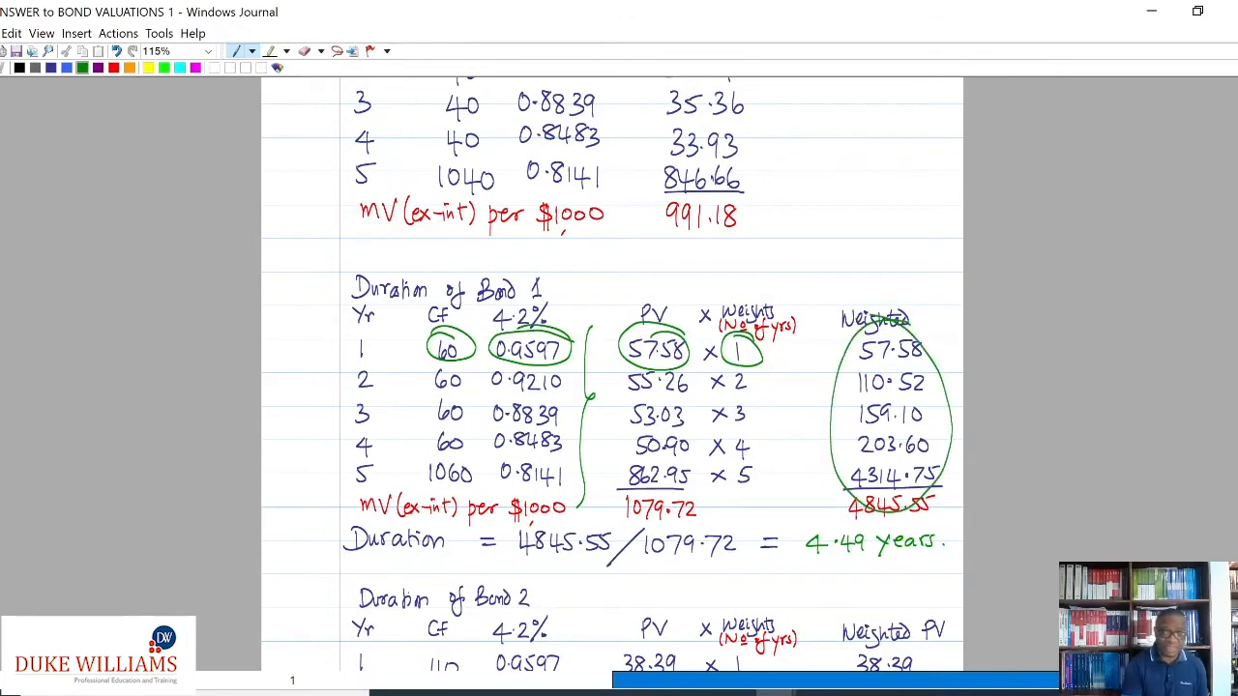
left_click_drag(596, 286, 706, 545)
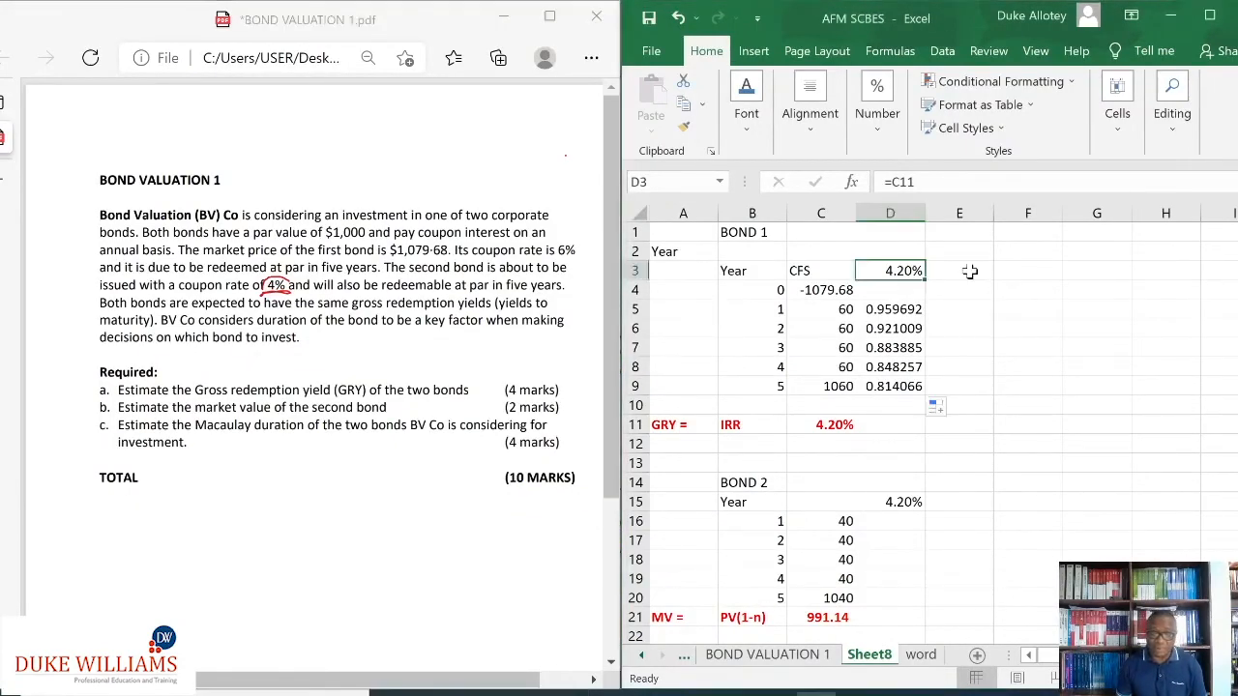
Step: Head E3 'Weighted PV' and enter =B5*C5*D5 for year 1, filled to E9
left_click(959, 270)
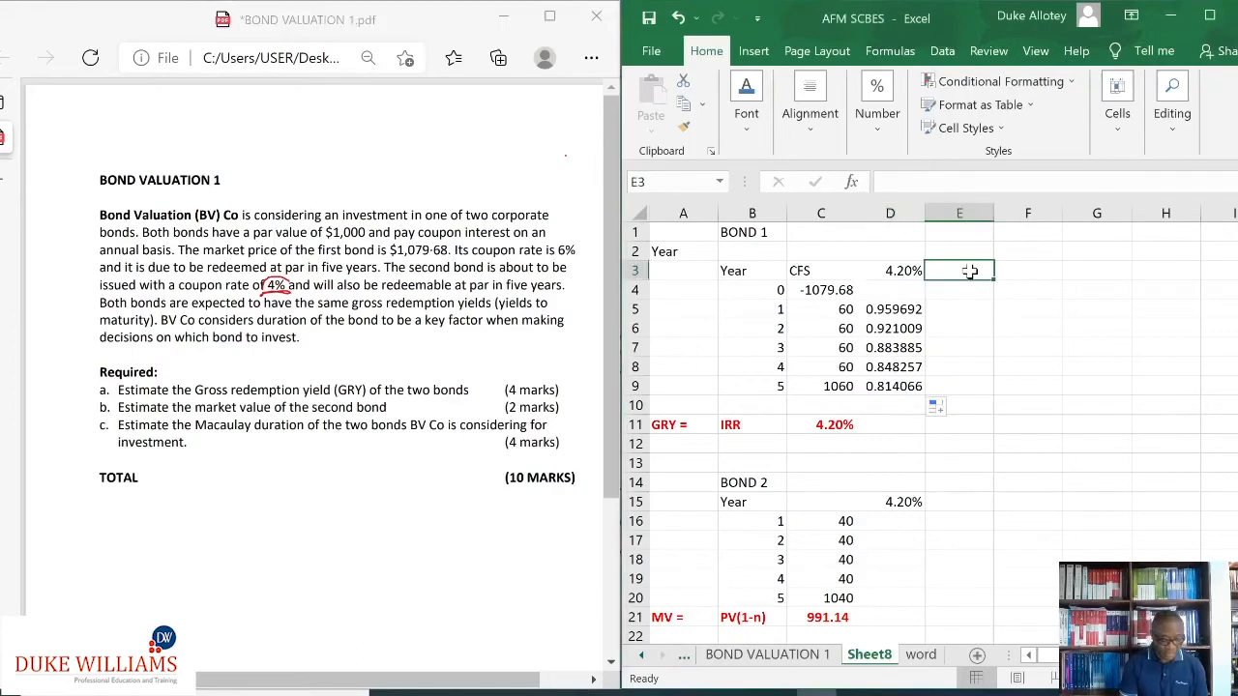
type("Weighted")
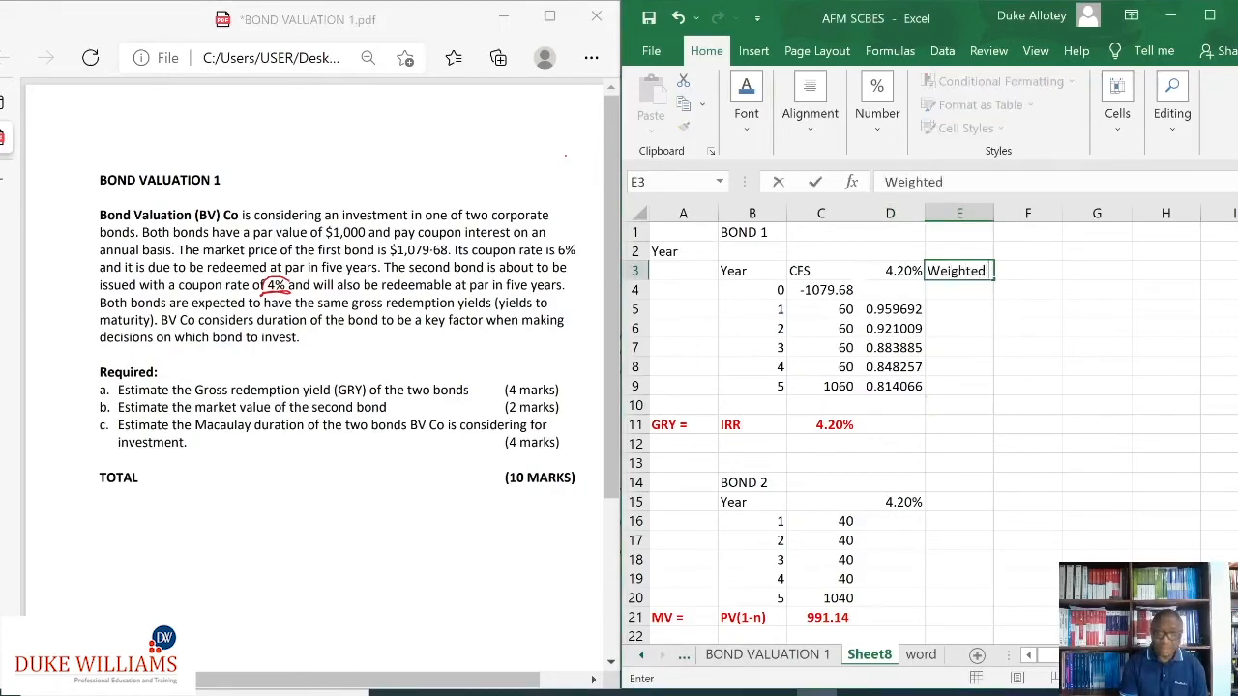
type("PV")
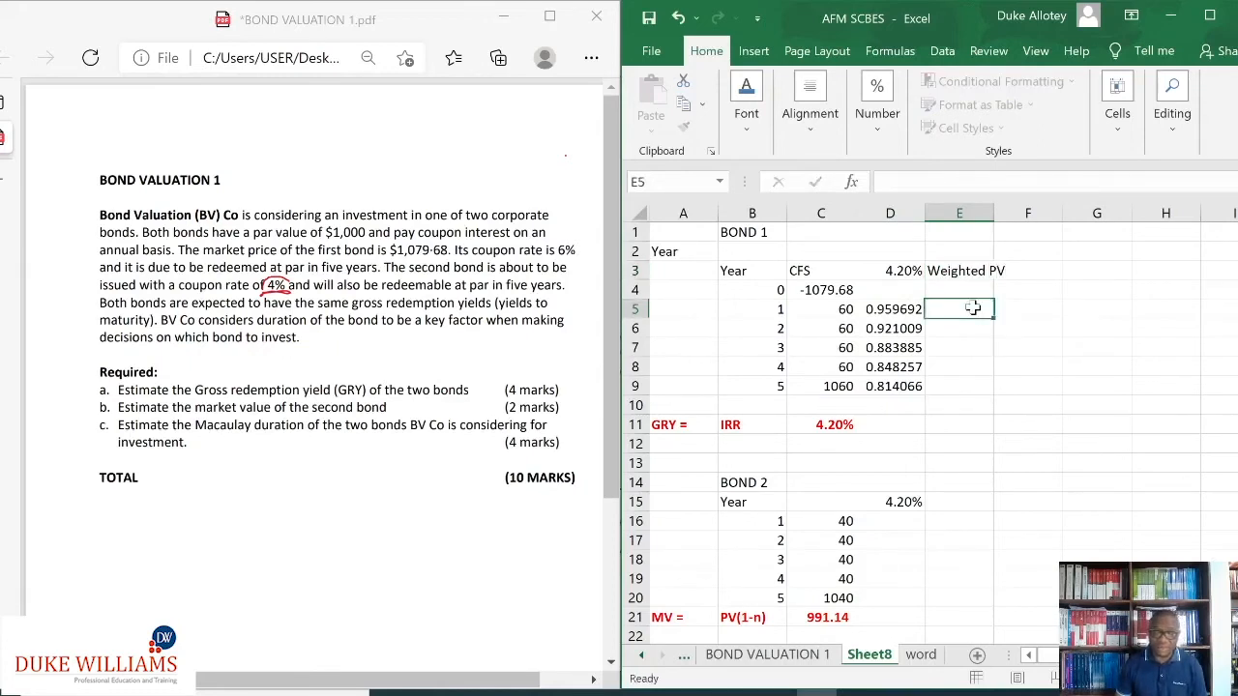
type("=")
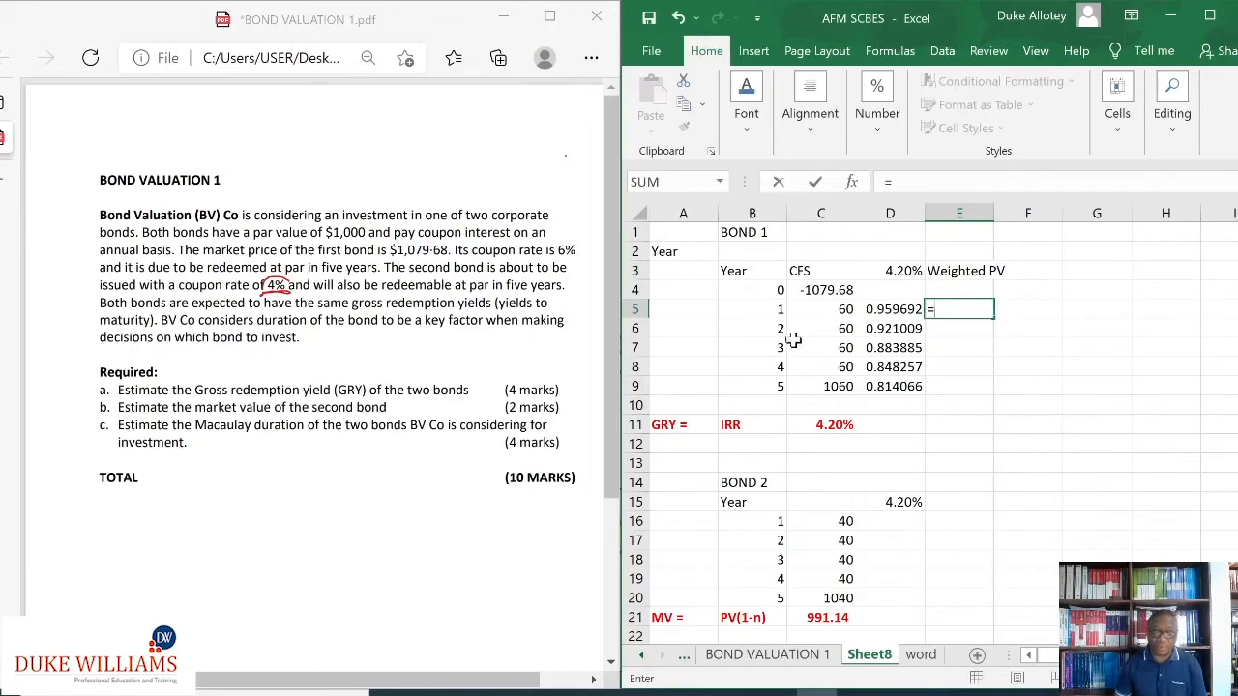
left_click(750, 309)
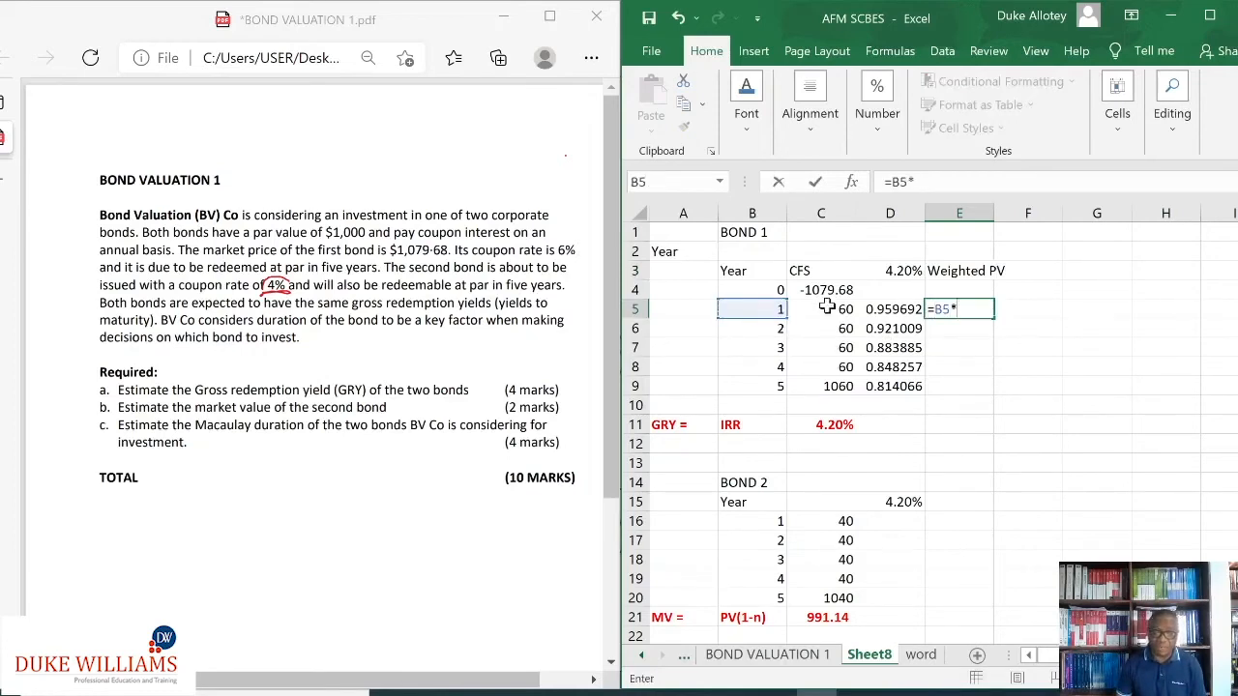
left_click(820, 307)
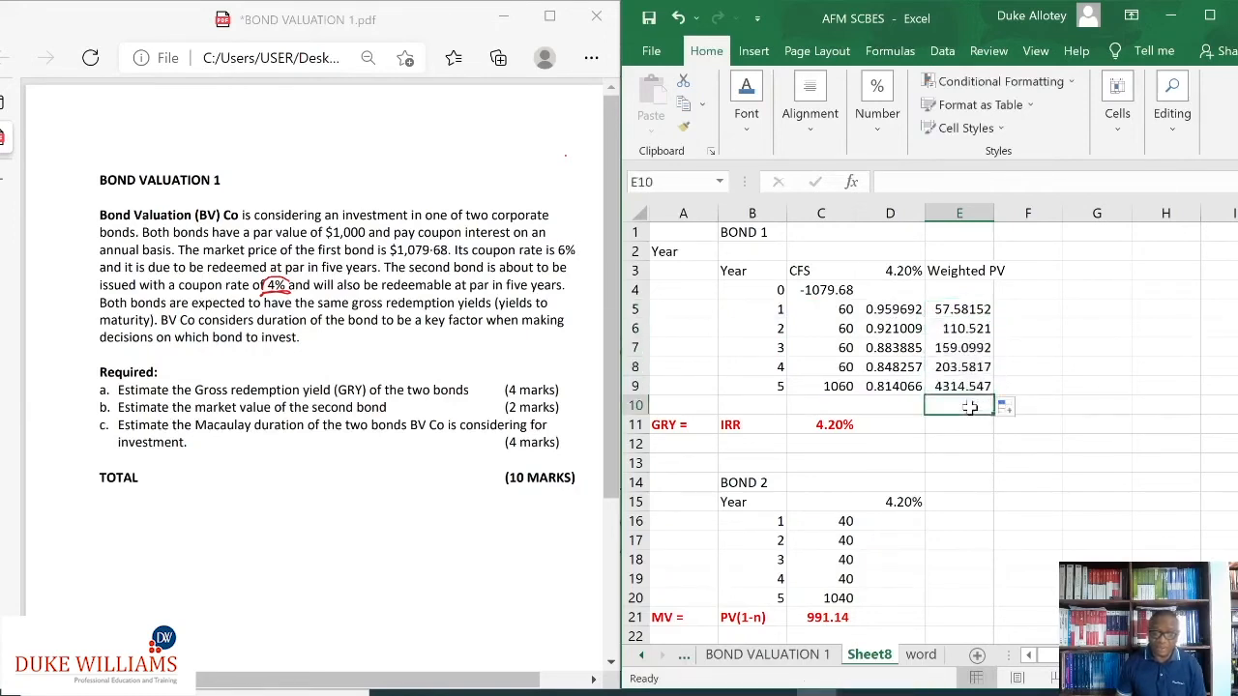
Step: Total the weighted PVs in E10 with =SUM(E5:E9), giving 4845.331
type("=")
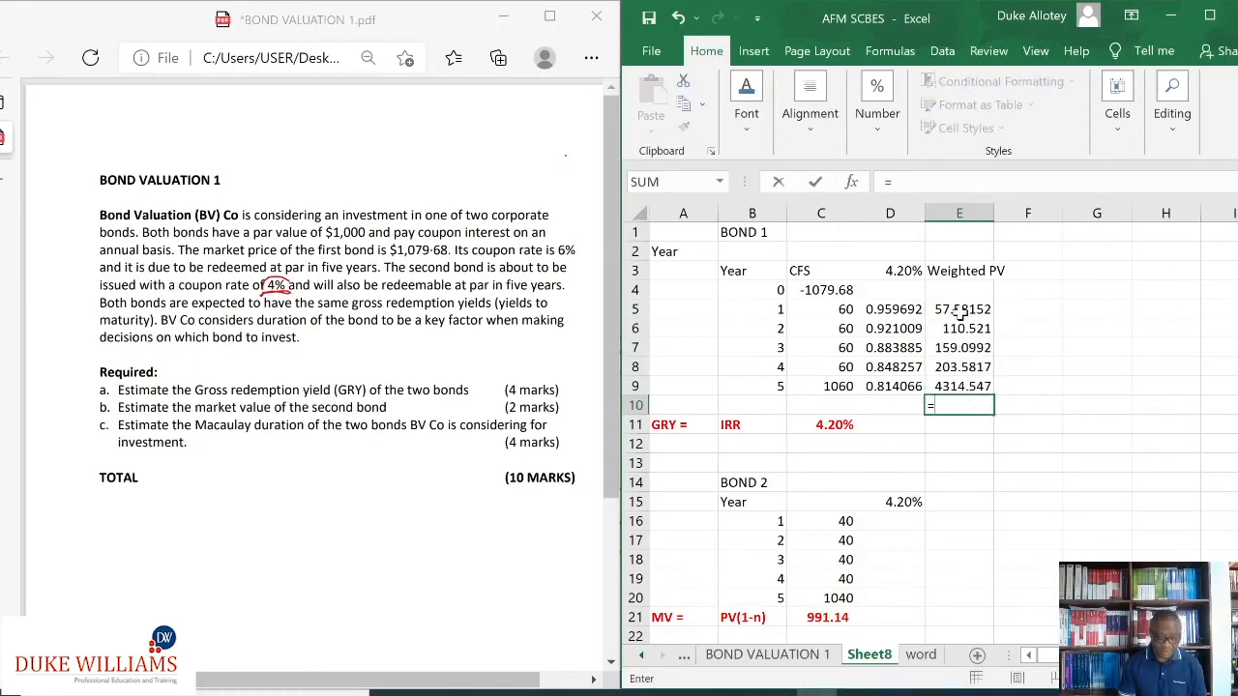
type("=sum(")
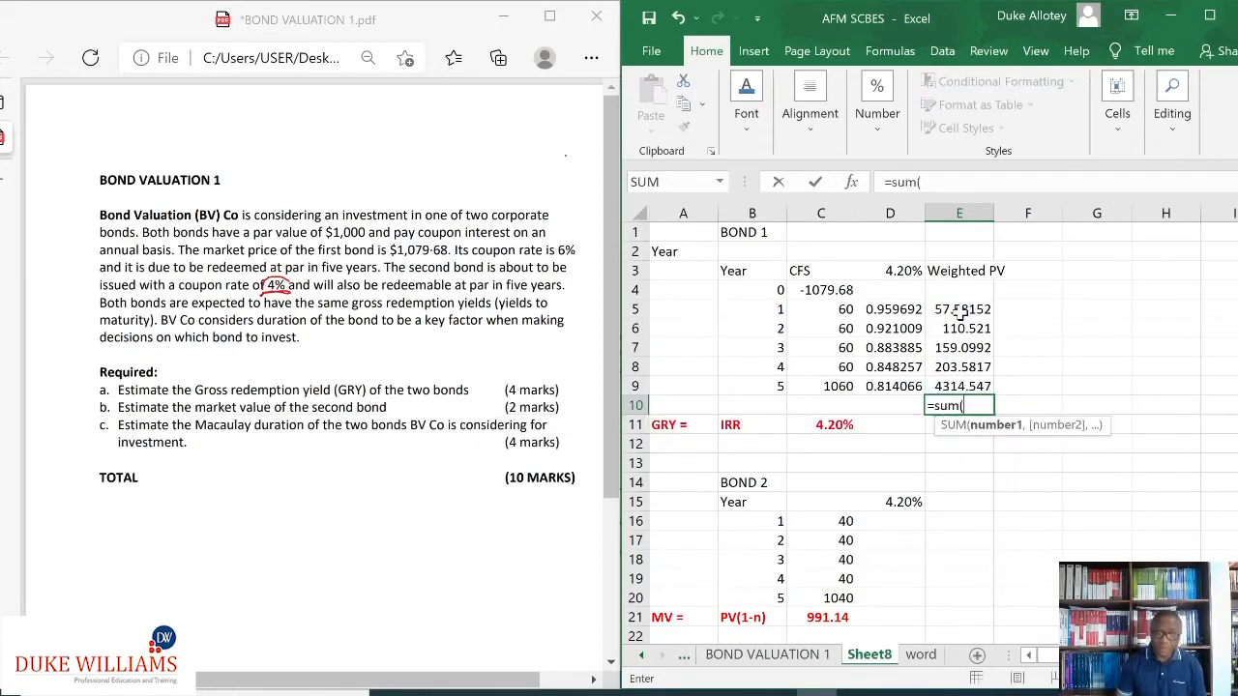
left_click_drag(959, 309, 959, 387)
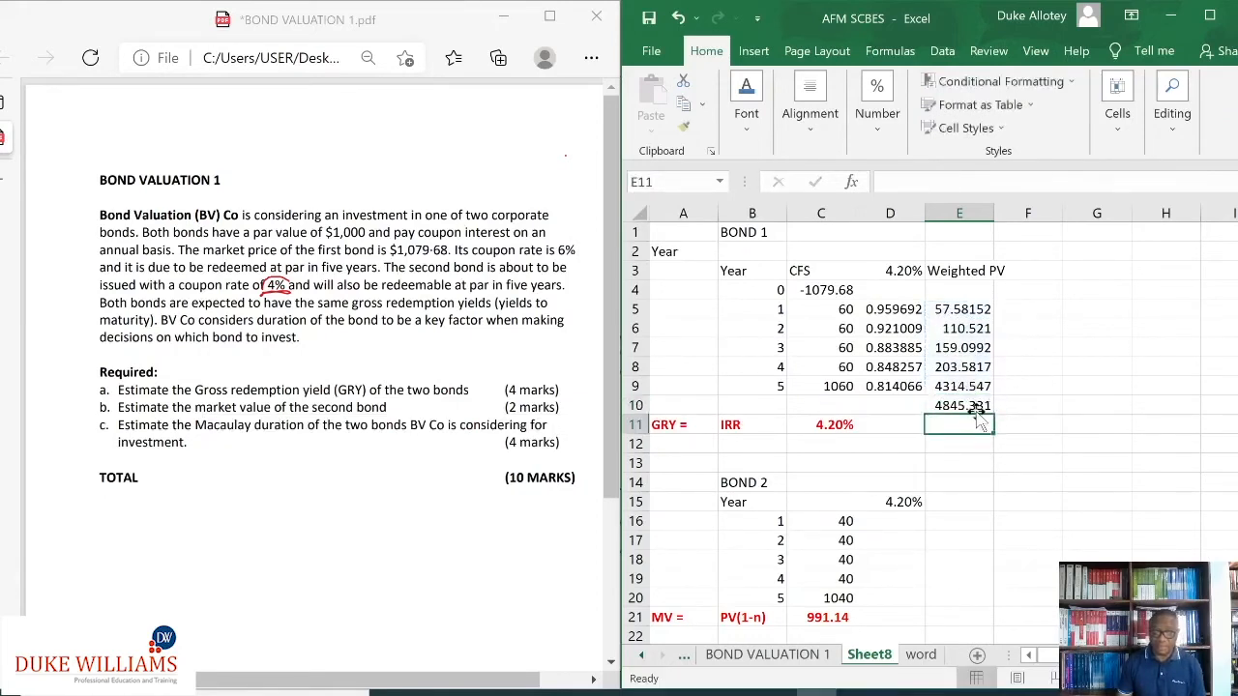
Step: Bold the 4845.331 total in E10 and label B10 as MV
left_click(959, 404)
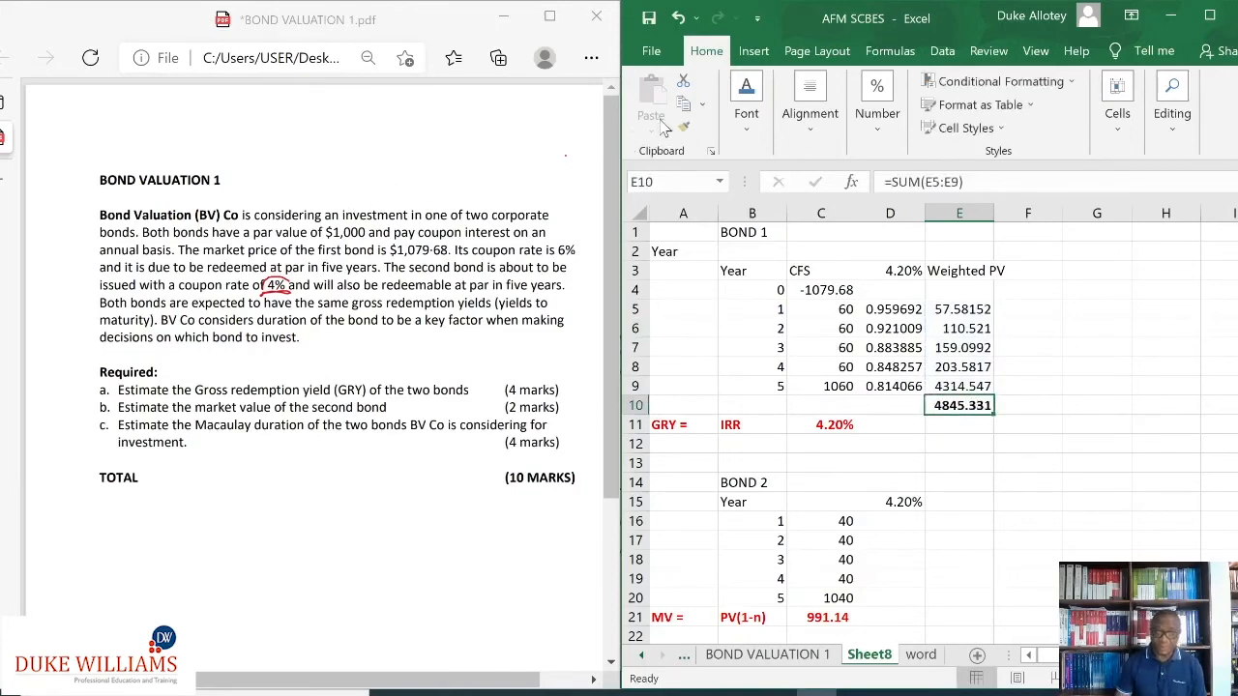
mouse_move(1052, 421)
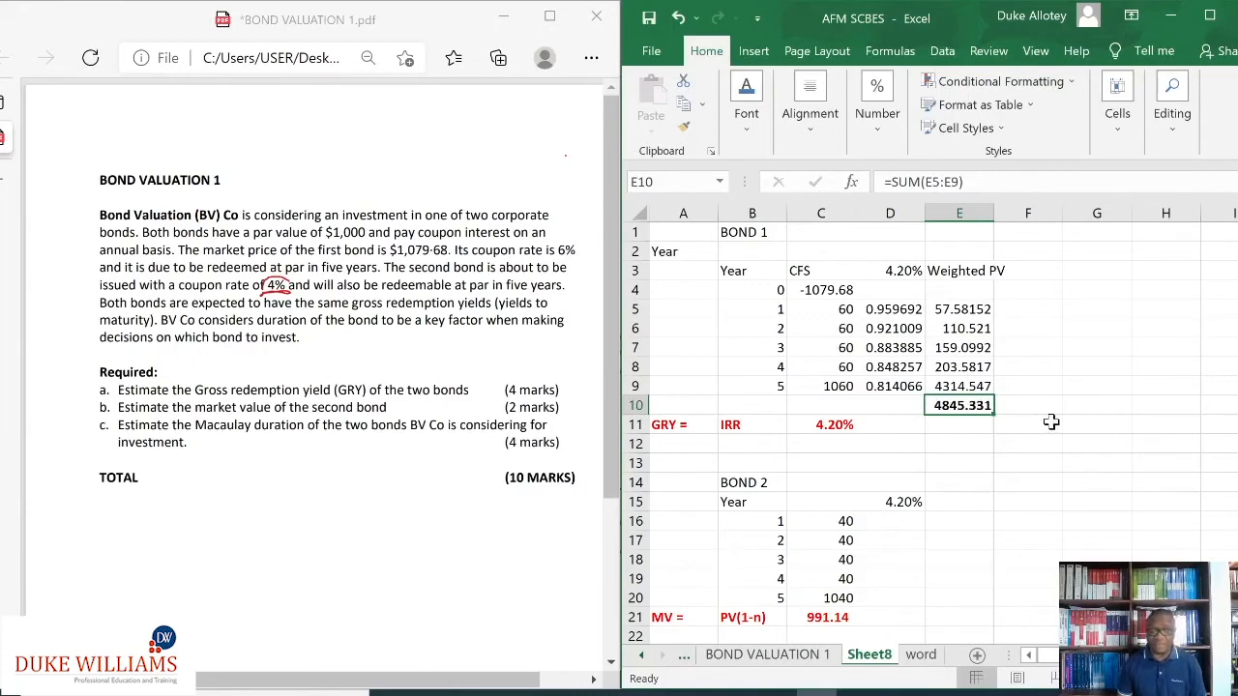
mouse_move(834, 294)
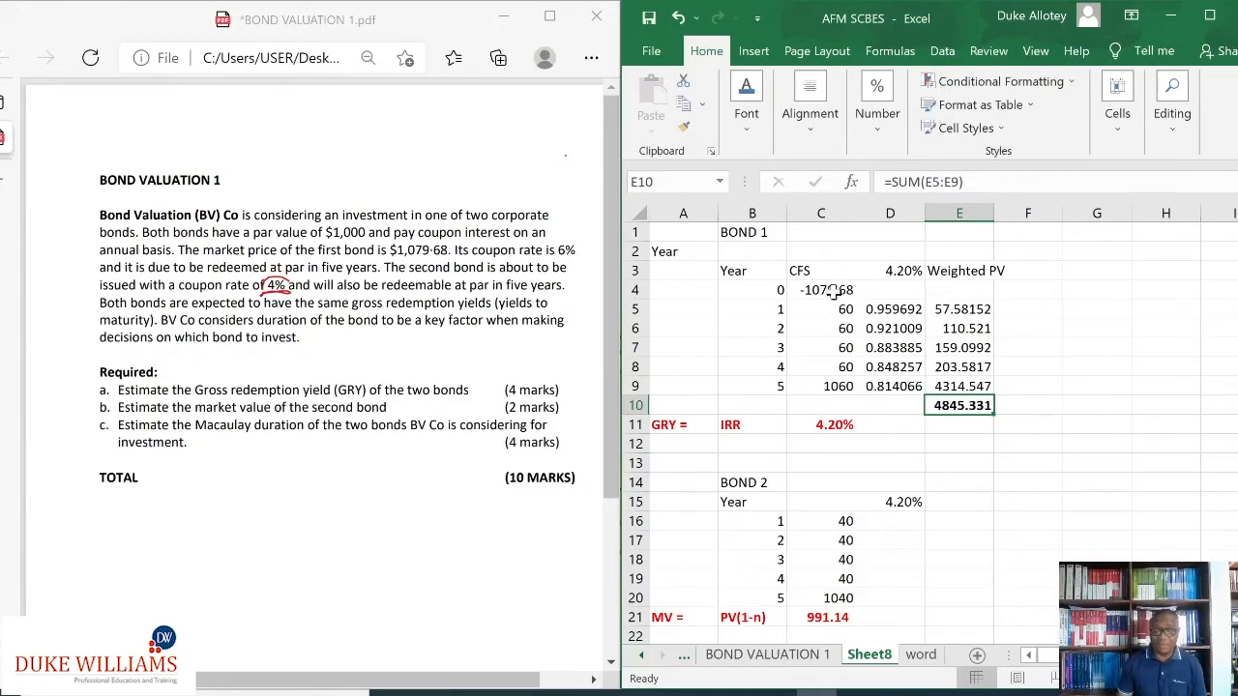
left_click(821, 291)
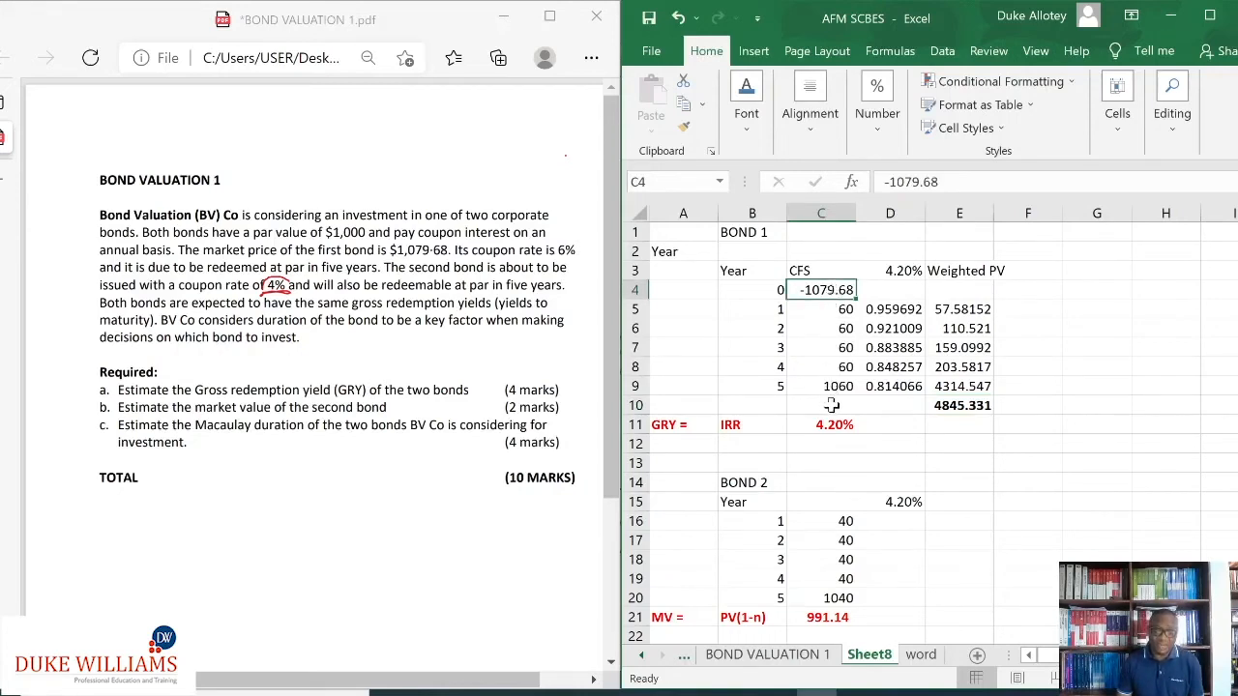
left_click(752, 404)
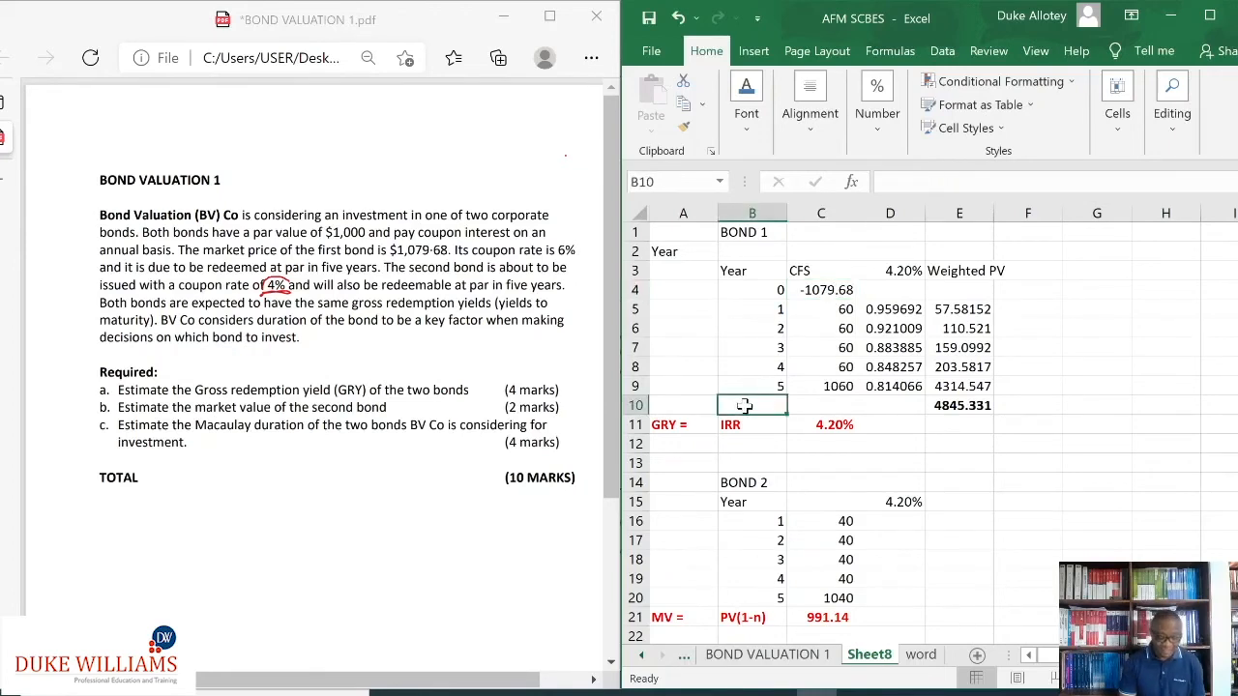
type("MV")
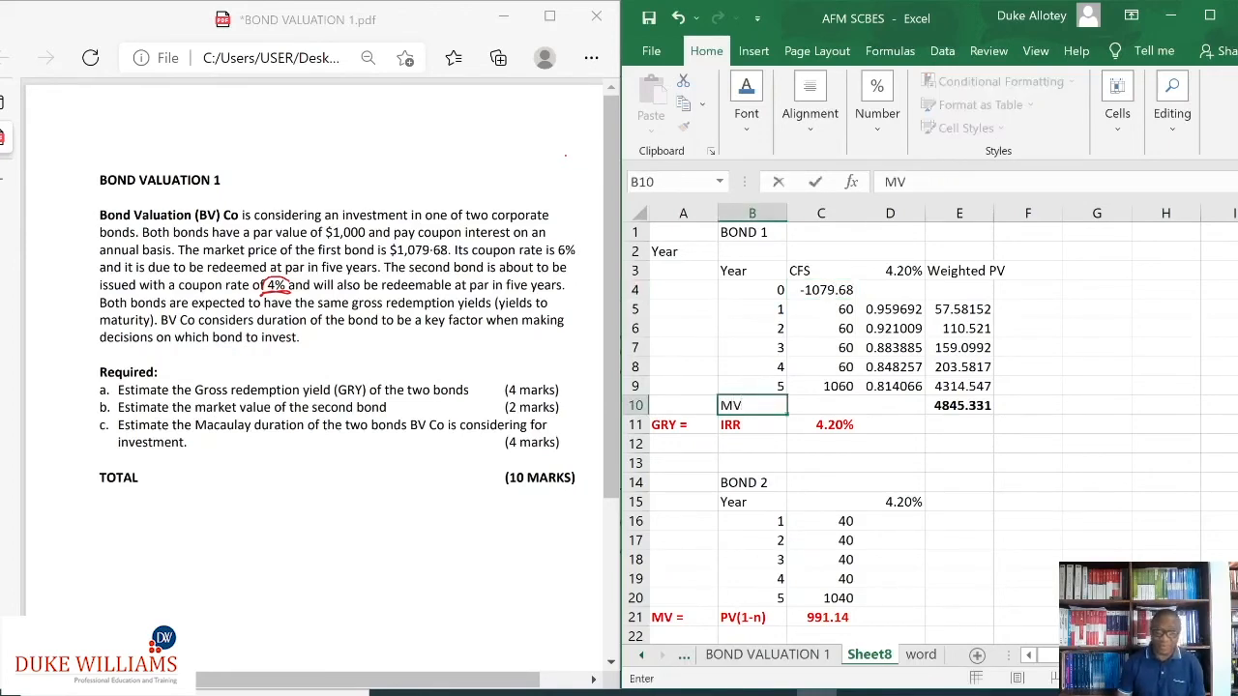
left_click(820, 404)
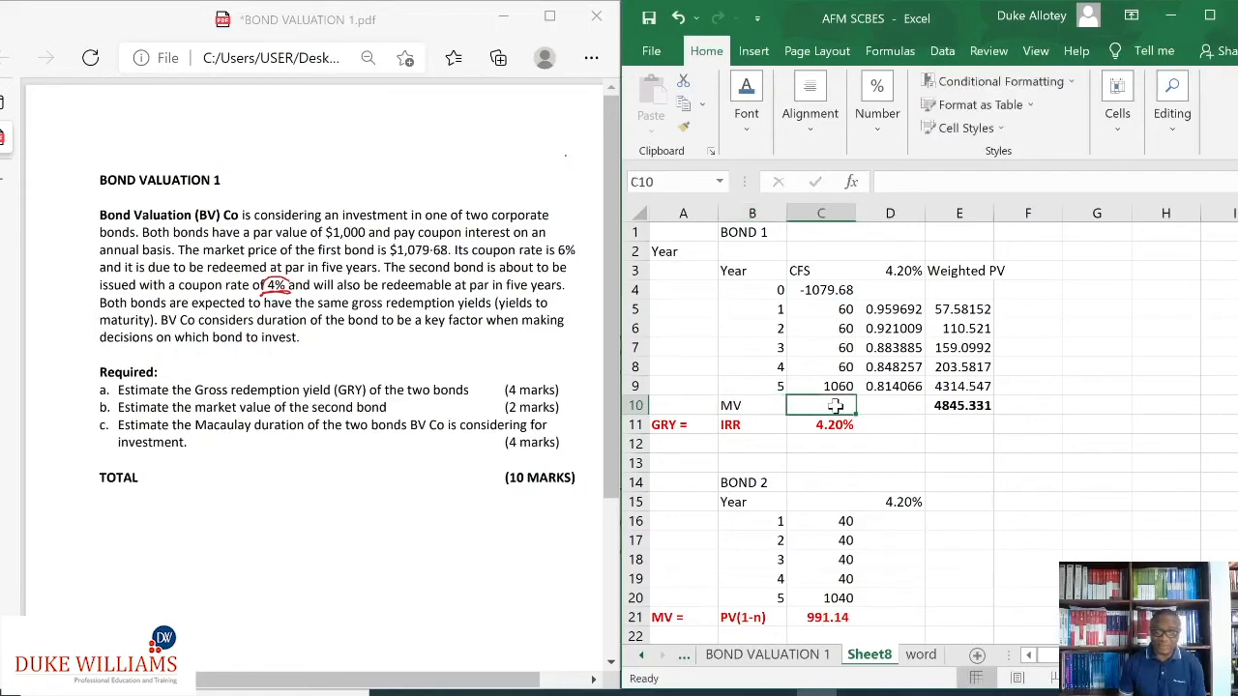
Step: Enter =NPV(D3,C5:C9) in C10, giving bond 1's market value of 1,079.68
type("=")
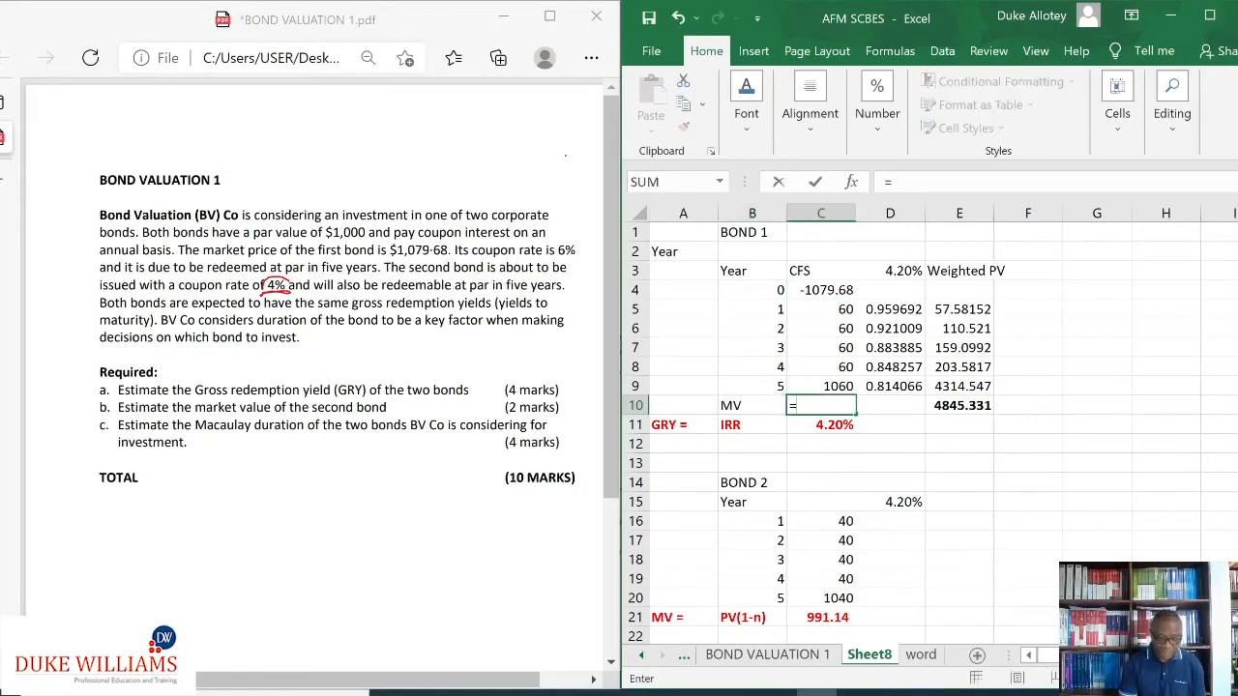
type("NPV(D3")
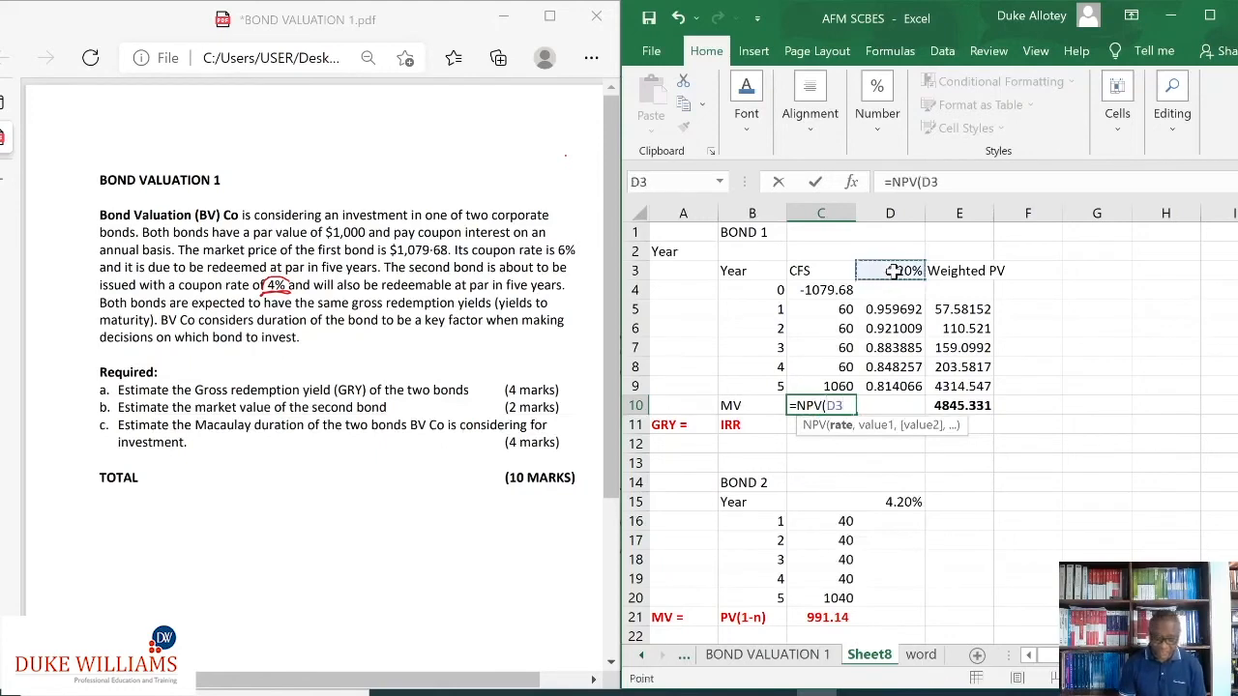
left_click(820, 309)
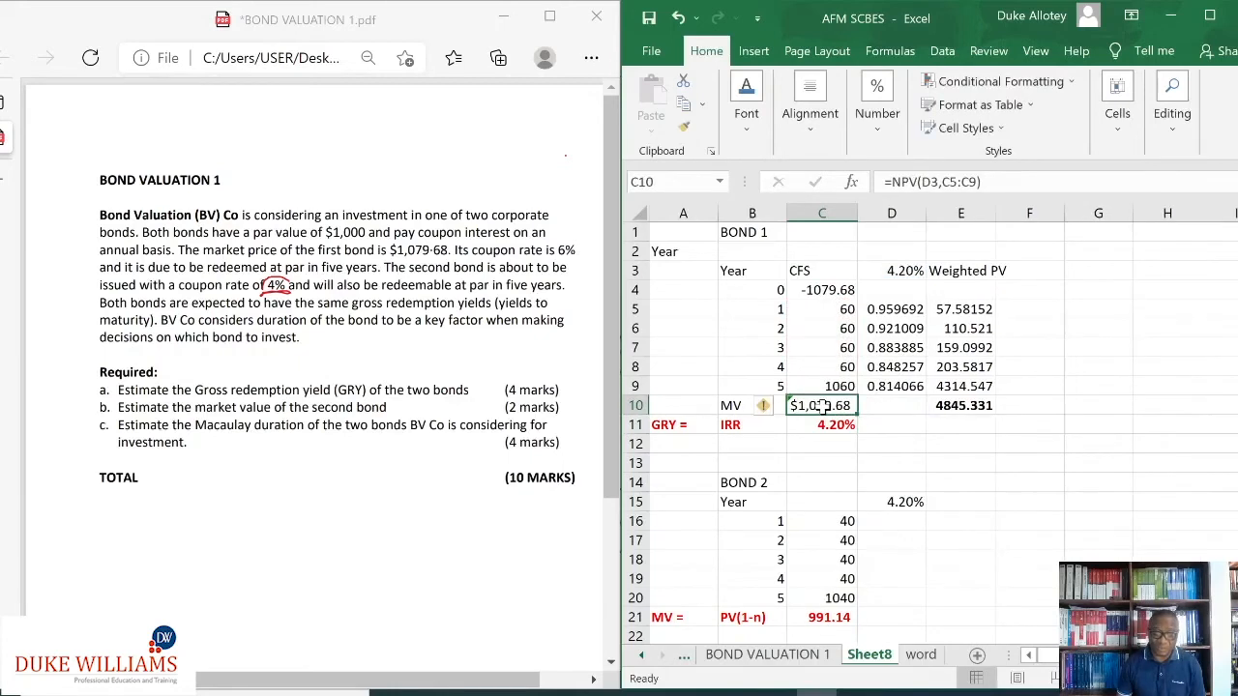
left_click(878, 134)
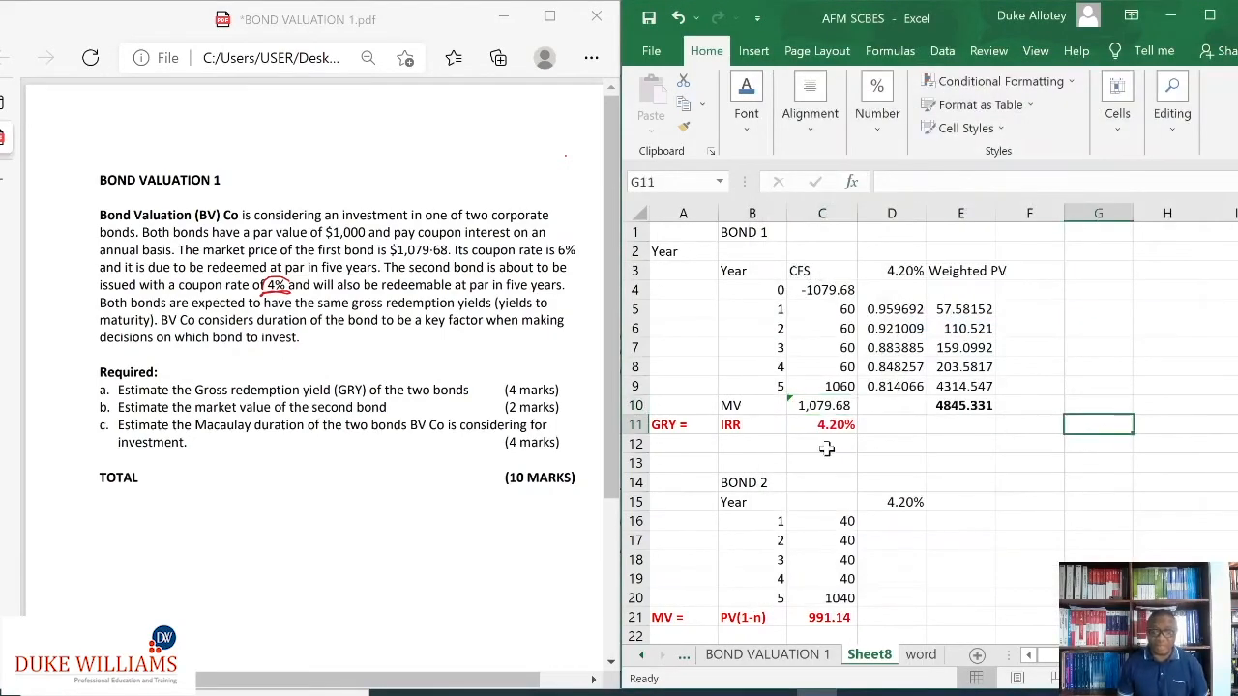
mouse_move(793, 462)
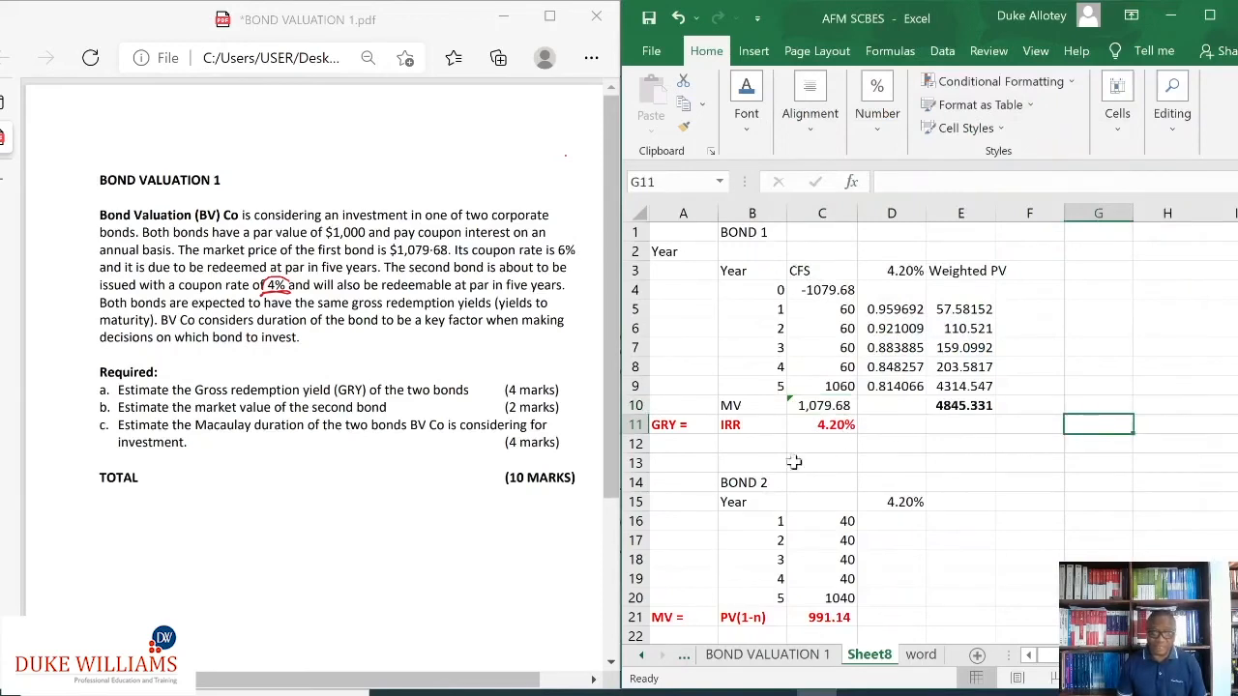
Step: Label B12 DURATION and enter =E10/C10 in D12 for bond 1's Macaulay duration
left_click(752, 443)
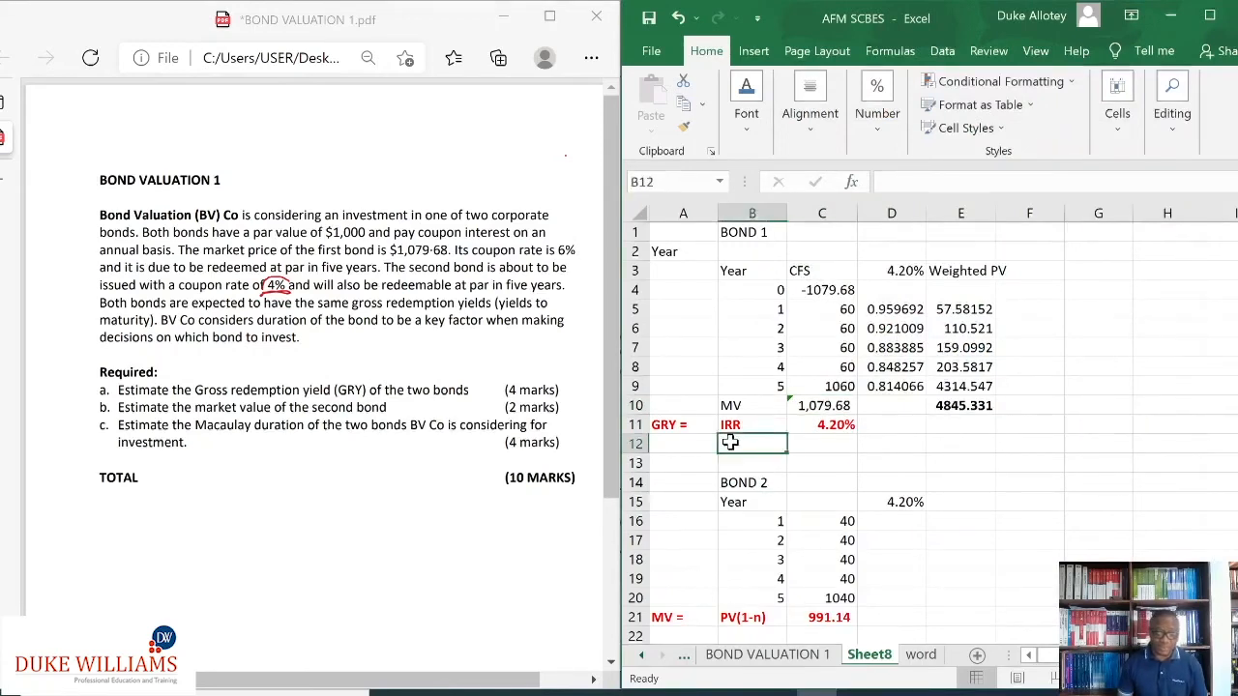
type("DUR")
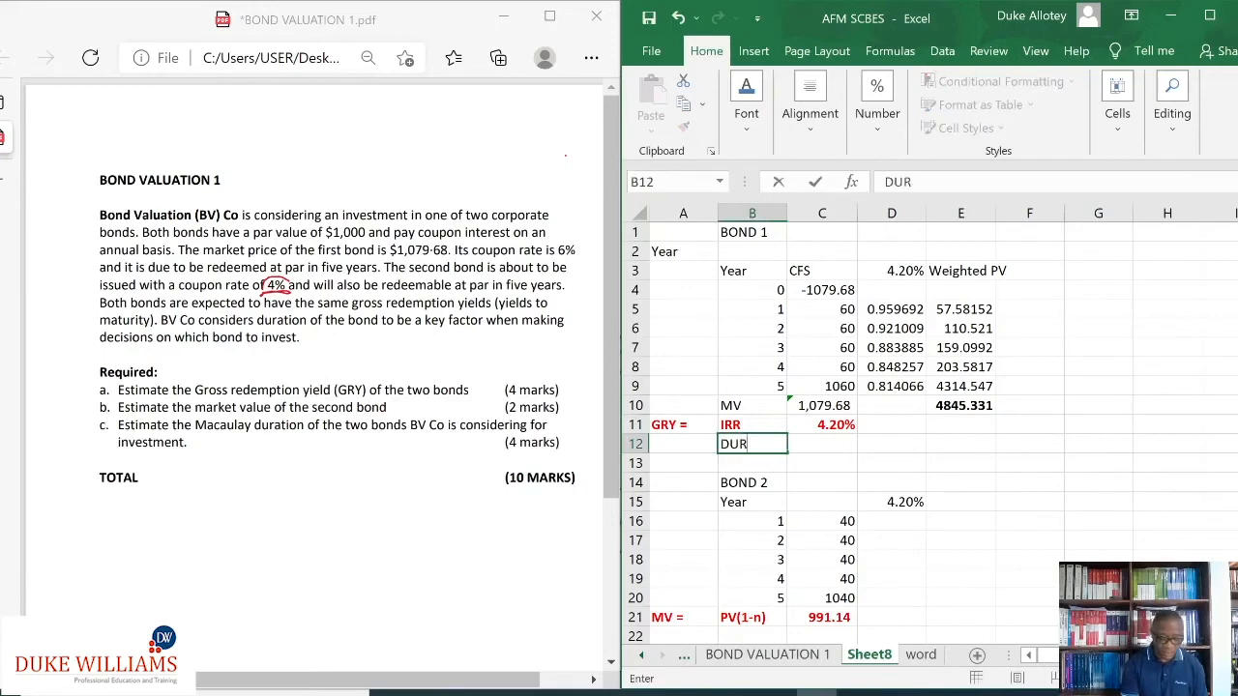
type("ATION")
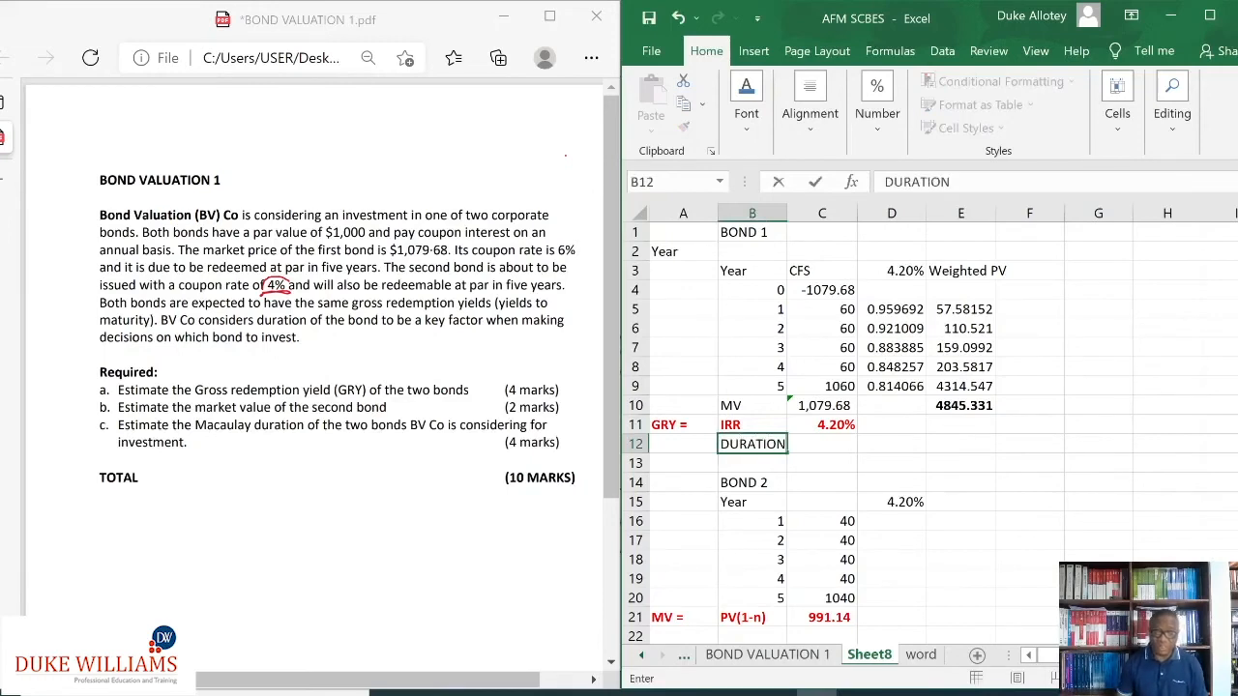
left_click(891, 443)
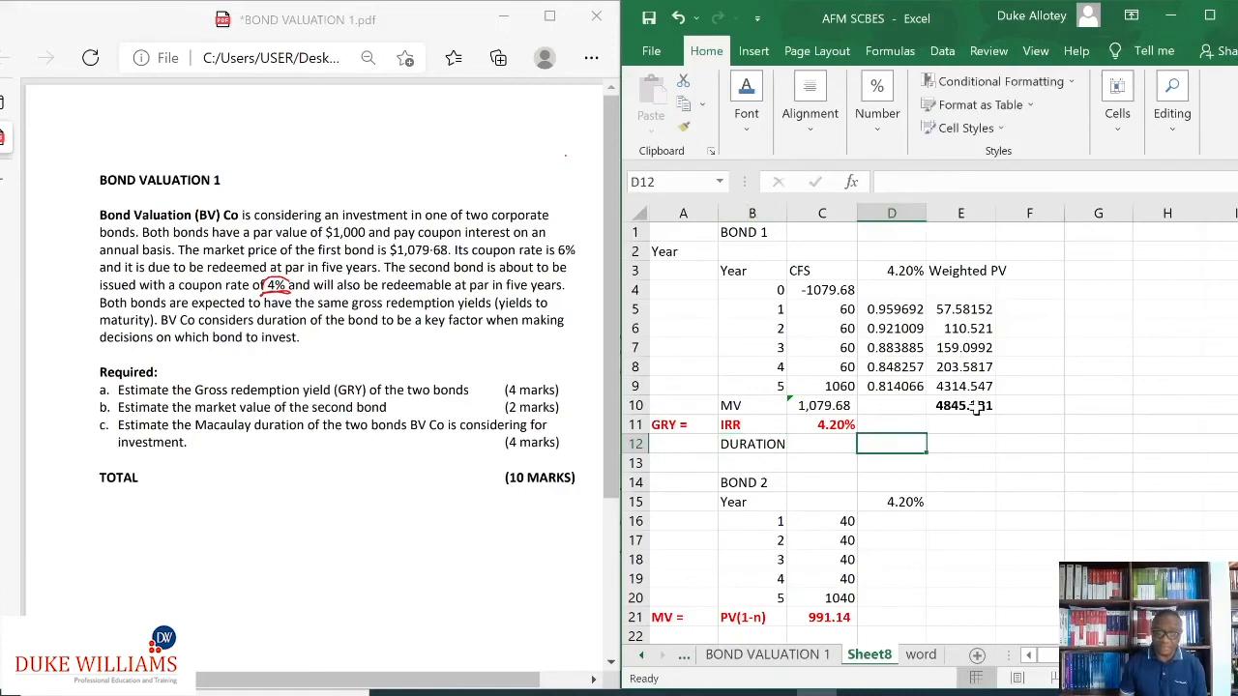
type("=E10/C10")
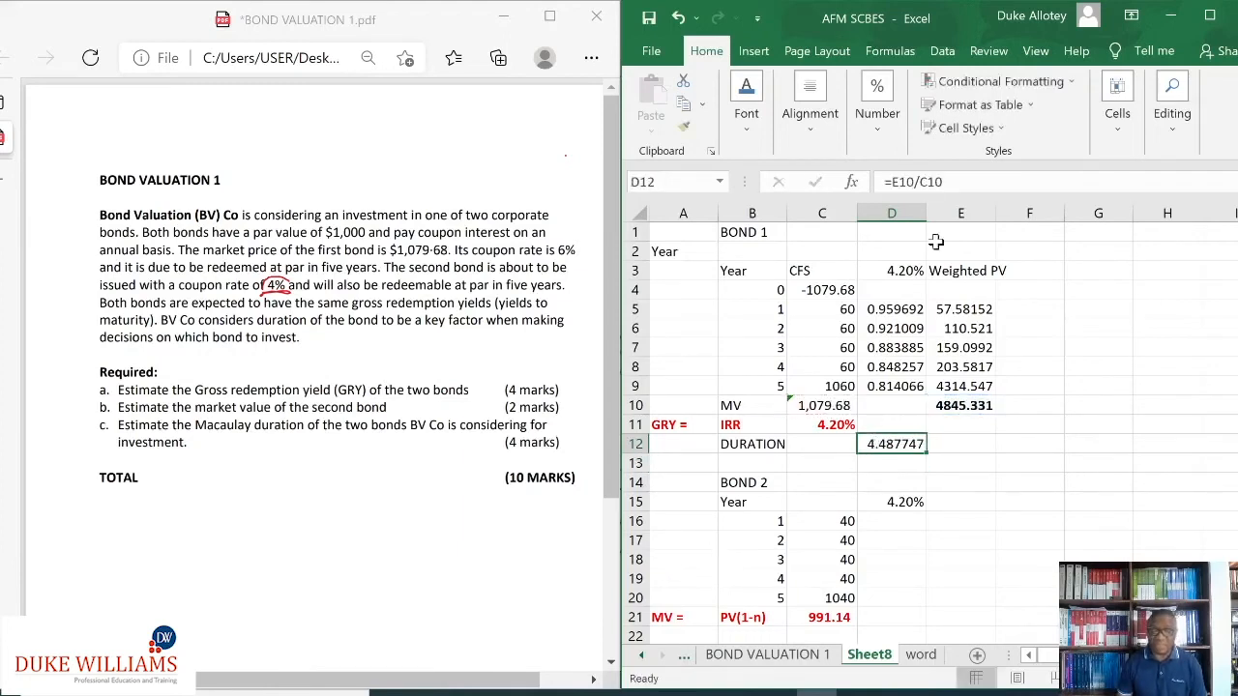
Step: Format the duration as a Number with two decimals so it shows 4.49
left_click(876, 112)
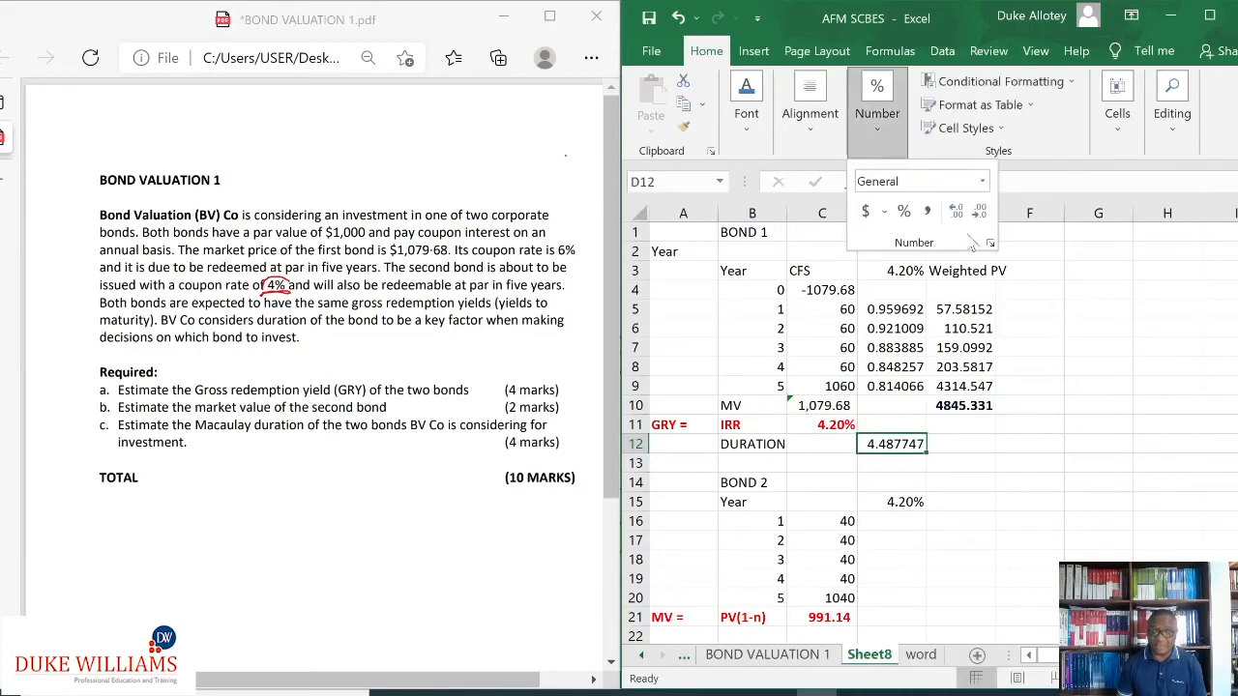
left_click(990, 243)
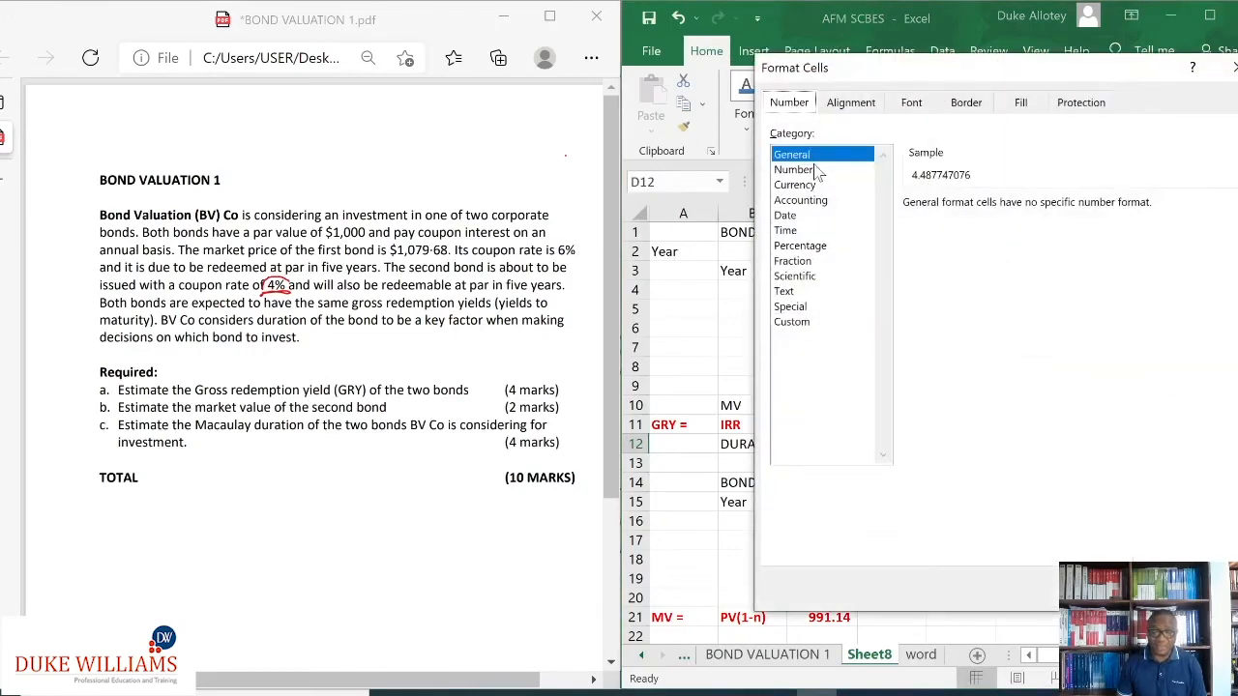
left_click(793, 170)
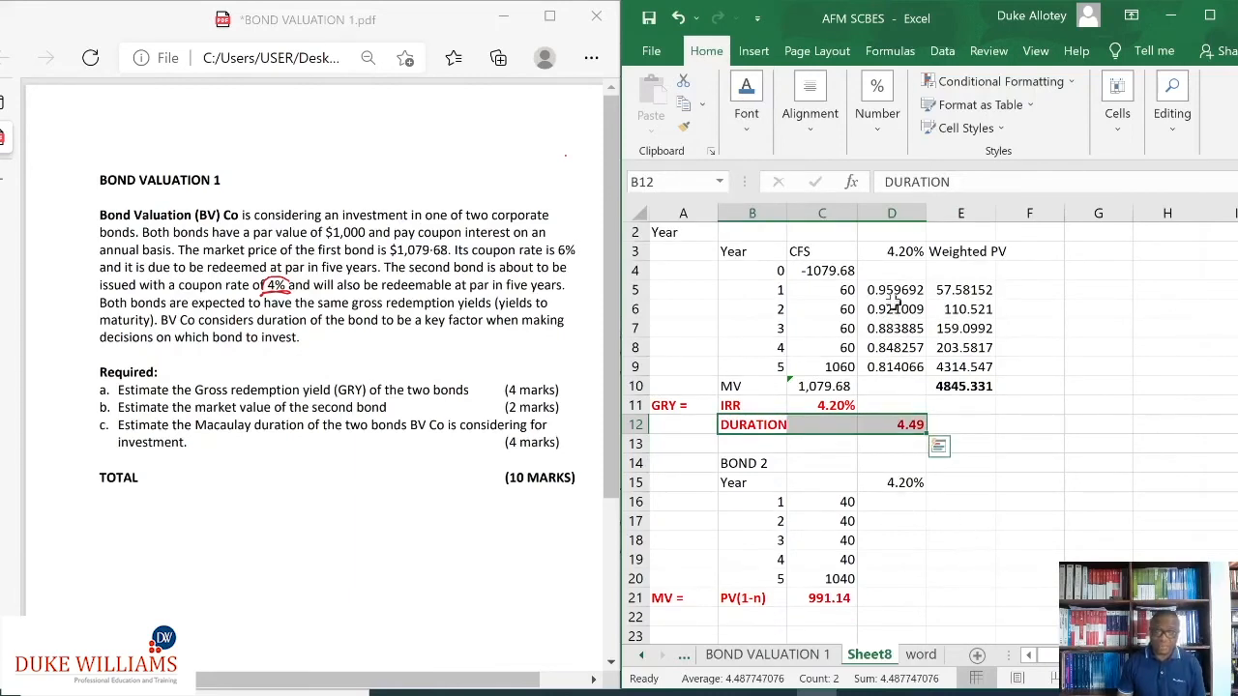
mouse_move(902, 510)
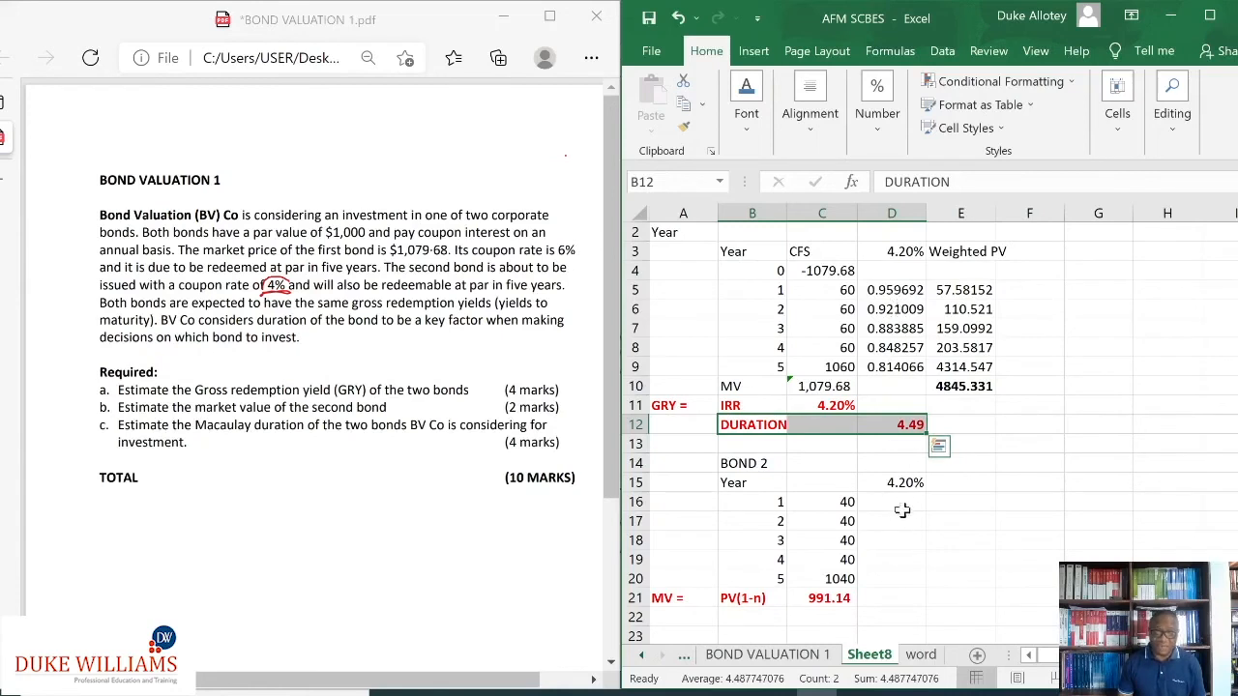
Step: Enter bond 2's year 1 discount factor in D16 and fill it down to D20
left_click(890, 501)
type("=D5")
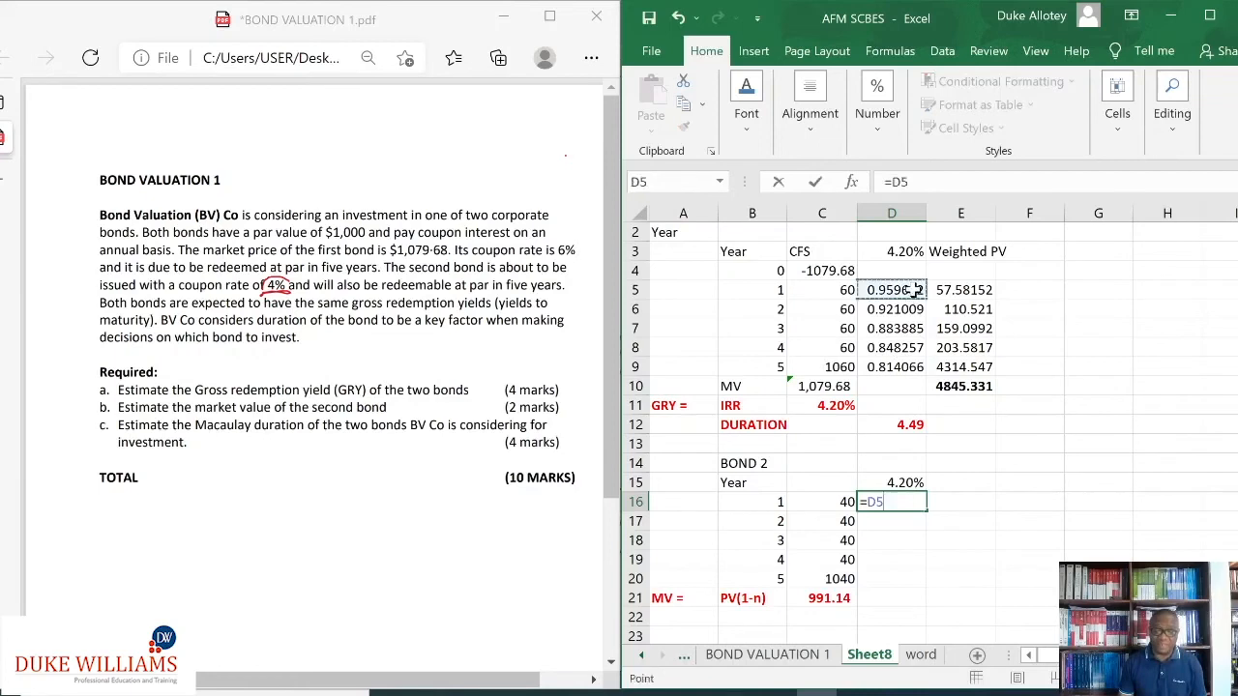
key("enter")
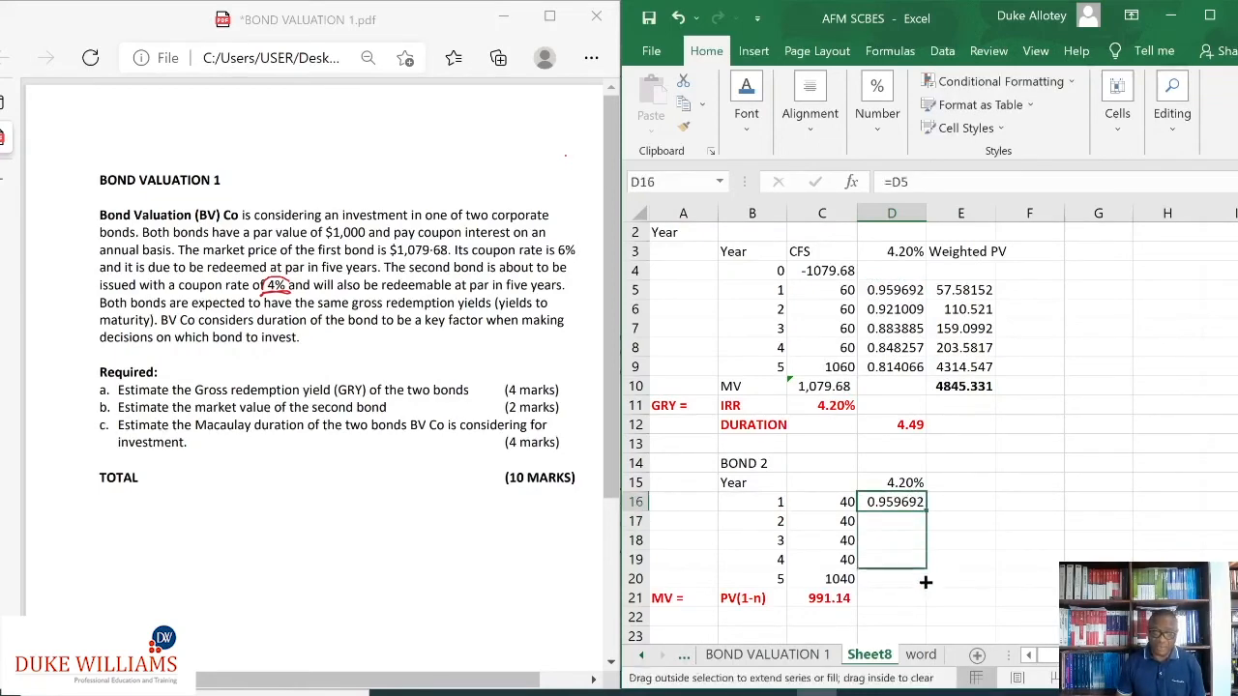
left_click_drag(925, 510, 924, 578)
type("=")
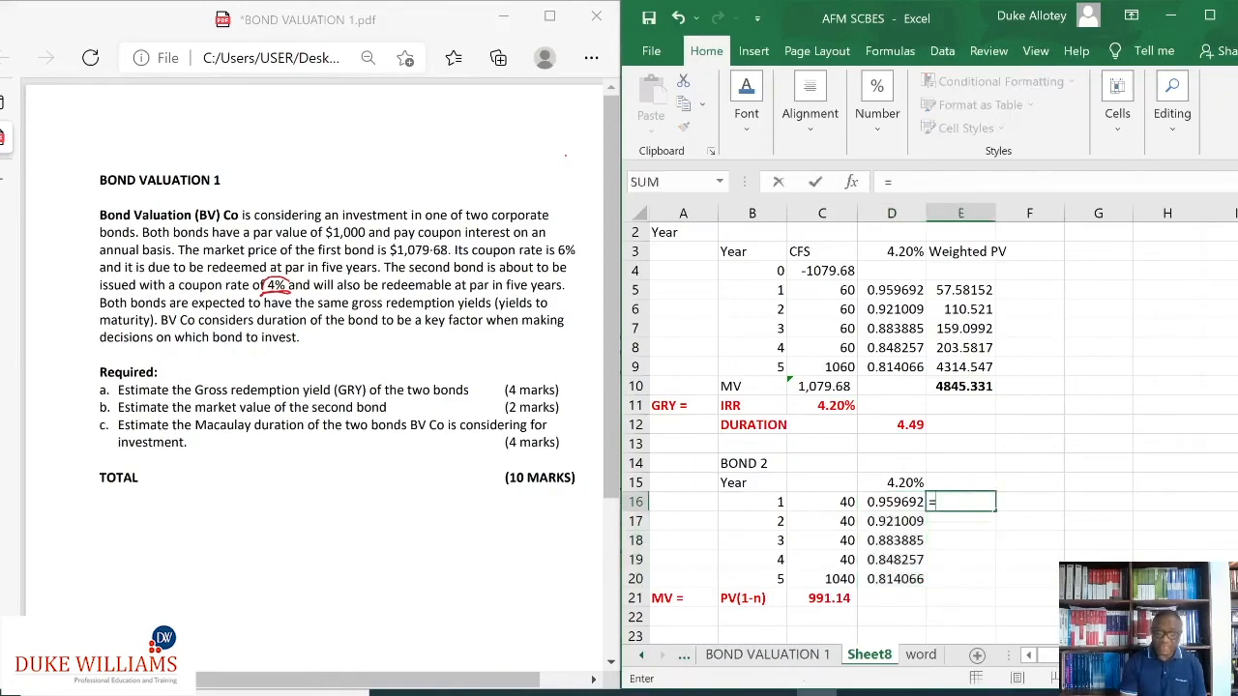
mouse_move(936, 515)
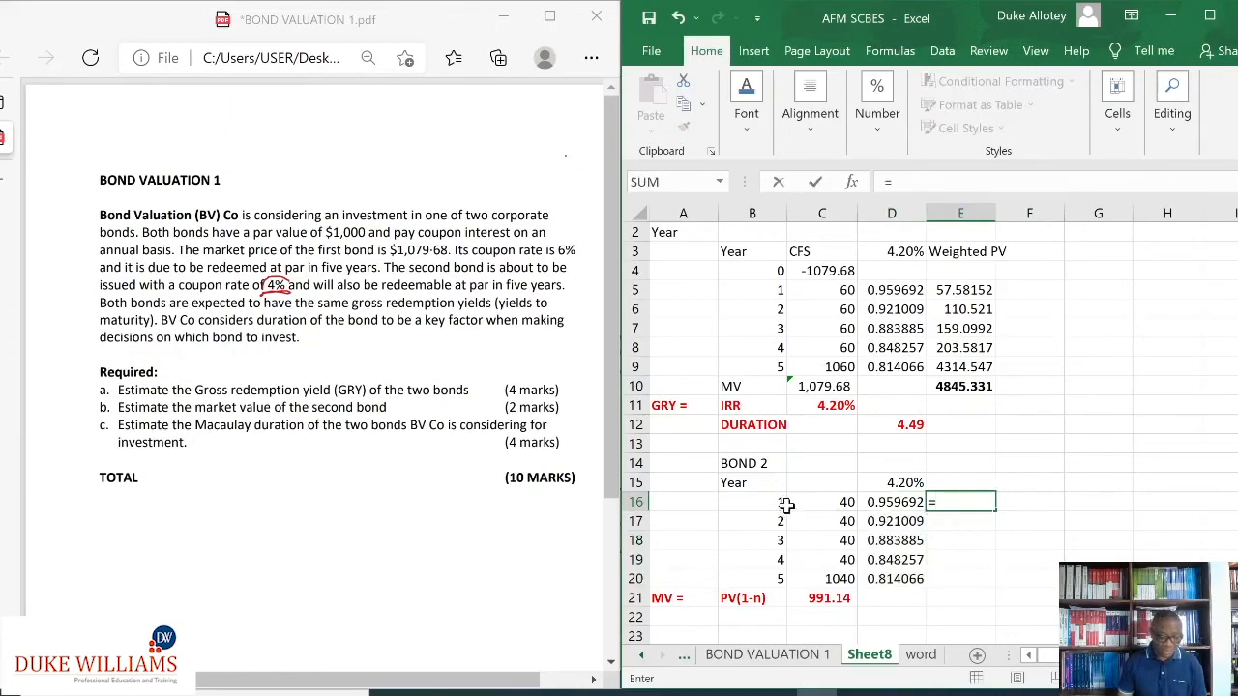
Step: Enter =B16*C16*D16 in E16 and fill the weighted PVs down to E20
left_click(752, 501)
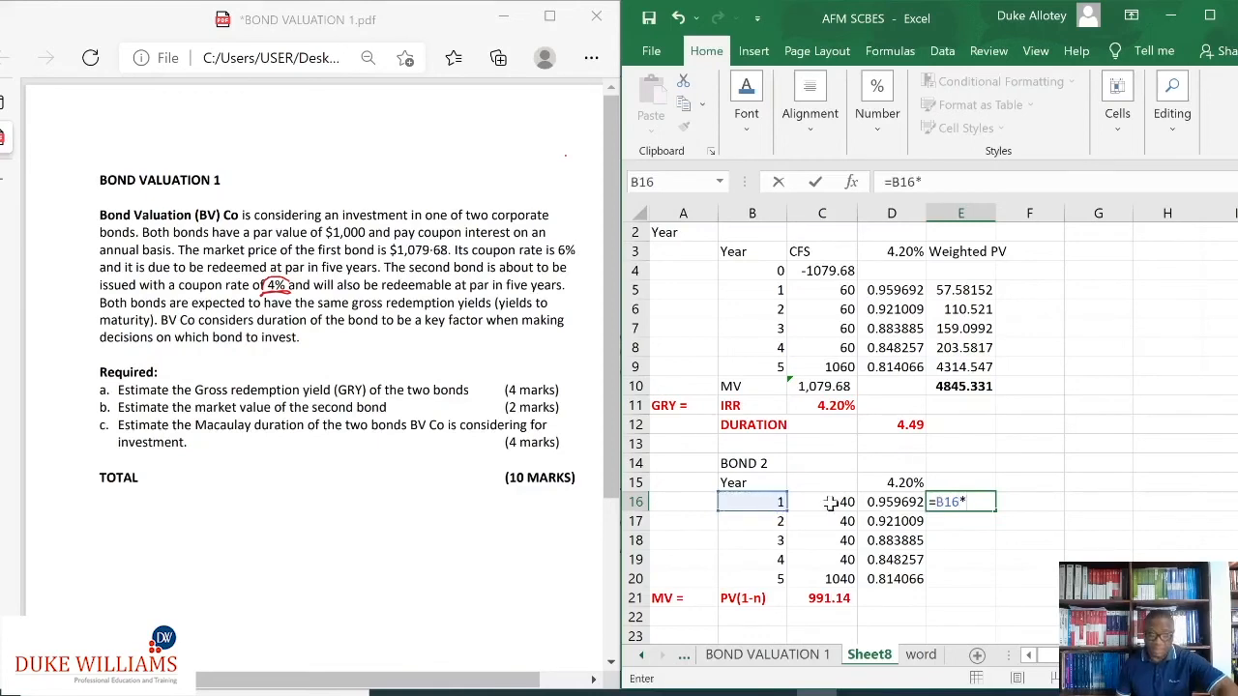
left_click(822, 501)
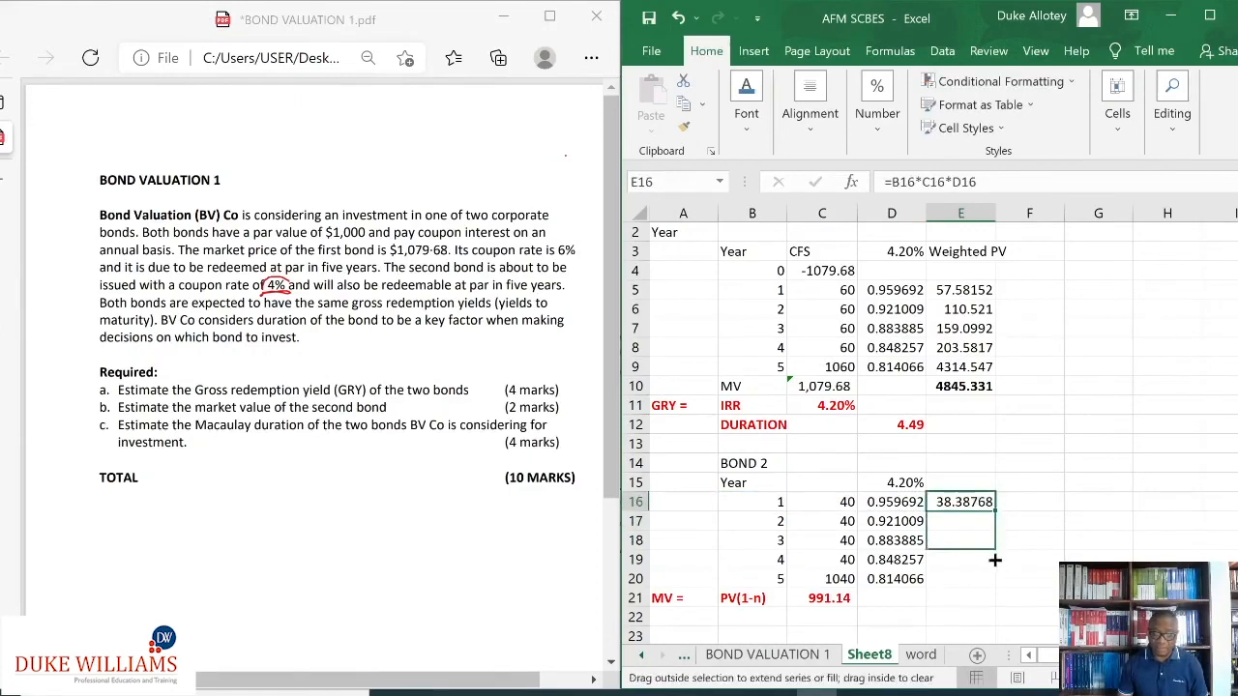
left_click_drag(994, 501, 967, 578)
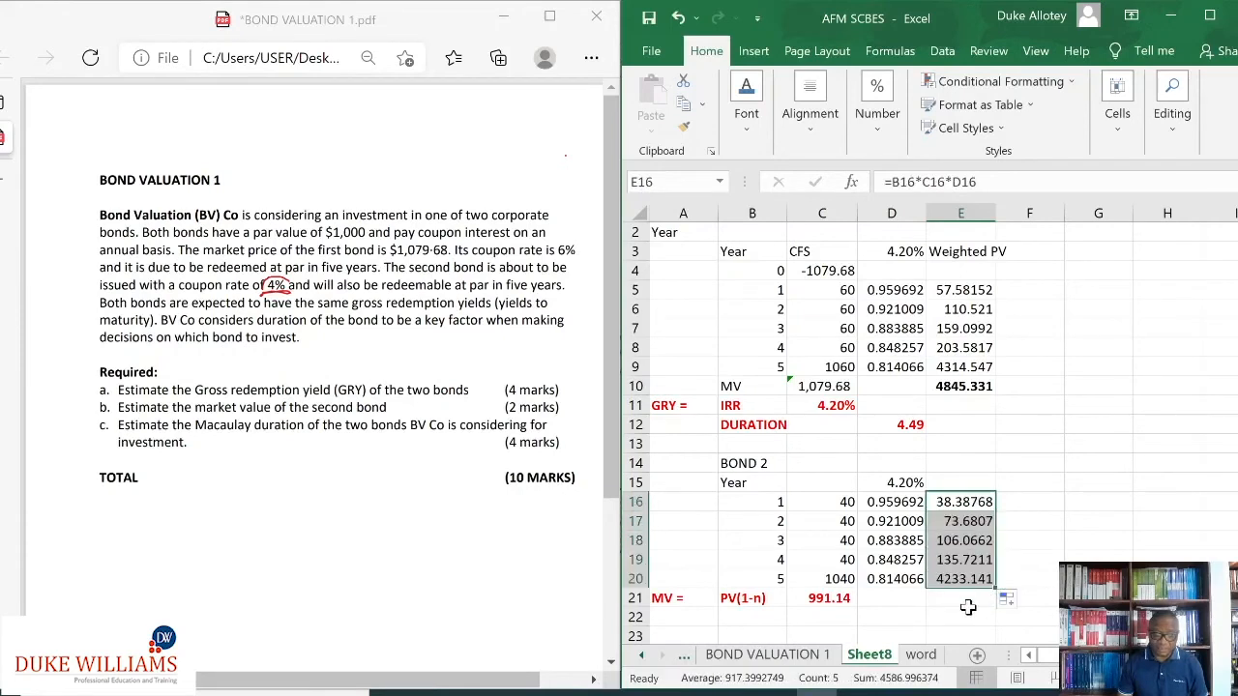
Step: Total bond 2's weighted PVs in E21 with =SUM(E16:E20), giving 4586.996
left_click(959, 598)
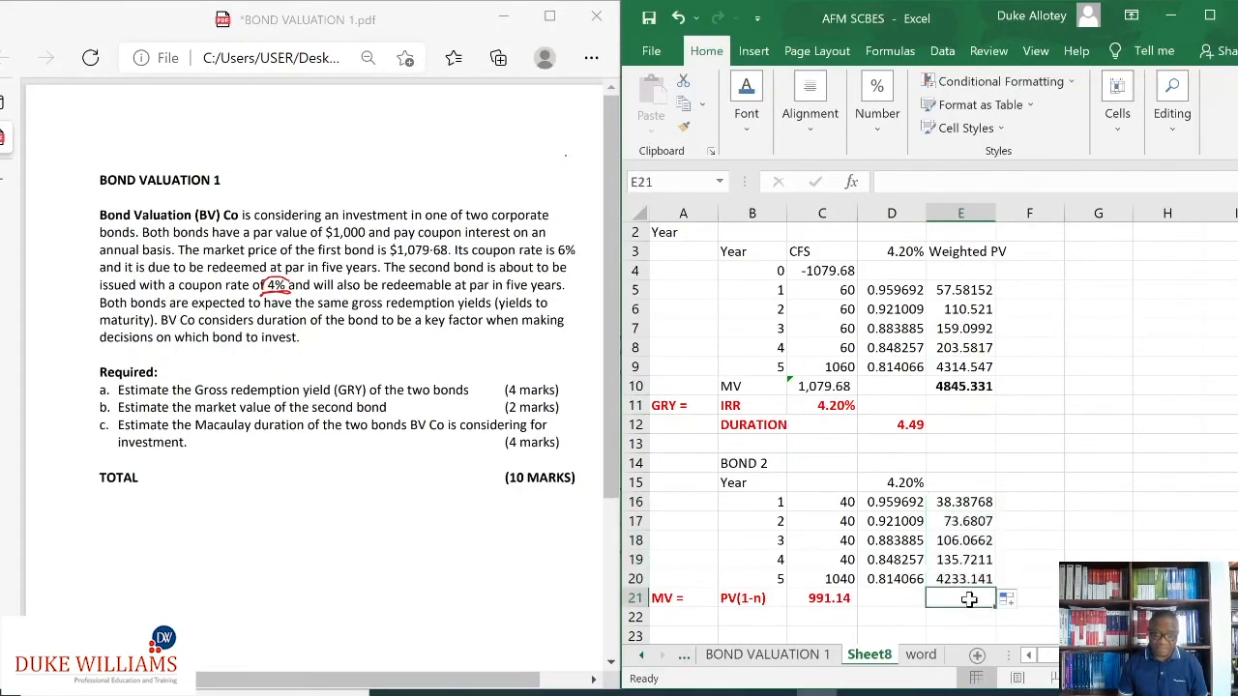
type("=")
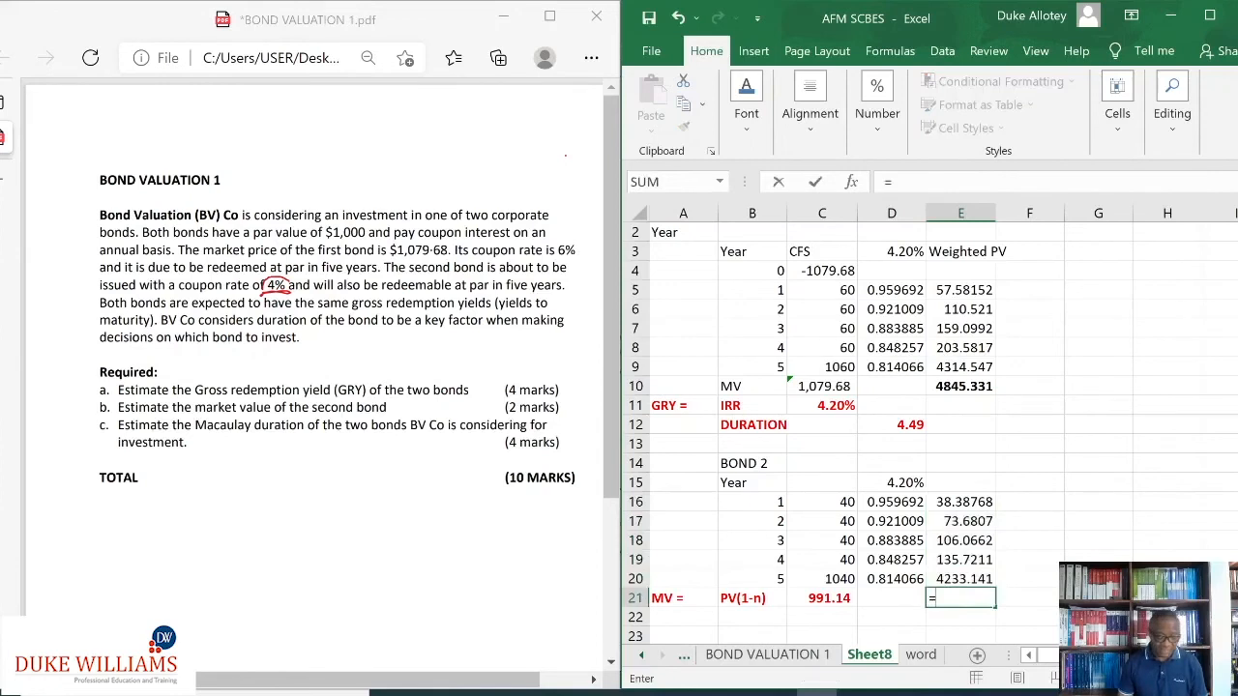
type("SUM(")
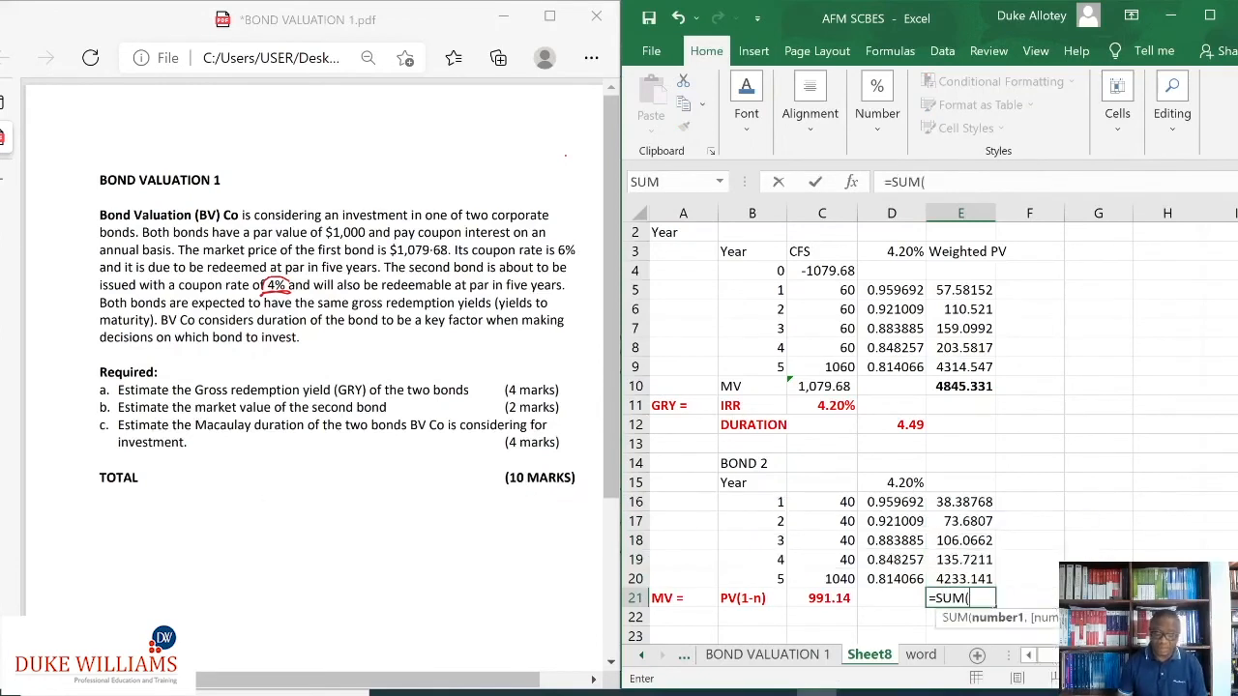
left_click_drag(959, 501, 959, 578)
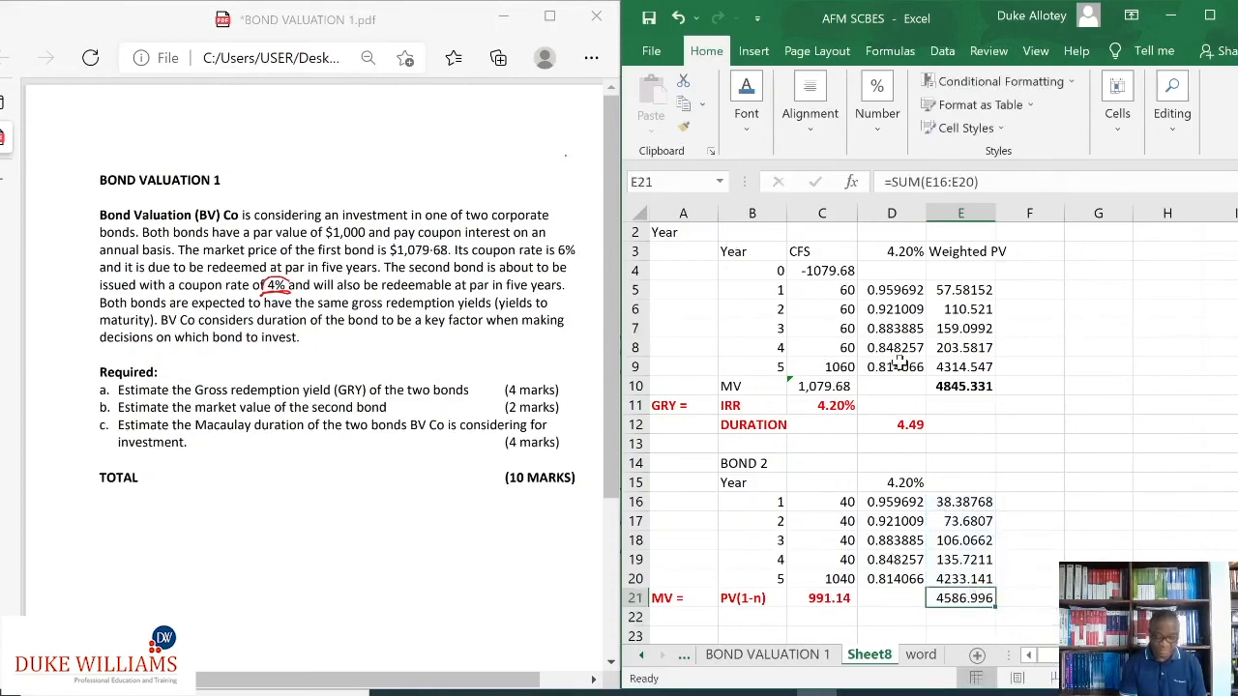
scroll("down", 3)
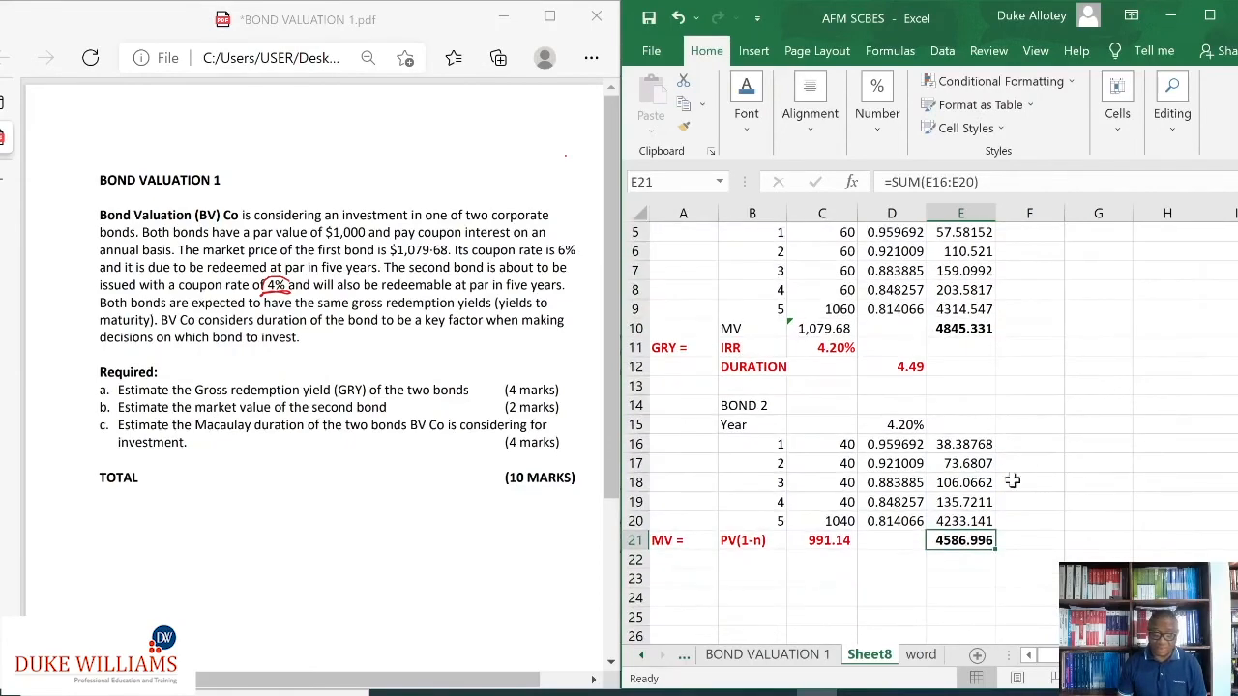
Step: Label the row DURATION and compute bond 2's duration as total weighted PV over market value (=E21/C21)
left_click(750, 578)
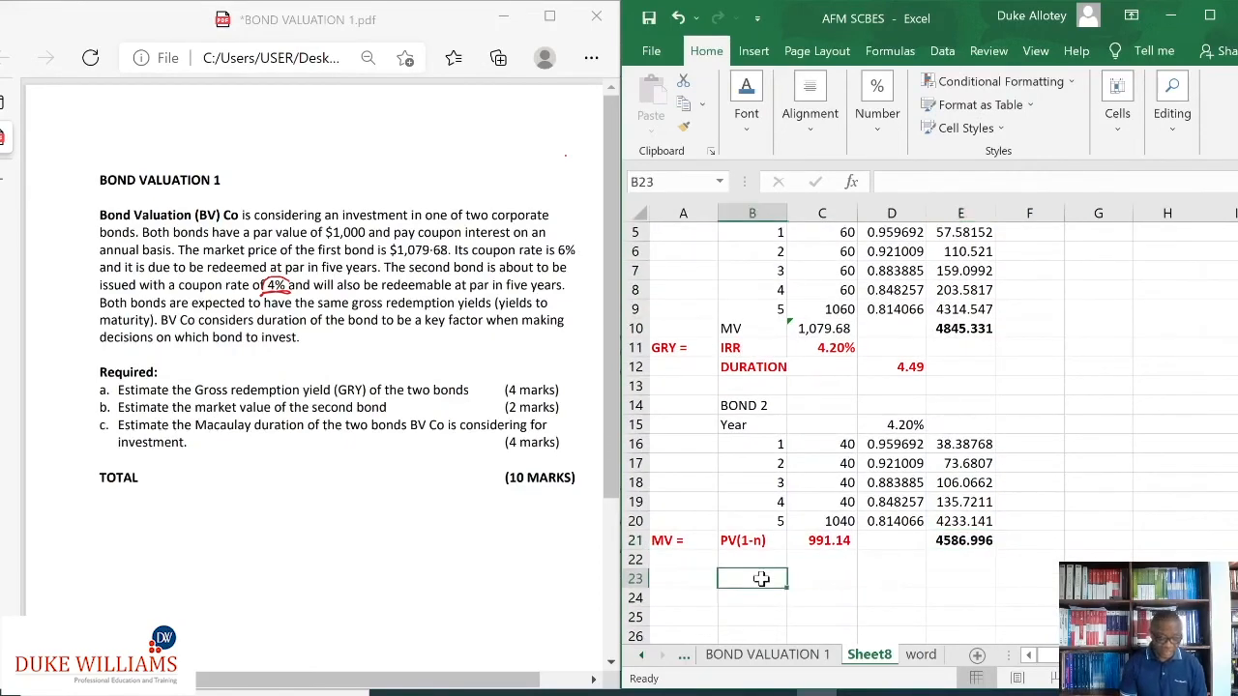
type("DURAIO")
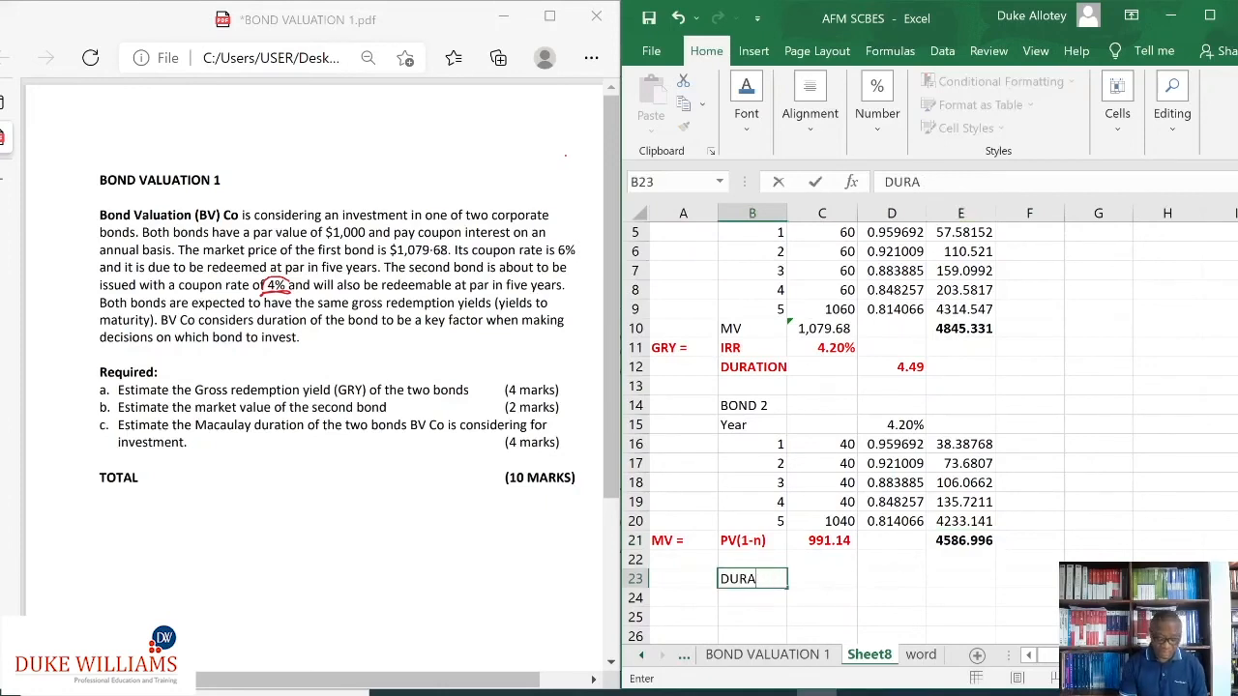
type("TION")
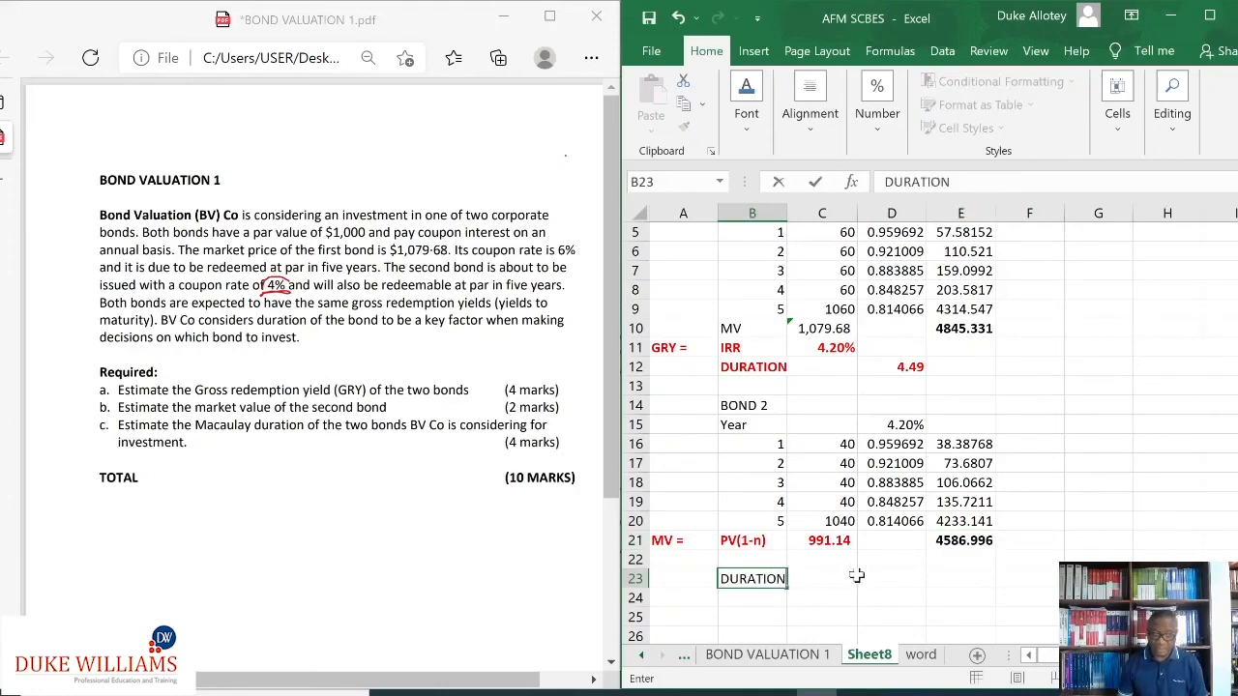
left_click(890, 578)
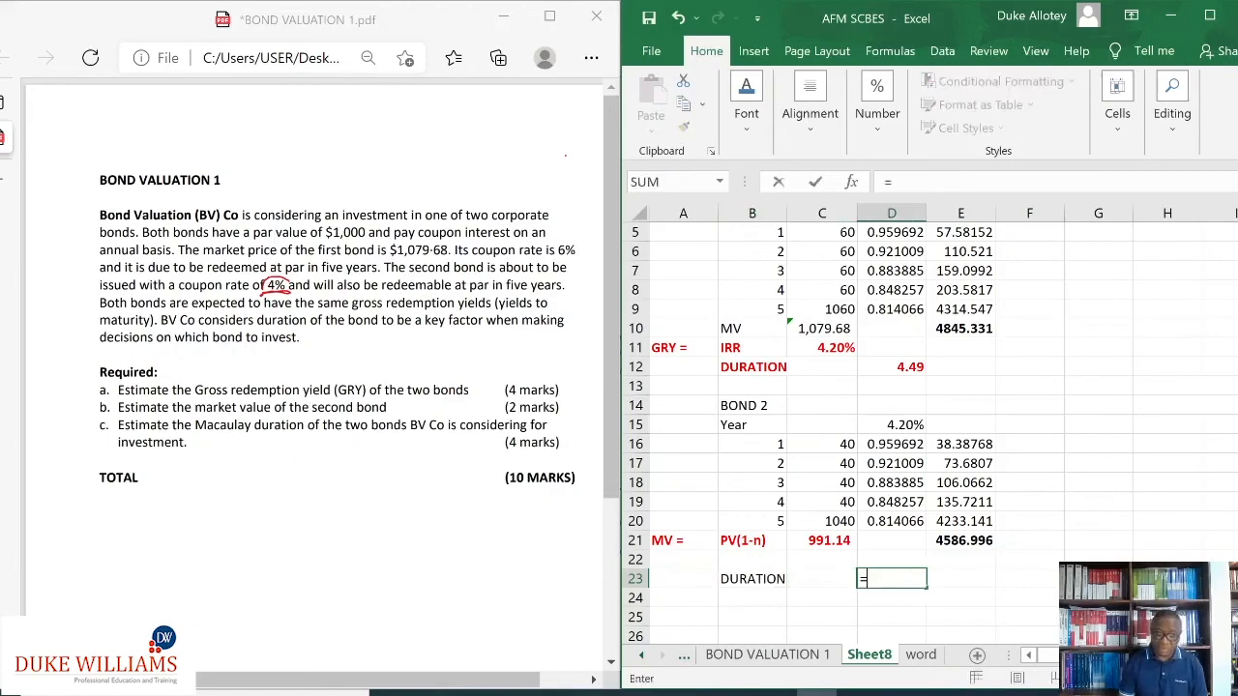
left_click(959, 540)
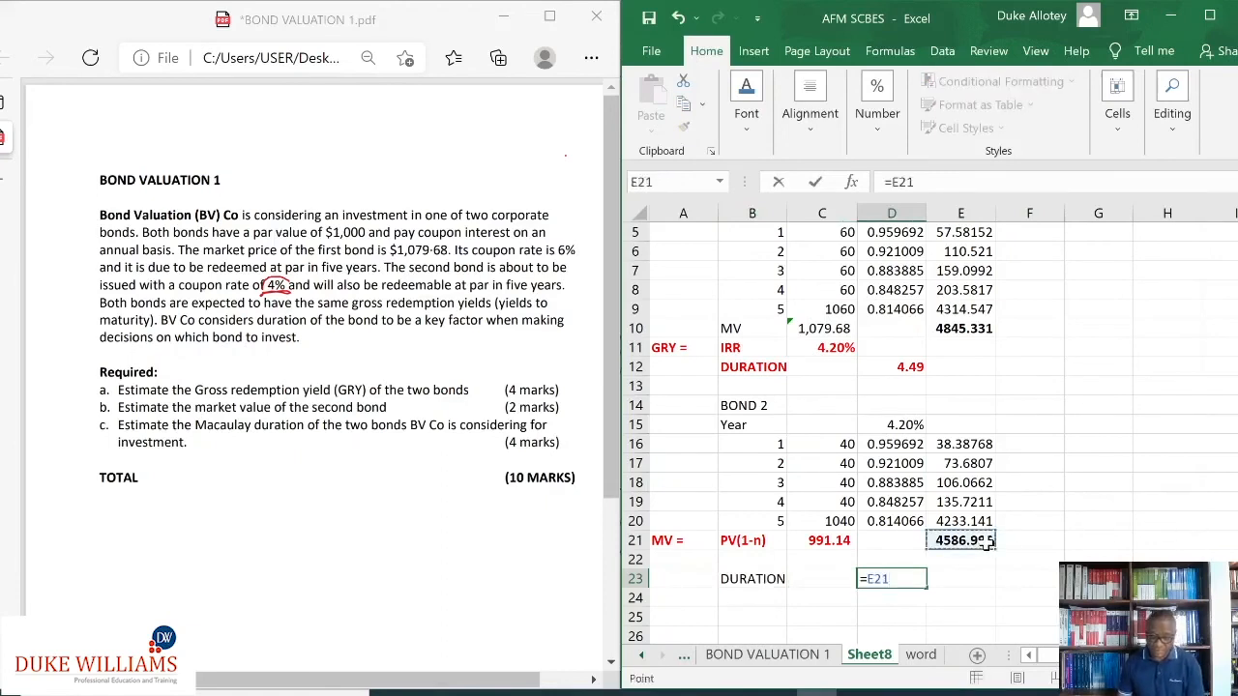
left_click(822, 539)
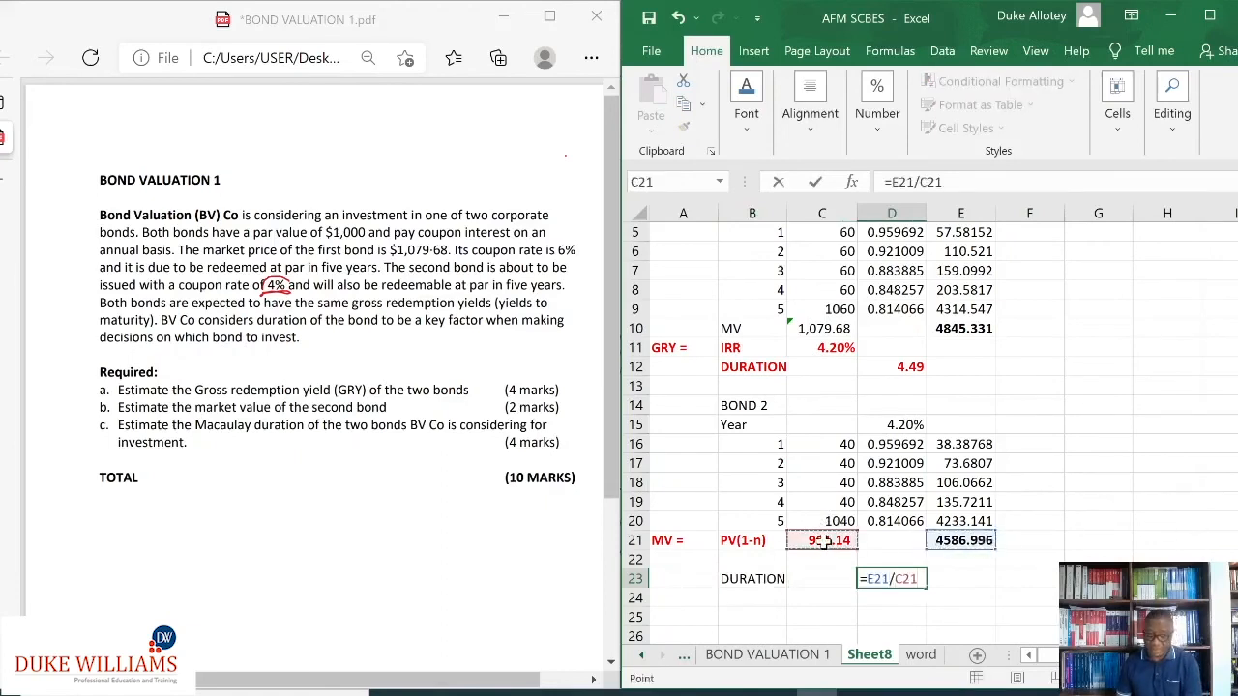
key("enter")
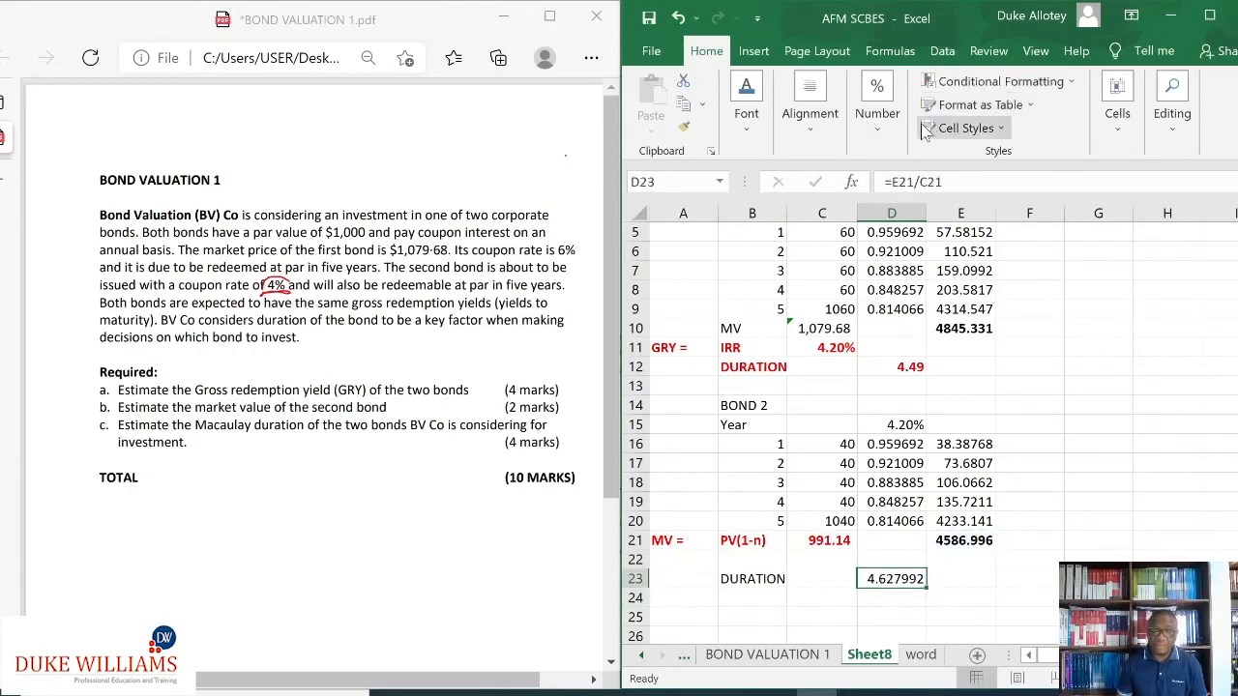
mouse_move(878, 112)
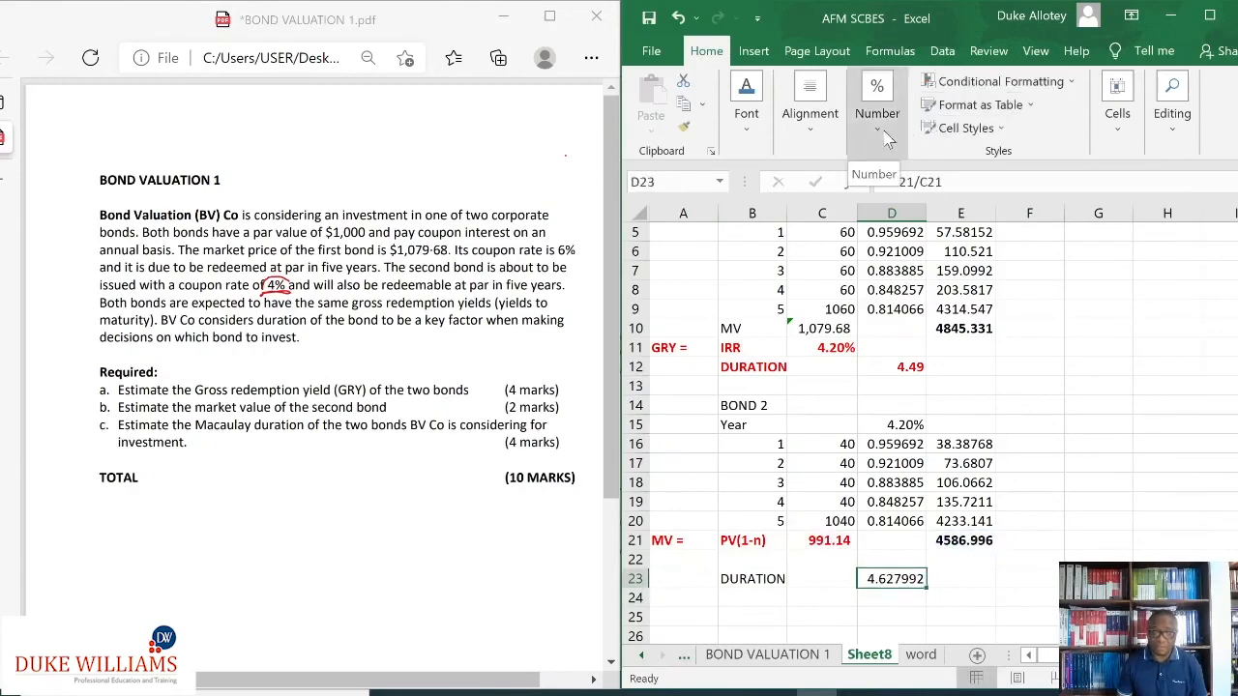
mouse_move(893, 151)
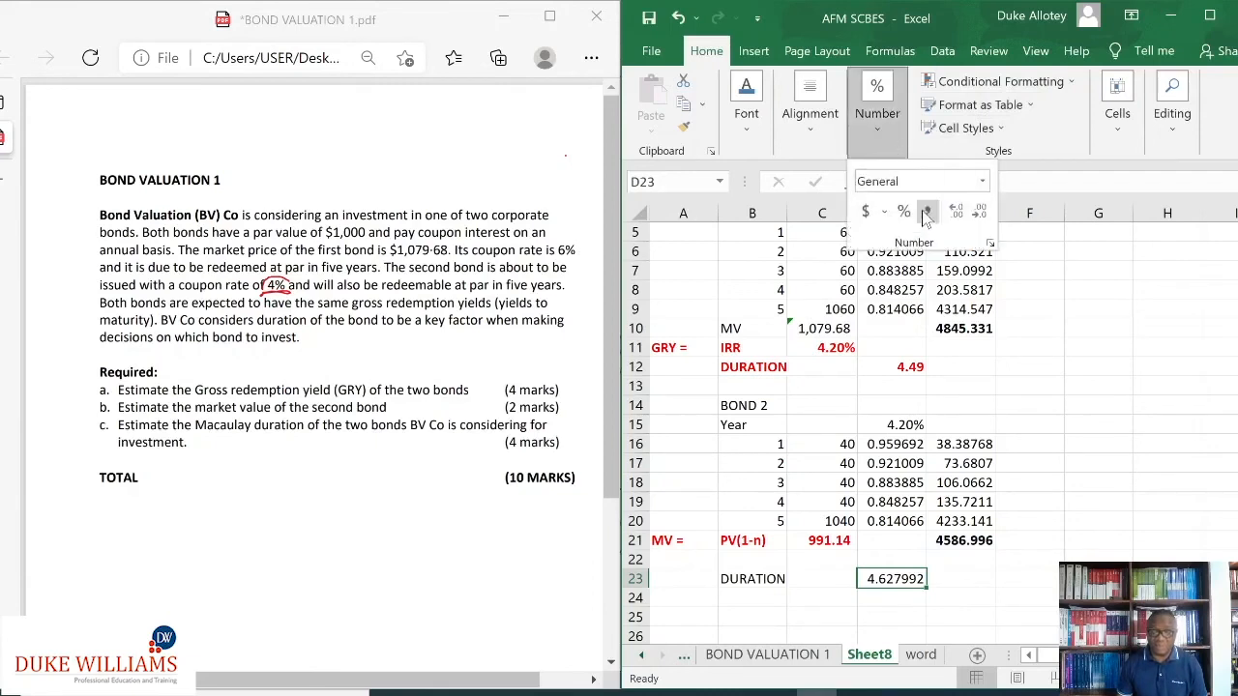
Step: Format bond 2's duration to 2 decimal places so it shows 4.63
left_click(955, 211)
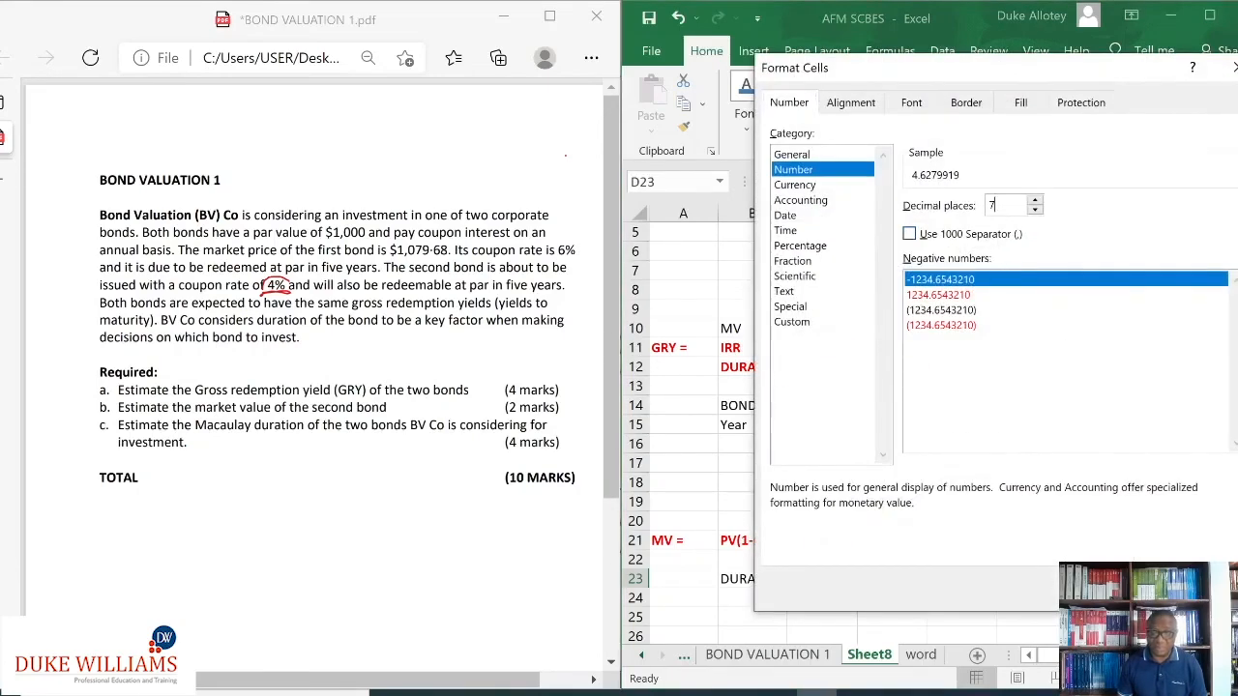
type("2")
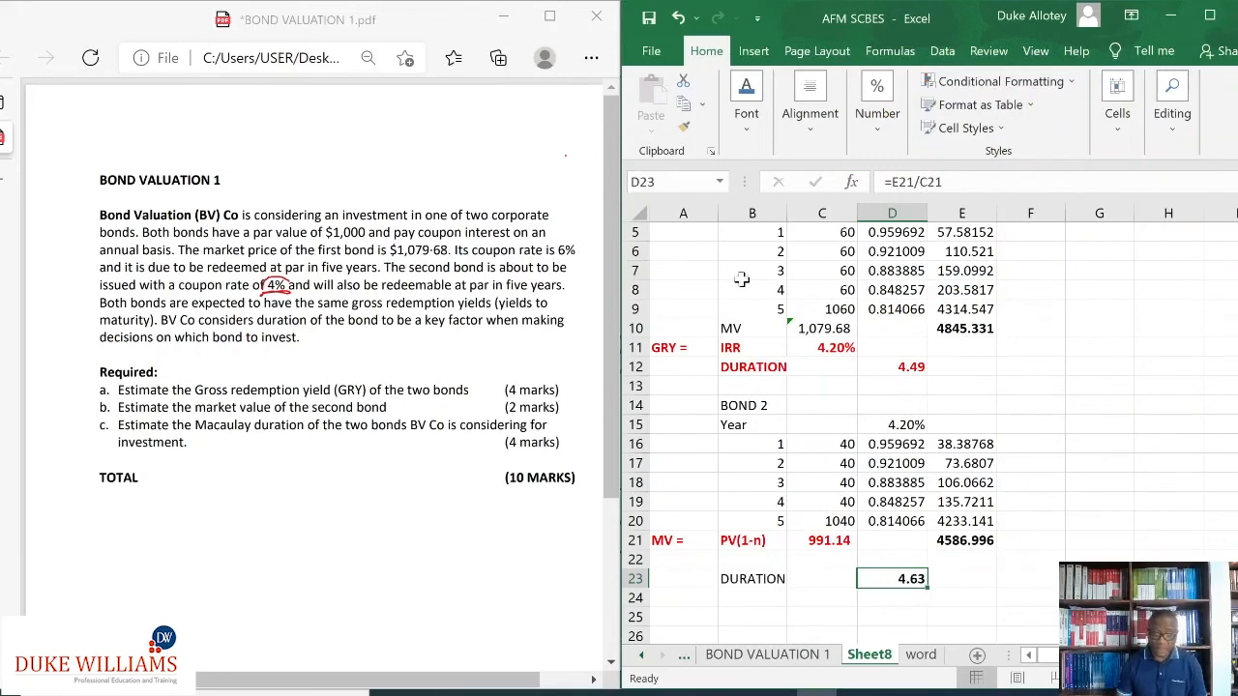
left_click(751, 579)
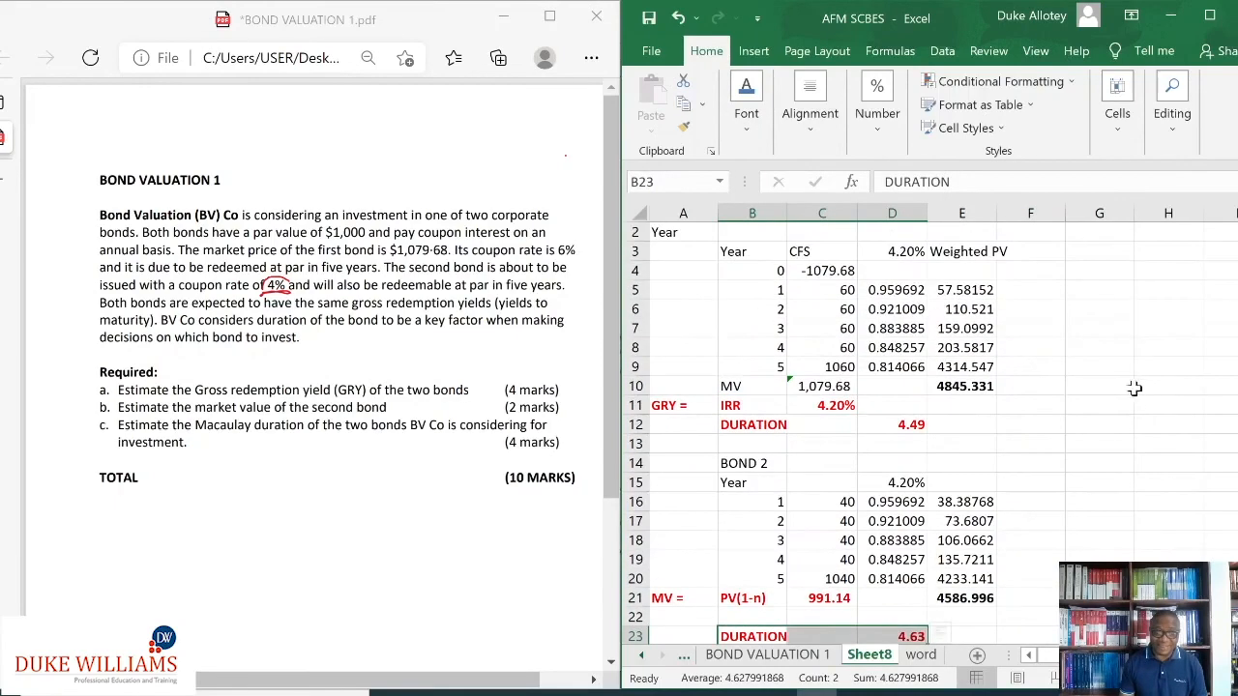
mouse_move(1139, 414)
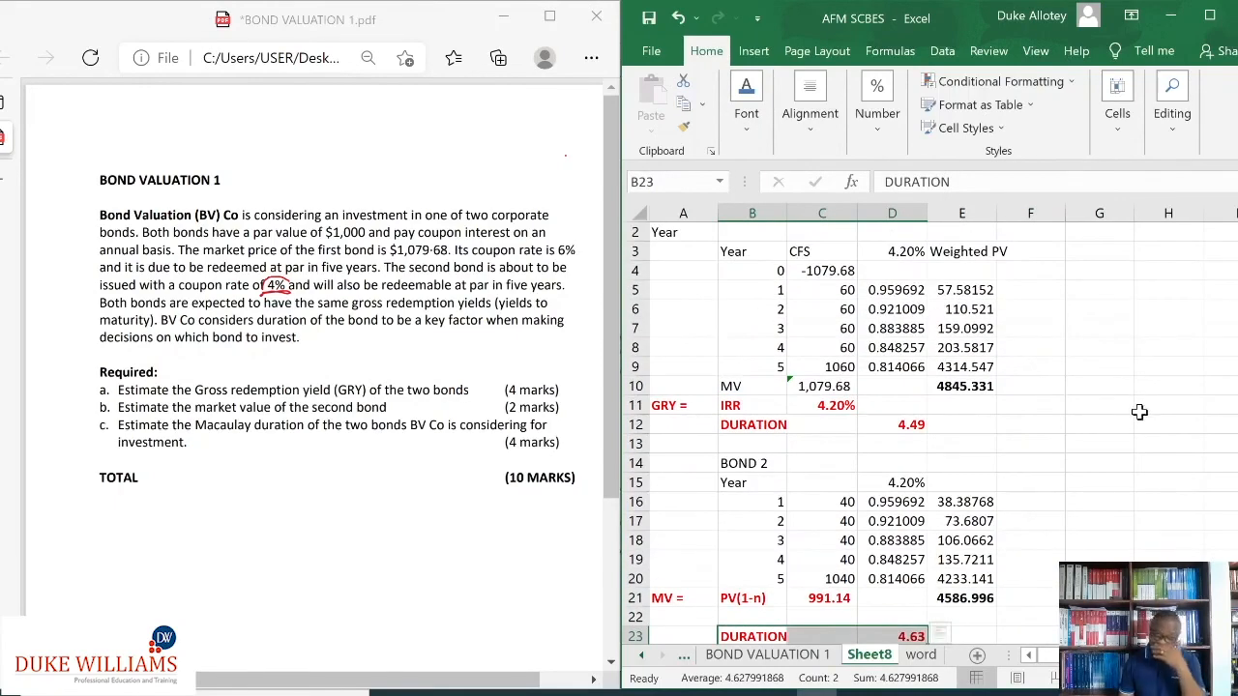
scroll("down", 3)
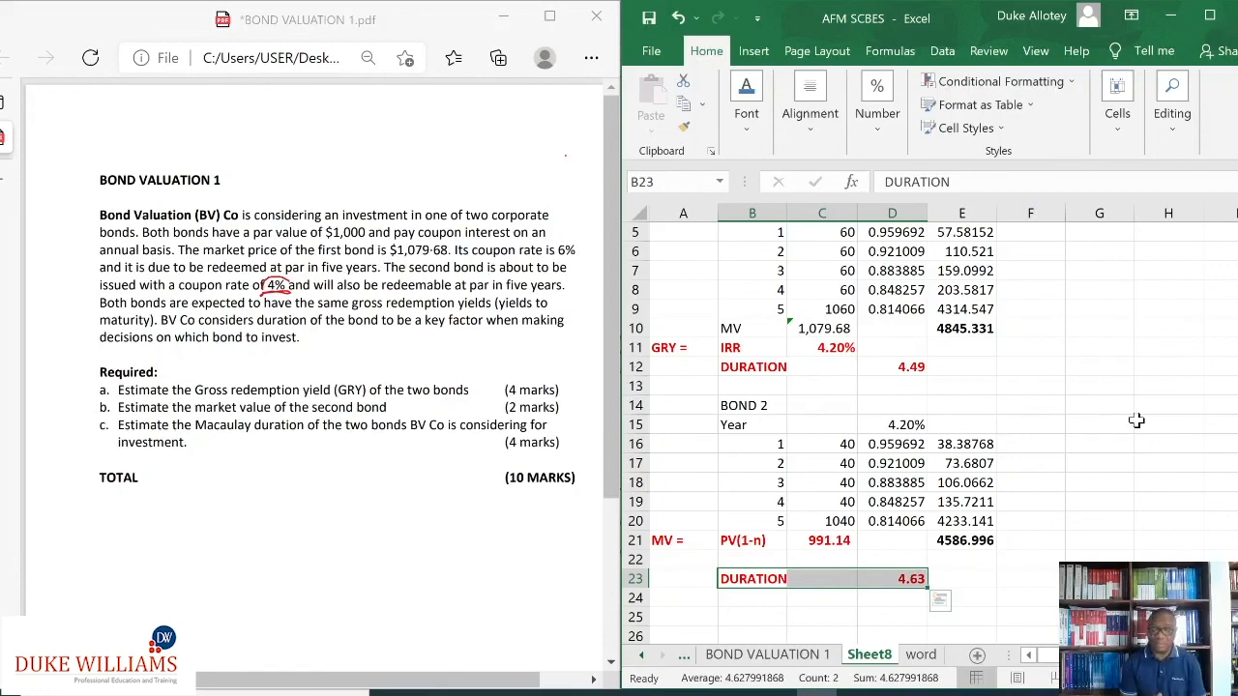
scroll("up", 3)
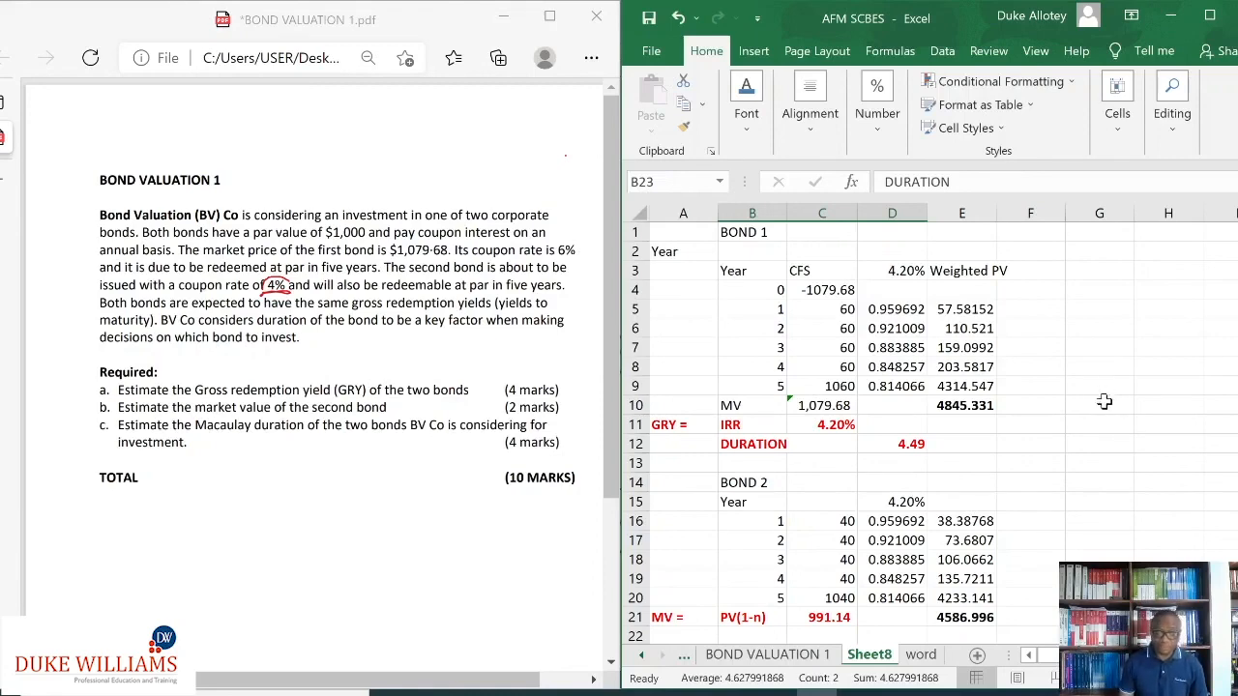
scroll("down", 3)
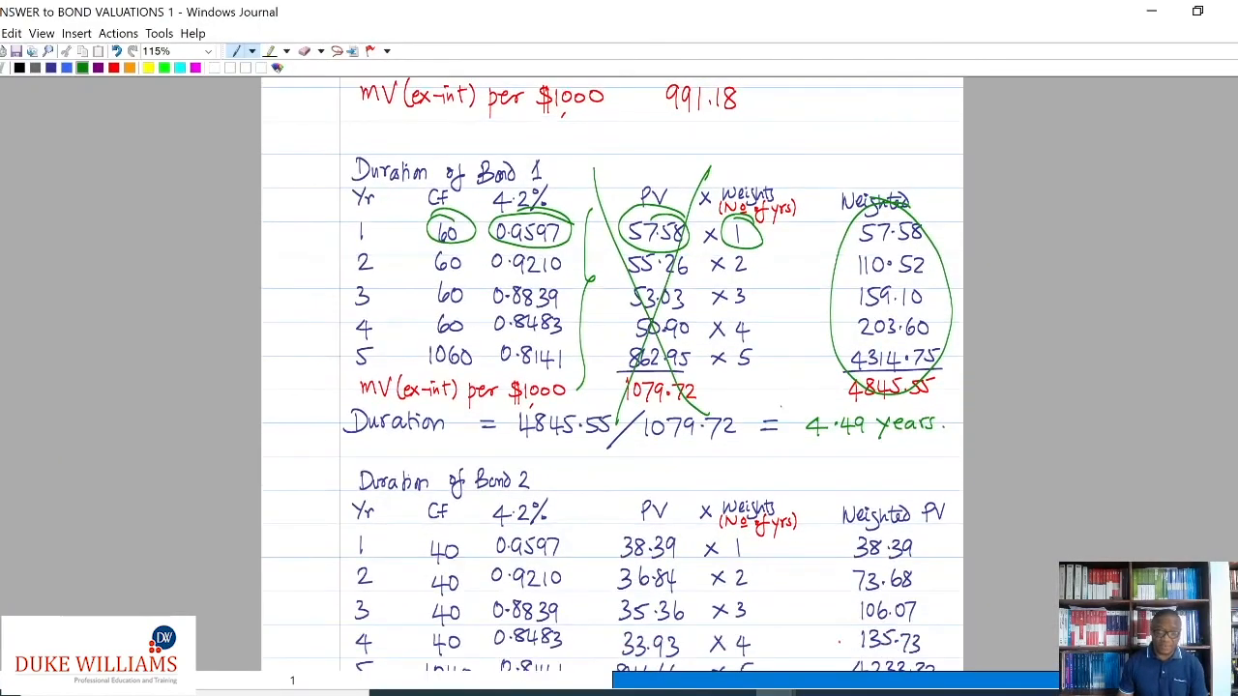
Step: Scroll the Journal answer to the Duration of Bond 1 working showing 4.49 years
scroll("down", 3)
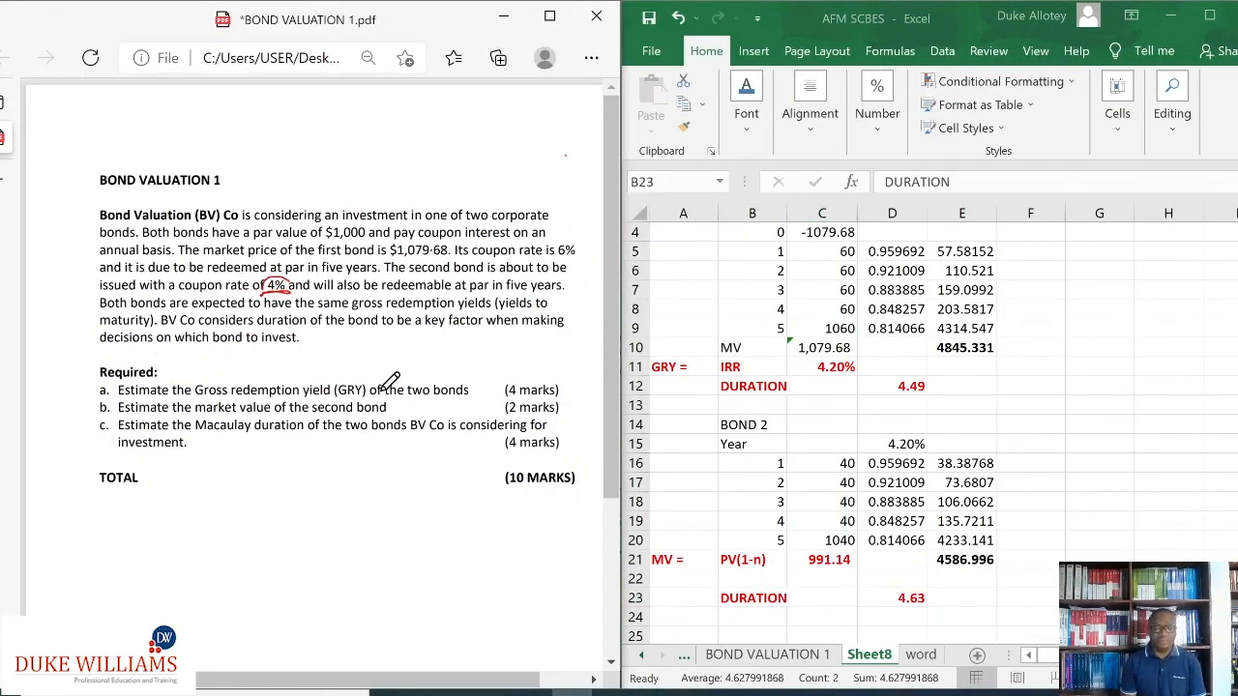
mouse_move(762, 524)
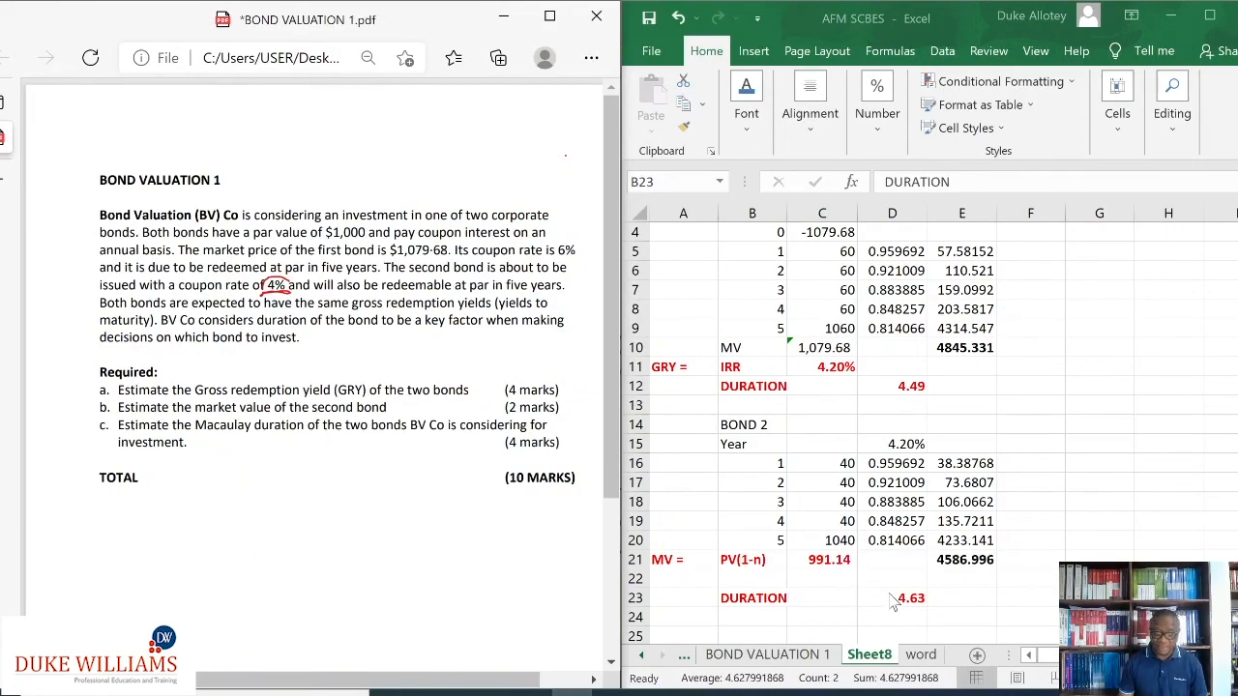
mouse_move(882, 615)
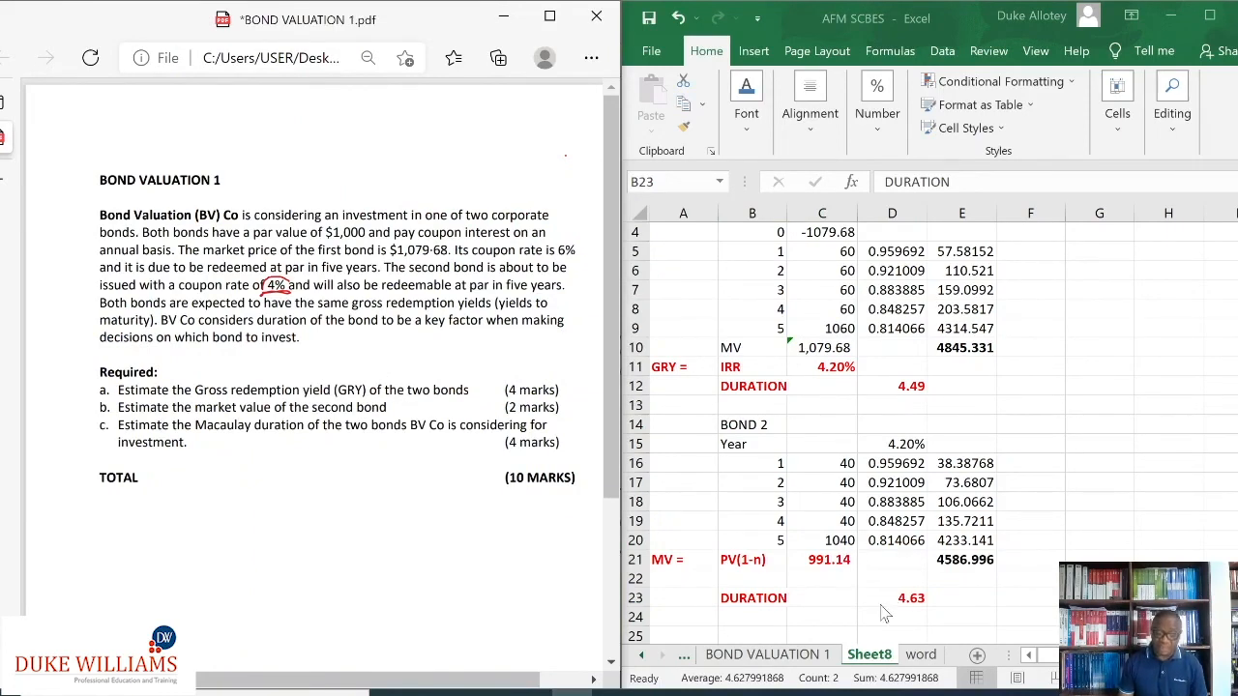